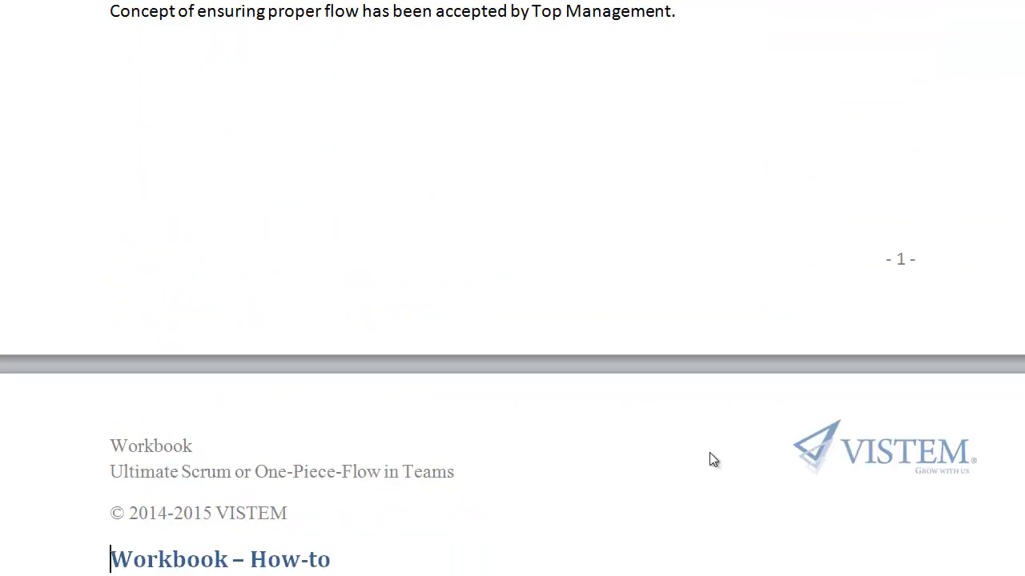
Scroll the Word workbook past the Phase 1 work rules to the Kanban board diagram
scroll("up", 3)
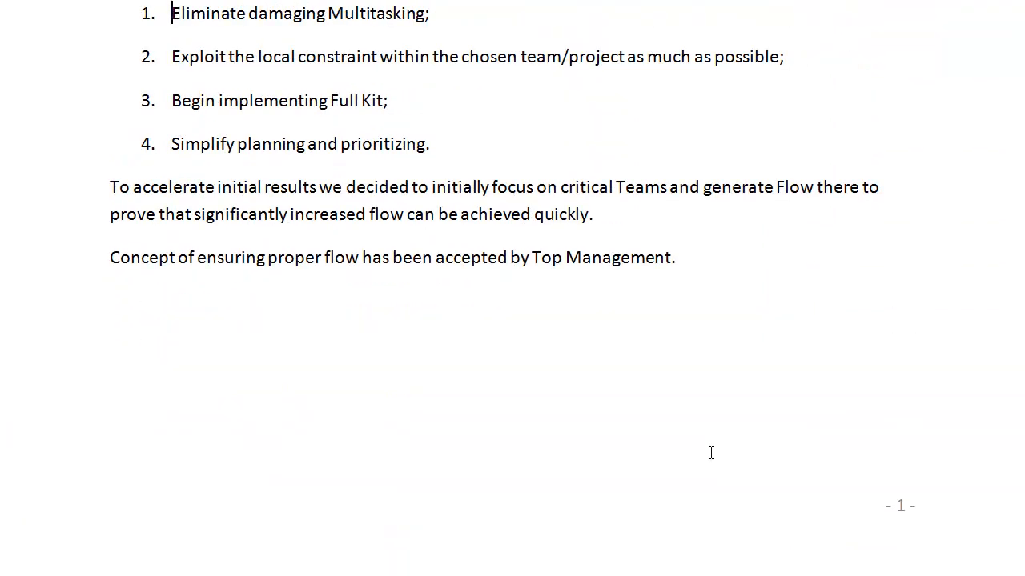
scroll("up", 3)
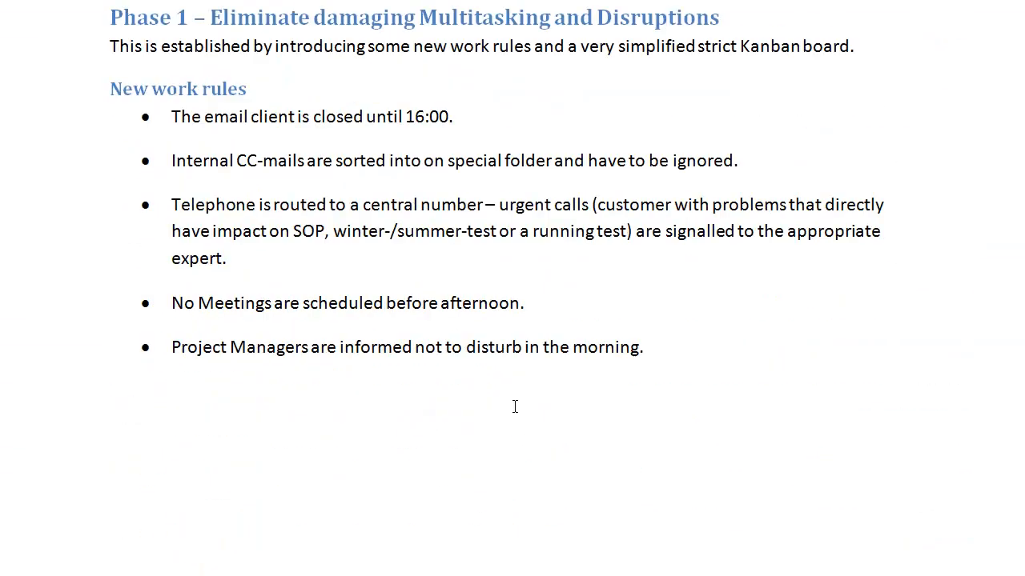
scroll("down", 3)
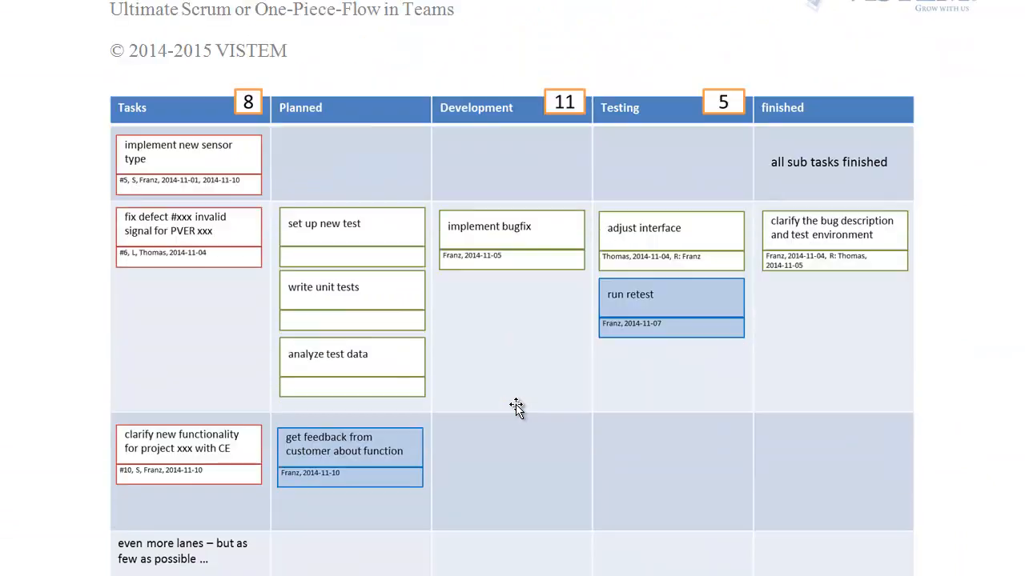
scroll("up", 3)
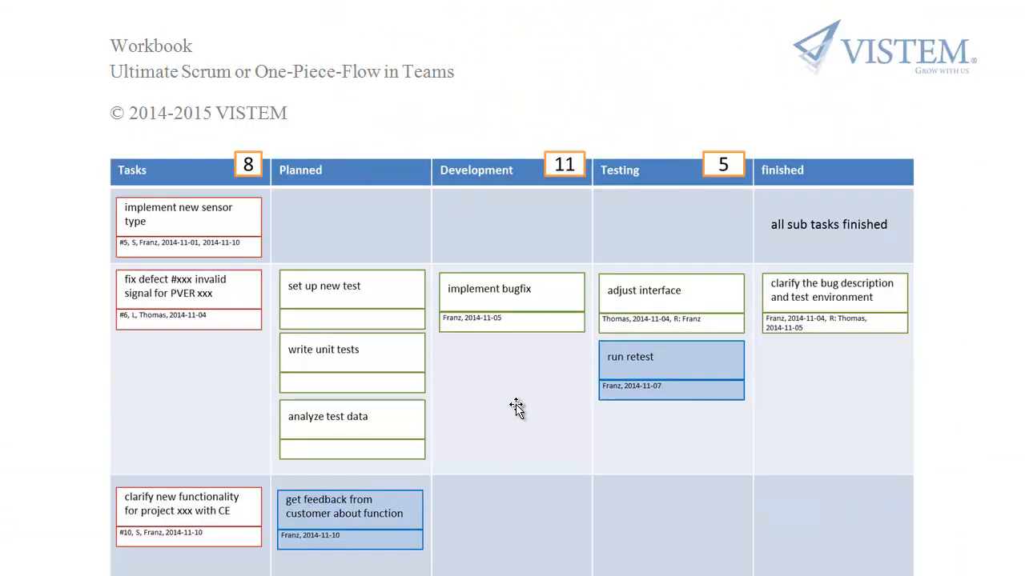
mouse_move(898, 421)
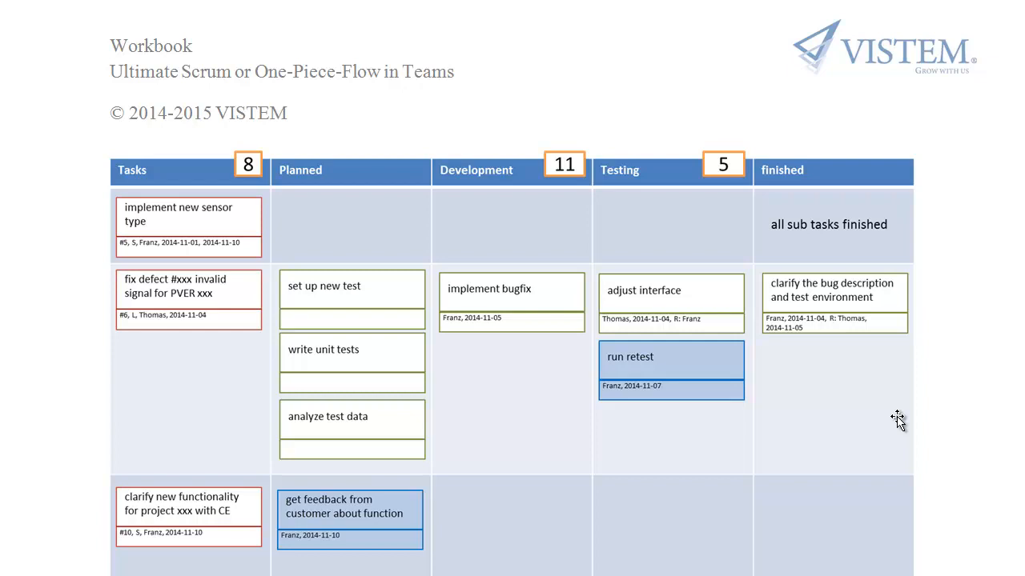
mouse_move(193, 322)
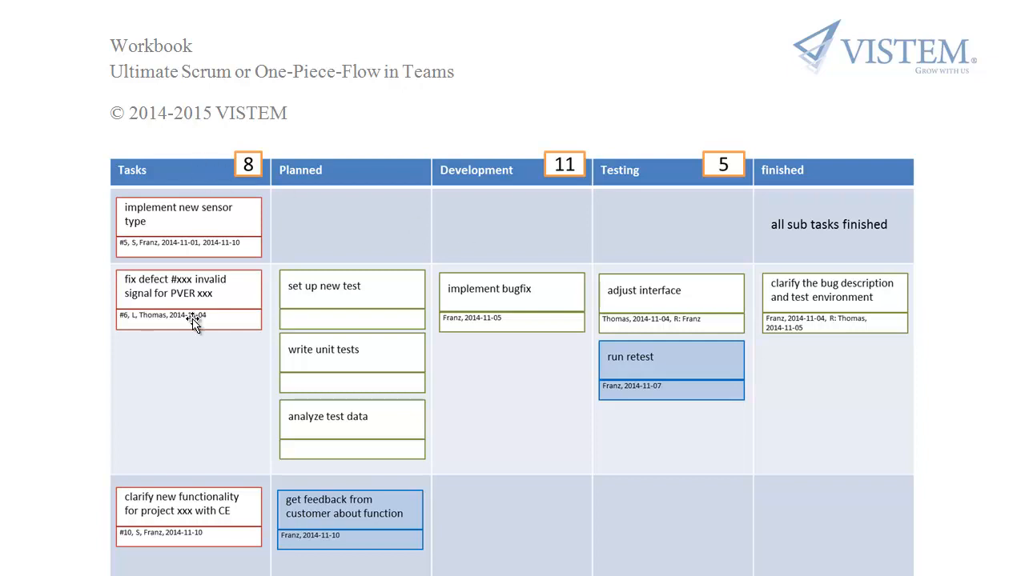
mouse_move(204, 564)
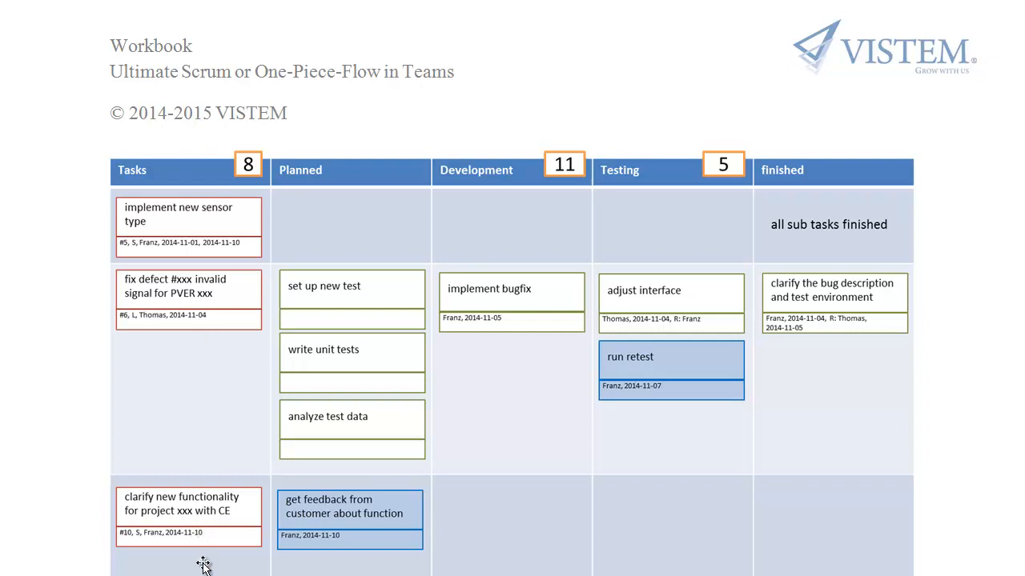
mouse_move(231, 533)
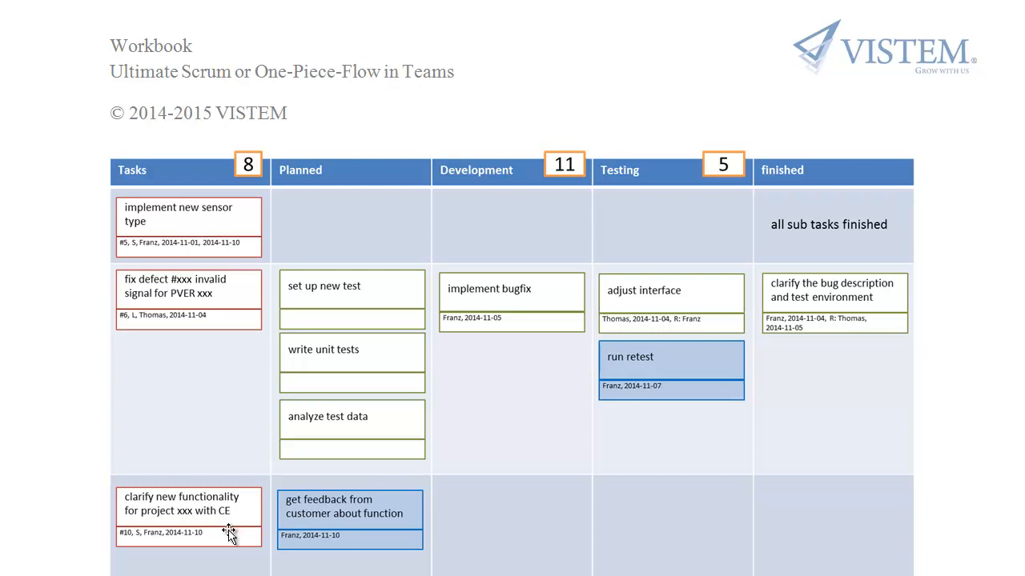
mouse_move(838, 243)
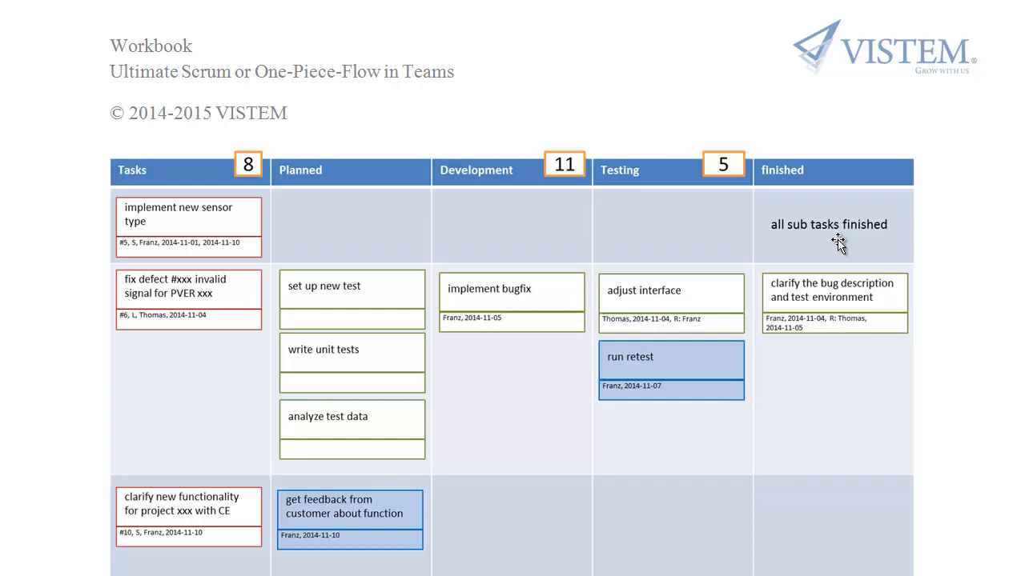
mouse_move(226, 260)
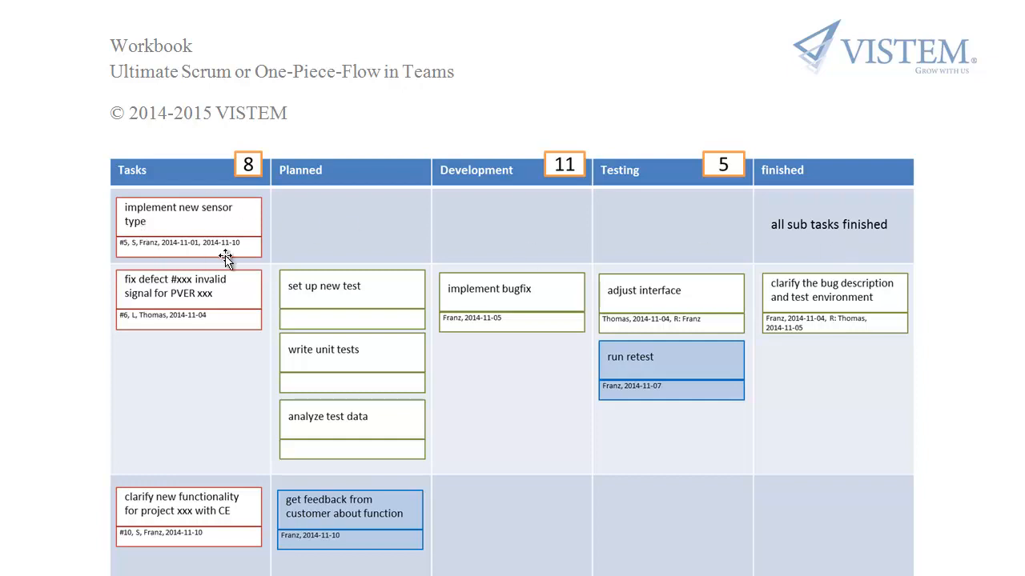
mouse_move(122, 197)
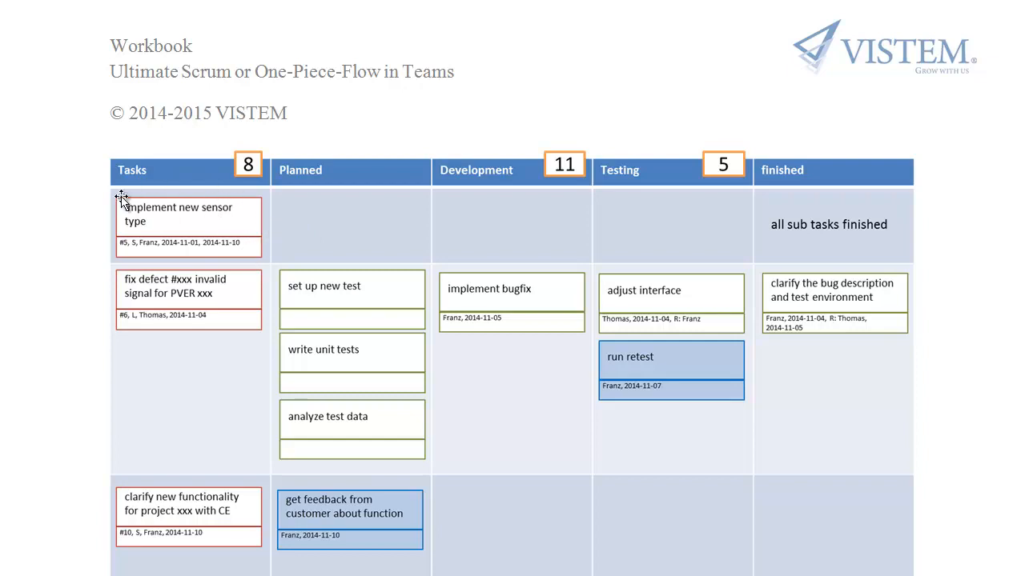
mouse_move(422, 376)
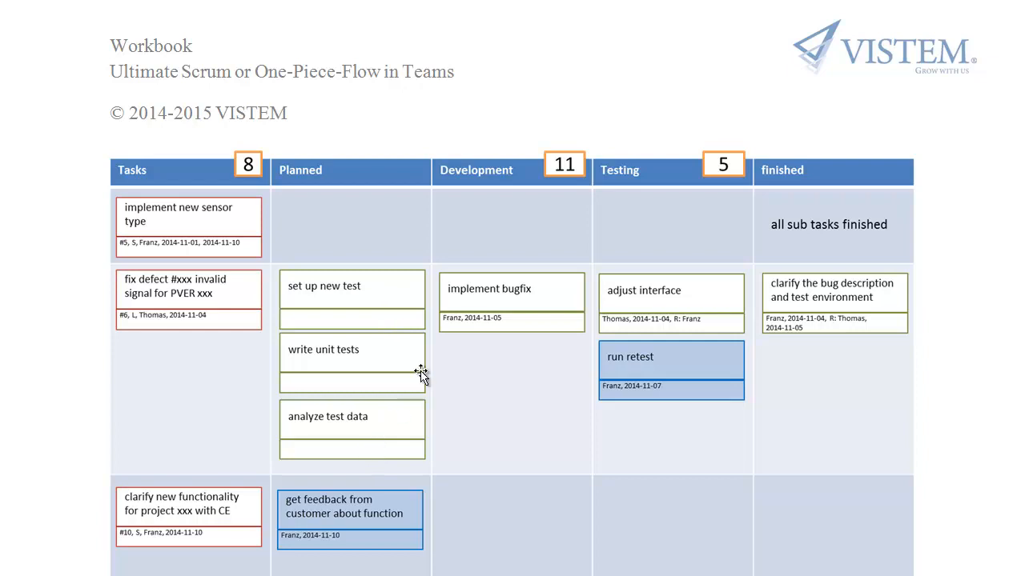
mouse_move(837, 310)
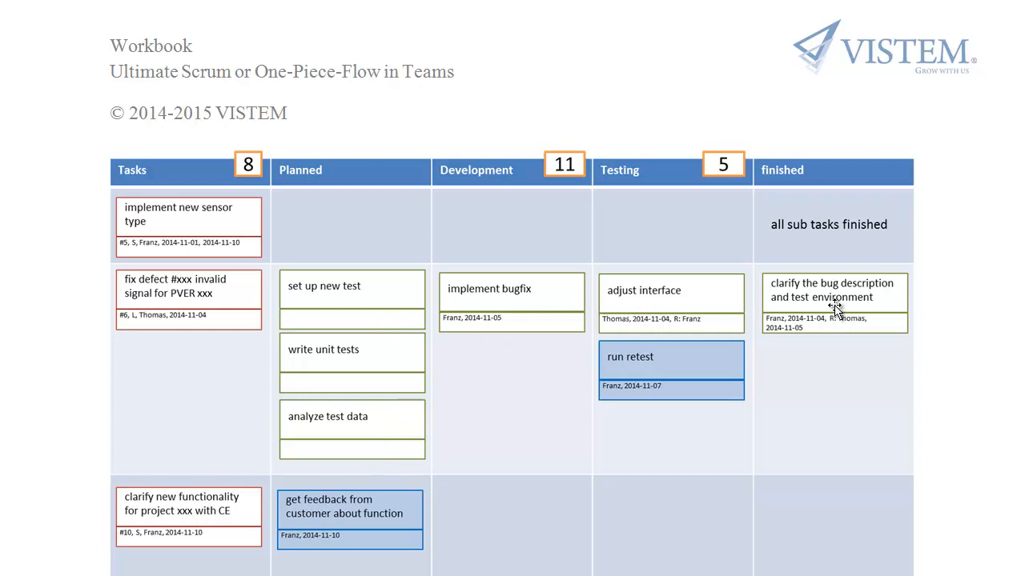
mouse_move(210, 262)
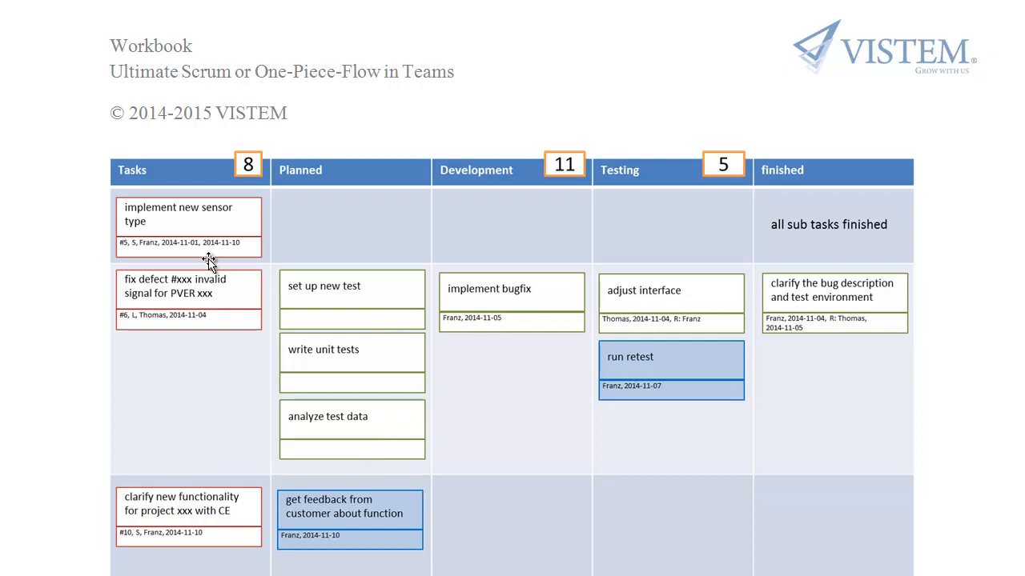
mouse_move(107, 226)
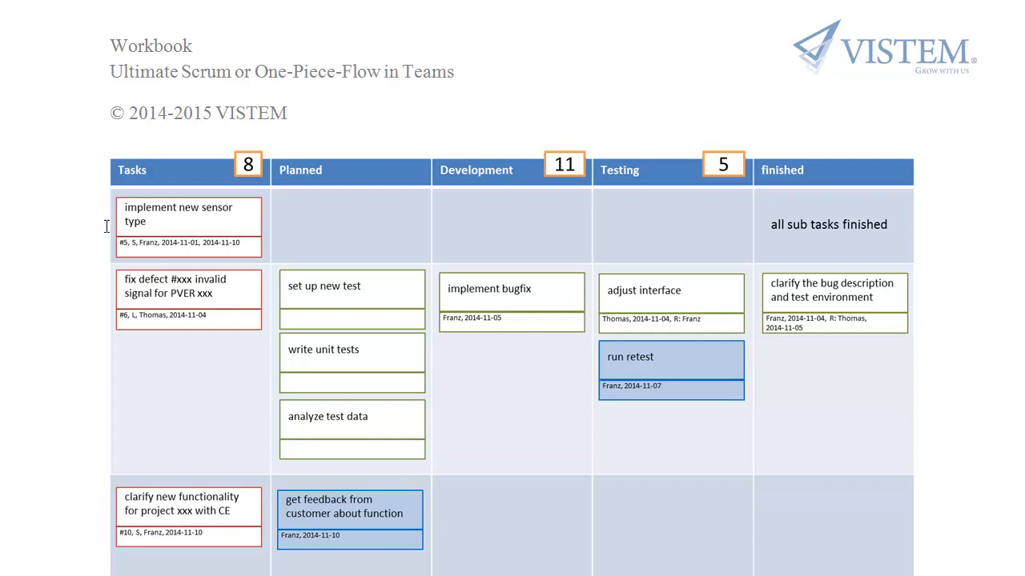
mouse_move(872, 244)
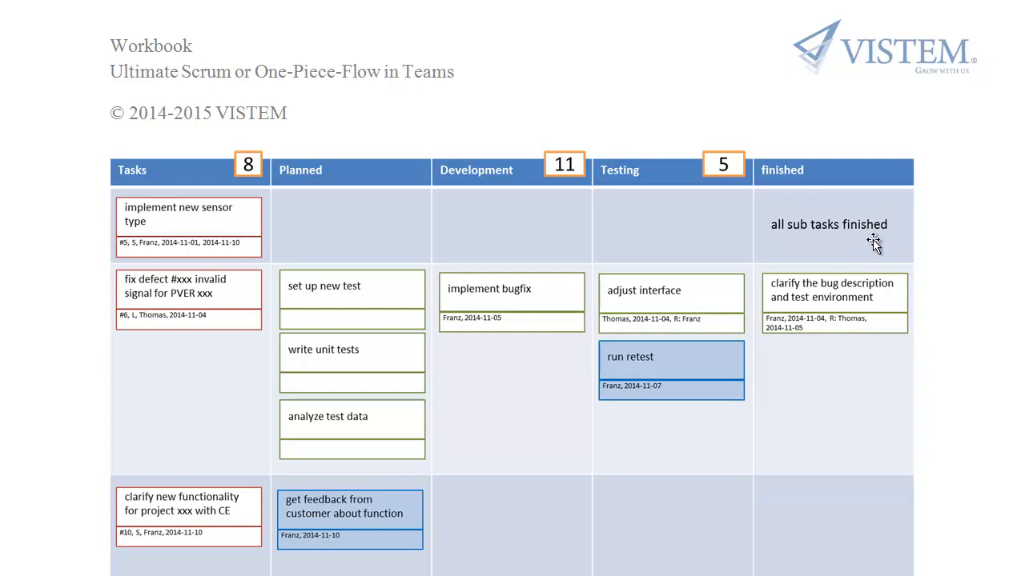
mouse_move(863, 232)
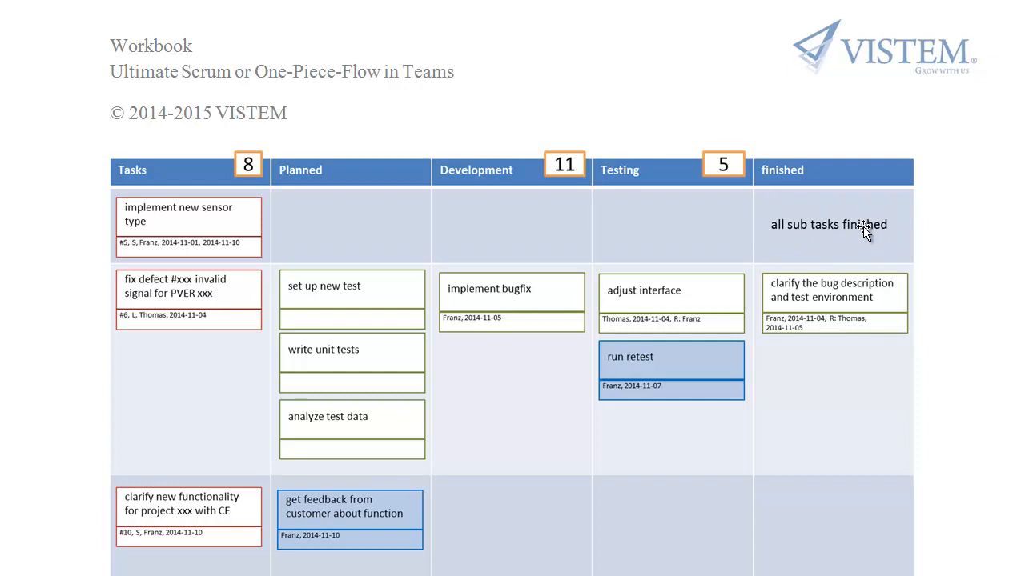
mouse_move(161, 249)
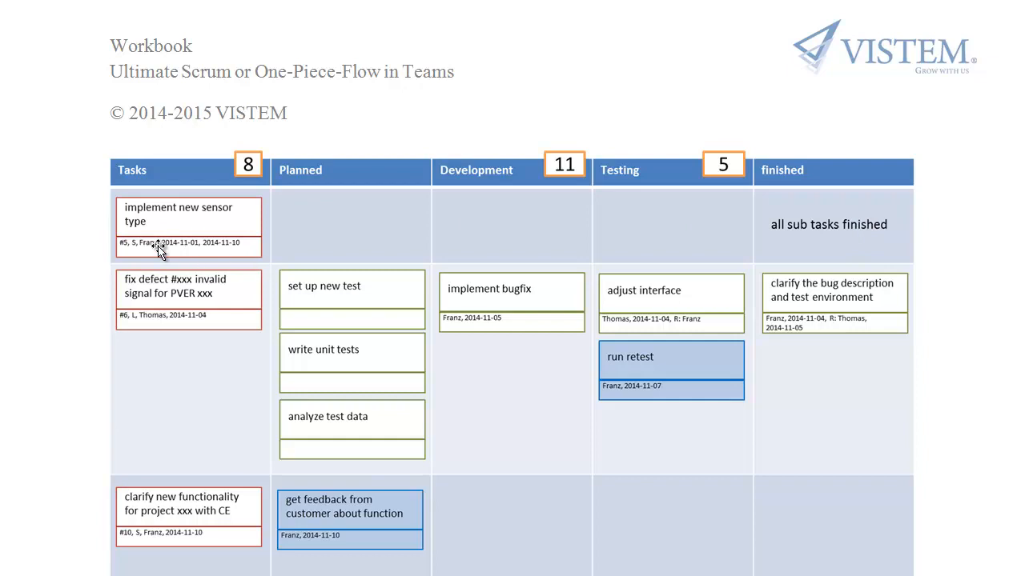
mouse_move(156, 200)
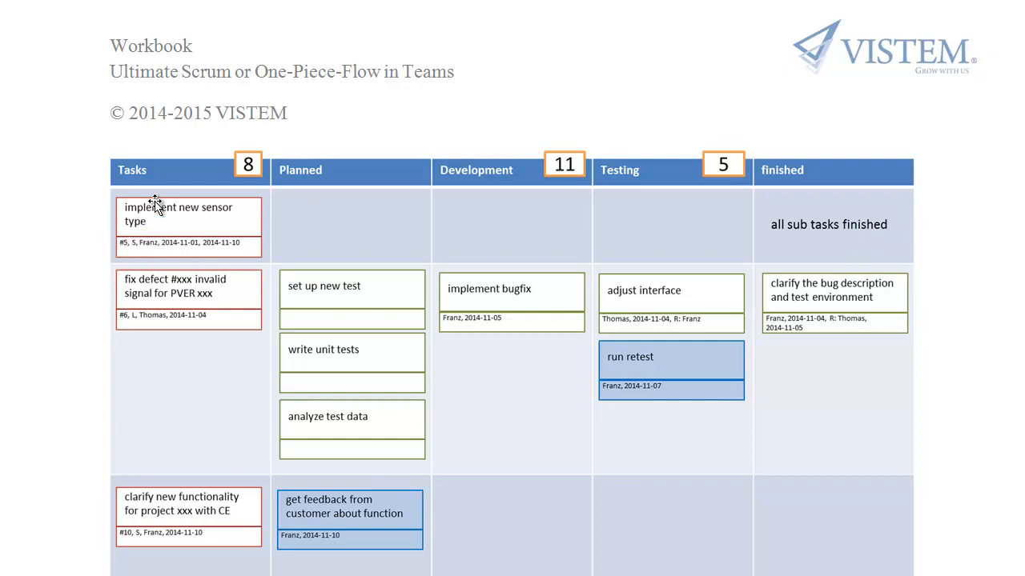
mouse_move(143, 257)
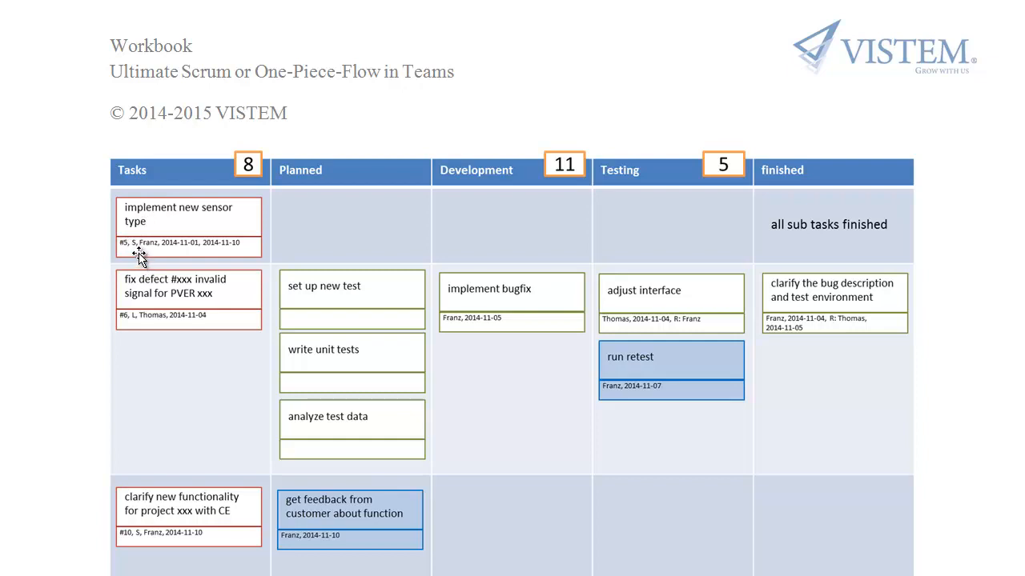
mouse_move(154, 259)
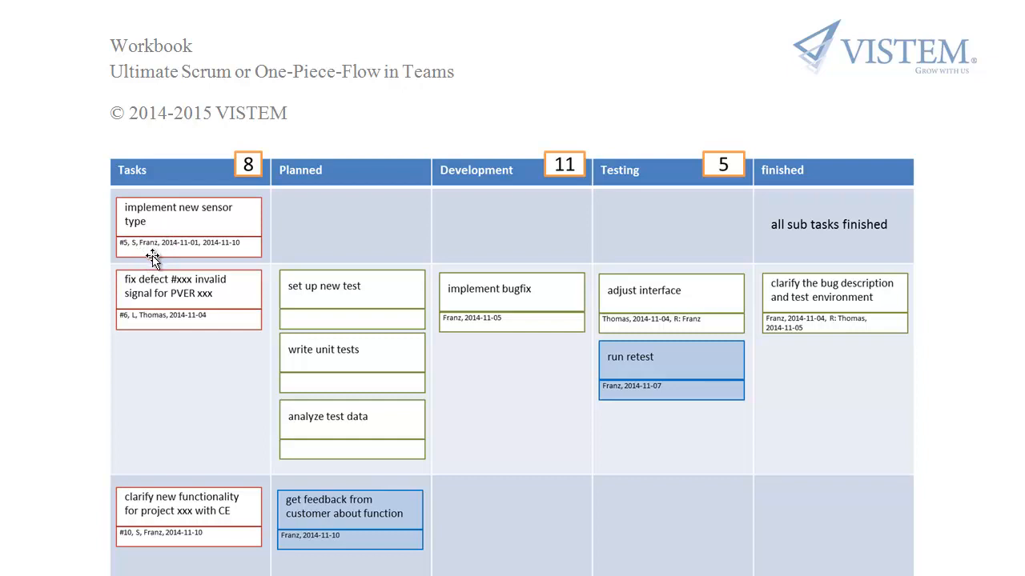
mouse_move(190, 262)
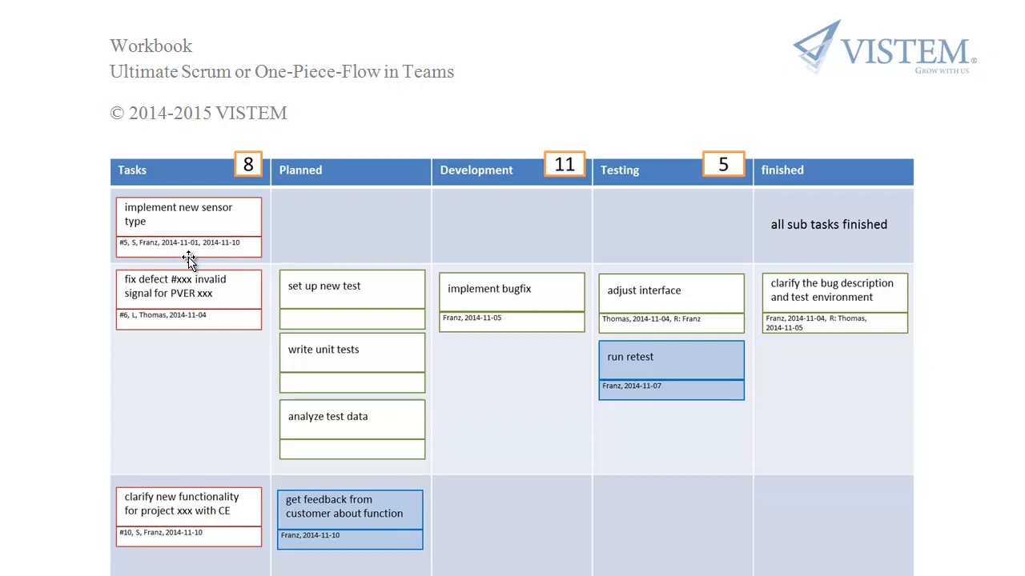
mouse_move(255, 202)
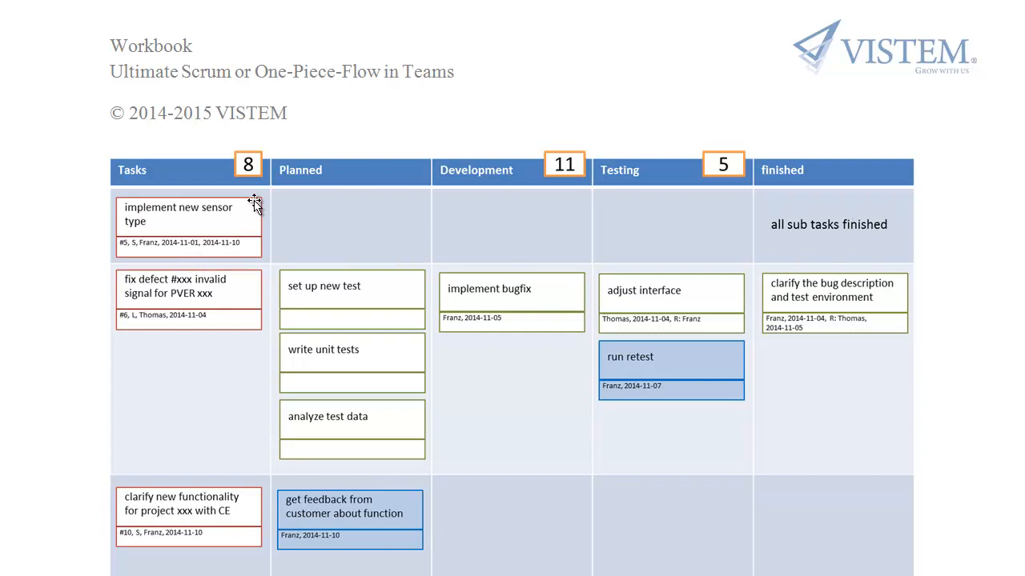
mouse_move(242, 324)
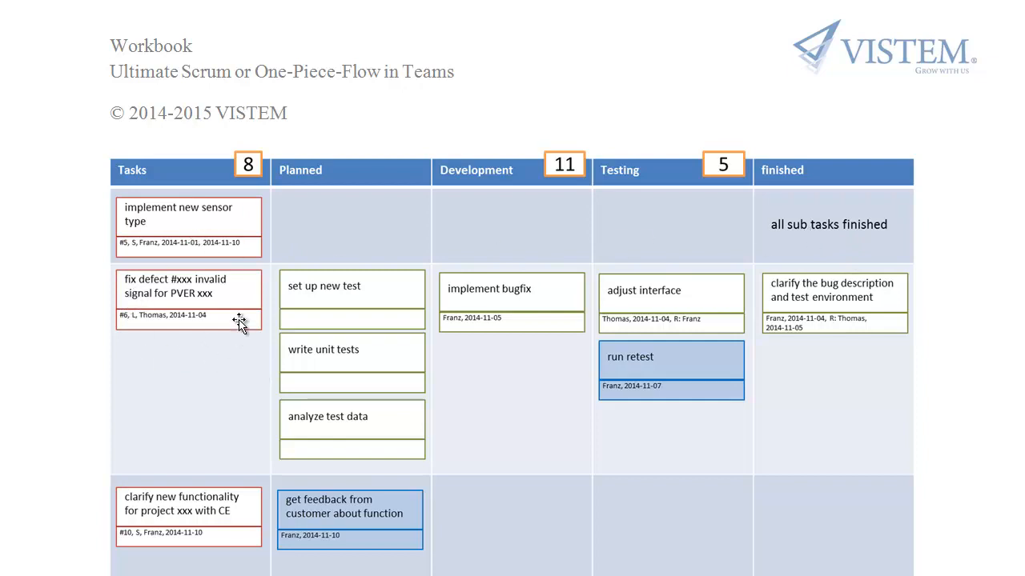
mouse_move(158, 358)
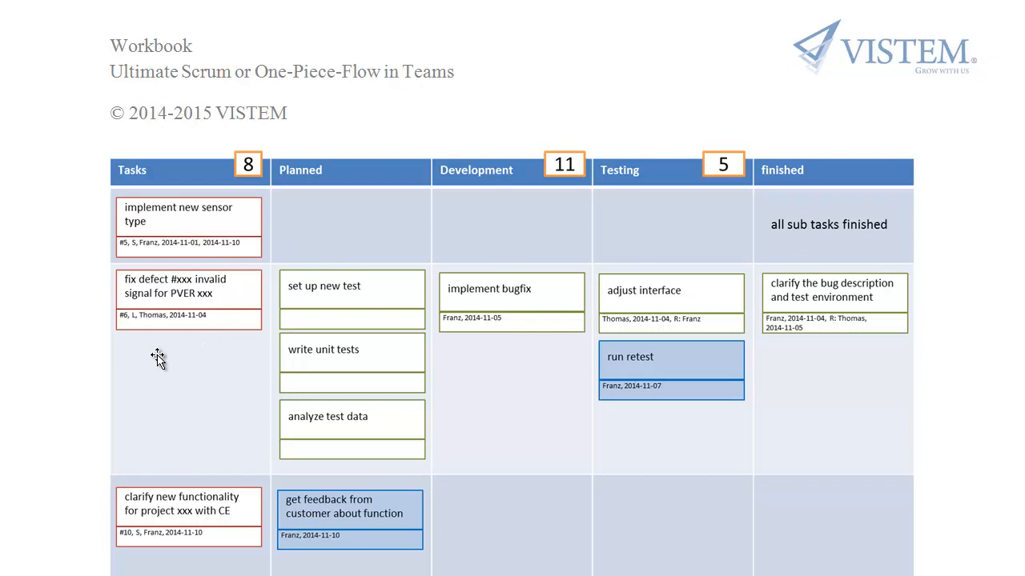
mouse_move(142, 331)
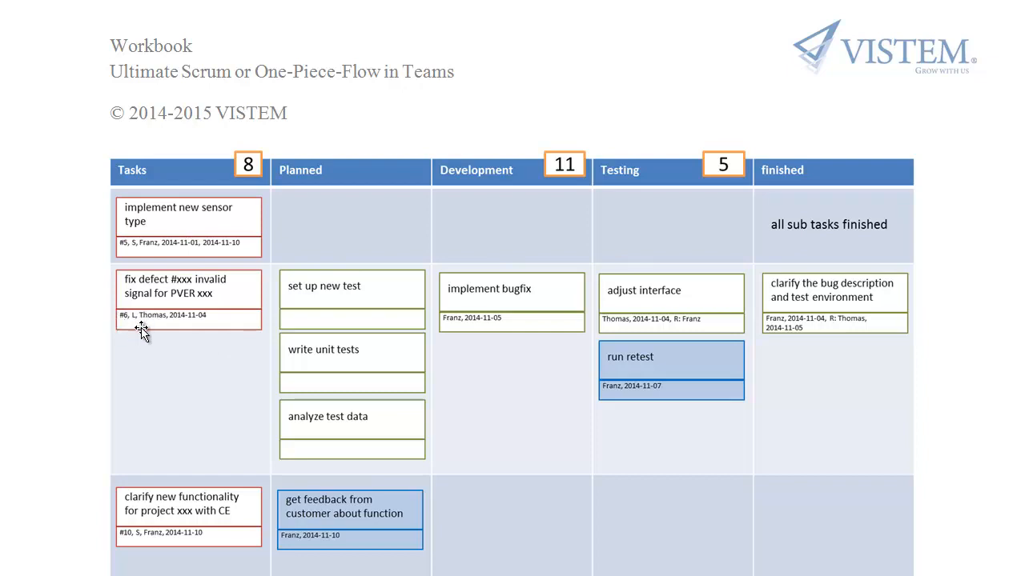
mouse_move(155, 335)
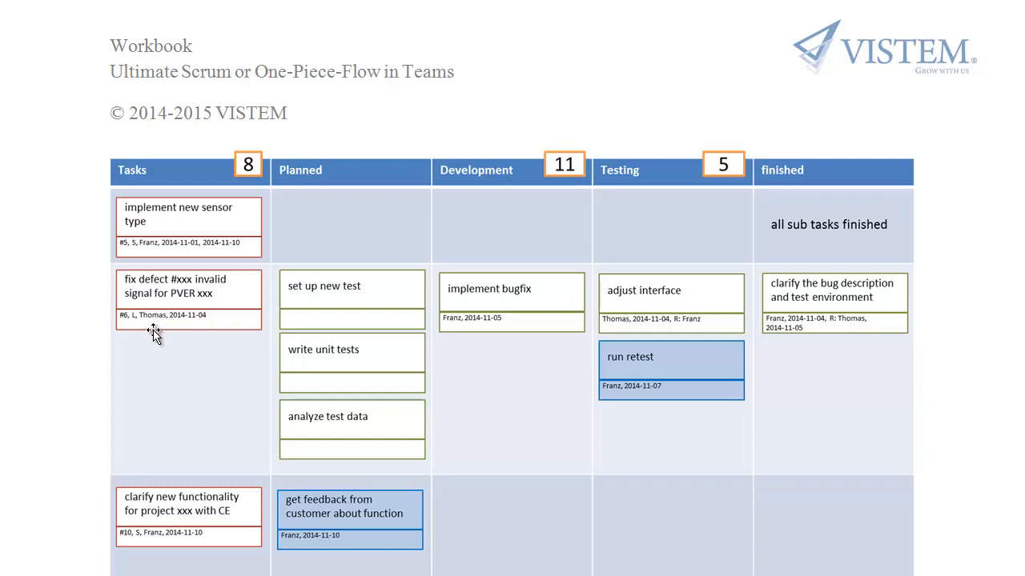
mouse_move(208, 337)
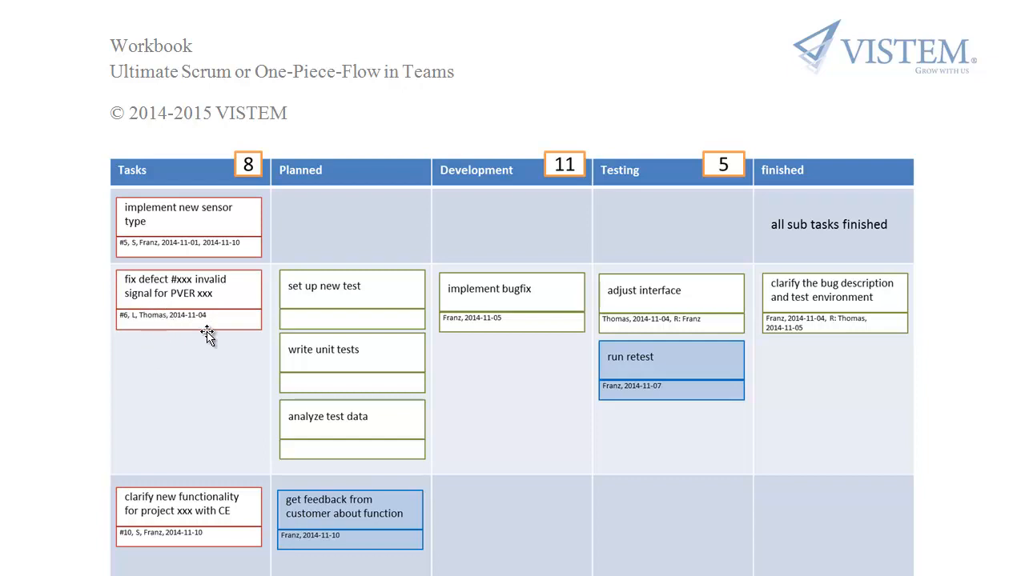
mouse_move(176, 301)
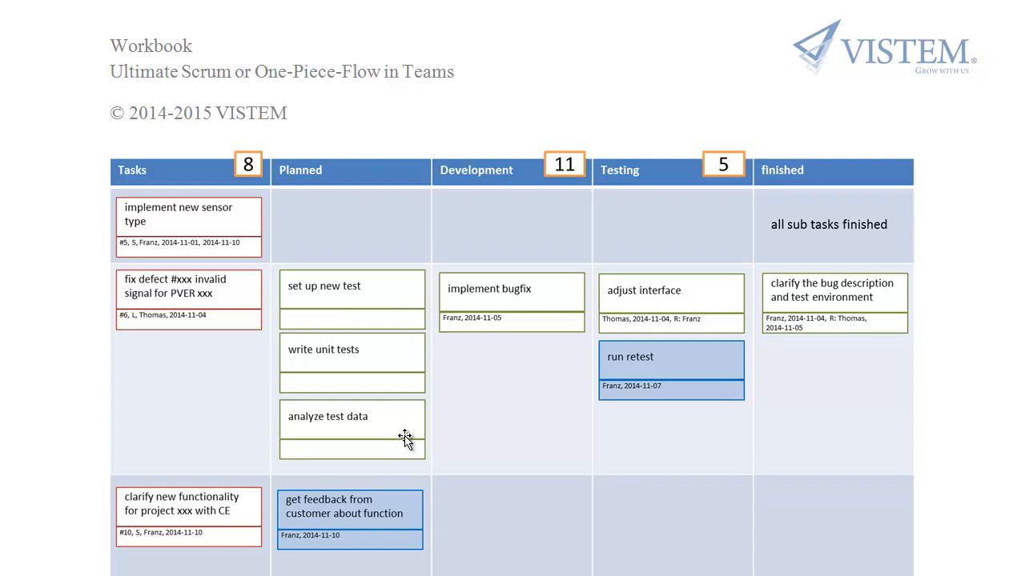
mouse_move(420, 334)
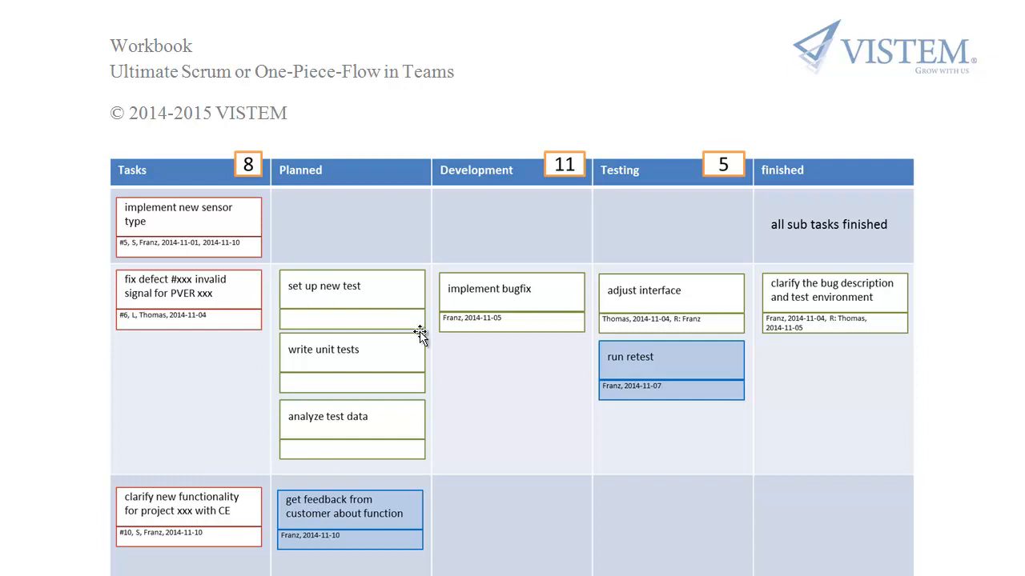
mouse_move(405, 319)
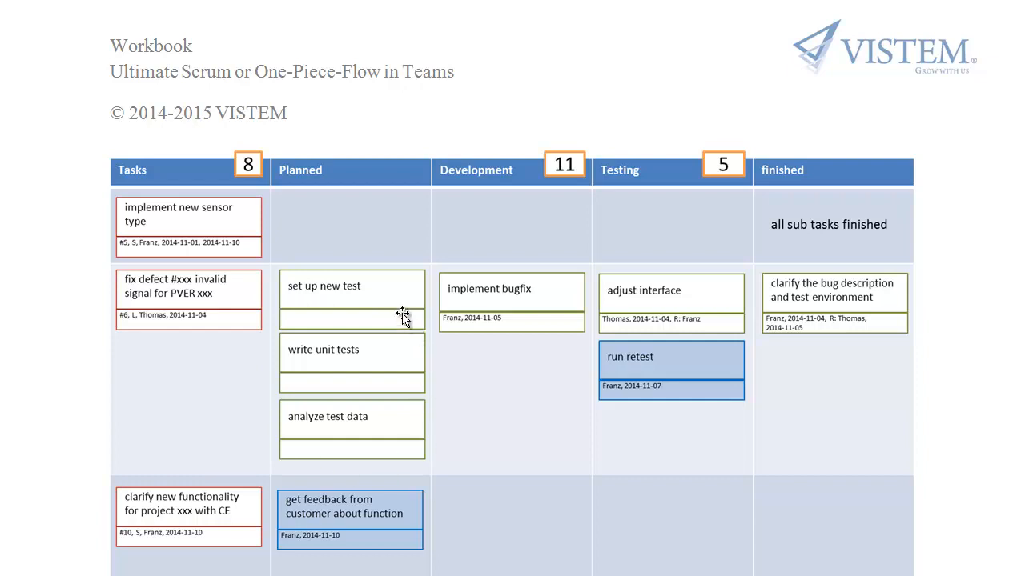
mouse_move(836, 308)
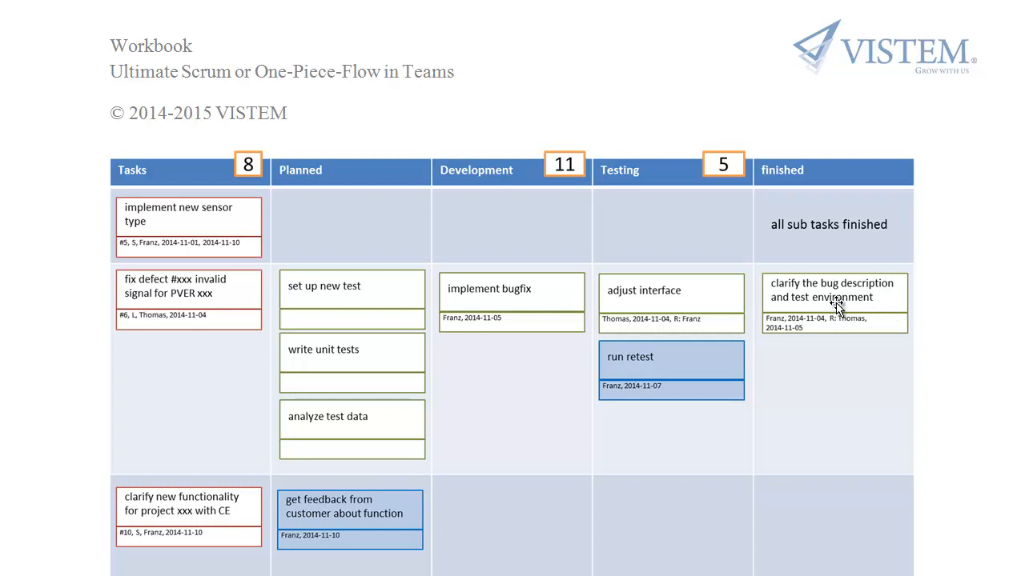
mouse_move(366, 298)
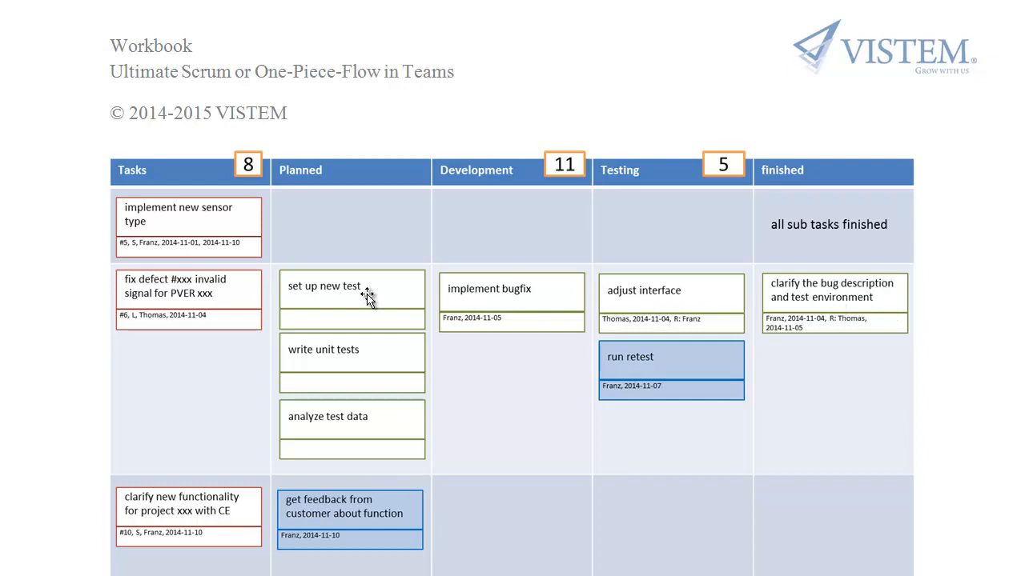
mouse_move(515, 308)
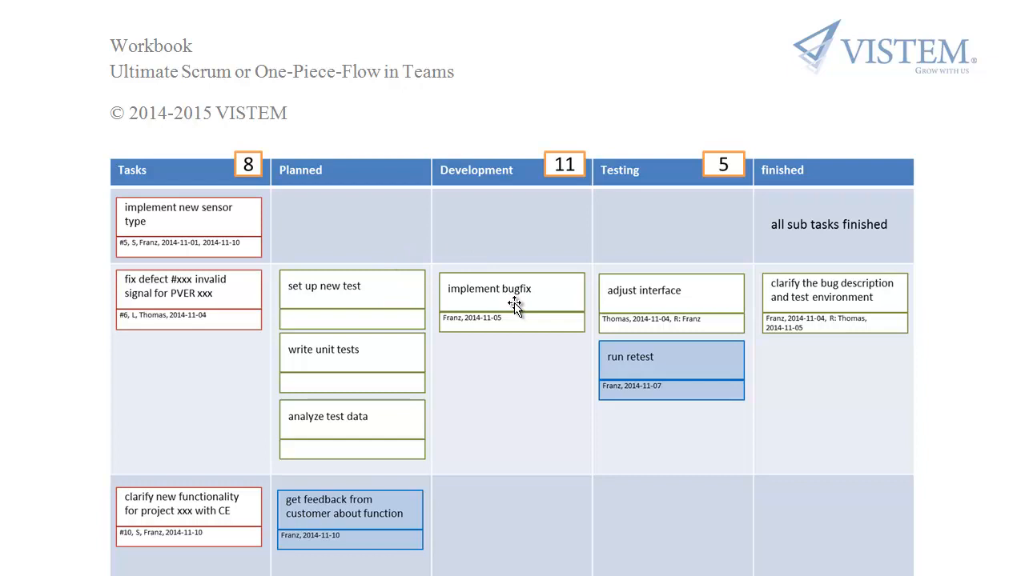
mouse_move(511, 313)
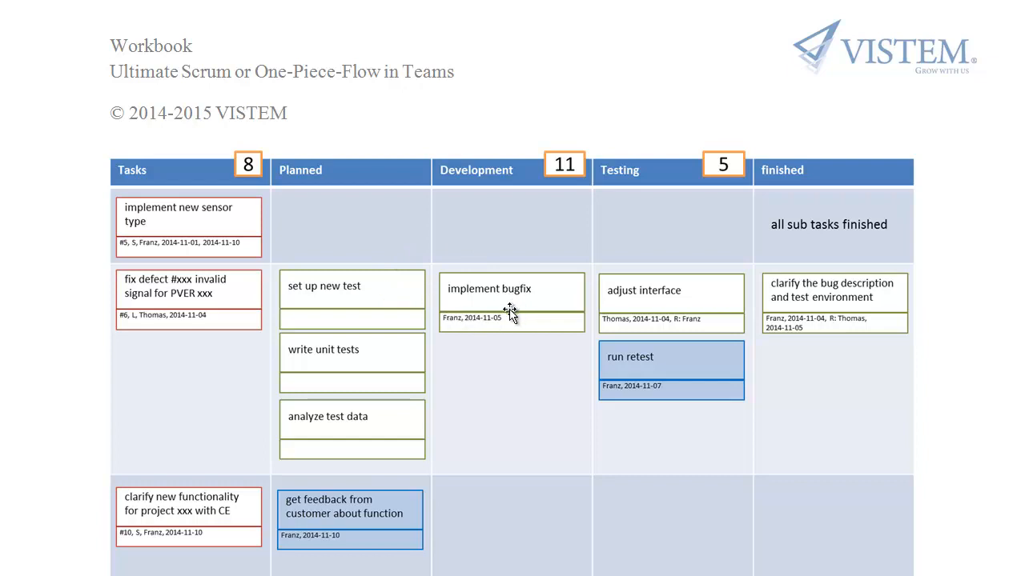
mouse_move(450, 334)
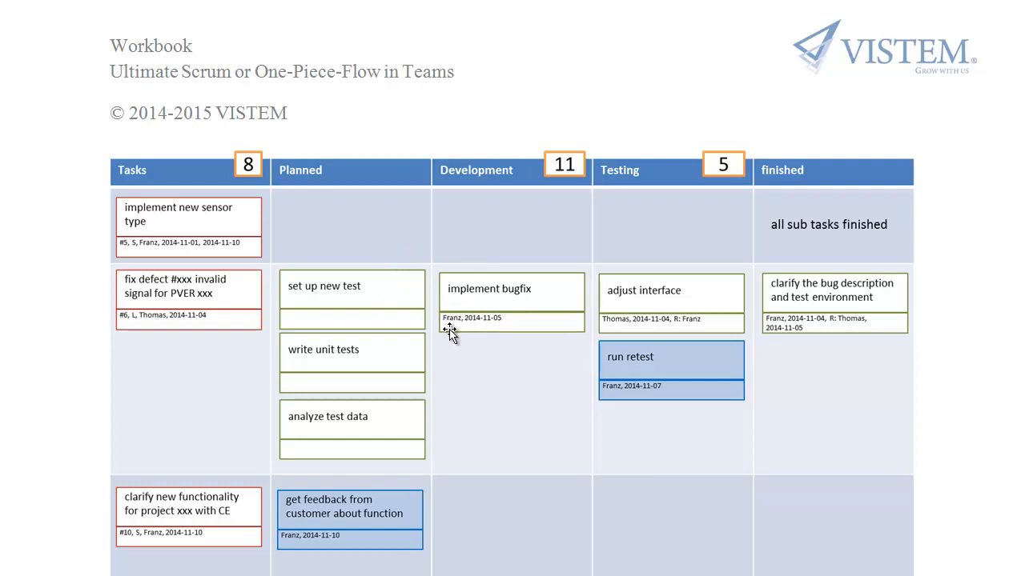
mouse_move(650, 176)
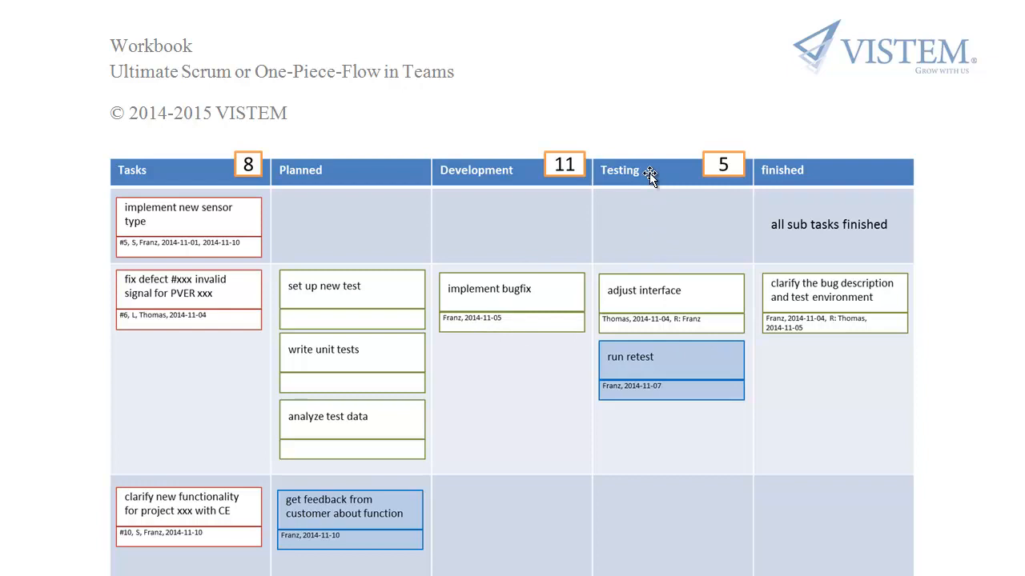
mouse_move(707, 318)
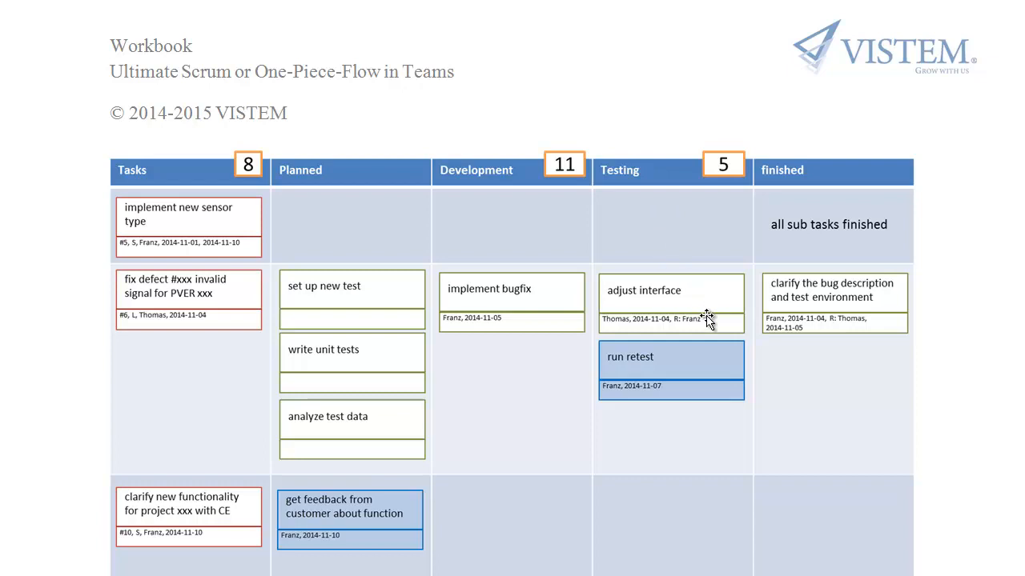
mouse_move(843, 312)
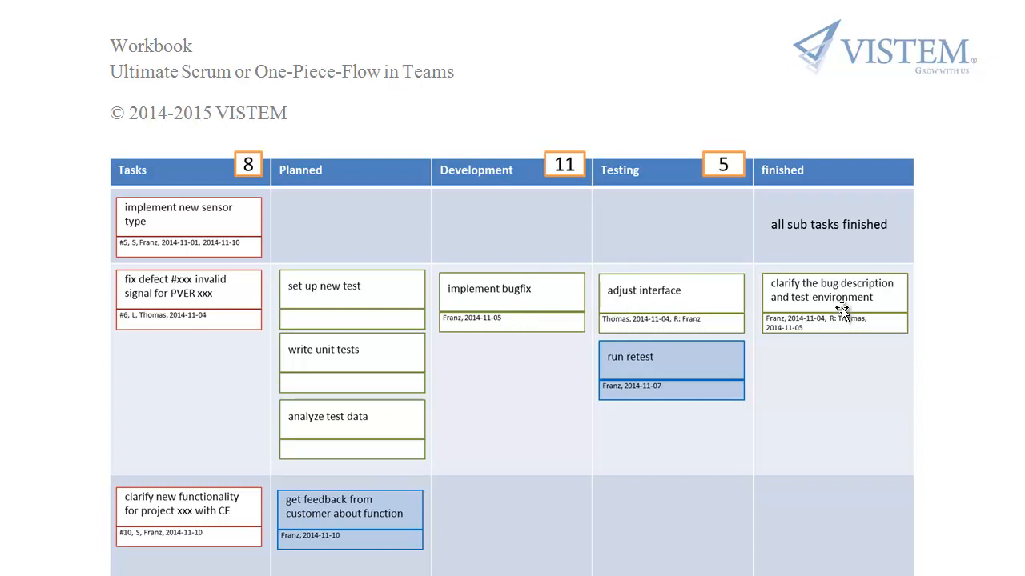
mouse_move(640, 402)
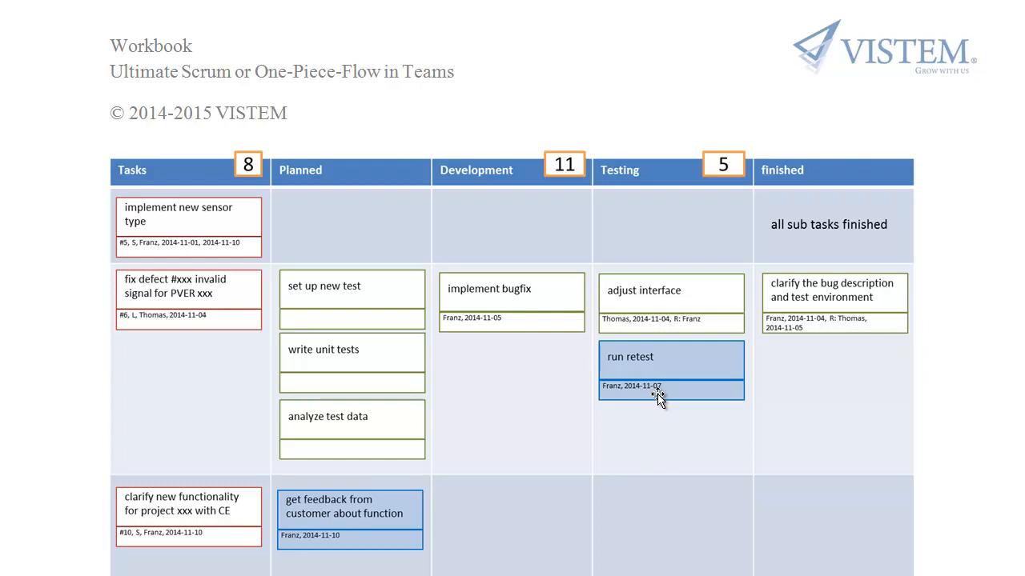
mouse_move(319, 360)
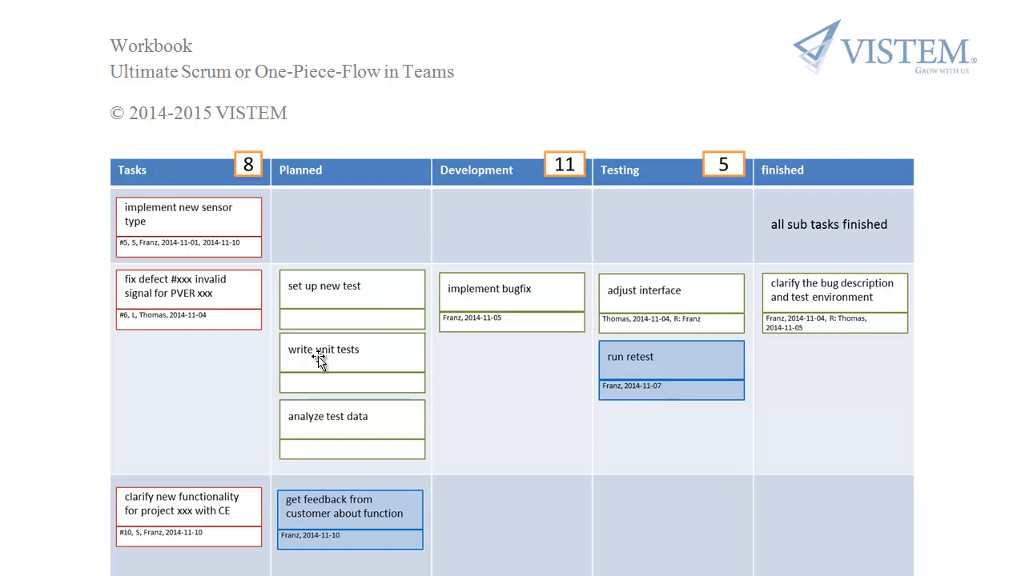
mouse_move(490, 357)
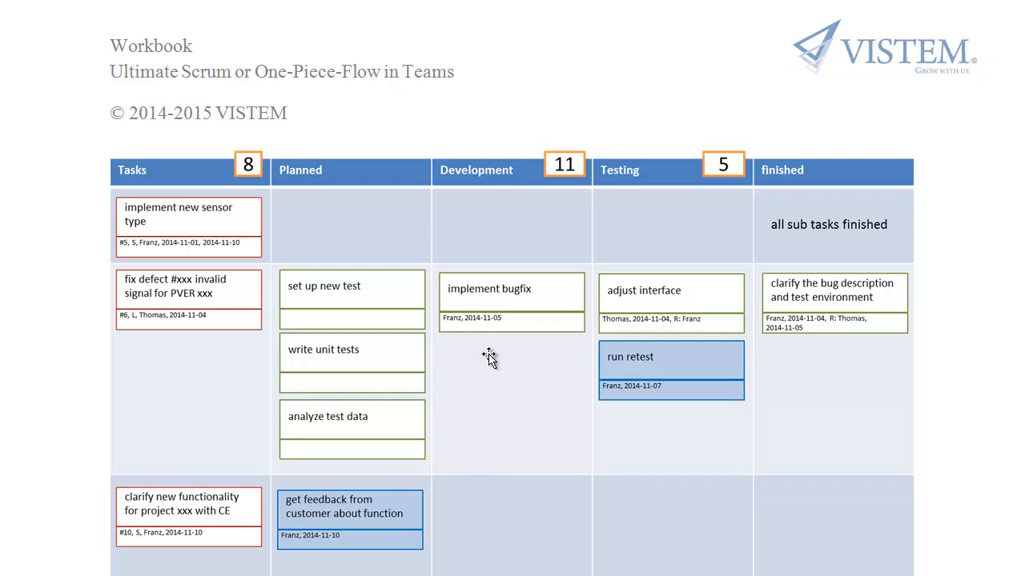
Scroll down to reveal the lane noting 'even more lanes – but as few as possible'
scroll("down", 3)
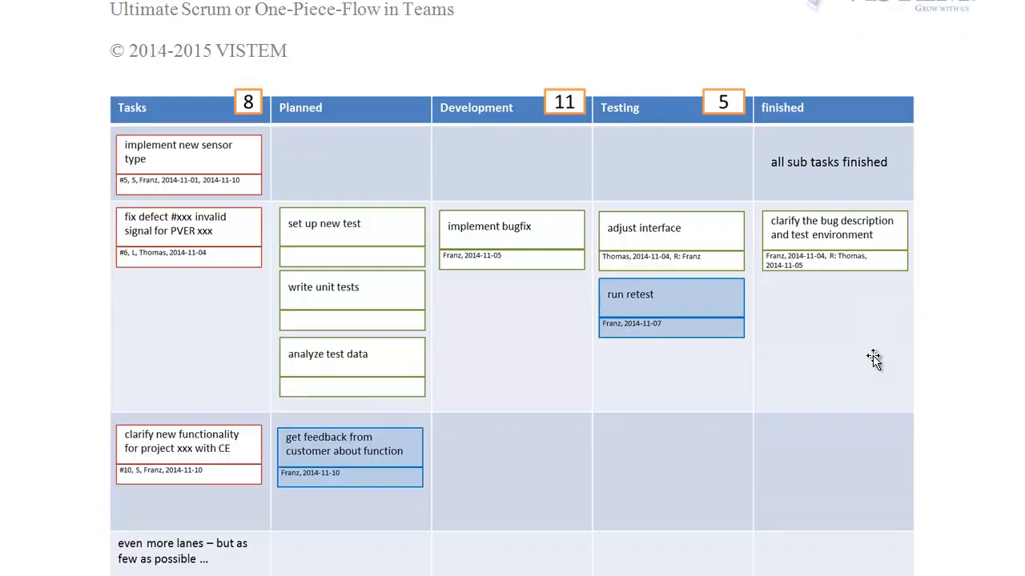
mouse_move(137, 363)
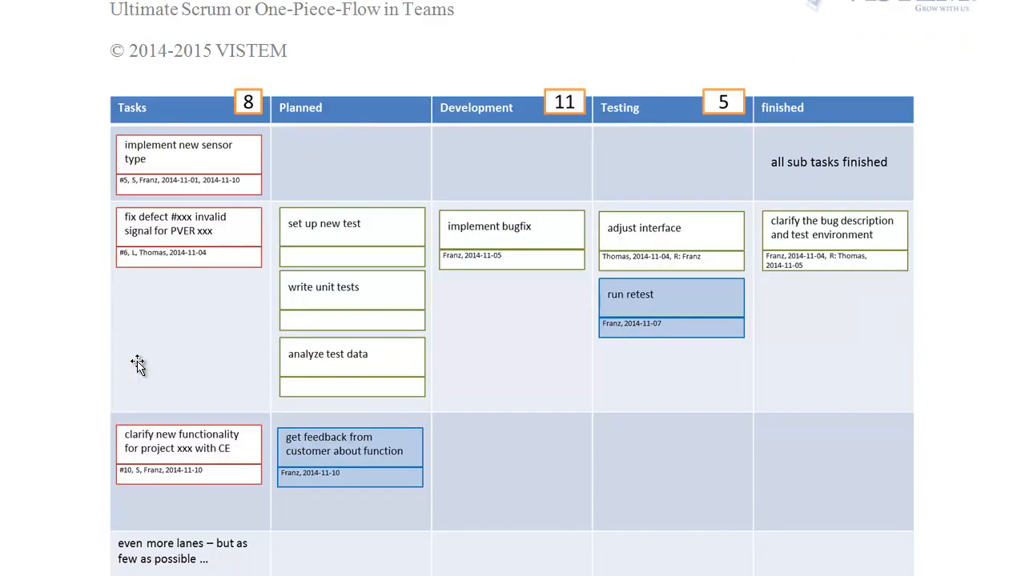
mouse_move(235, 281)
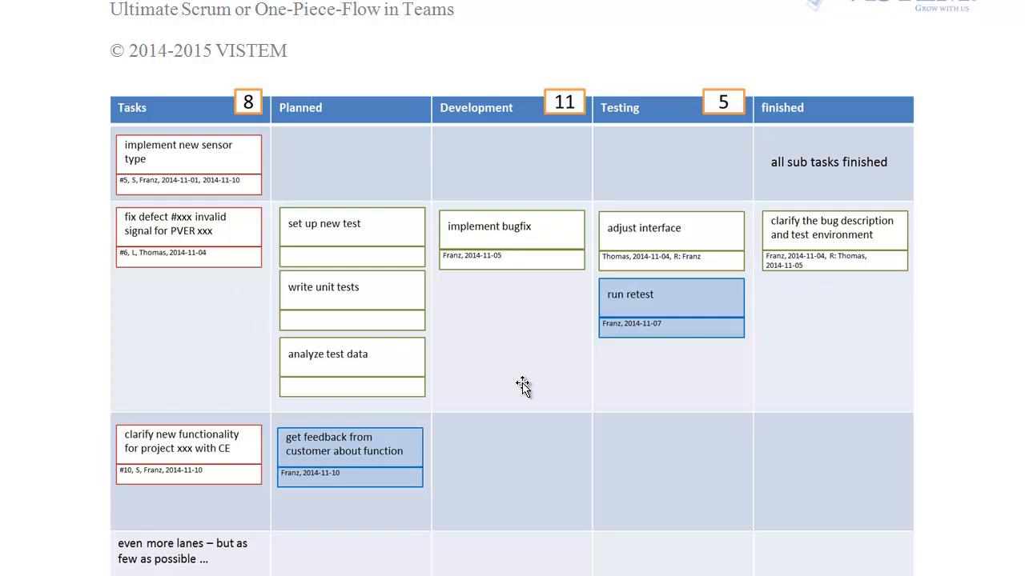
mouse_move(511, 392)
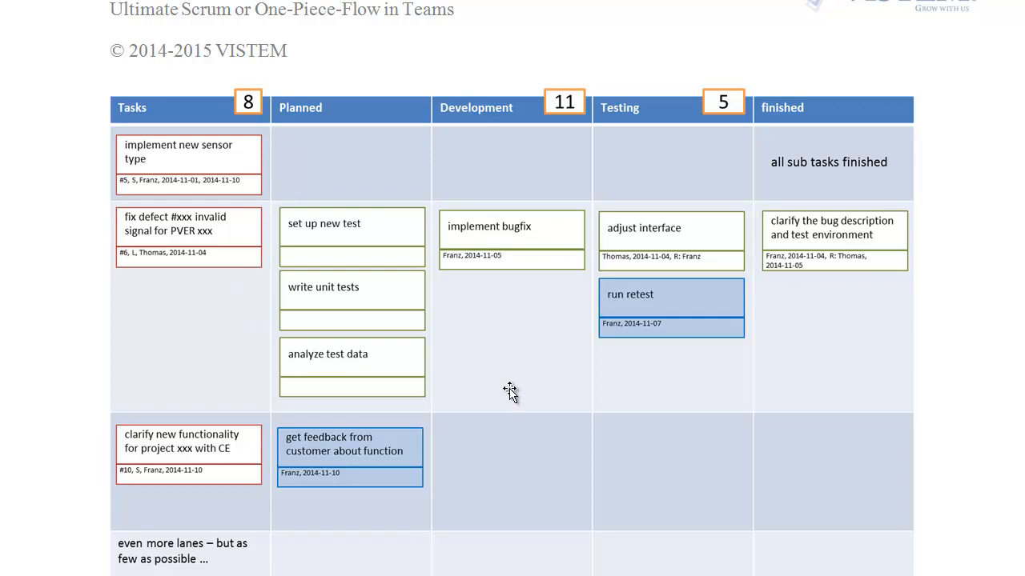
mouse_move(481, 402)
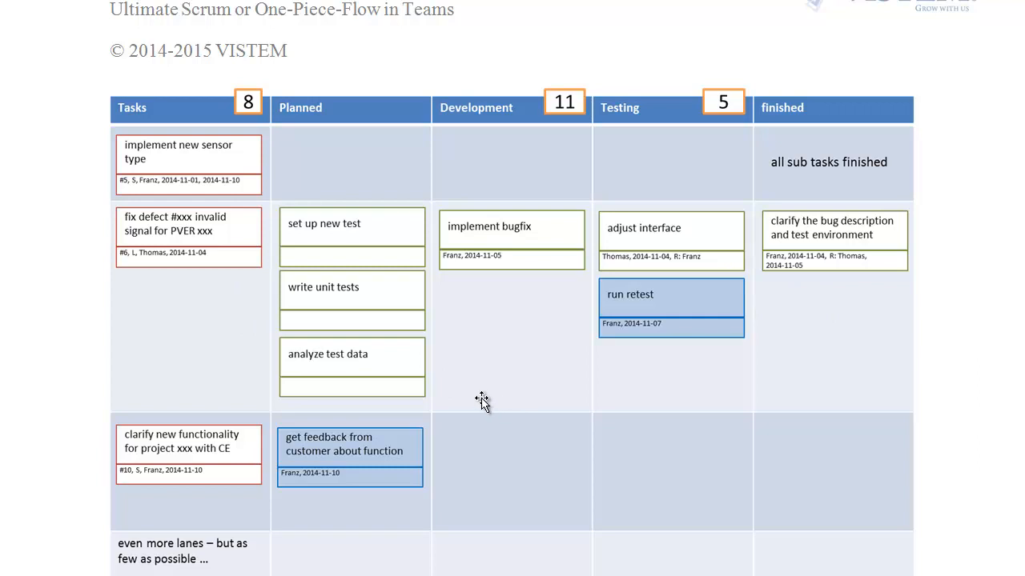
mouse_move(475, 409)
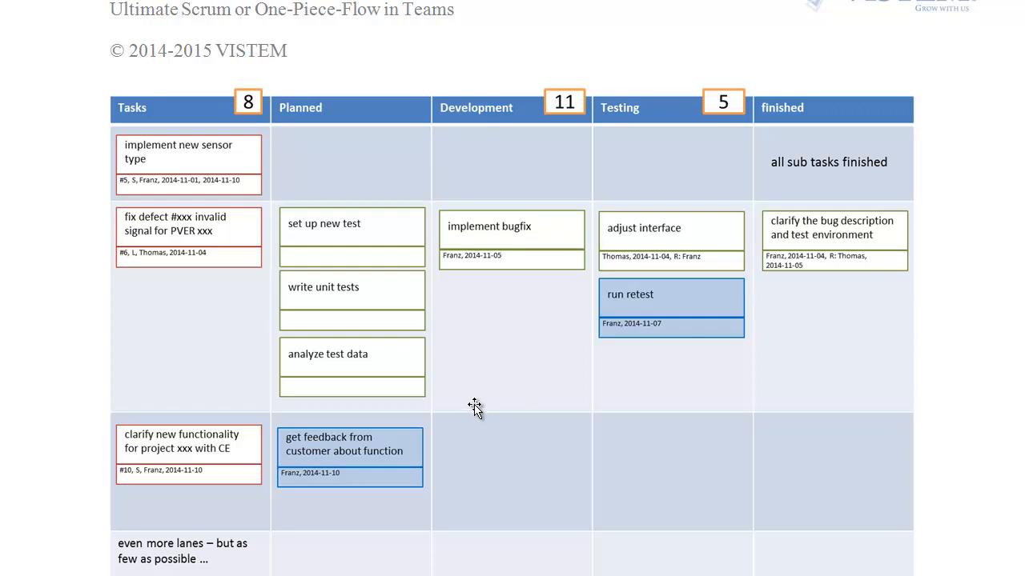
mouse_move(440, 408)
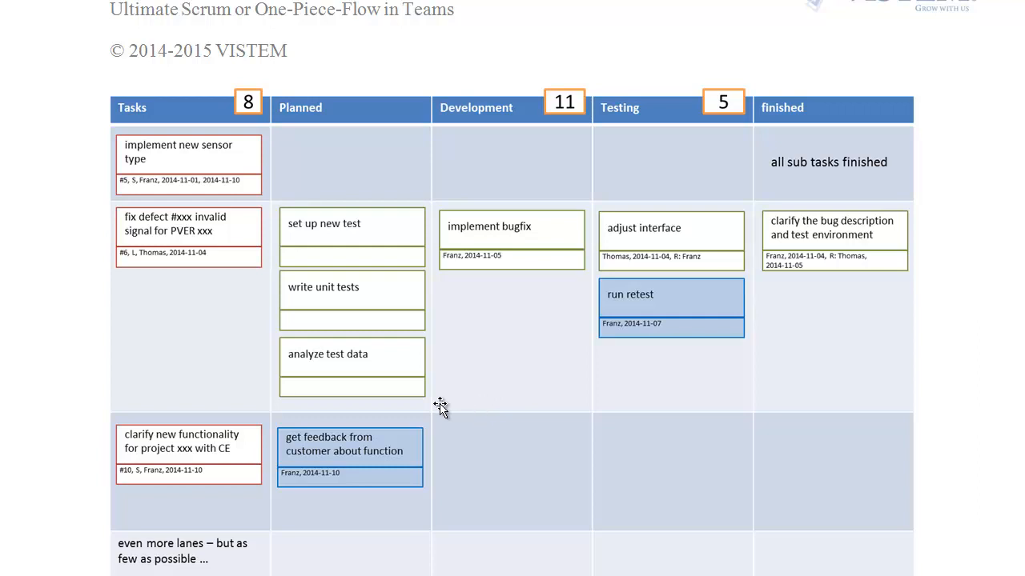
mouse_move(231, 424)
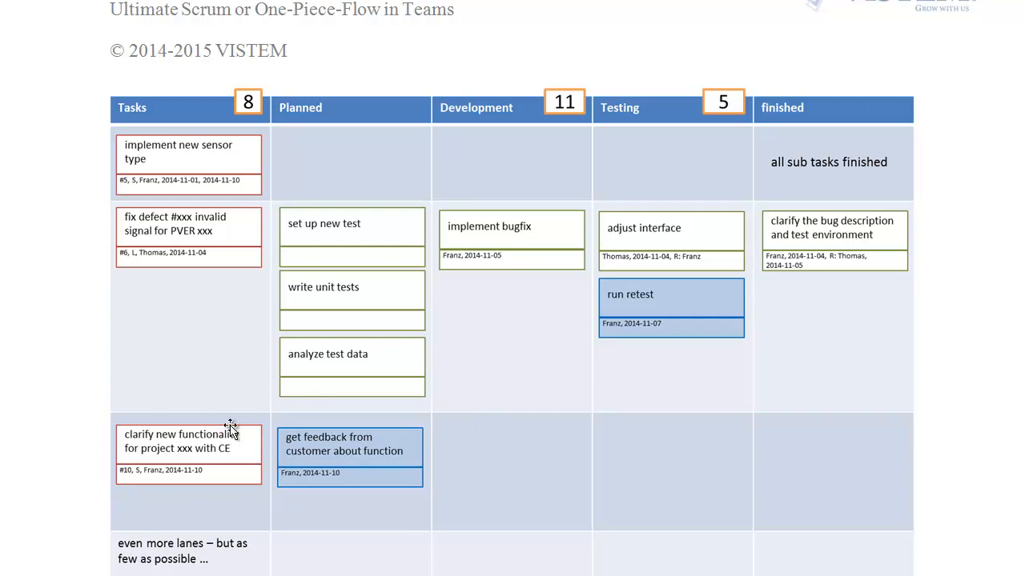
mouse_move(406, 521)
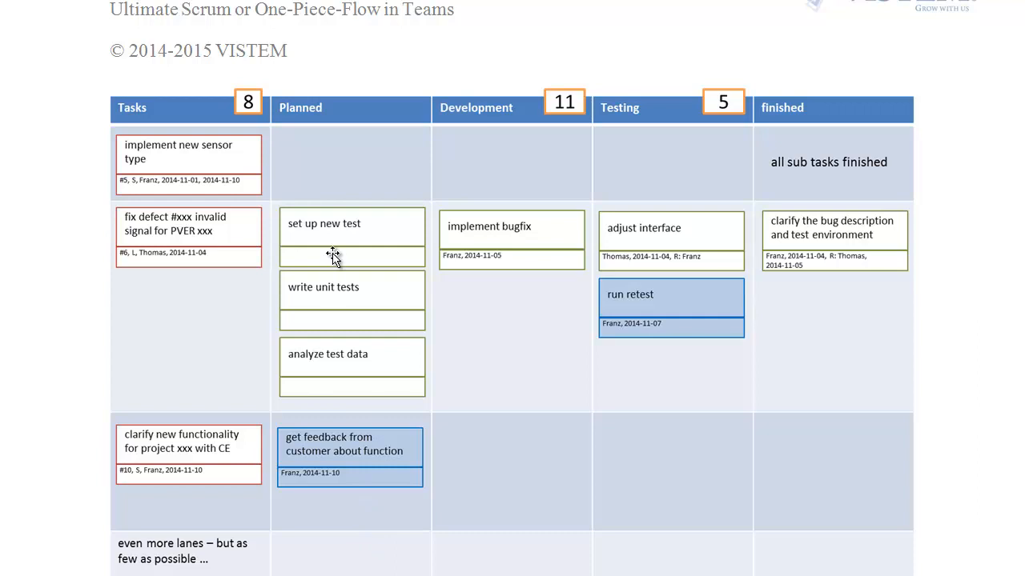
mouse_move(608, 112)
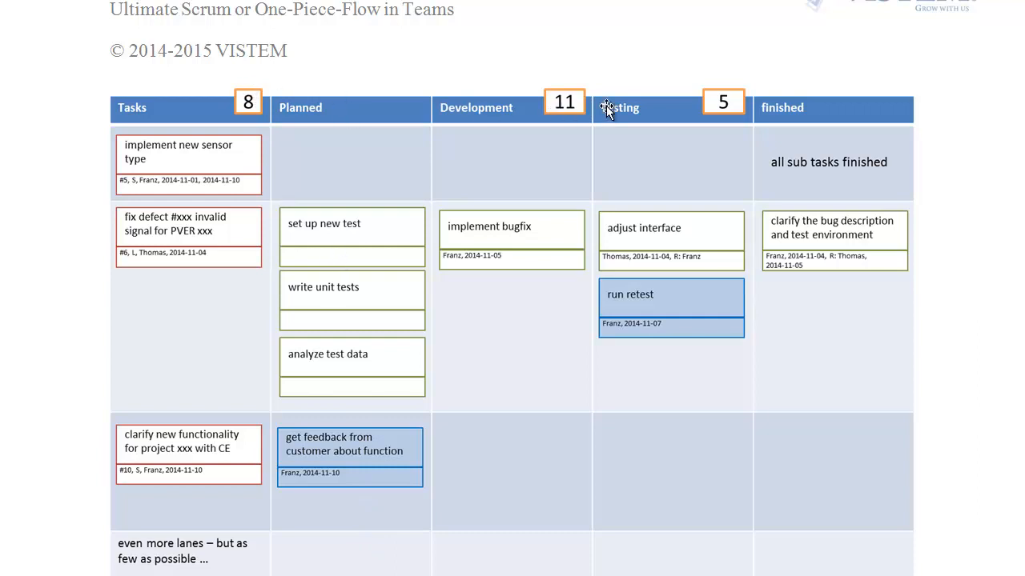
mouse_move(745, 110)
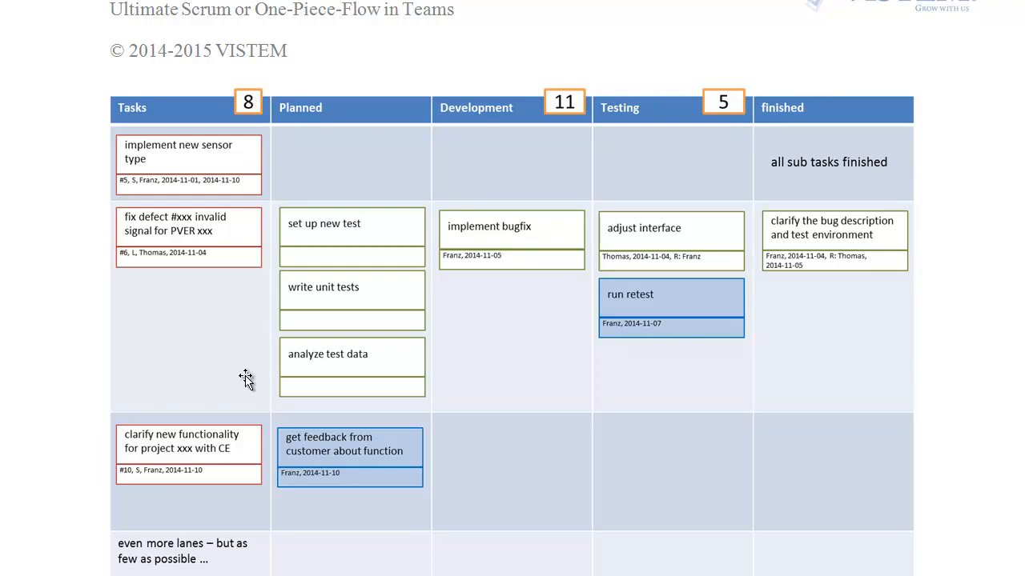
mouse_move(236, 556)
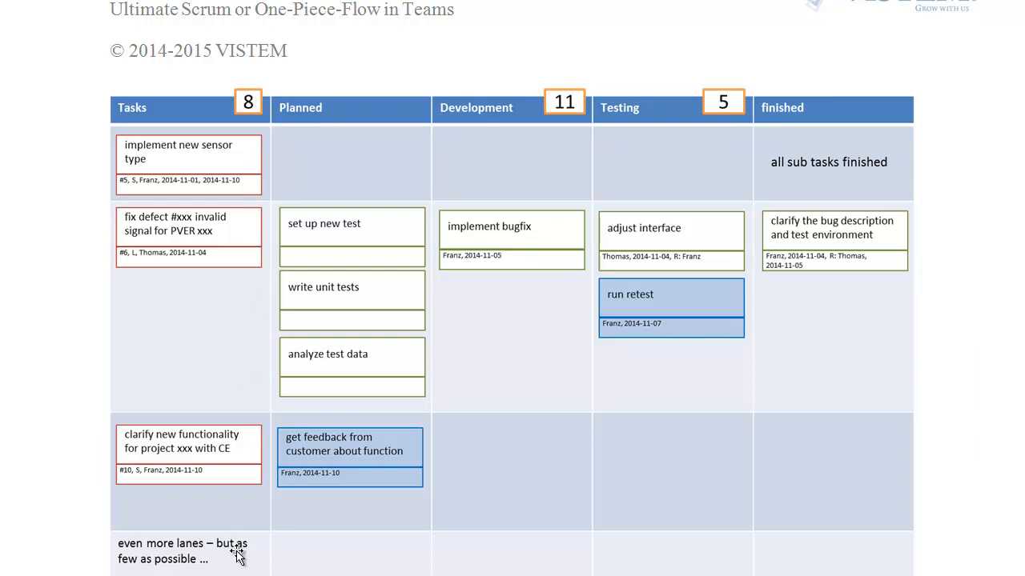
mouse_move(769, 395)
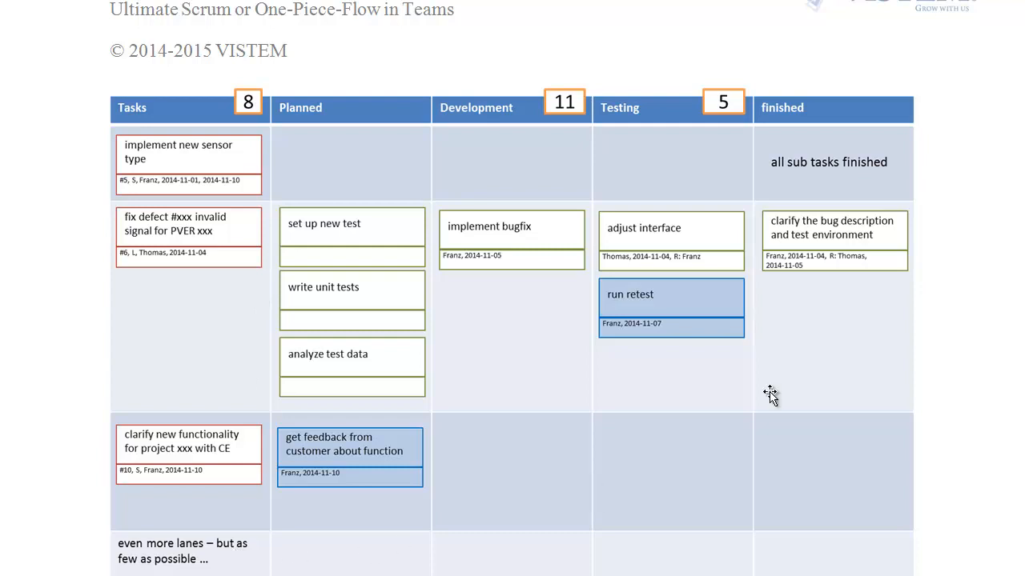
mouse_move(705, 485)
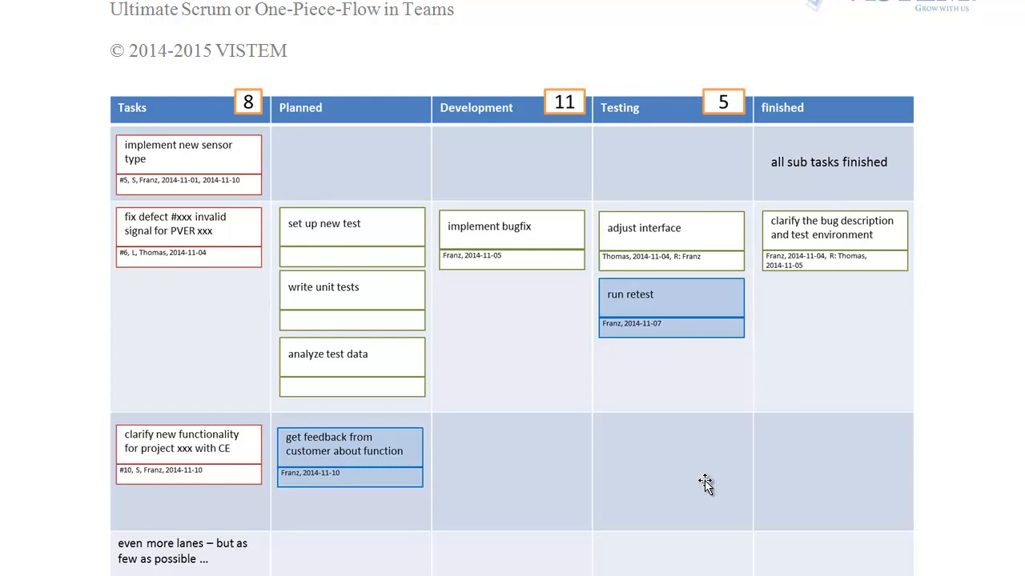
mouse_move(718, 422)
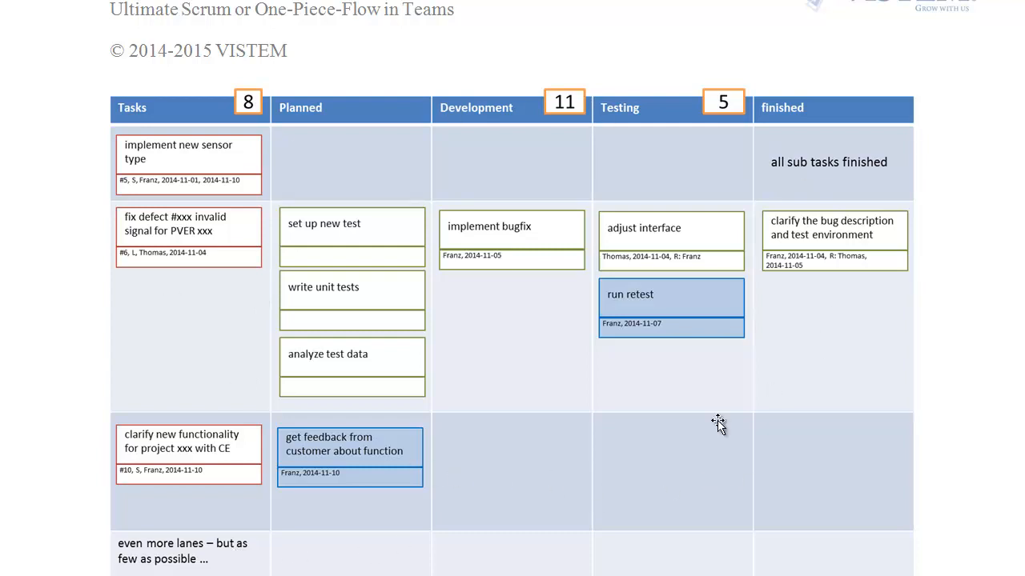
mouse_move(550, 274)
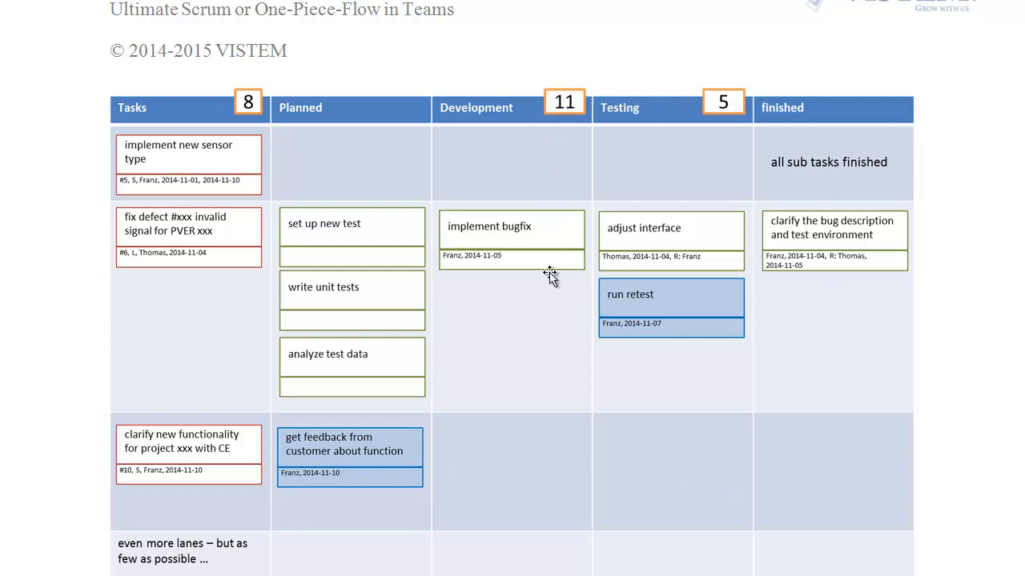
mouse_move(540, 544)
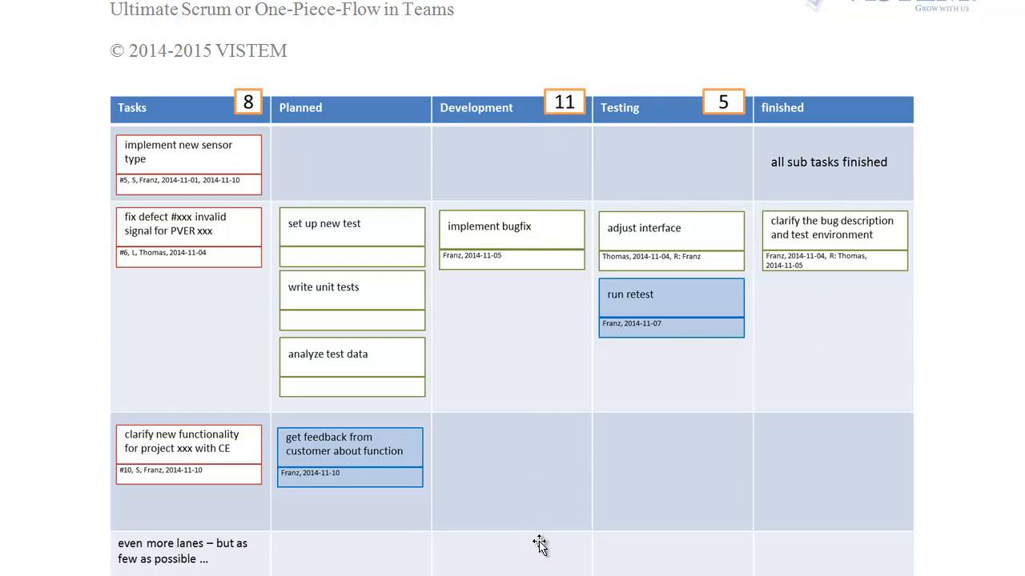
mouse_move(616, 486)
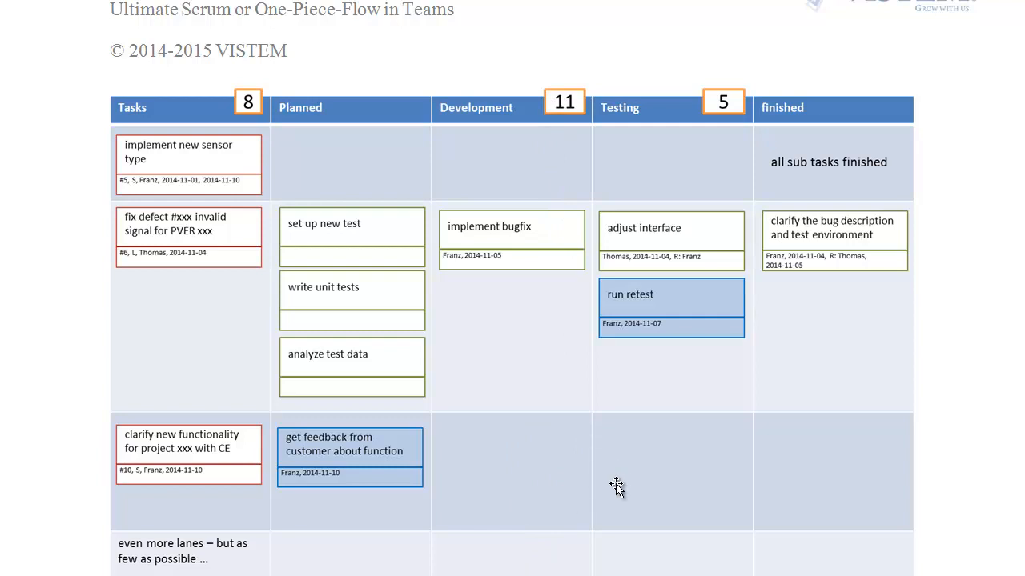
mouse_move(698, 142)
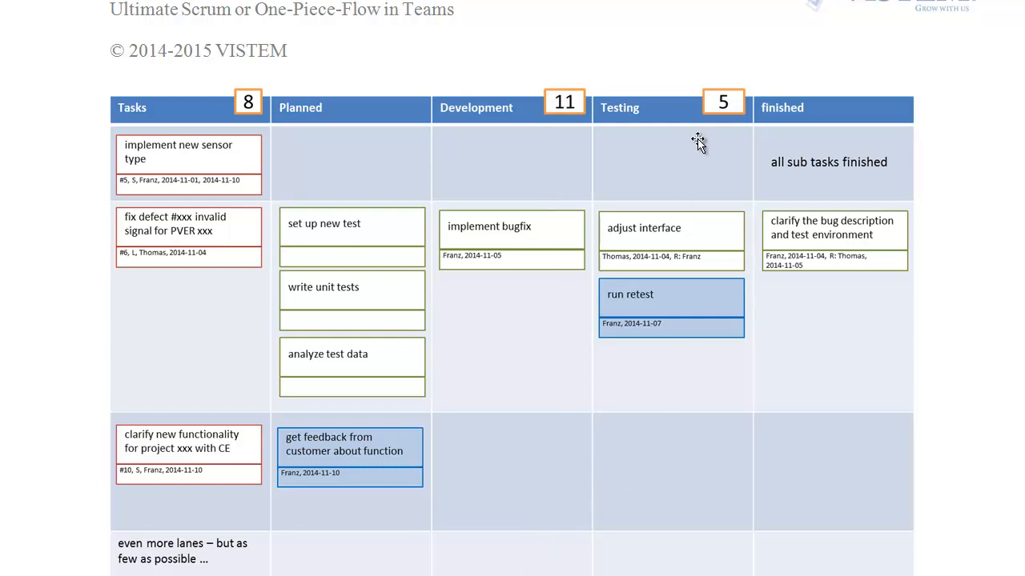
mouse_move(696, 443)
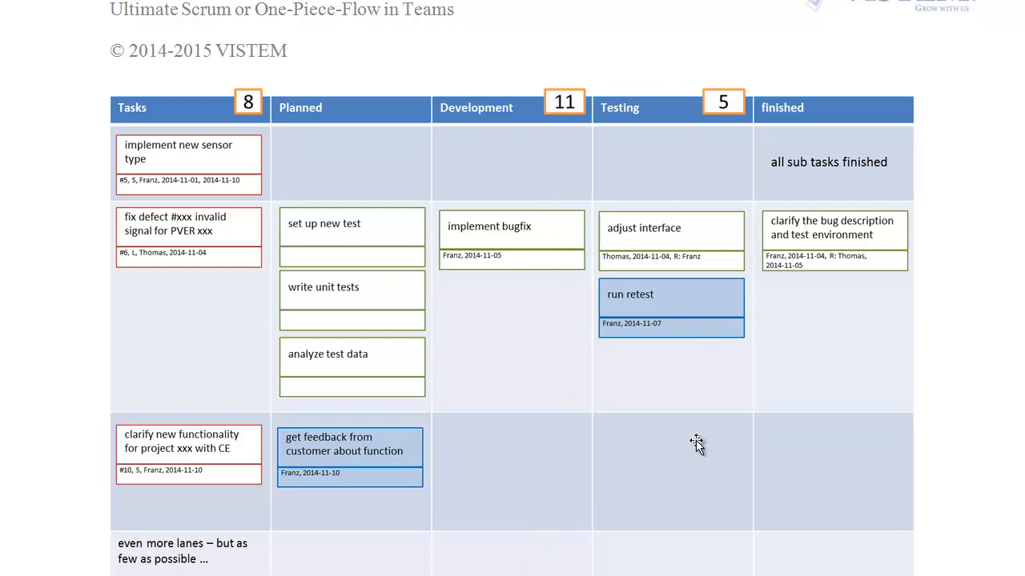
mouse_move(696, 568)
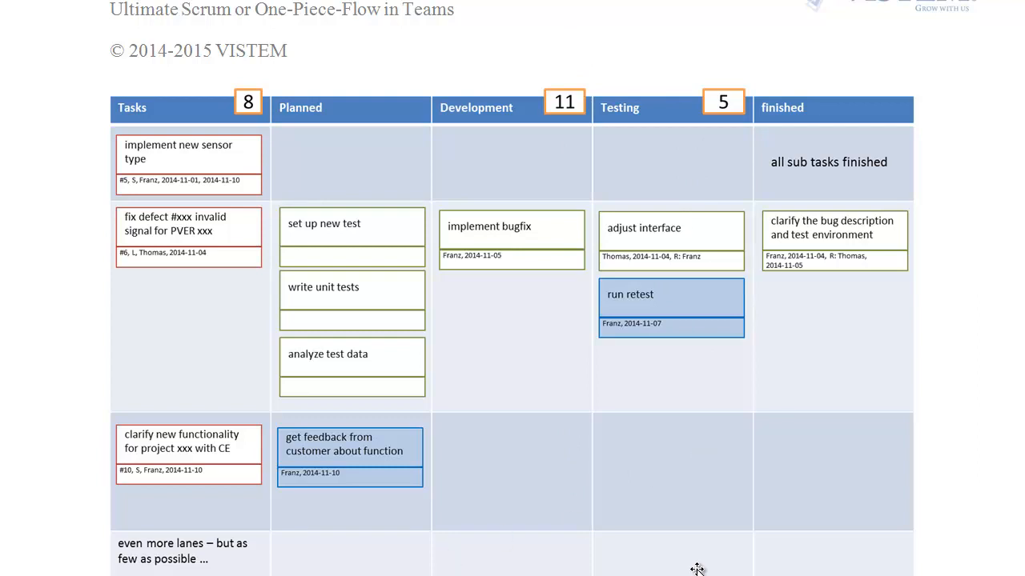
mouse_move(576, 541)
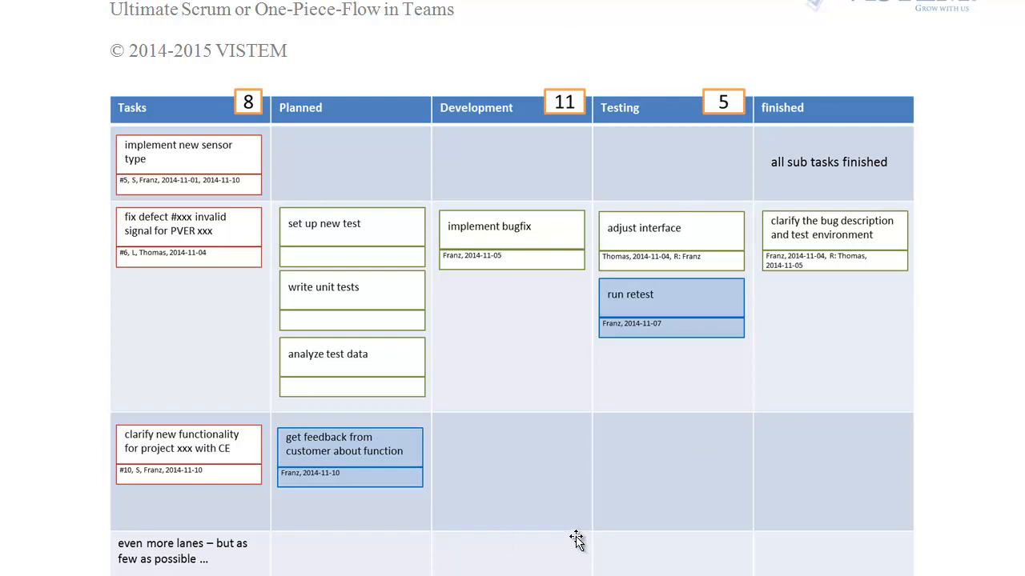
mouse_move(827, 532)
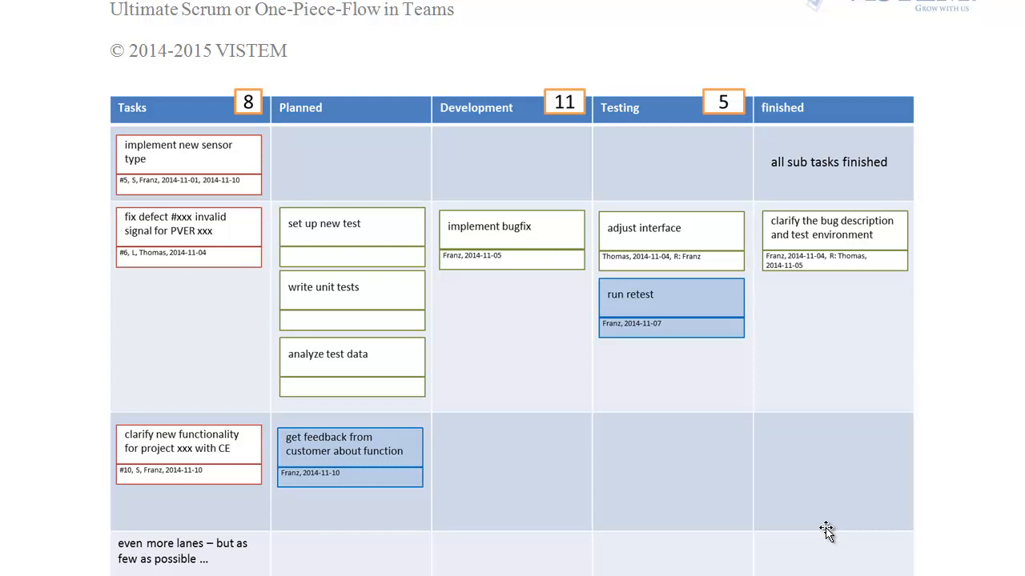
mouse_move(864, 492)
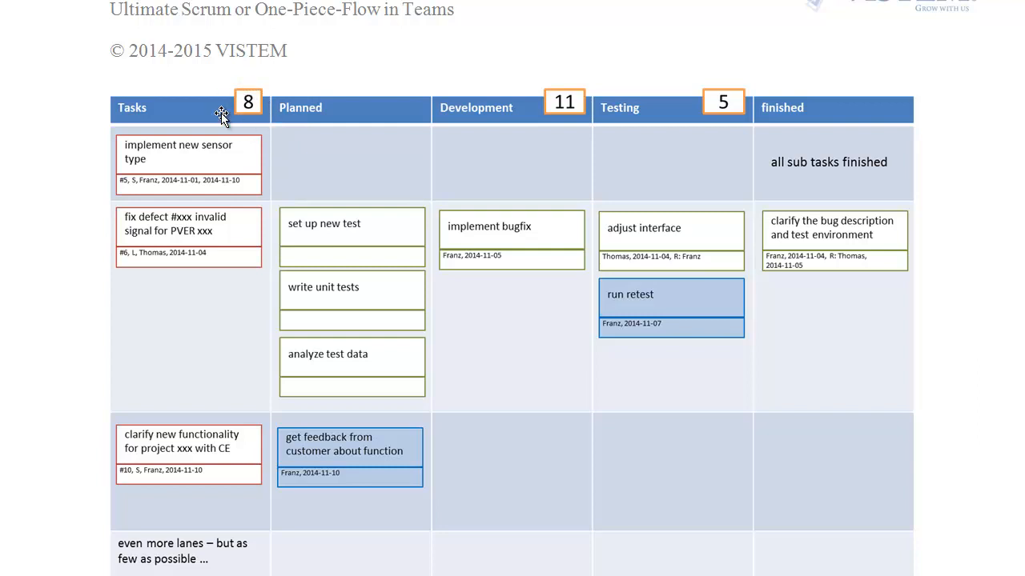
mouse_move(250, 121)
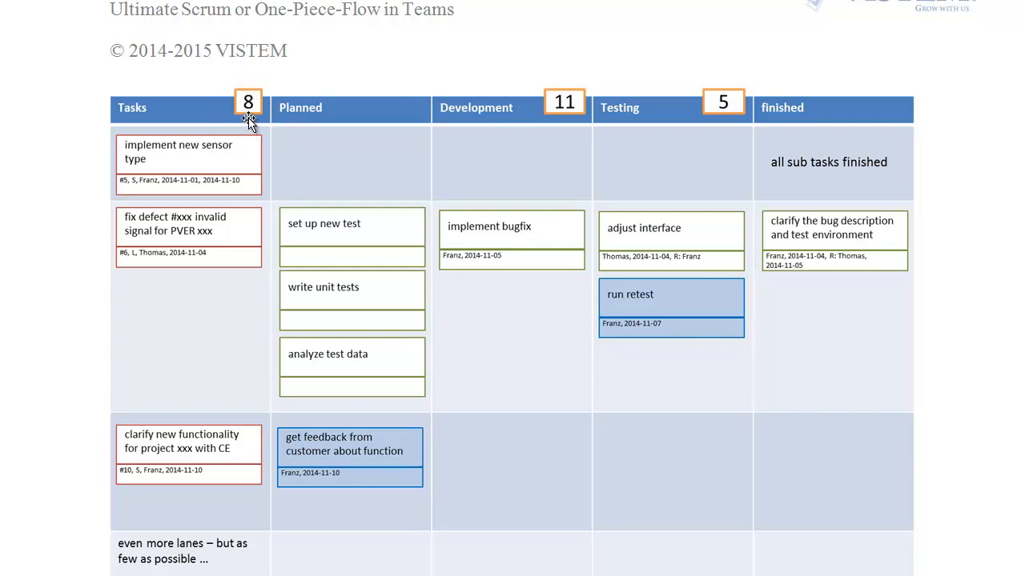
mouse_move(641, 154)
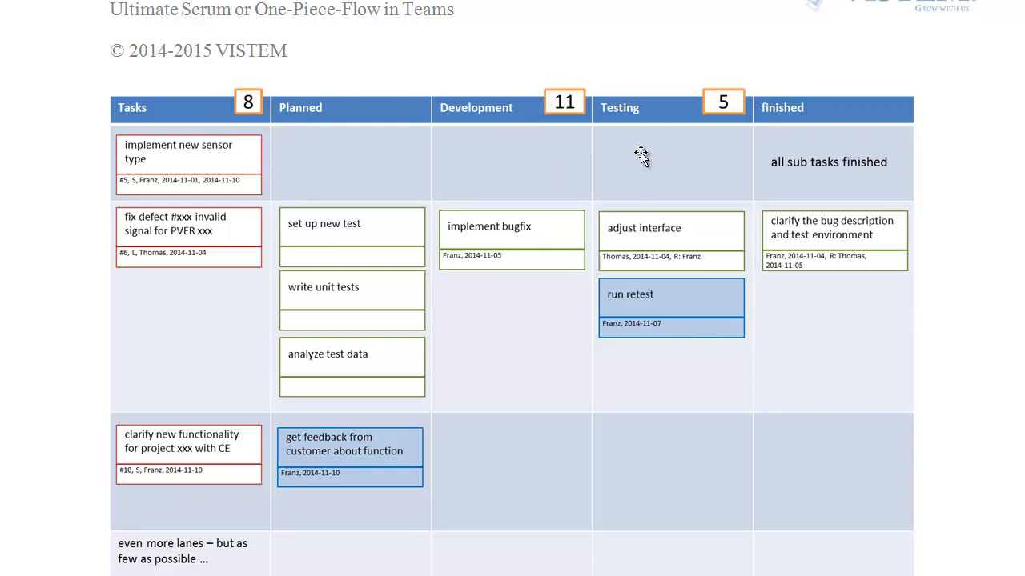
mouse_move(759, 183)
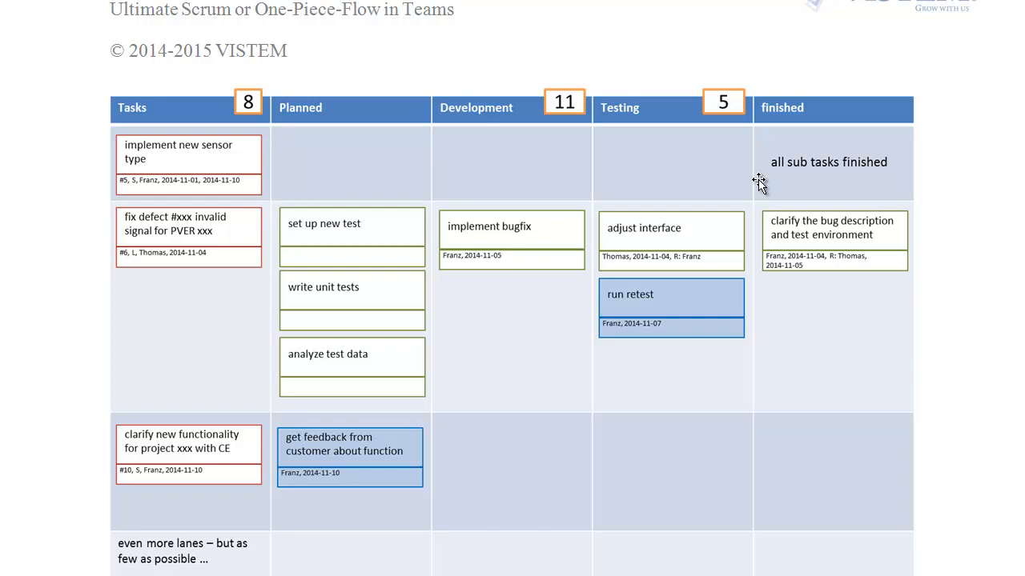
mouse_move(450, 140)
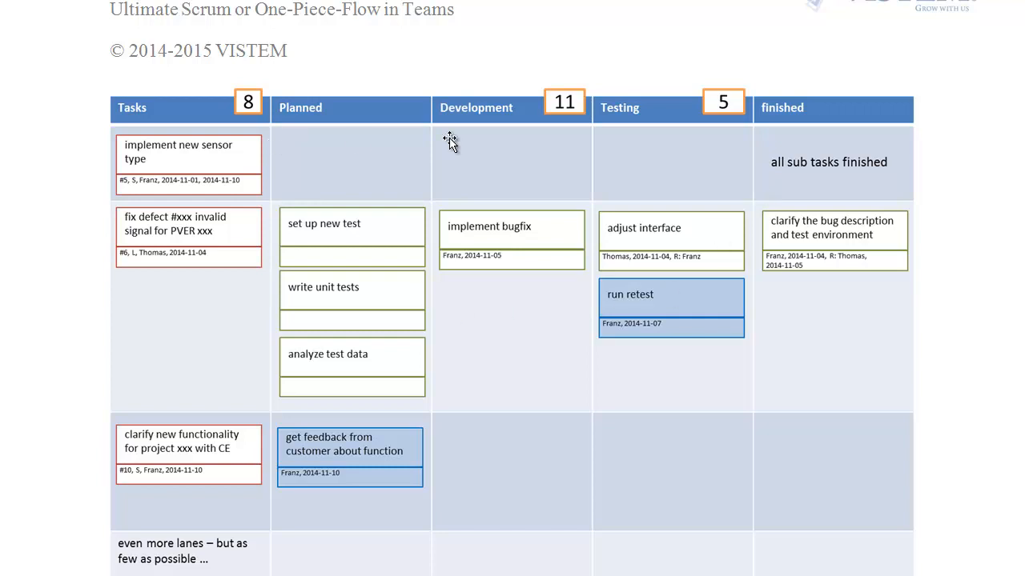
mouse_move(904, 393)
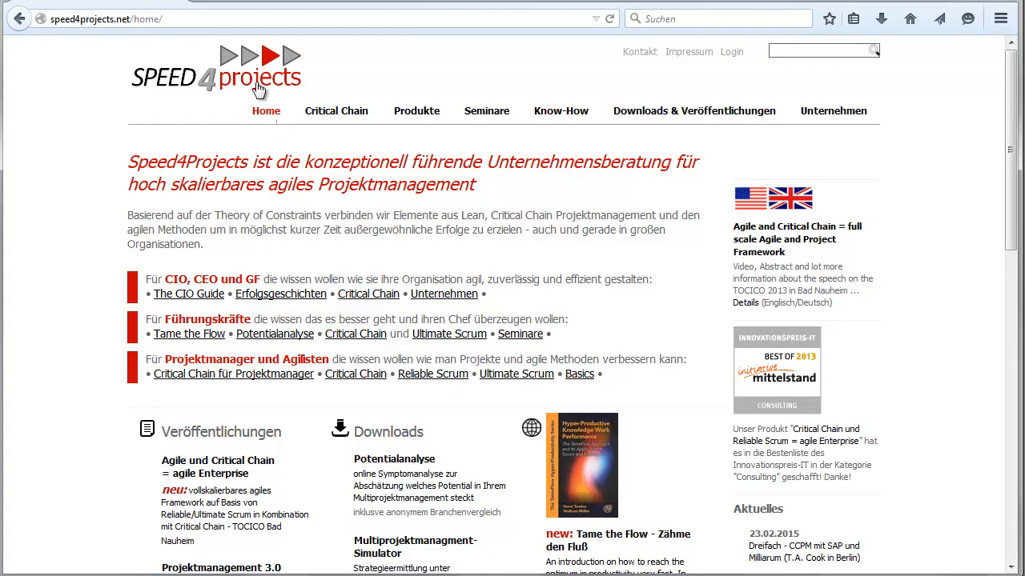
Go to scrumy.com/tame-the-flow-board-example-2015-03-13 in Firefox
left_click(104, 18)
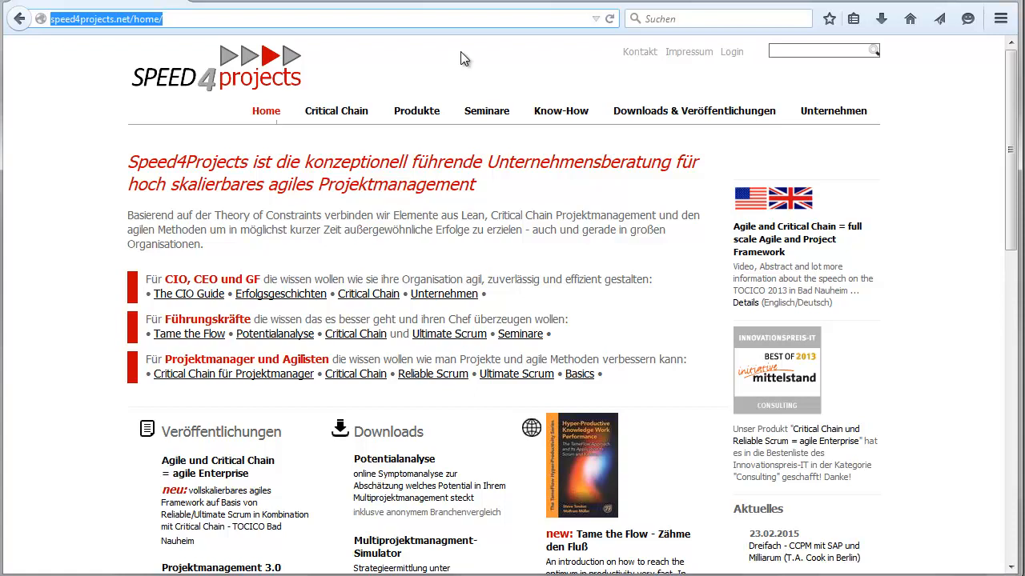
type("scrumy.com/tame-")
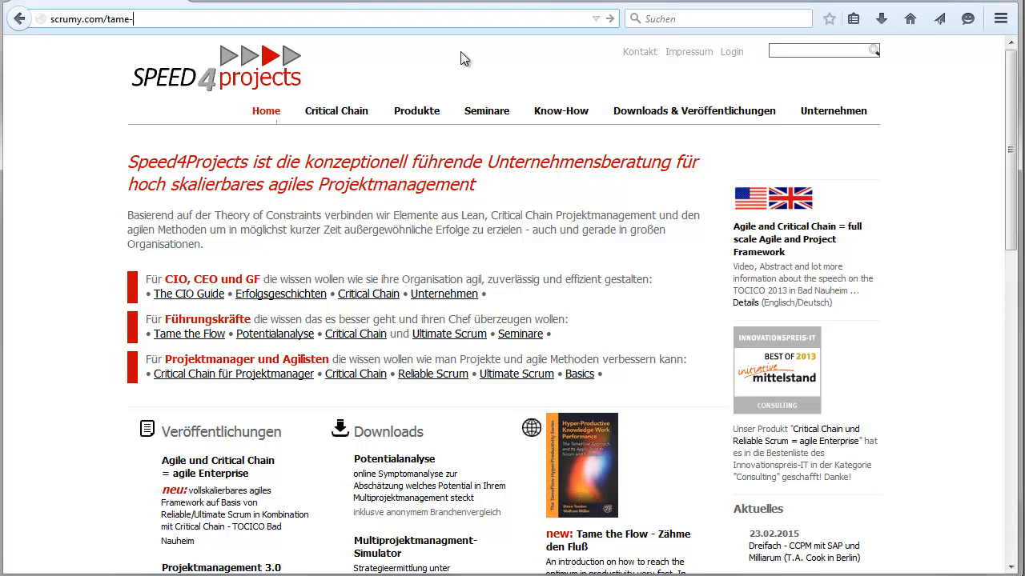
type("the-")
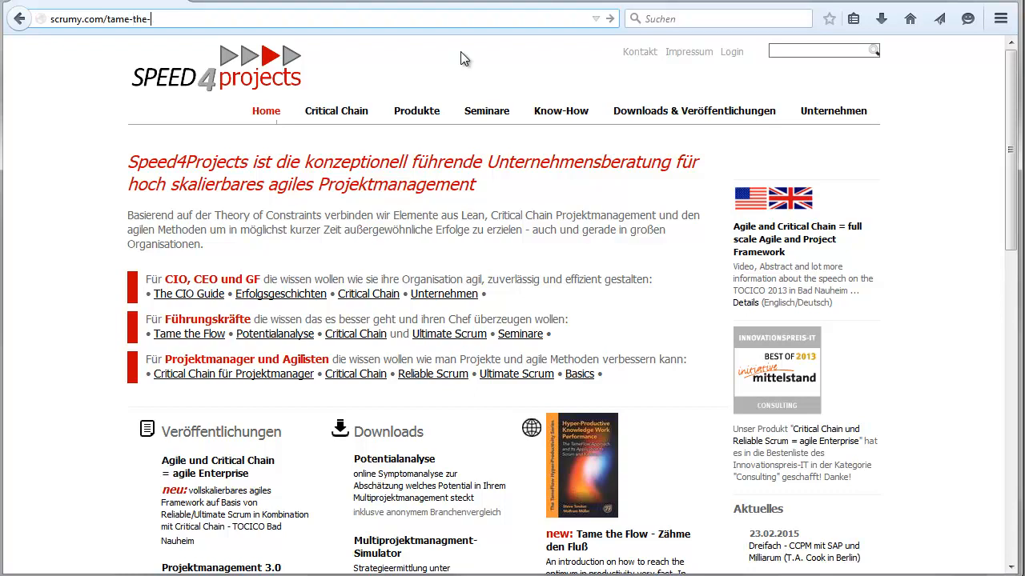
type("flow-board")
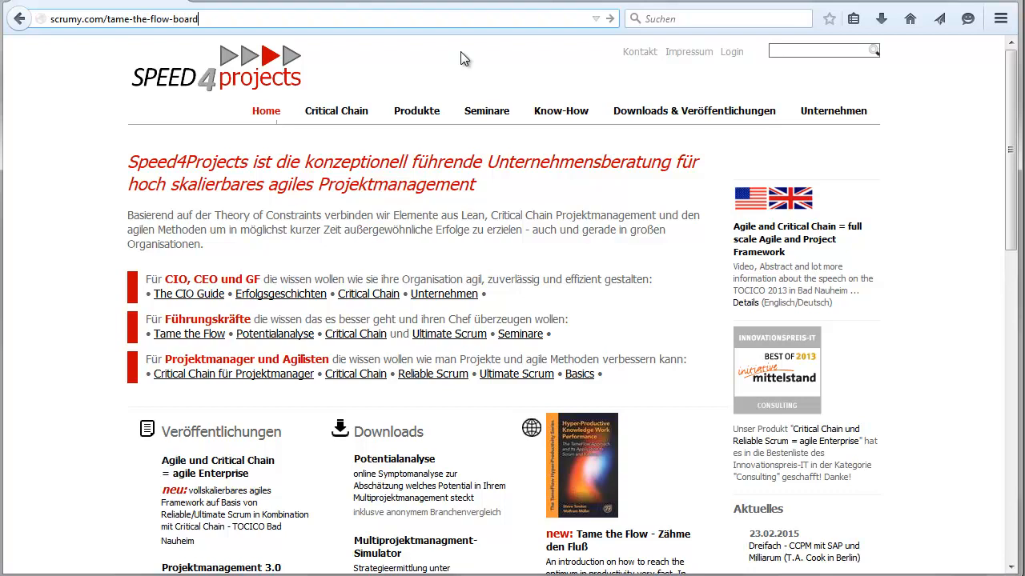
type("-example")
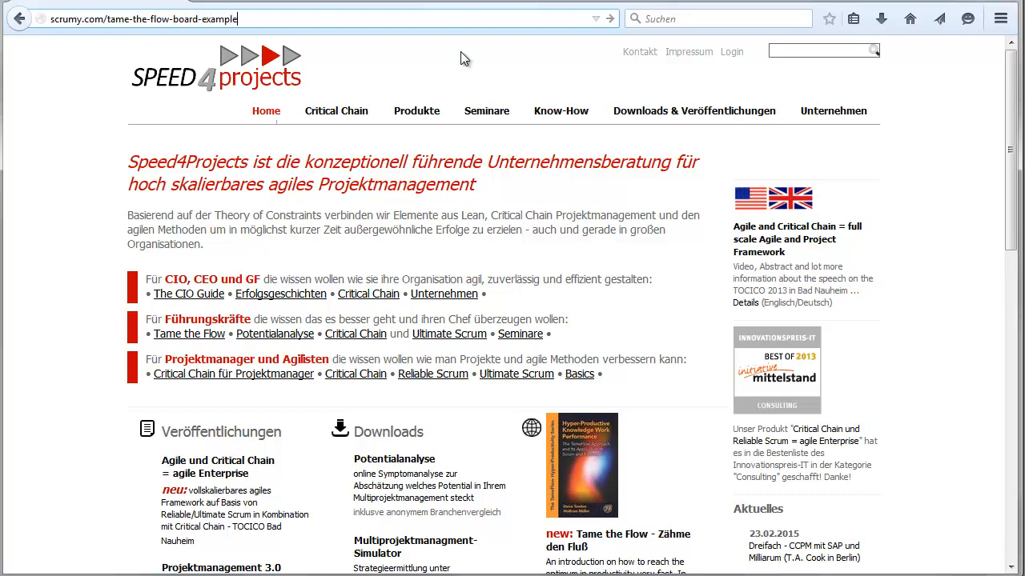
type("-2015-")
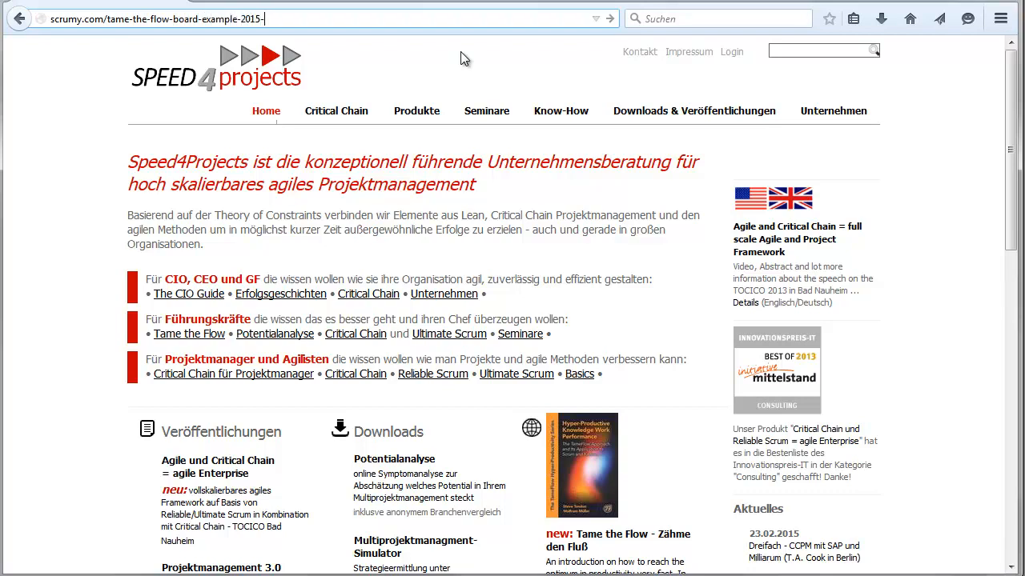
type("03-")
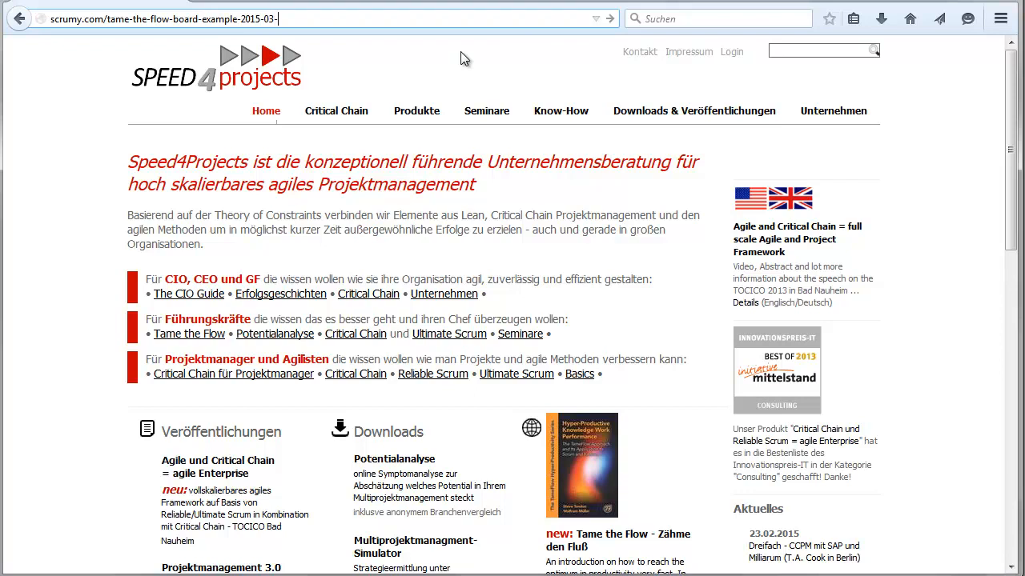
type("13")
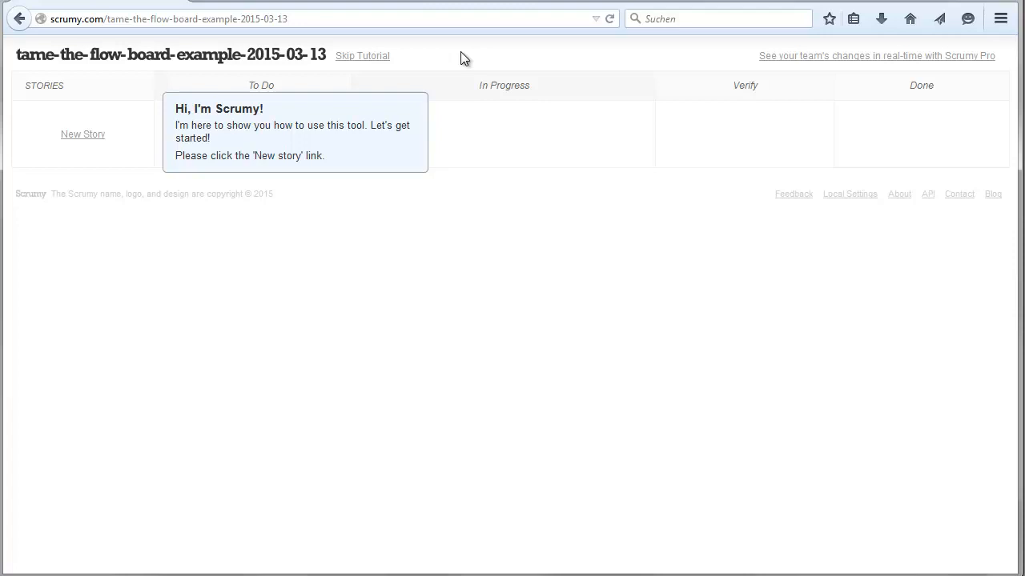
mouse_move(444, 102)
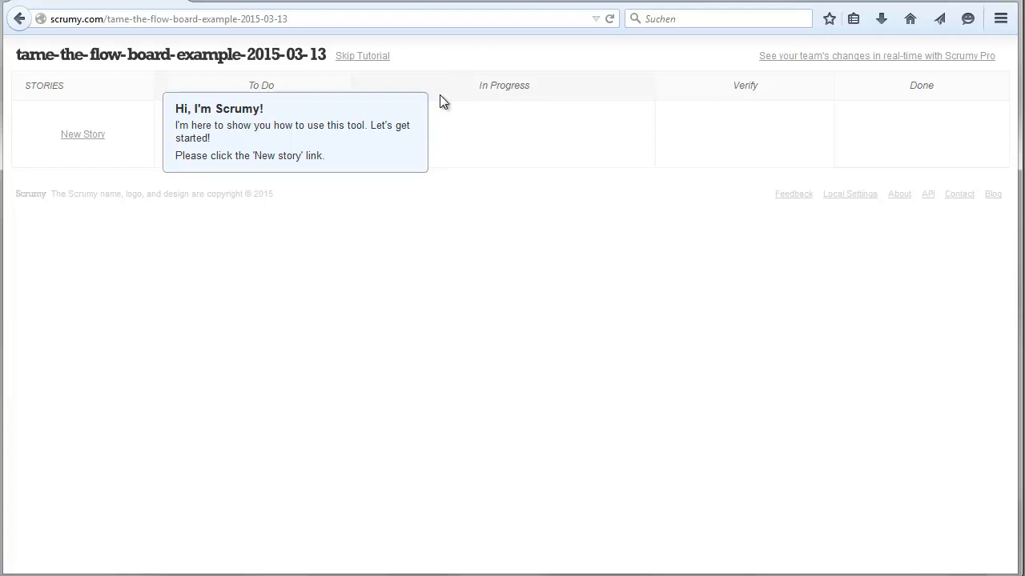
mouse_move(298, 174)
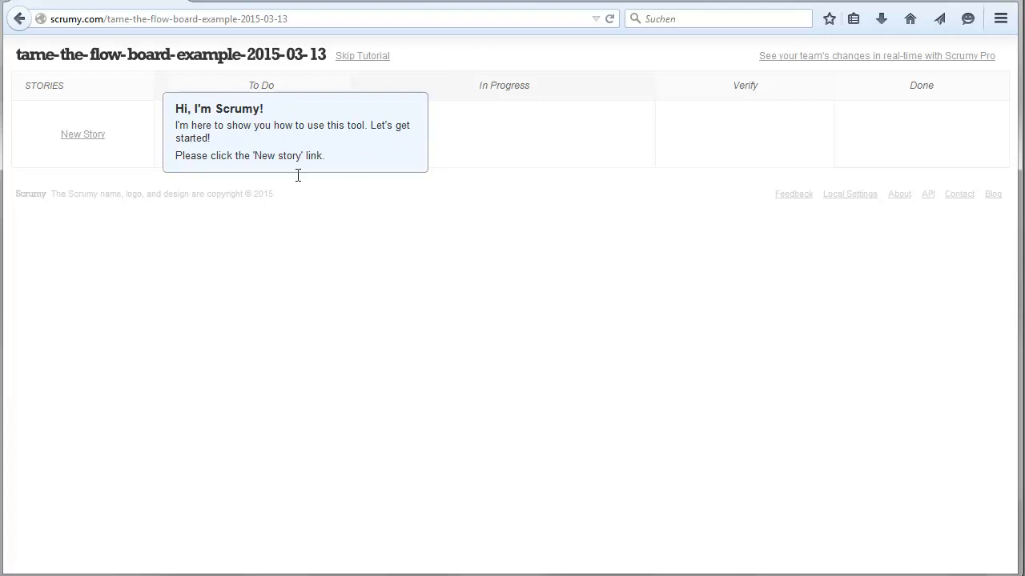
mouse_move(83, 137)
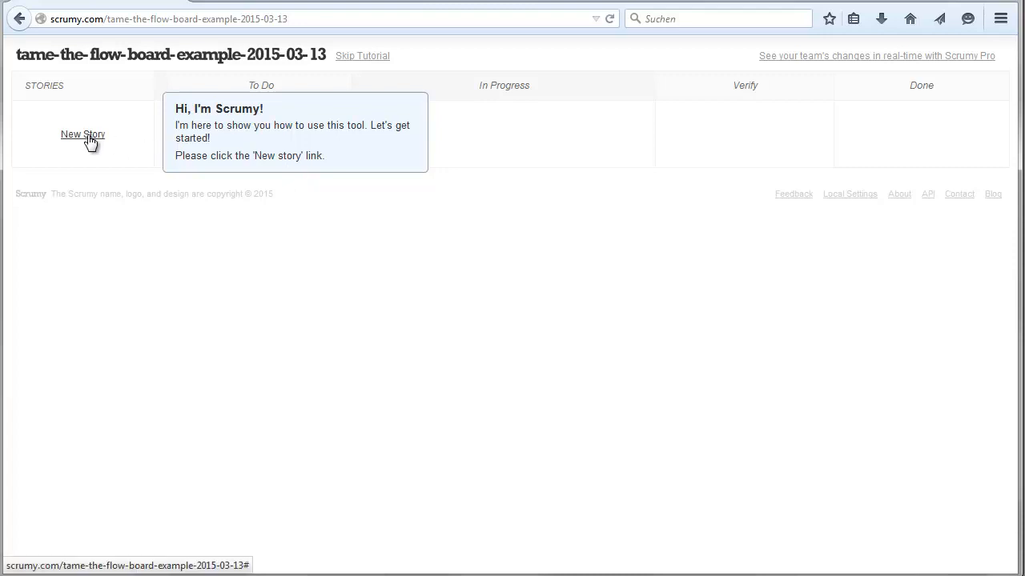
Add the story 'this is my first story ... it's about implenting the login fuction'
left_click(83, 135)
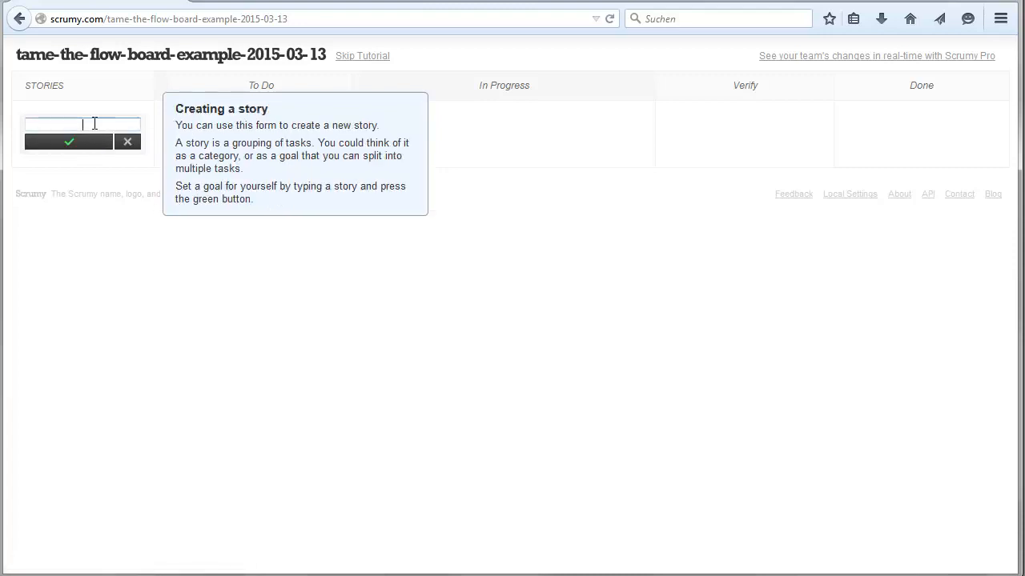
type("this is my fir")
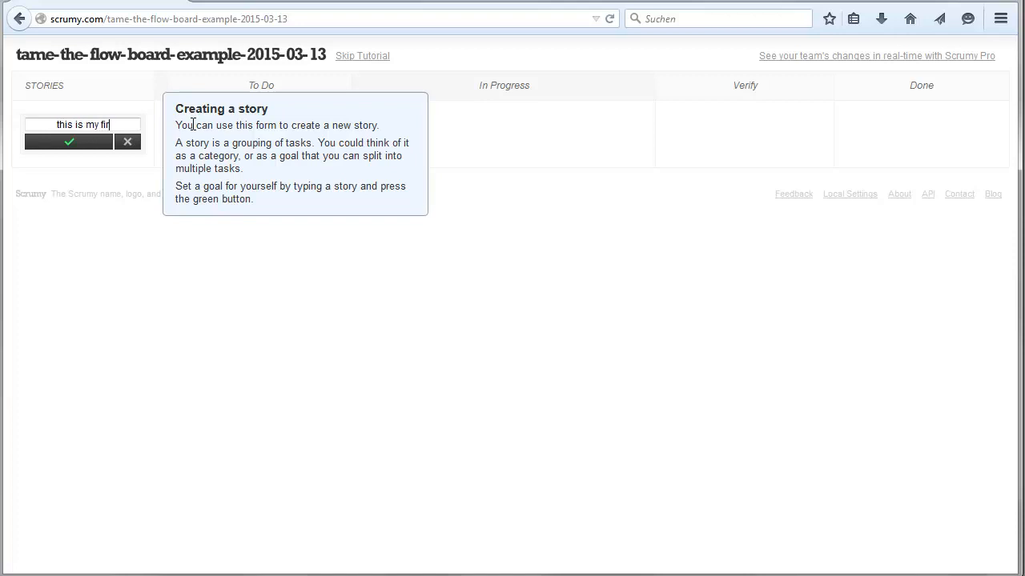
type("st story ...")
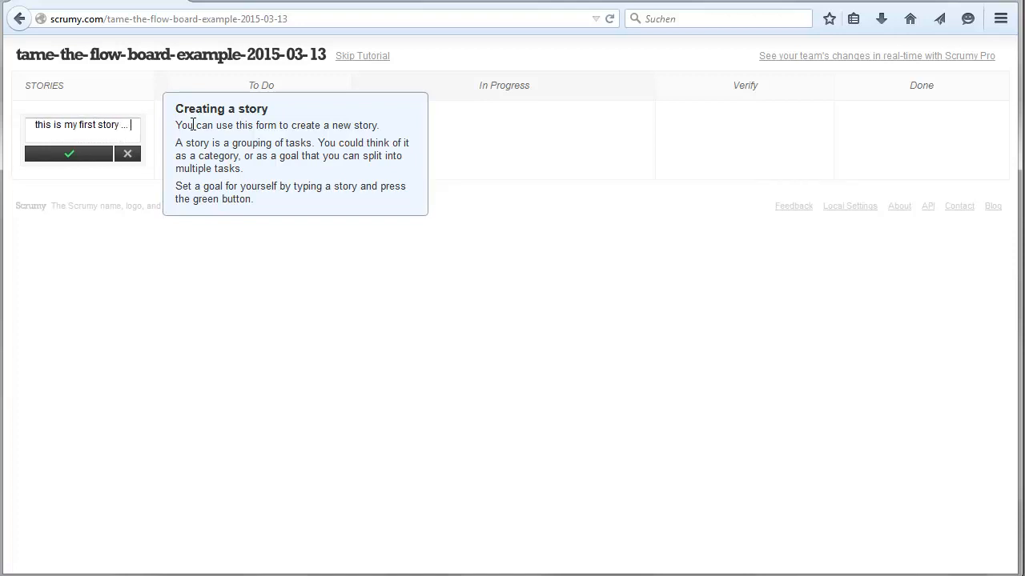
type("it's about im")
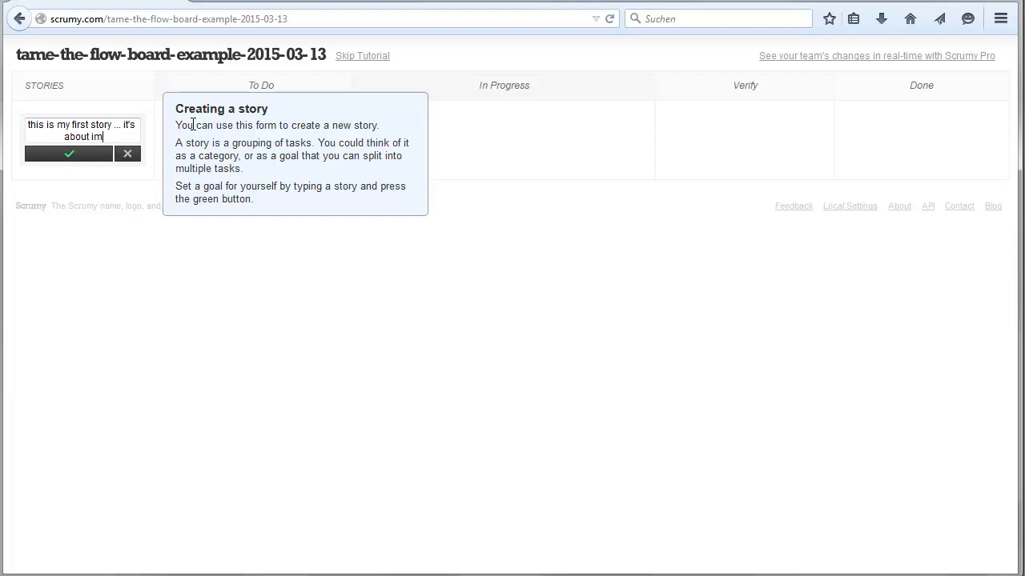
type("plenting")
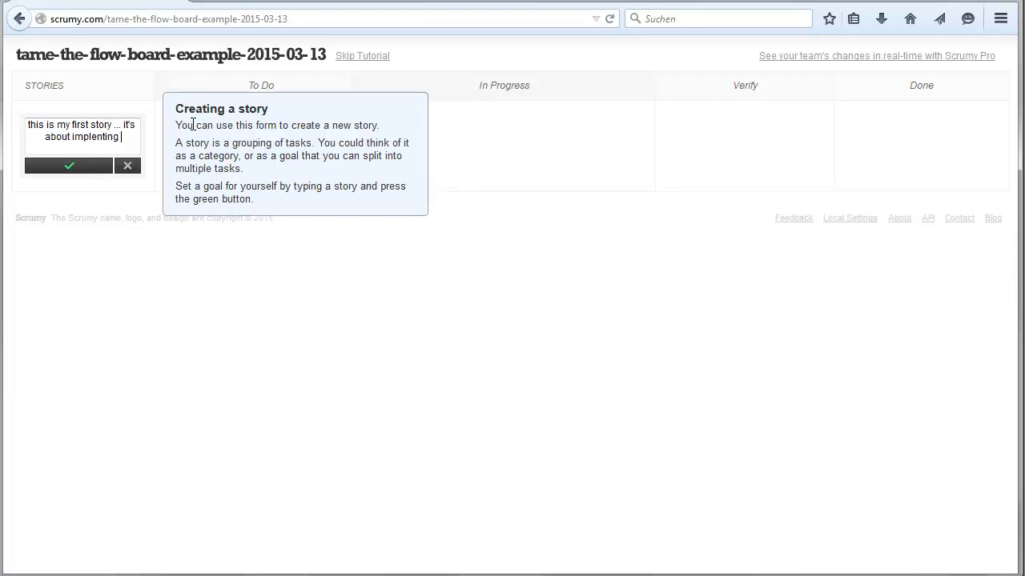
type("the login")
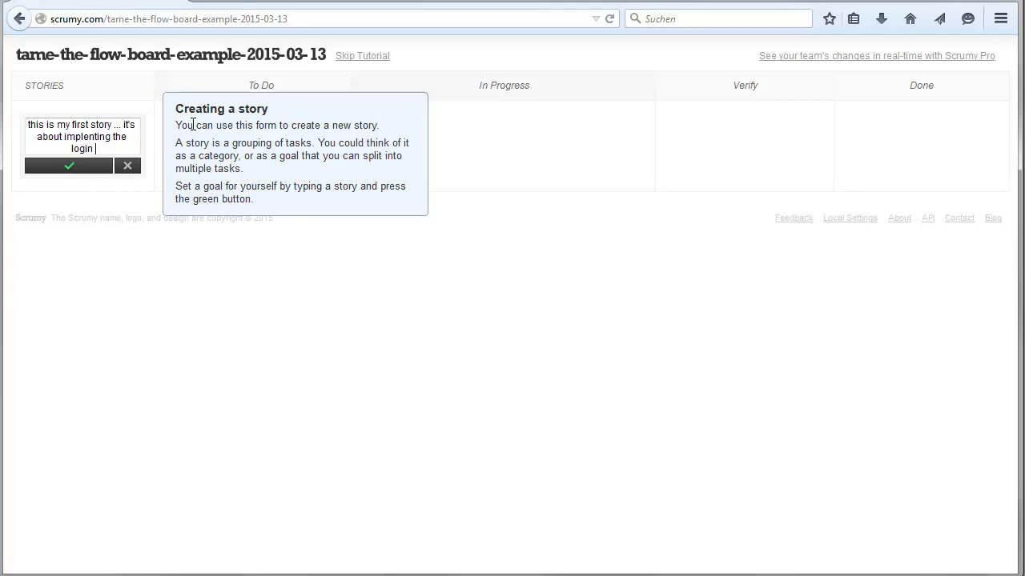
type("fuction")
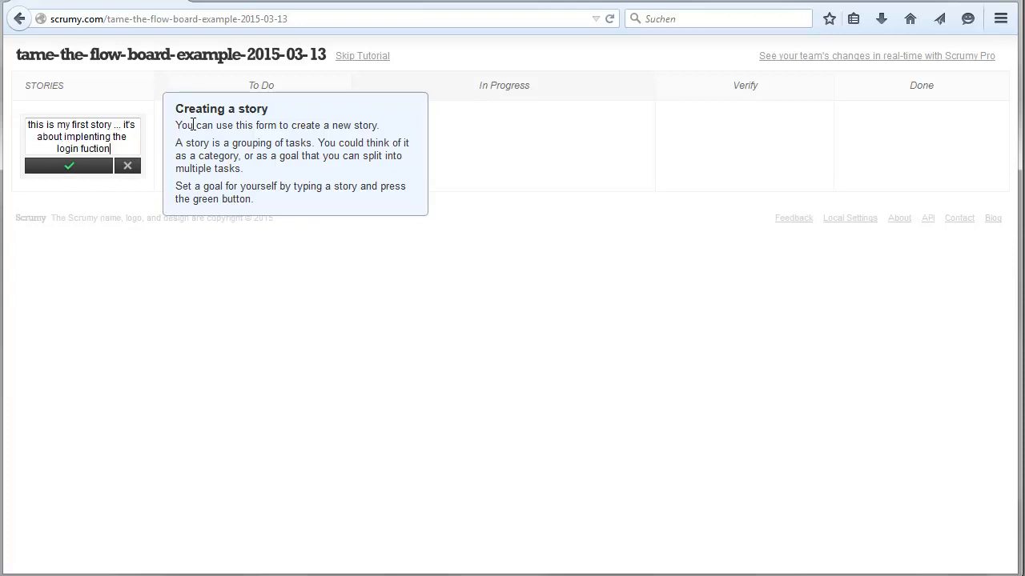
left_click(69, 166)
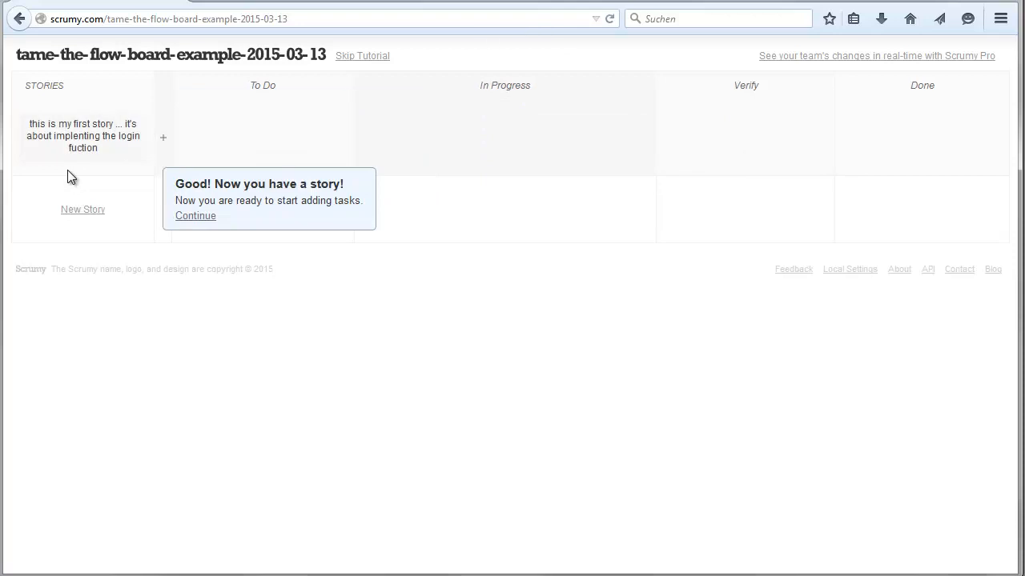
mouse_move(163, 138)
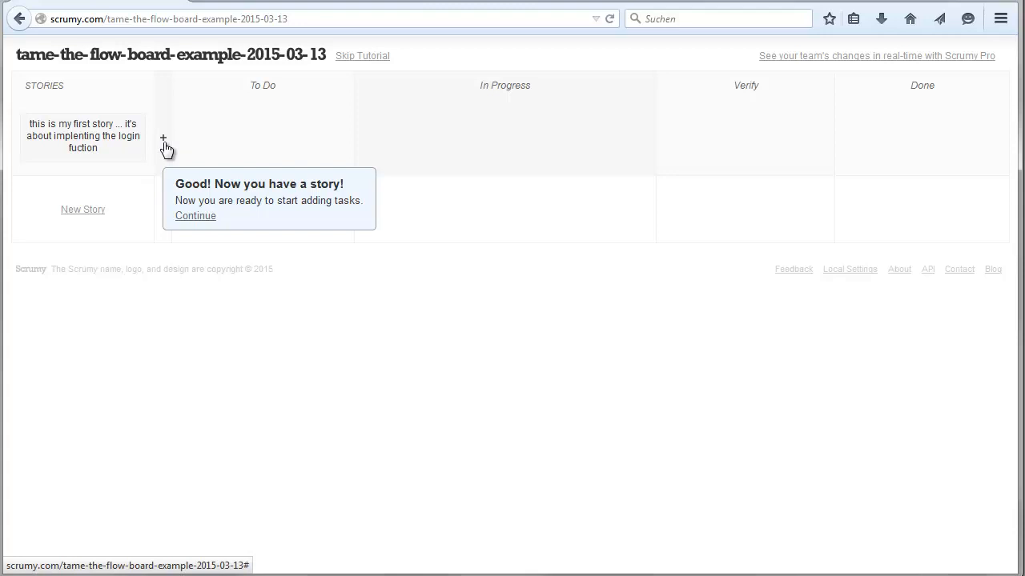
mouse_move(197, 216)
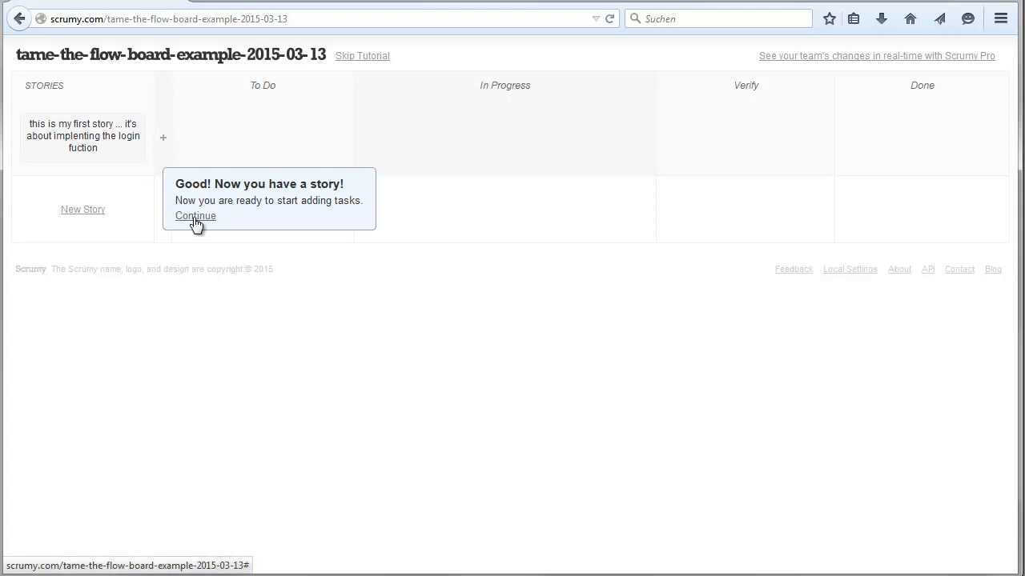
mouse_move(166, 147)
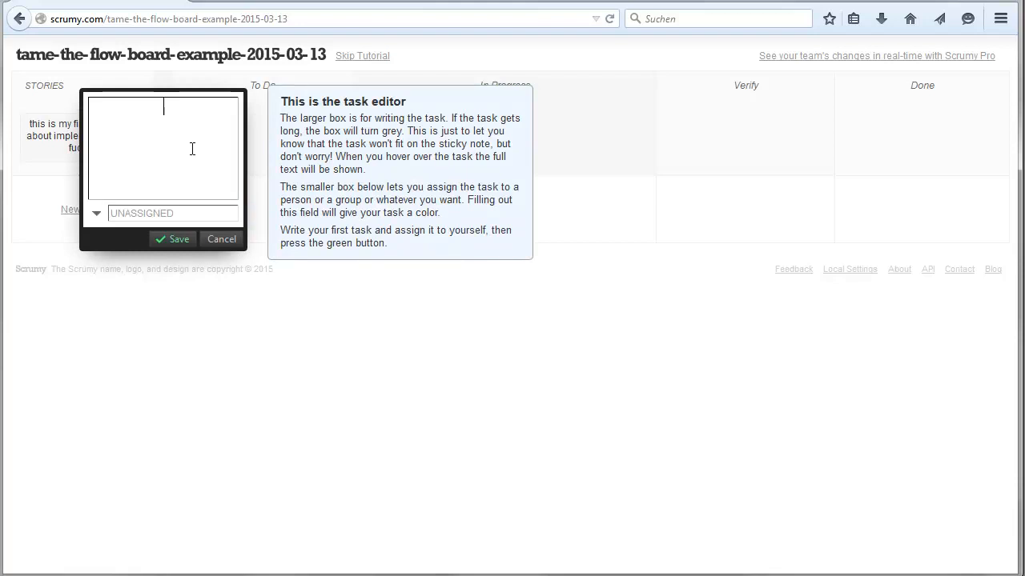
Add the login story tasks 'skribble something' and 'clarify requirements'
type("skr")
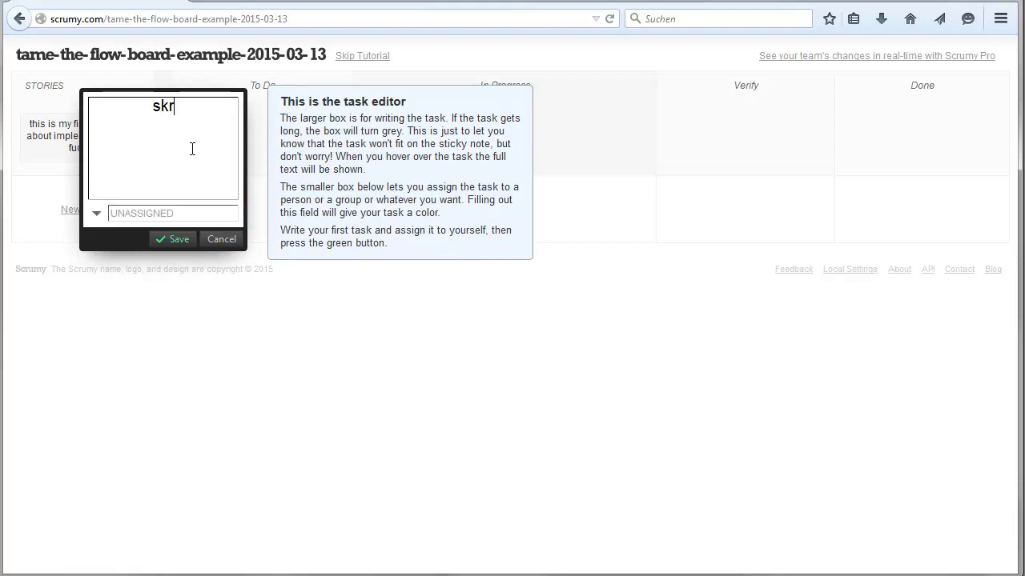
type("ibble som")
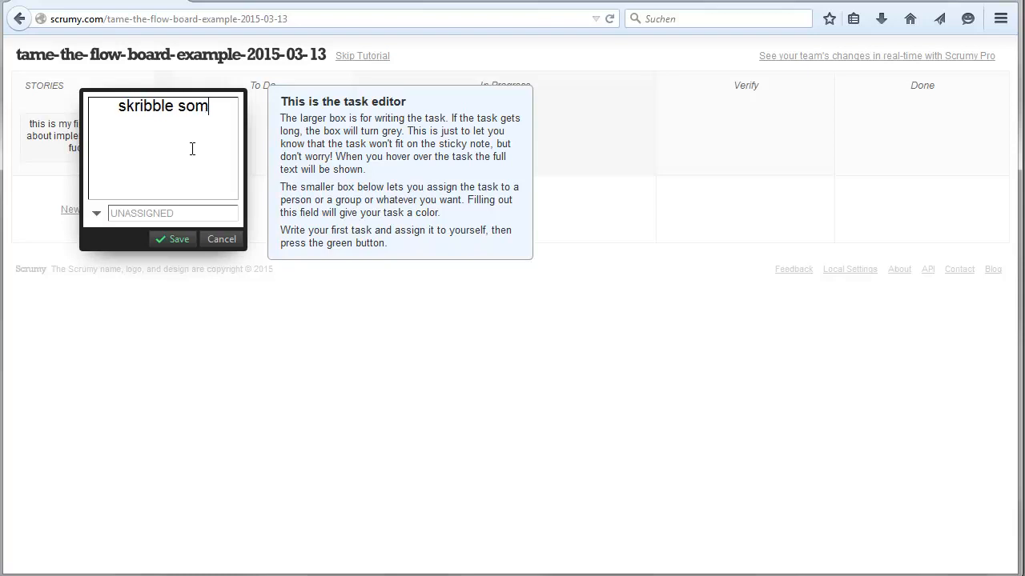
type("ething")
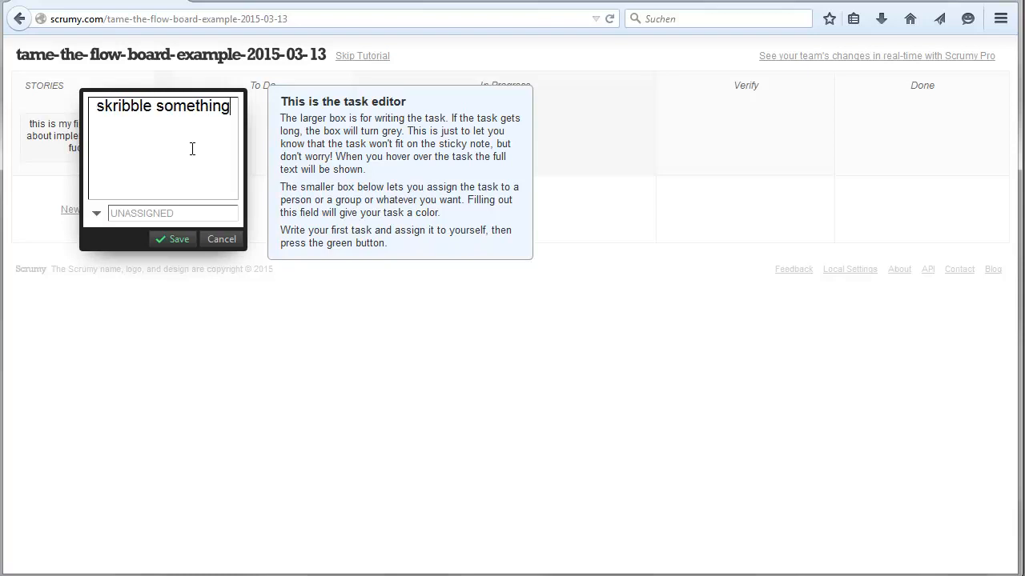
left_click(173, 238)
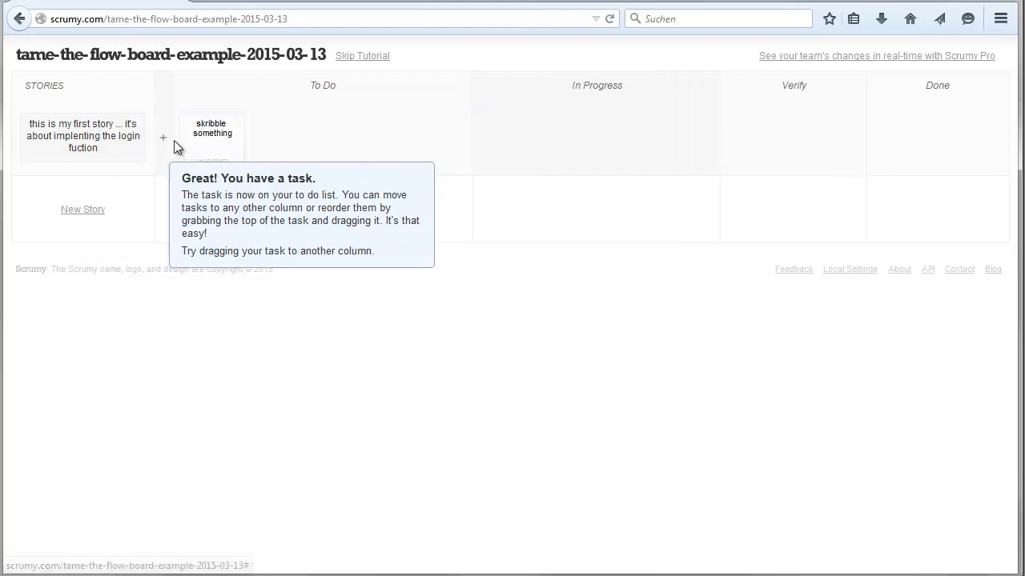
left_click(212, 129)
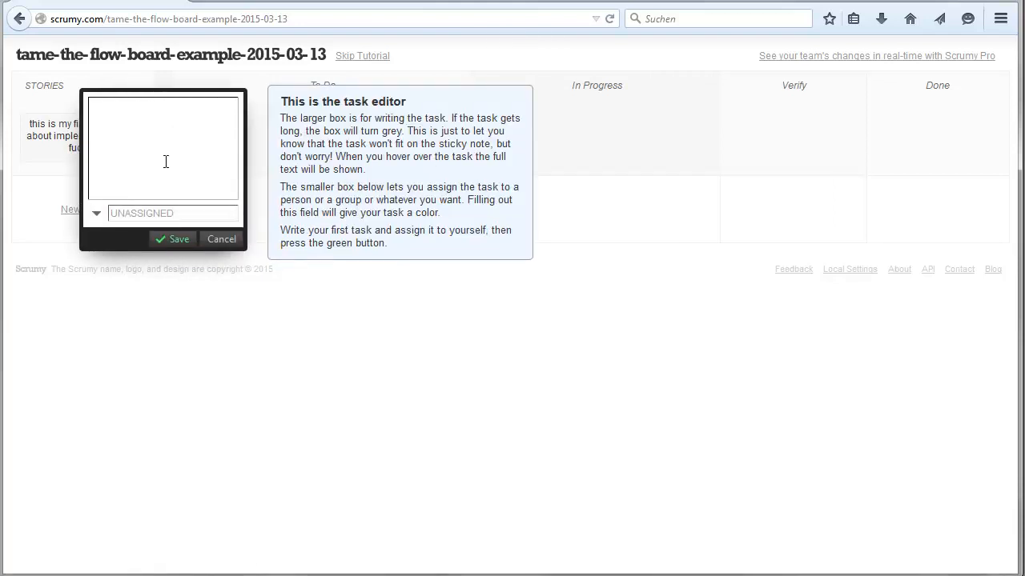
type("clea")
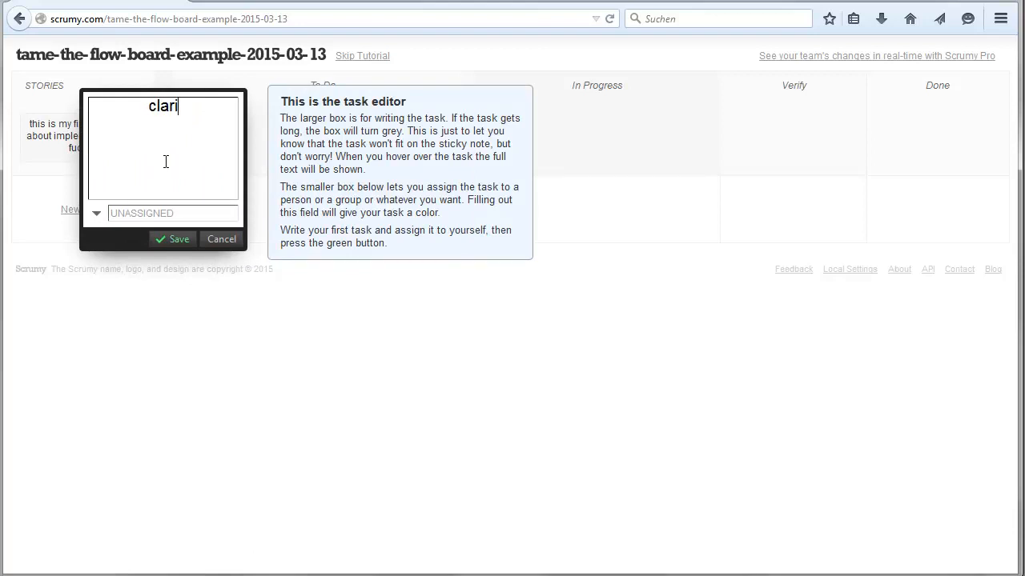
type("fy requ")
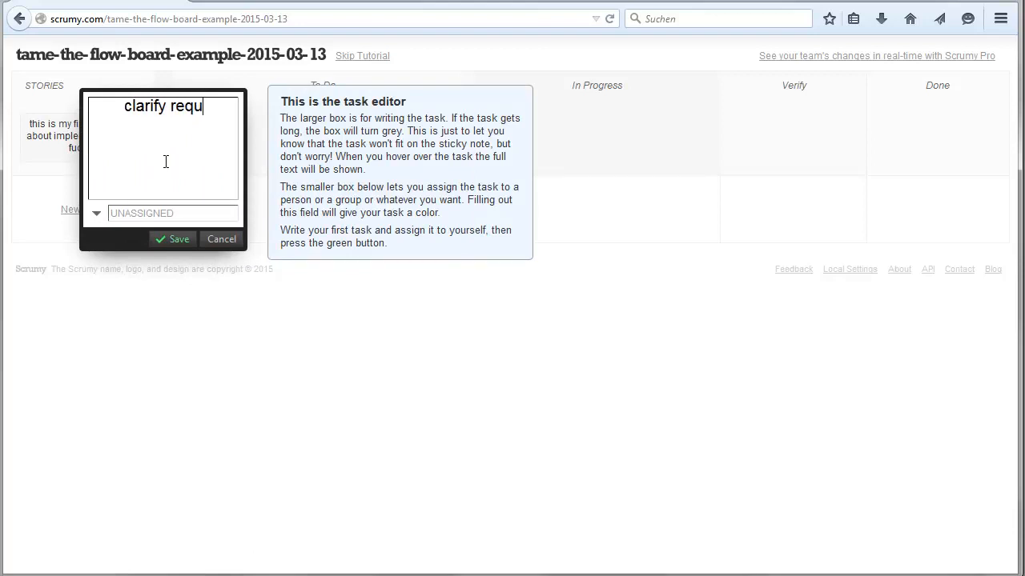
type("ire")
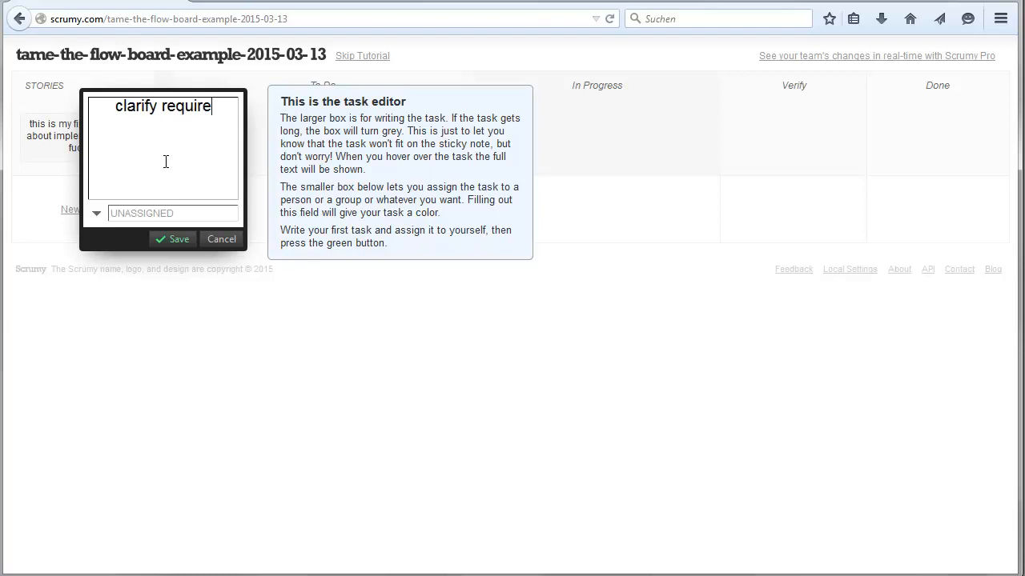
left_click(172, 238)
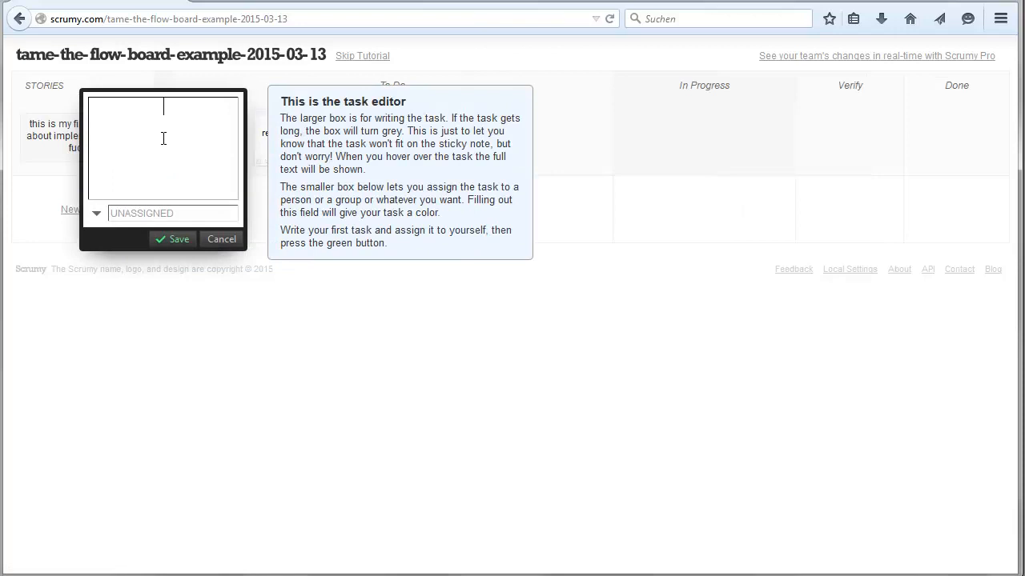
Add the tasks 'implent service', 'write some tests' and 'write some documentation'
type("implent")
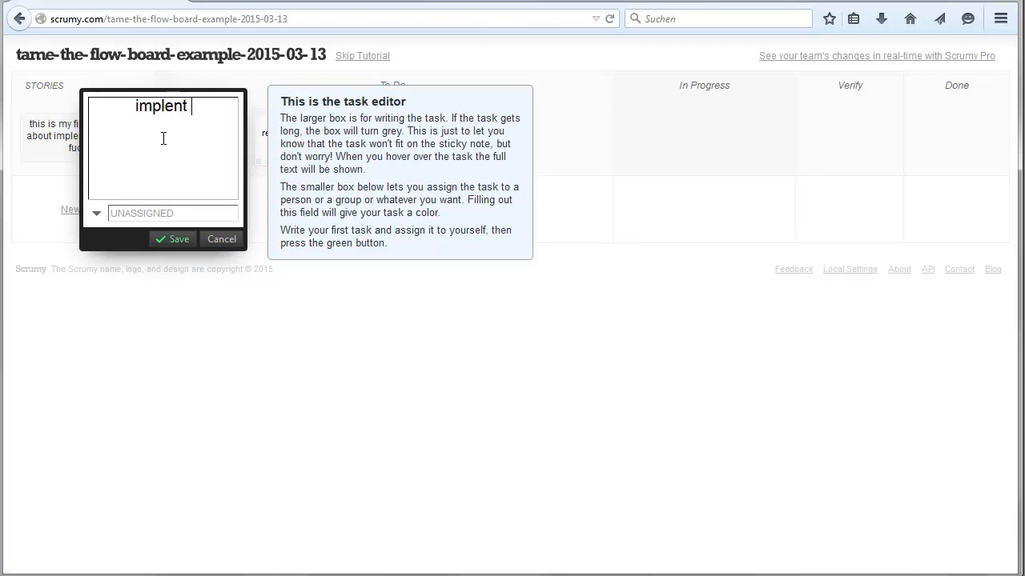
type("service")
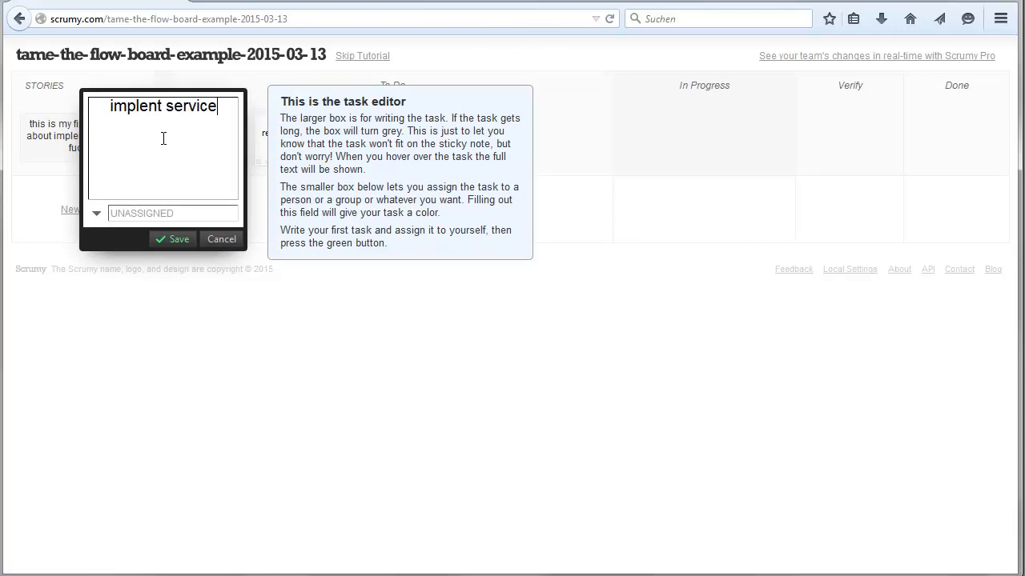
left_click(172, 239)
type("write s")
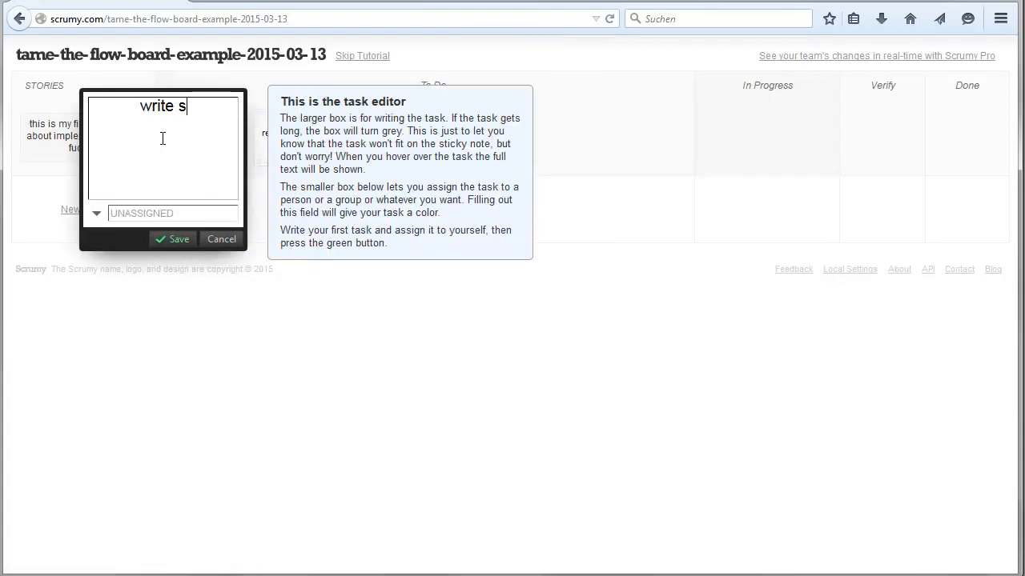
type("ome tests")
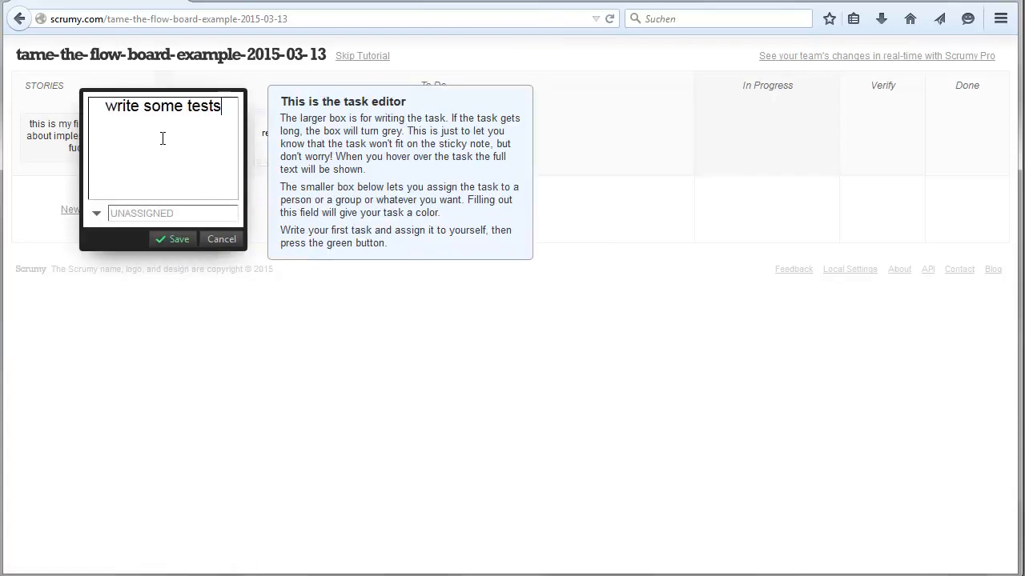
left_click(172, 239)
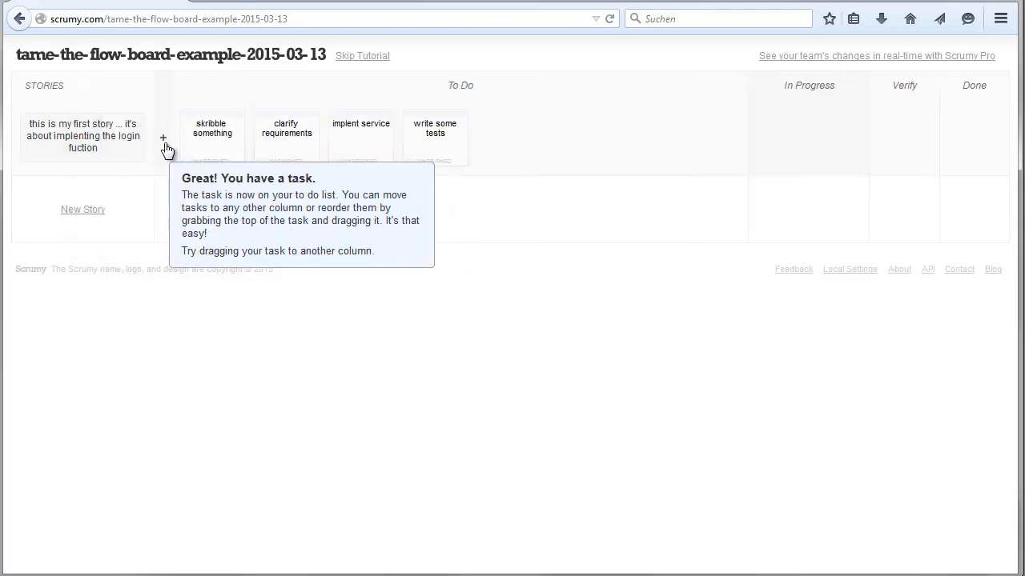
left_click(163, 138)
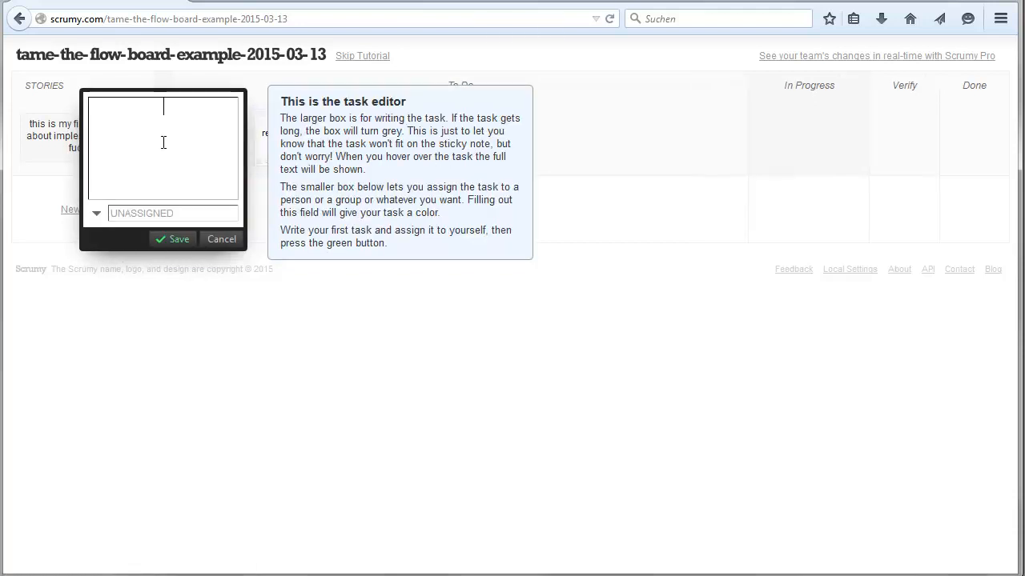
type("write some")
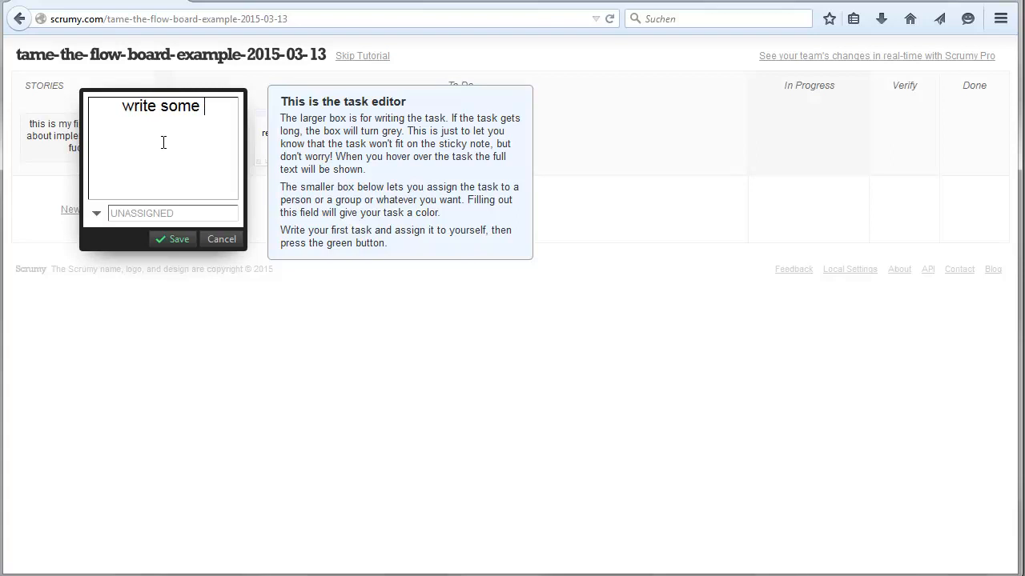
type("documentai")
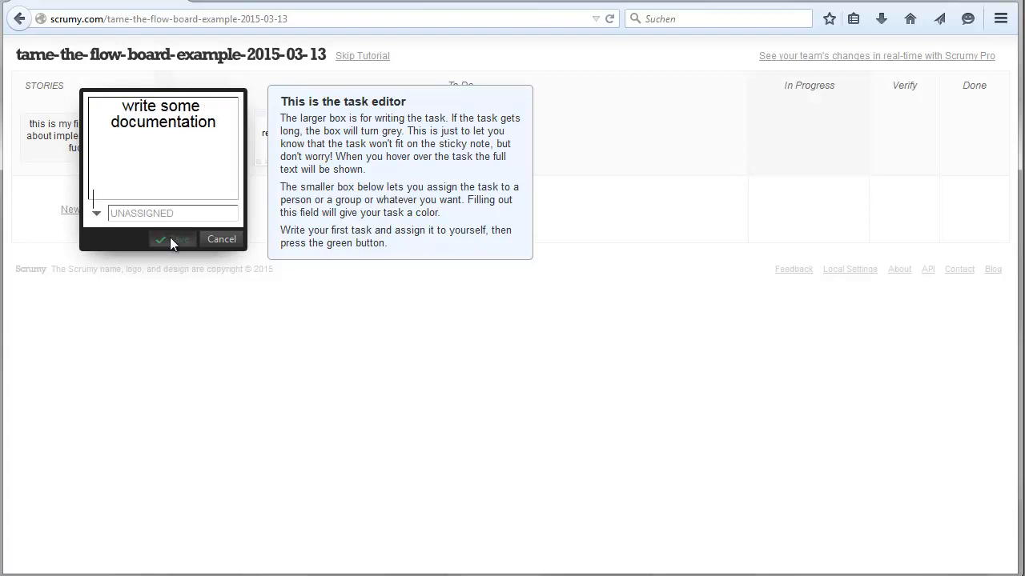
left_click(174, 239)
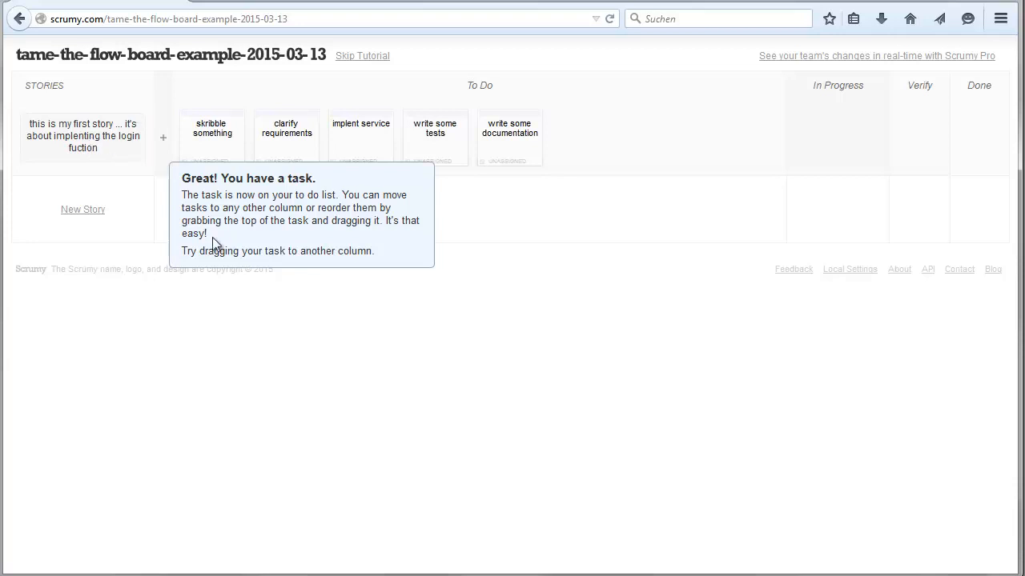
mouse_move(226, 269)
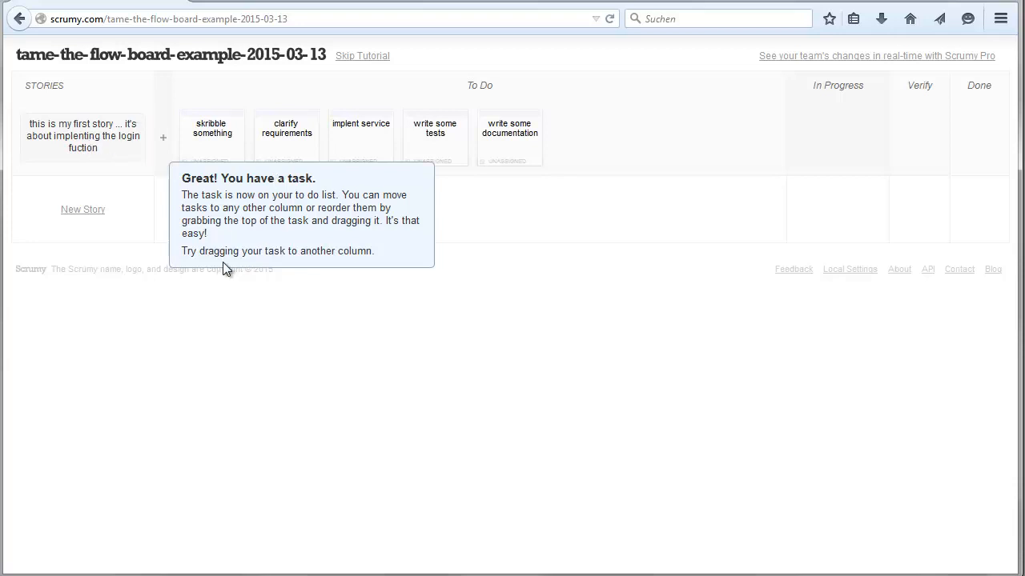
mouse_move(512, 152)
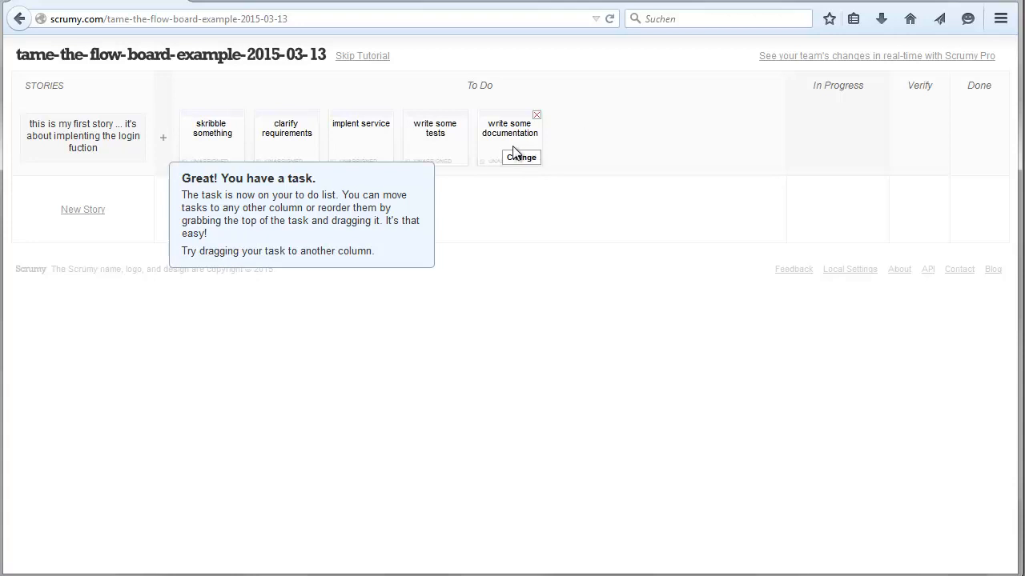
mouse_move(507, 115)
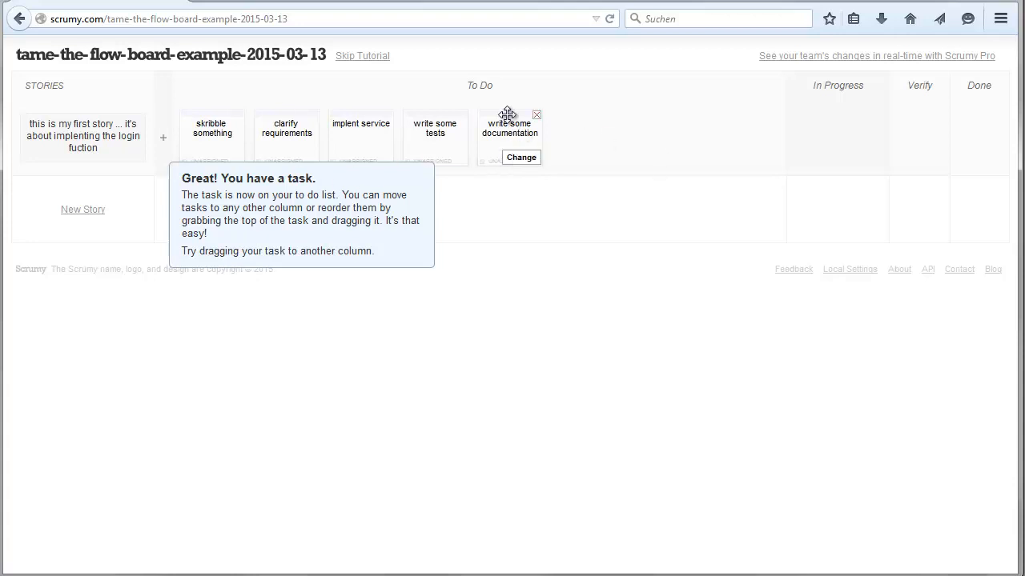
left_click_drag(509, 128, 806, 68)
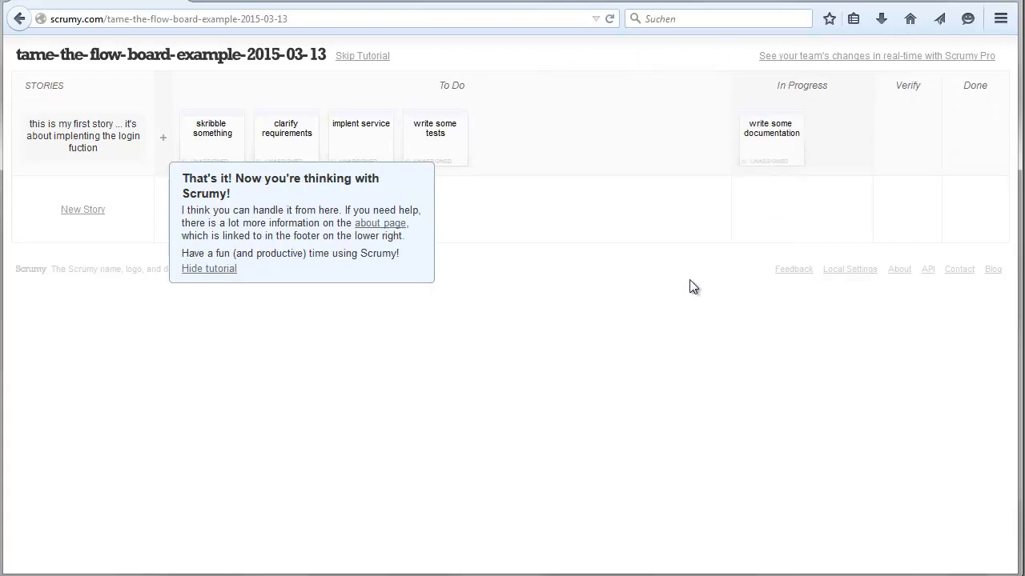
mouse_move(674, 289)
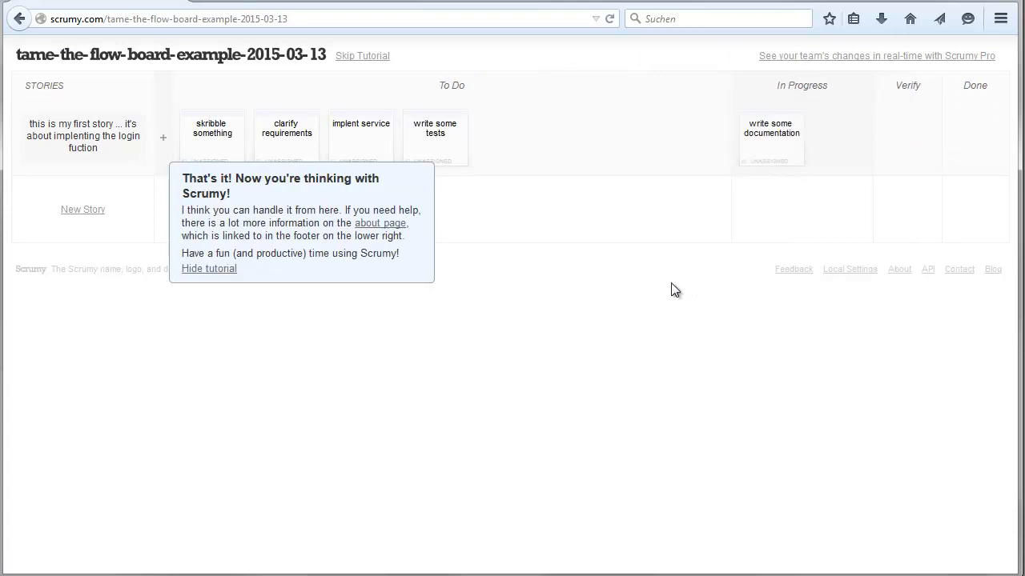
mouse_move(209, 269)
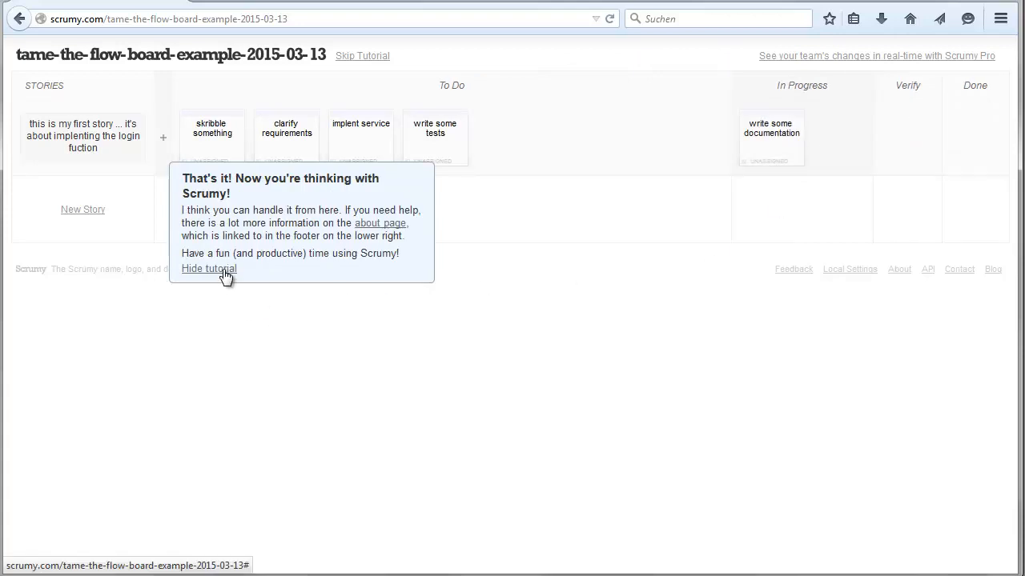
left_click(209, 268)
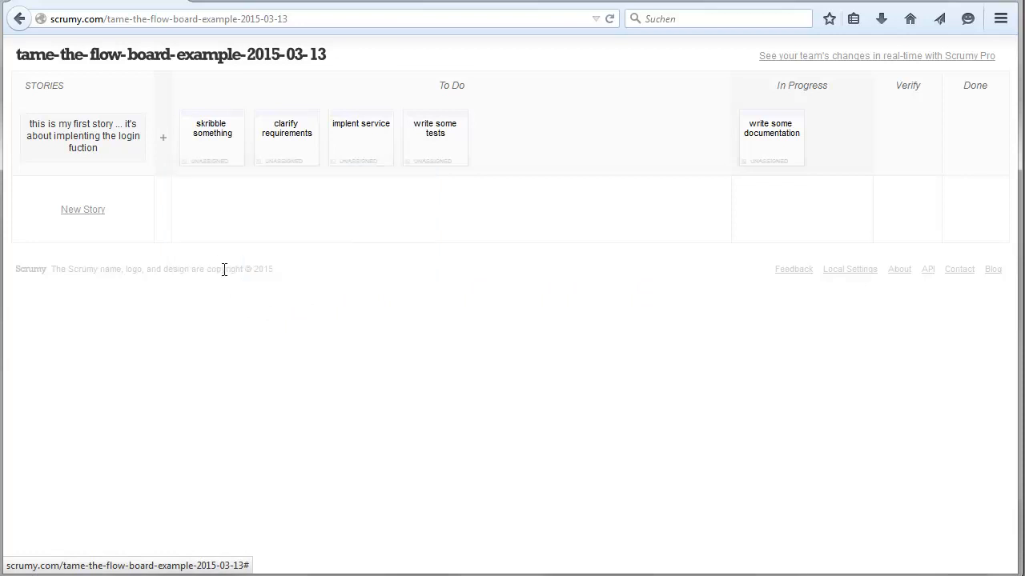
mouse_move(375, 331)
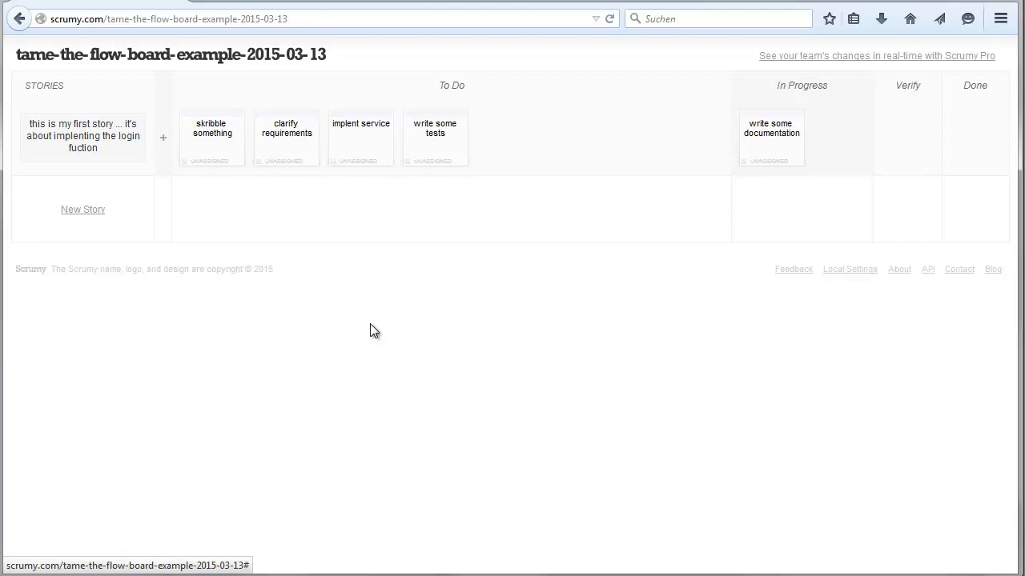
left_click_drag(771, 136, 509, 136)
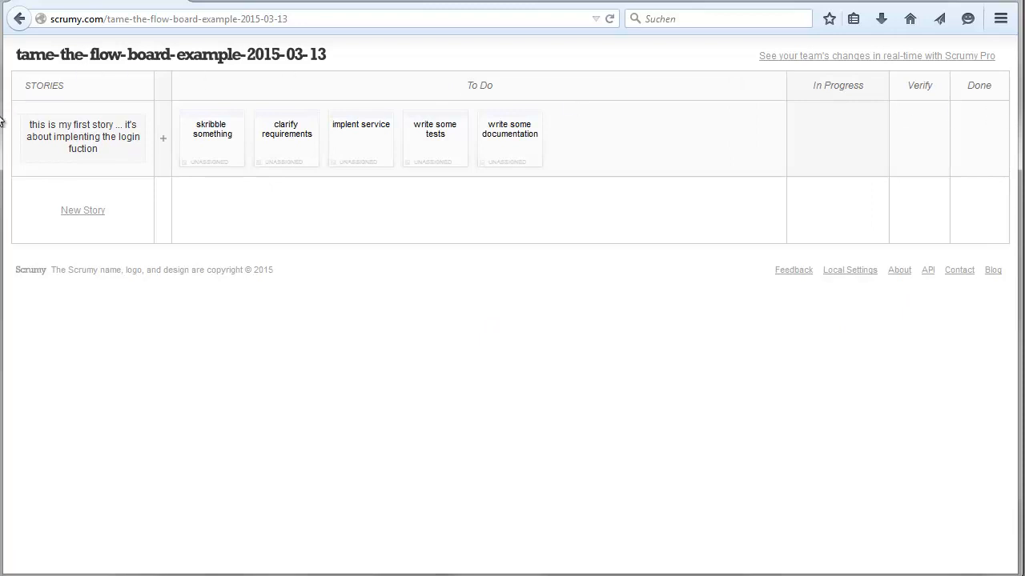
mouse_move(798, 202)
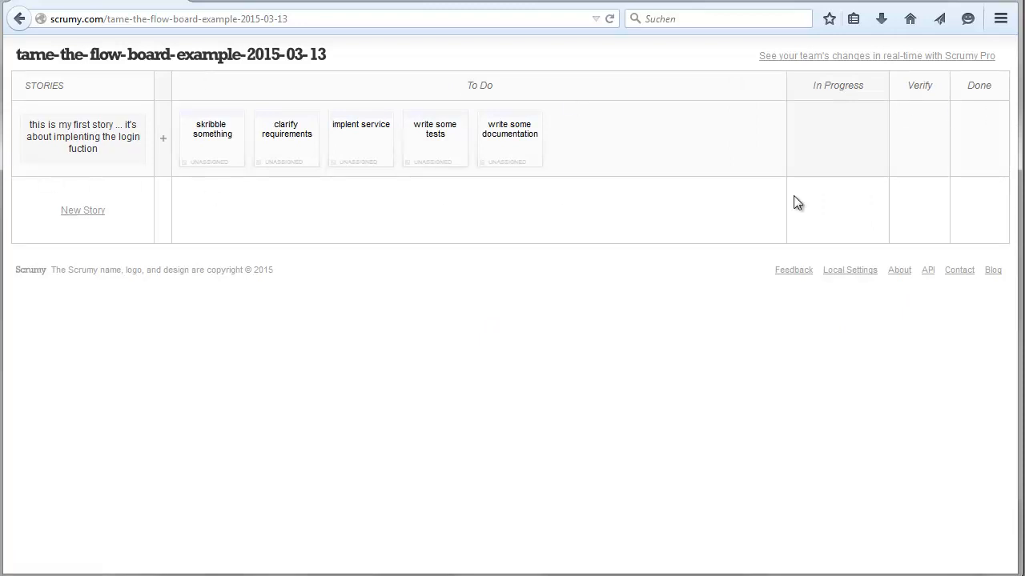
mouse_move(659, 168)
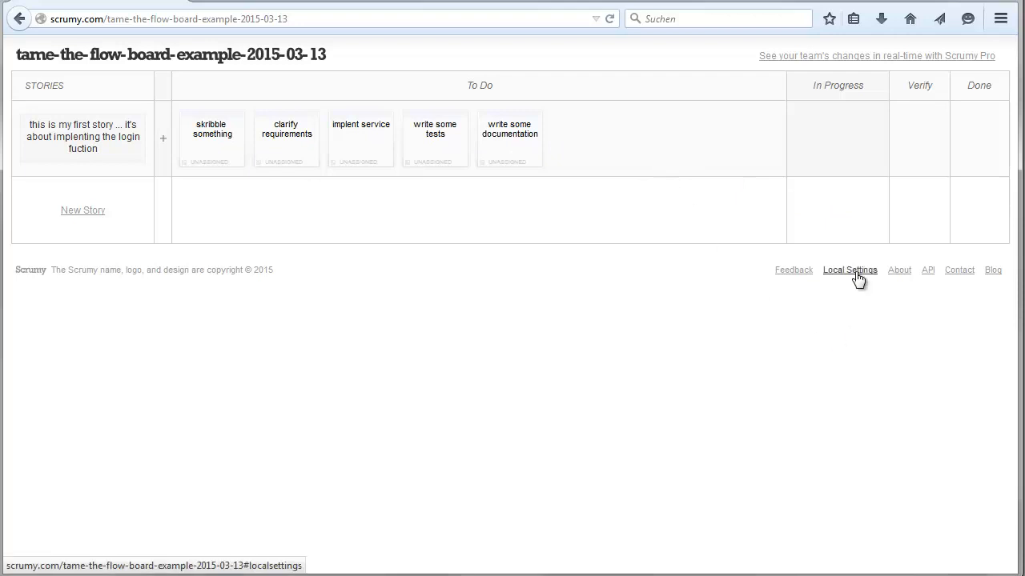
left_click(849, 269)
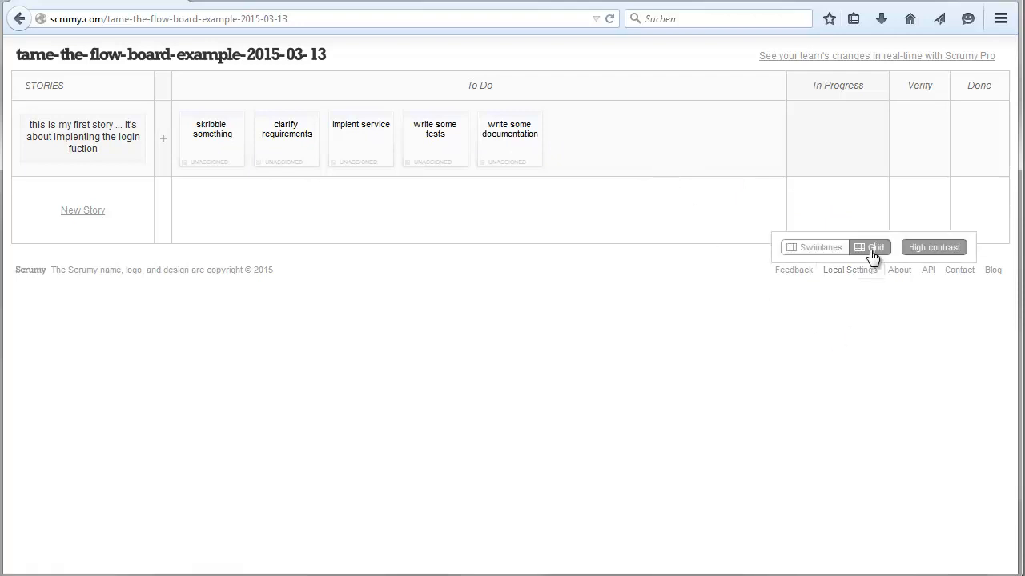
mouse_move(934, 247)
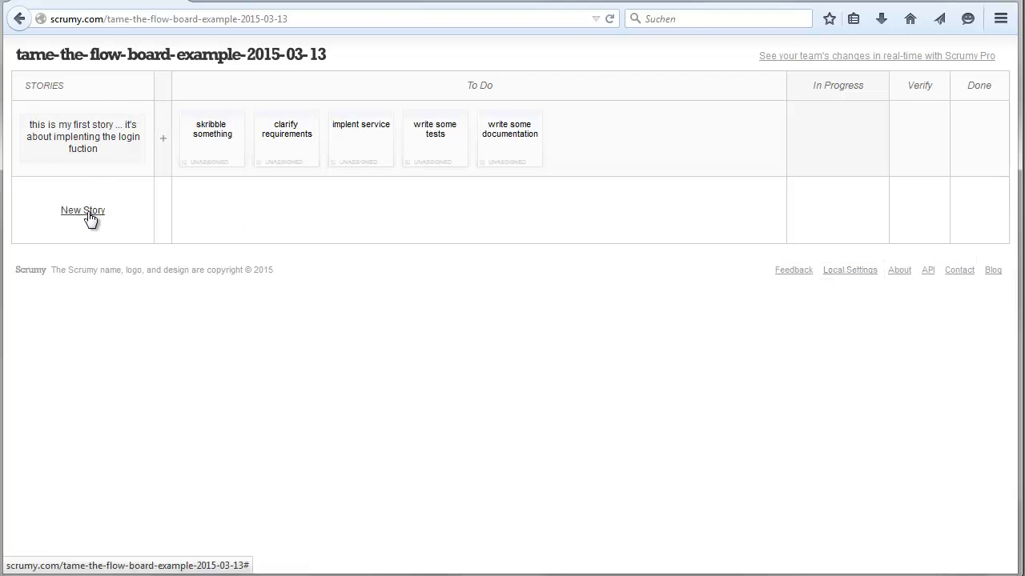
Add stories 'setup the user interface', 'build in some reporting functionality', 'review with the stakeholder'
left_click(83, 210)
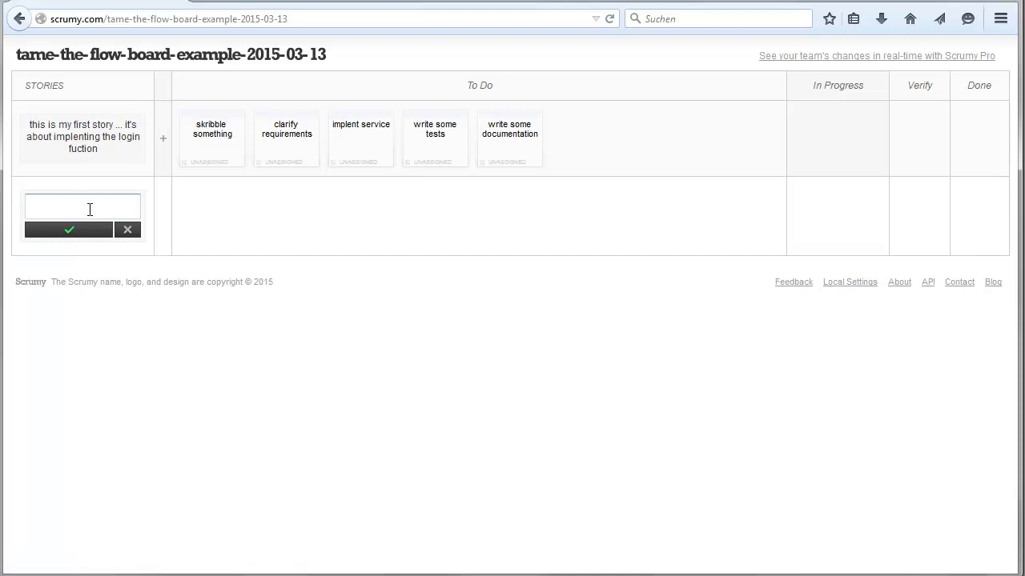
type("the")
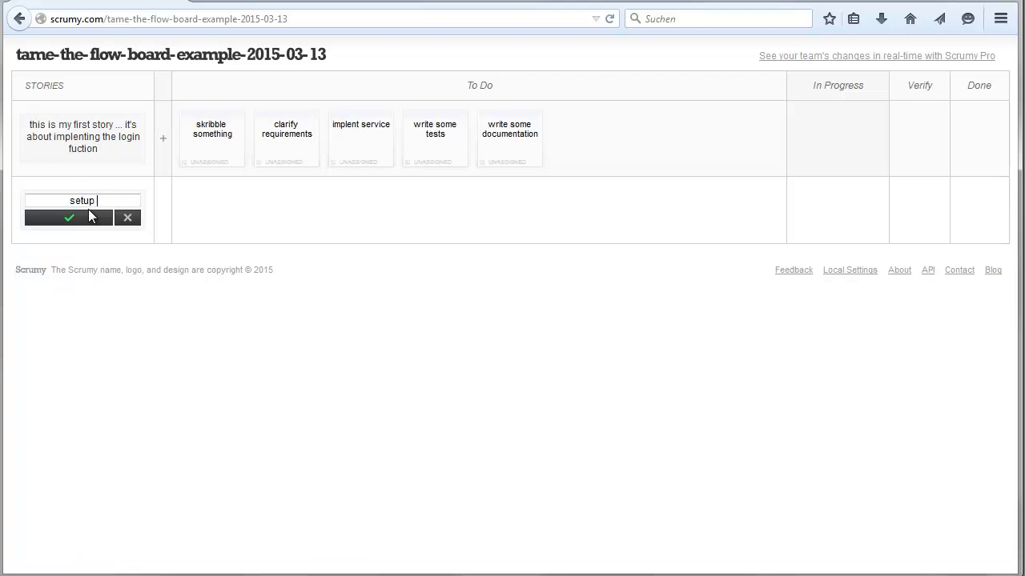
type("the user interface")
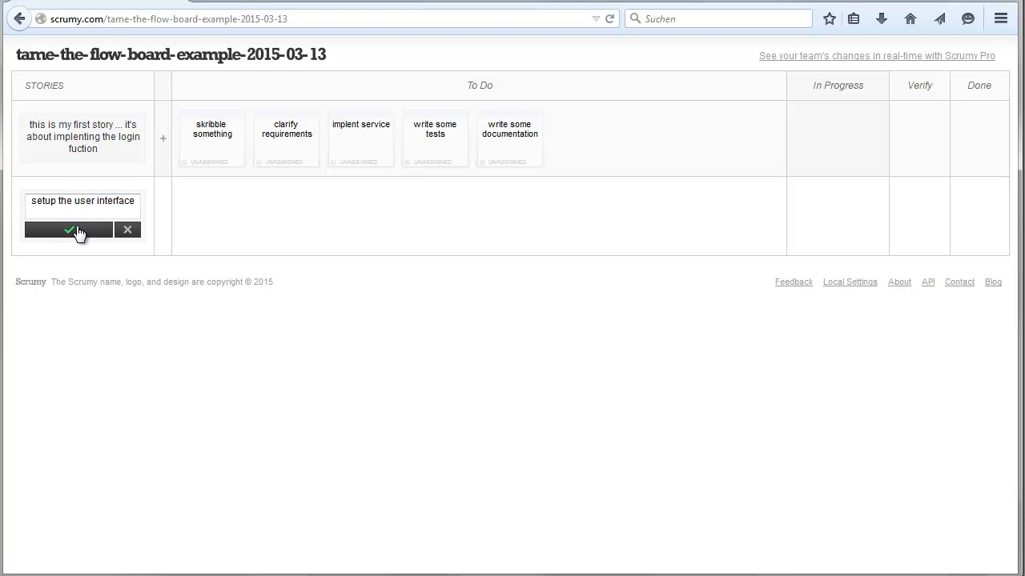
left_click(69, 230)
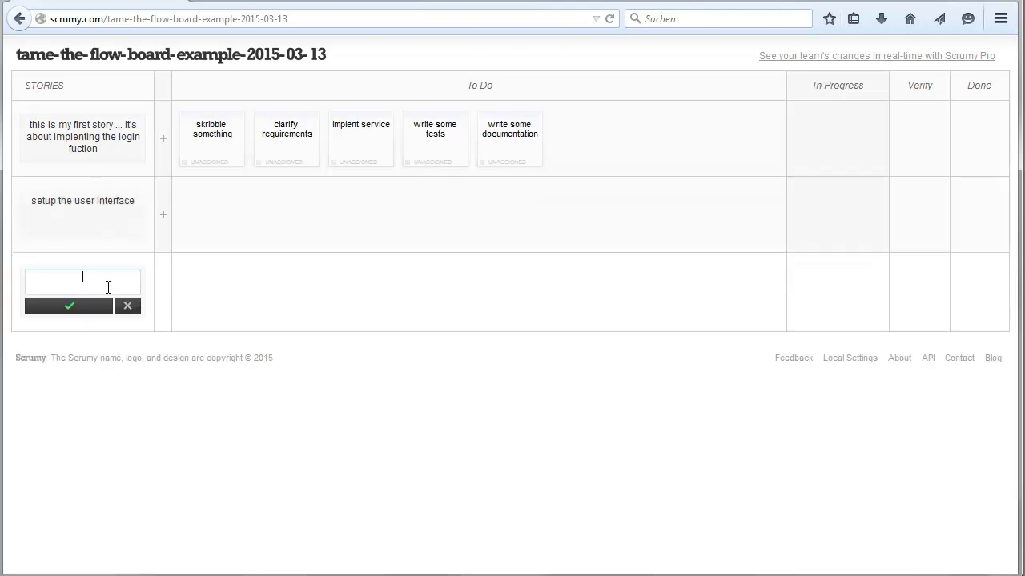
type("build in some re")
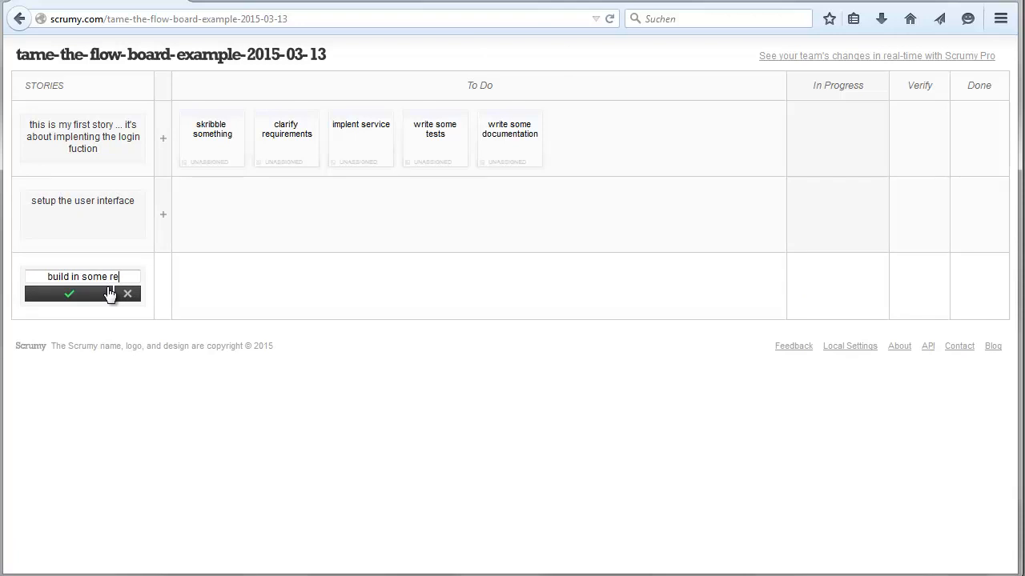
type("porting functionalit")
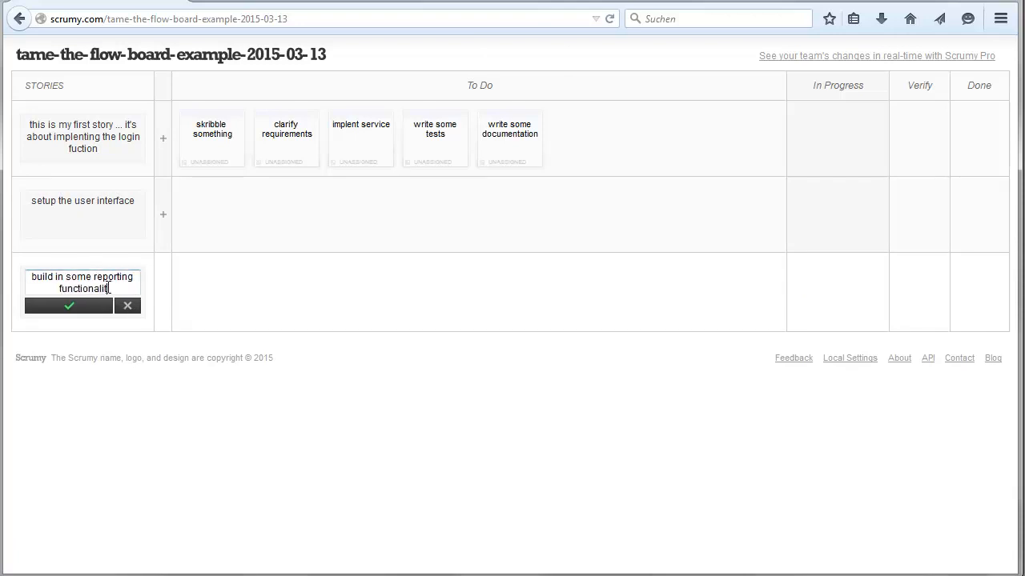
left_click(69, 306)
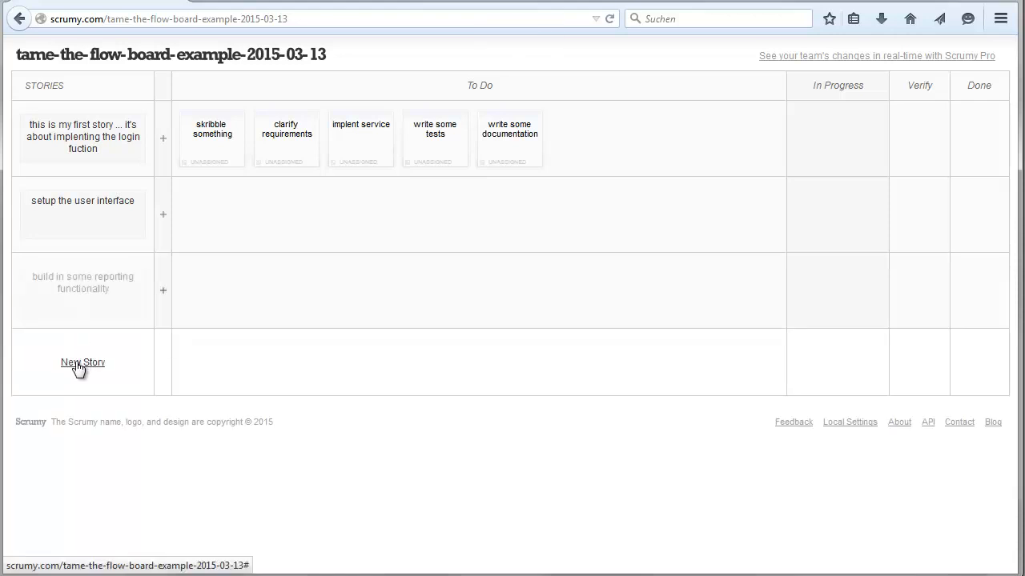
left_click(83, 363)
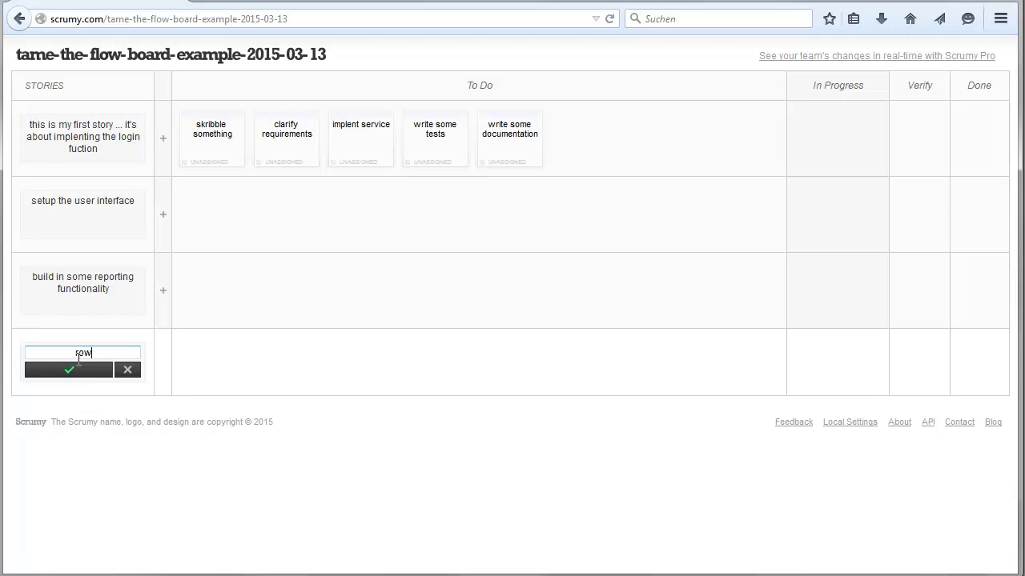
type("review with the s")
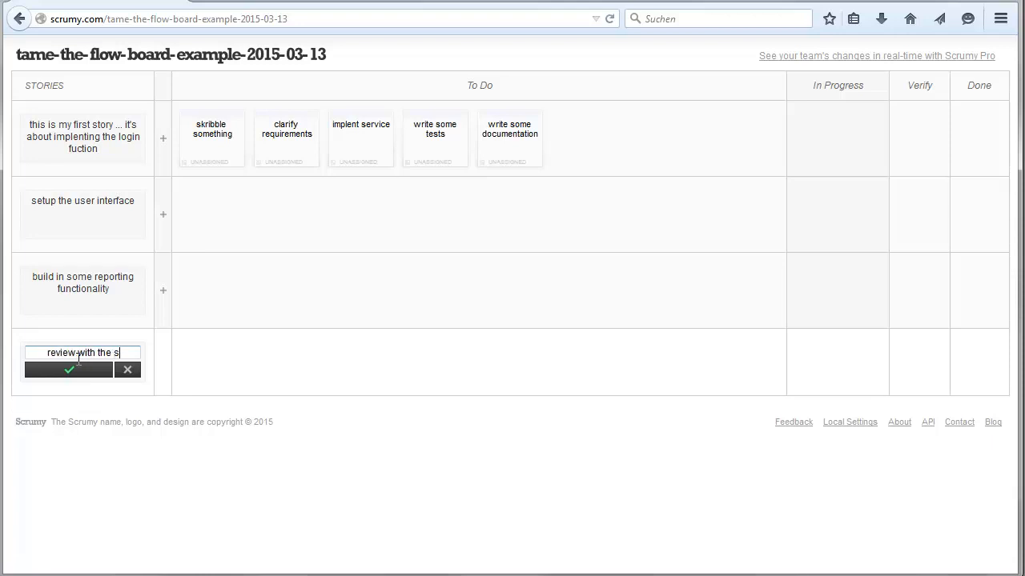
type("takeholder")
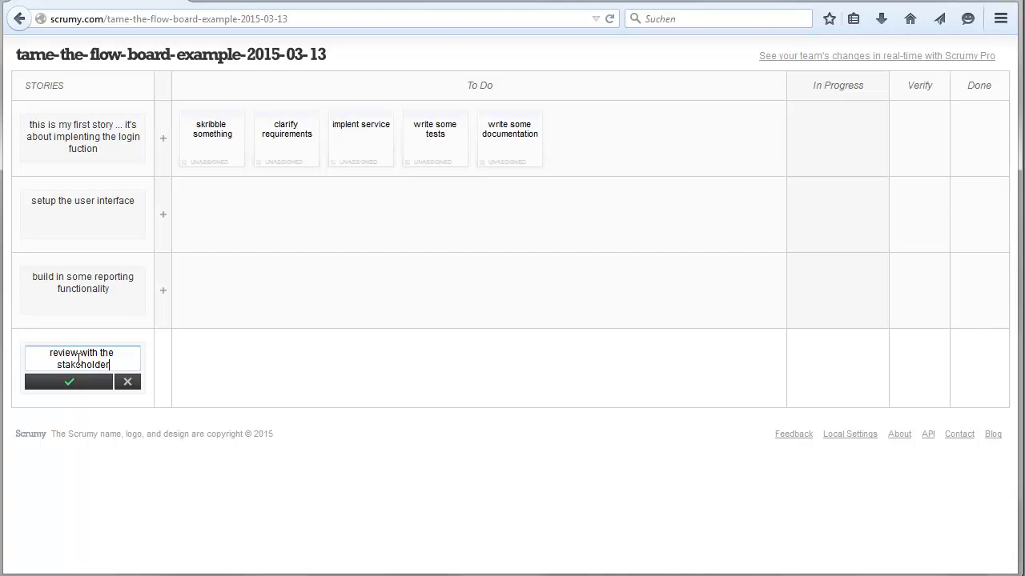
left_click(68, 381)
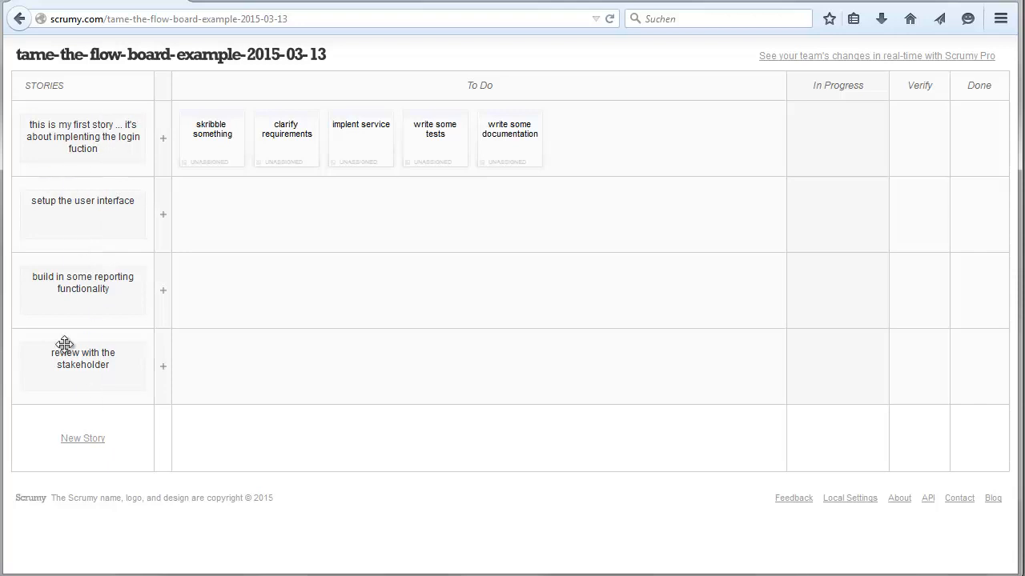
left_click(83, 136)
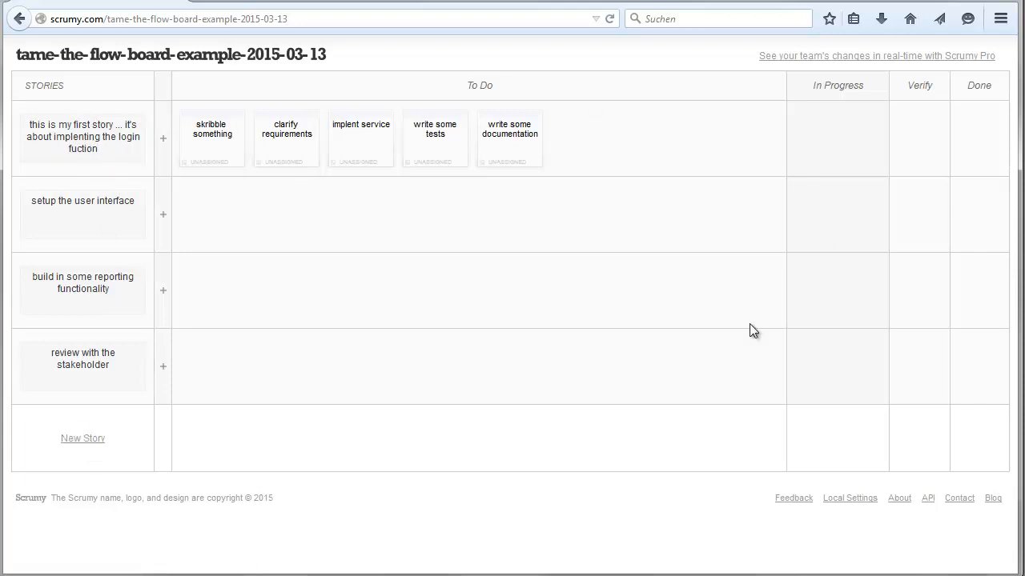
mouse_move(190, 242)
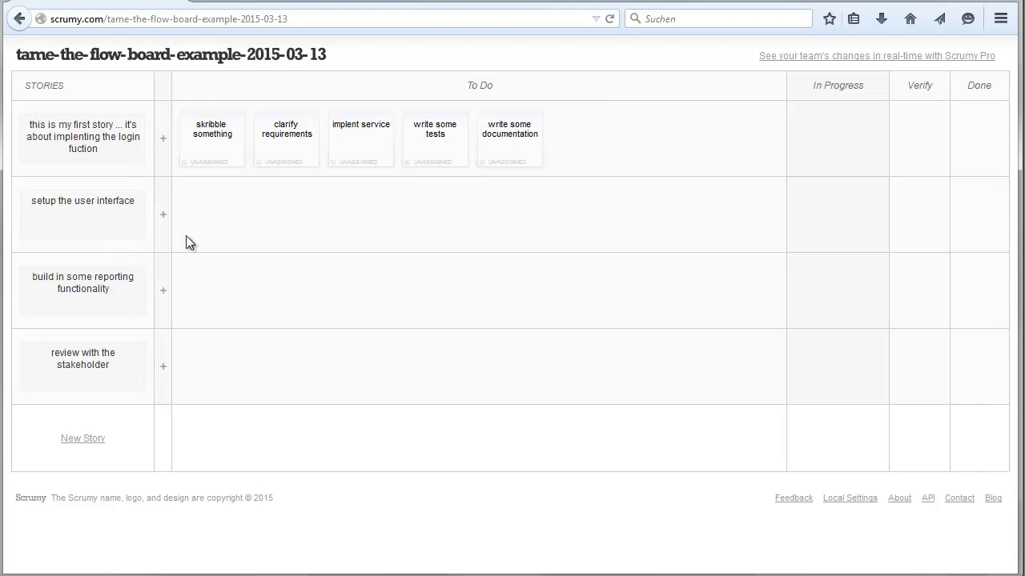
Open the login story's description text for editing
left_click(211, 129)
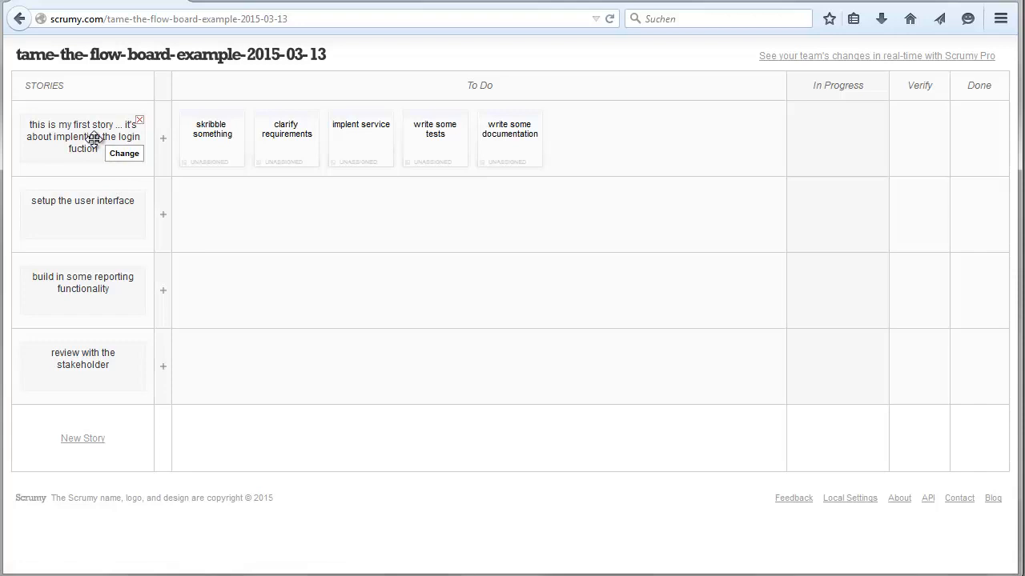
mouse_move(94, 136)
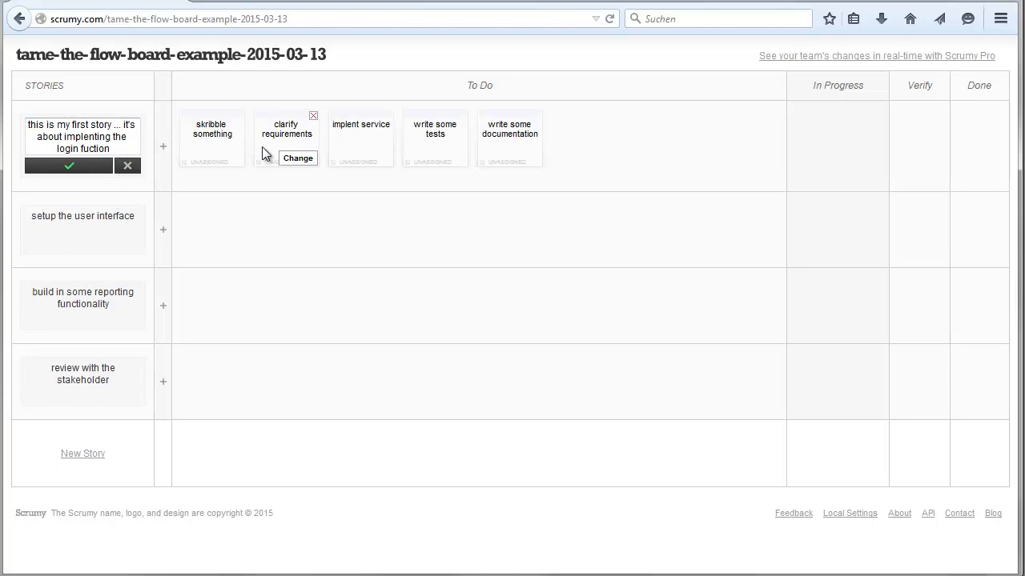
Append '(#1, S, Franz, 2014-03-01)' to the login story's description
left_click(68, 166)
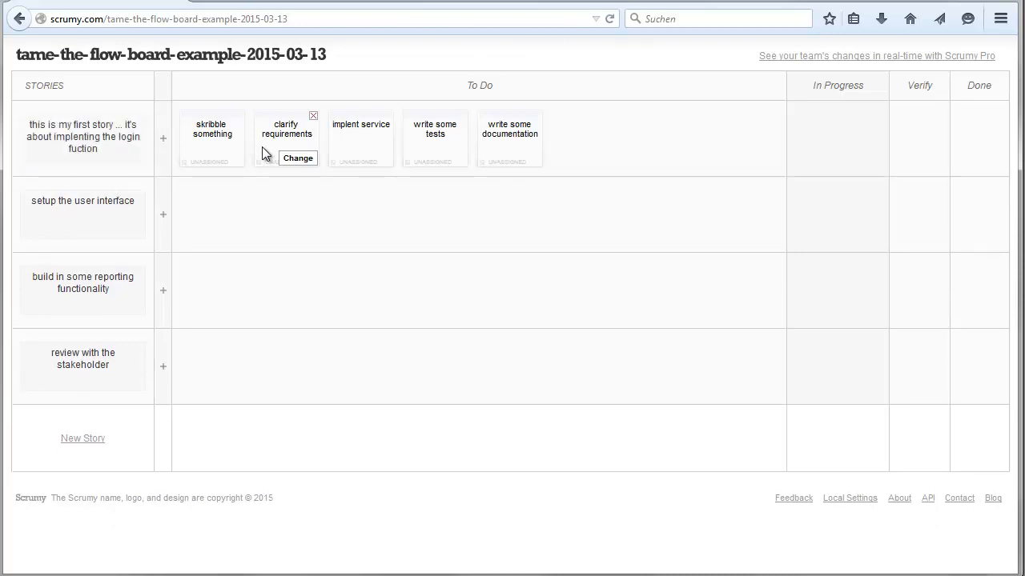
left_click(82, 136)
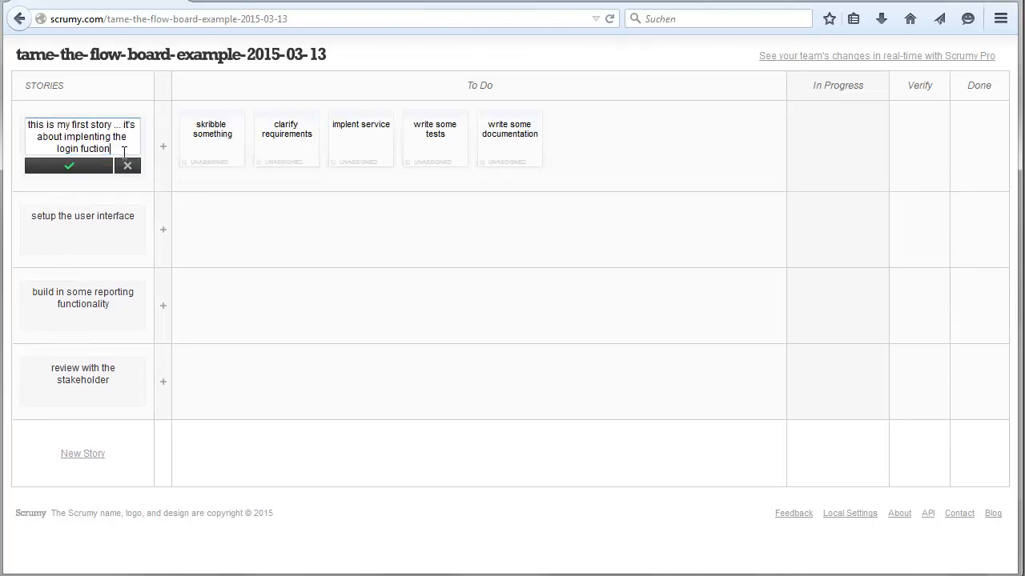
type("(")
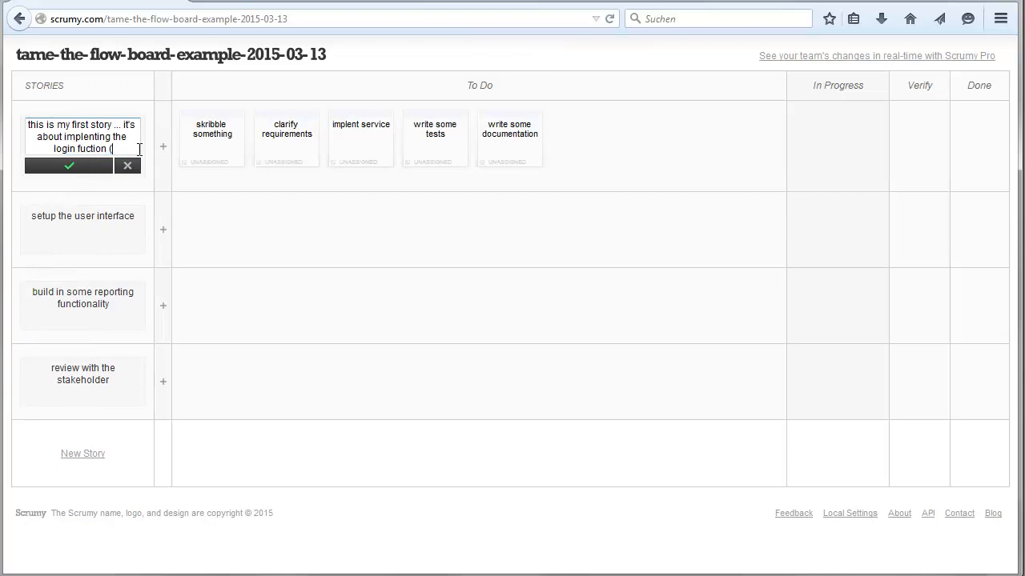
type("#1,")
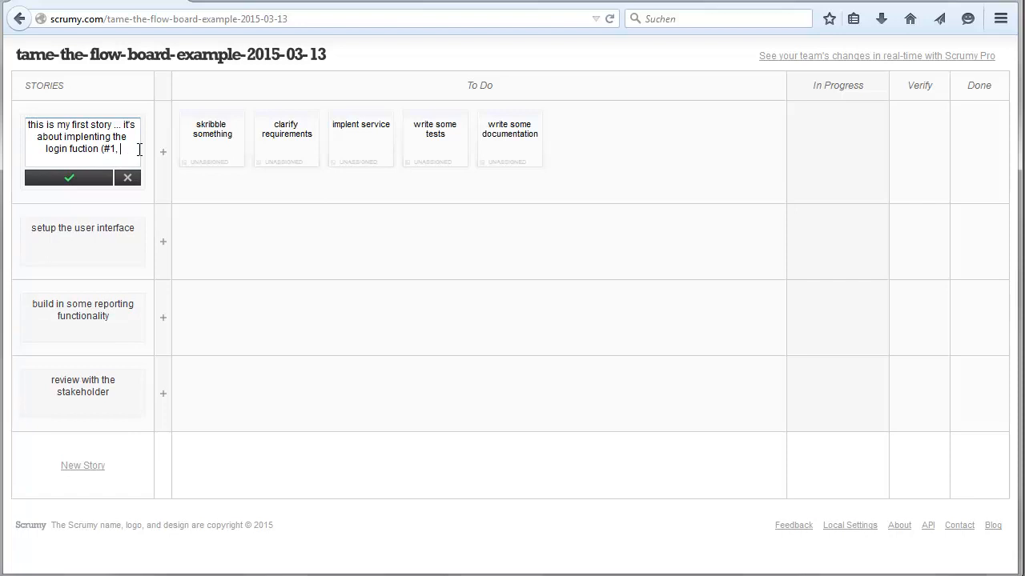
type("S")
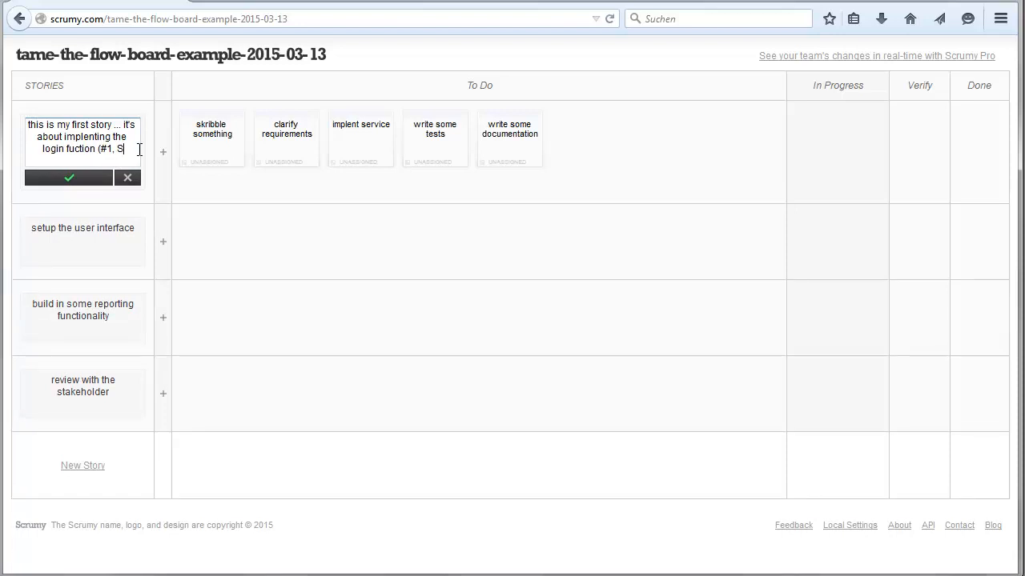
type("Fran")
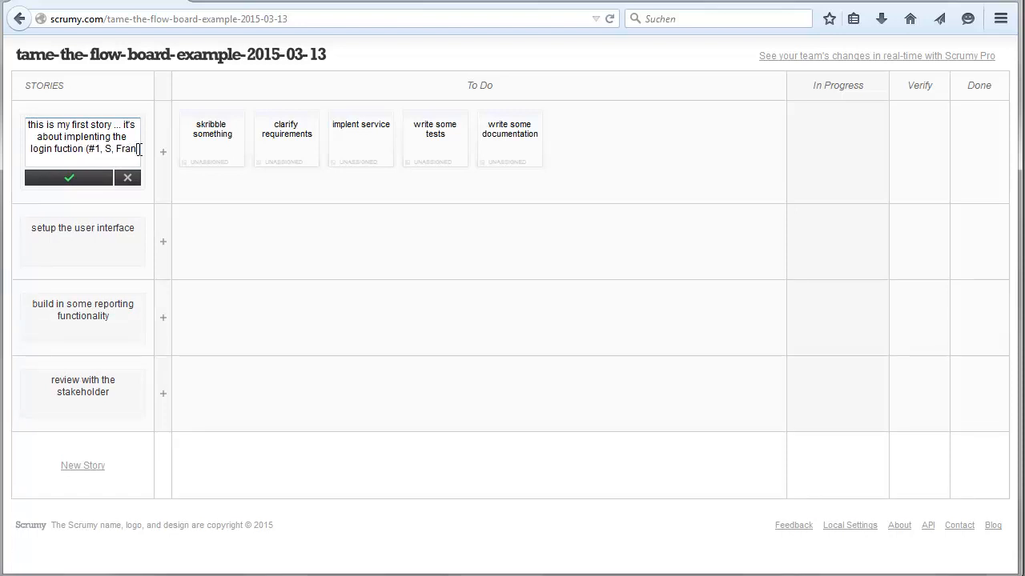
type("z,")
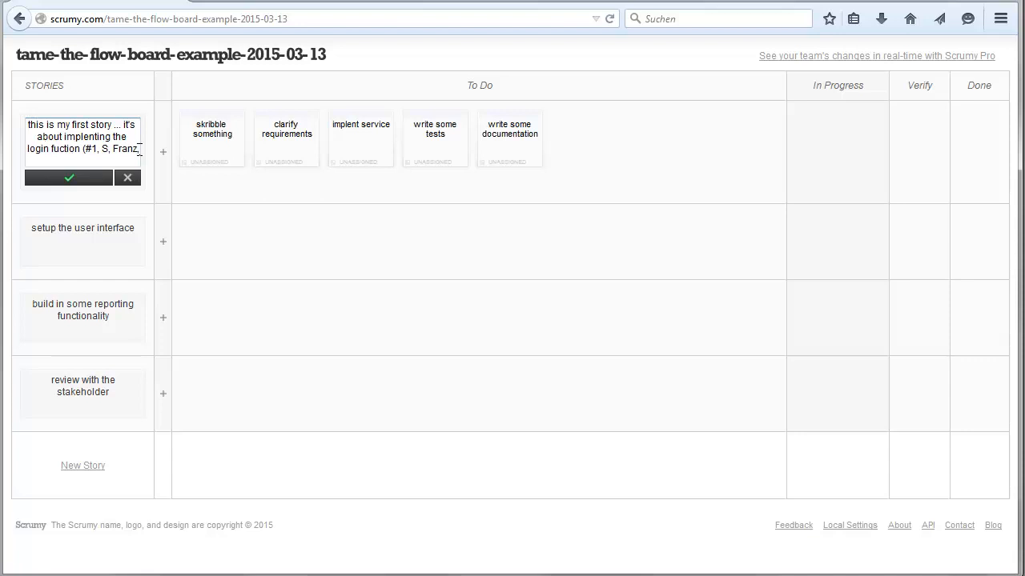
type("2014-03-01")
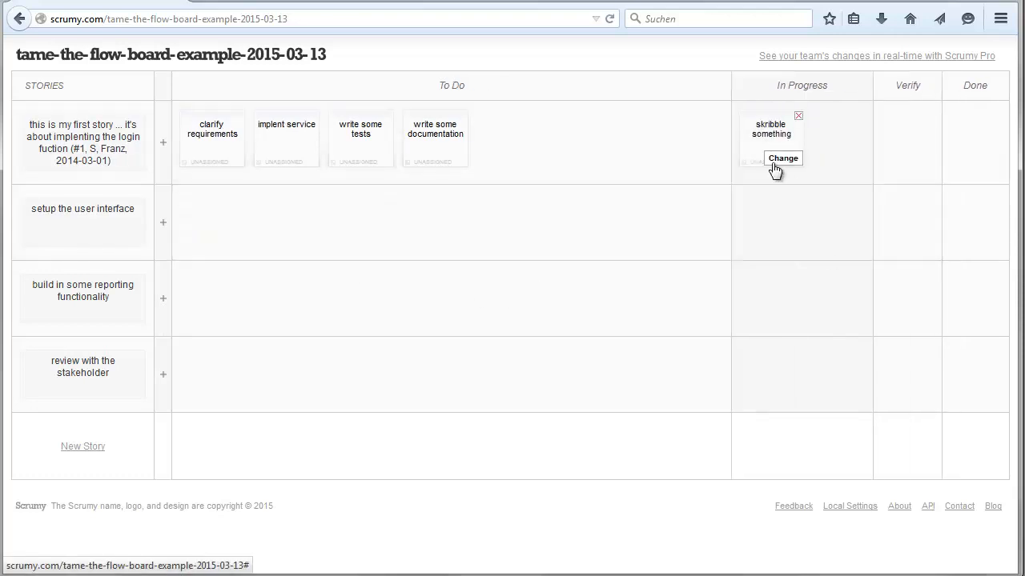
left_click(783, 157)
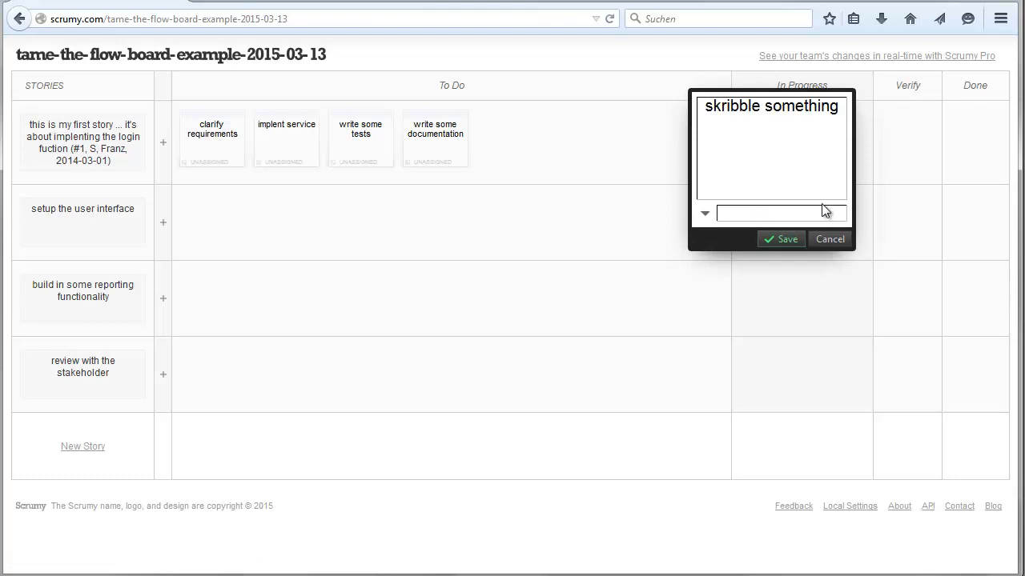
type("Thomas")
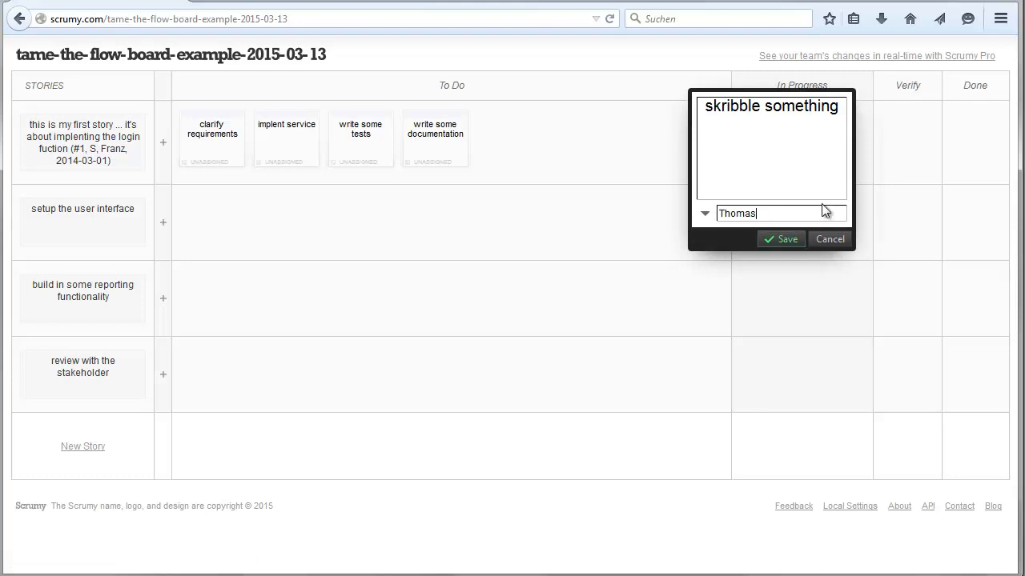
type(", 2")
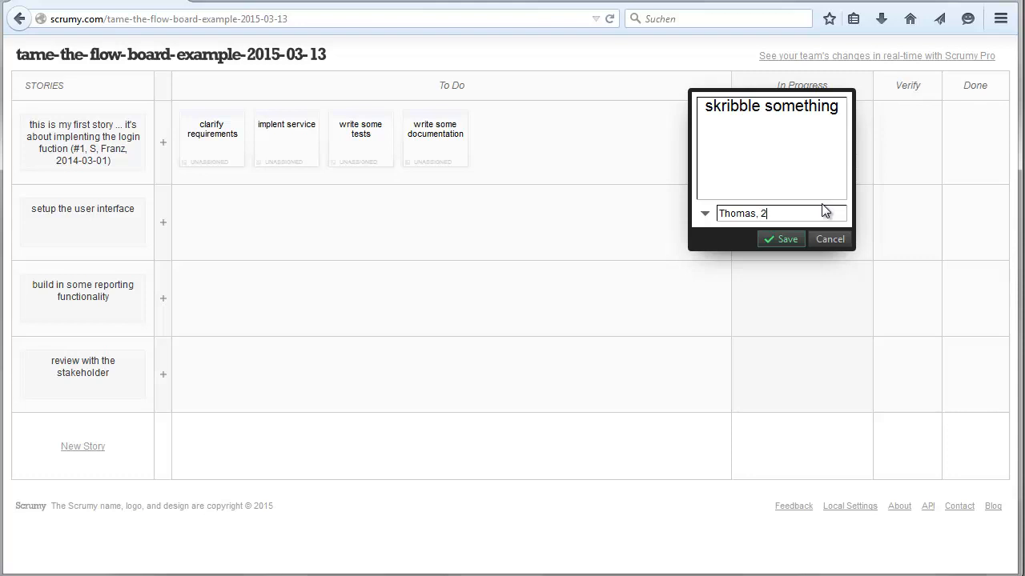
type("014-03")
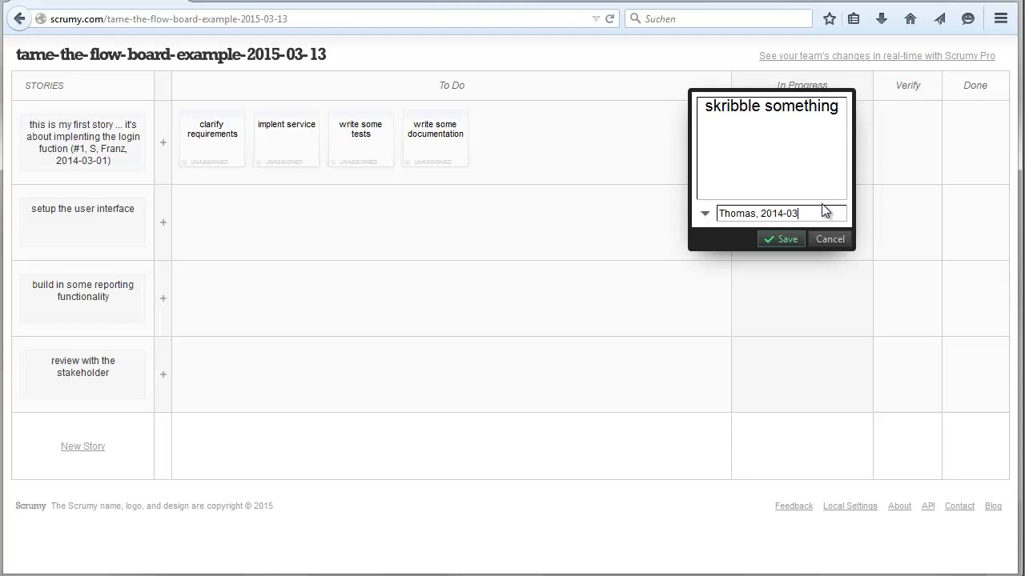
type("-01")
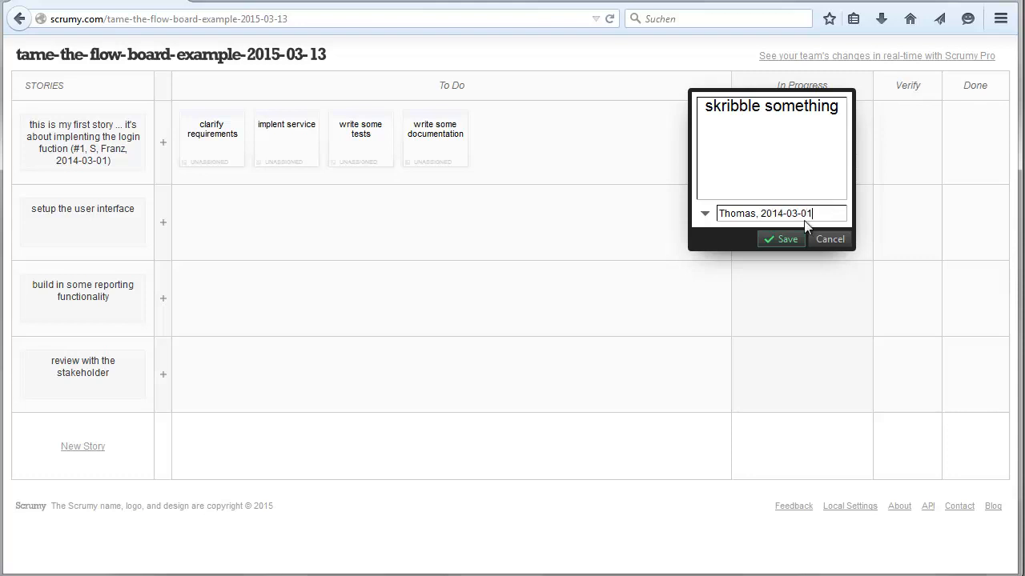
left_click(780, 240)
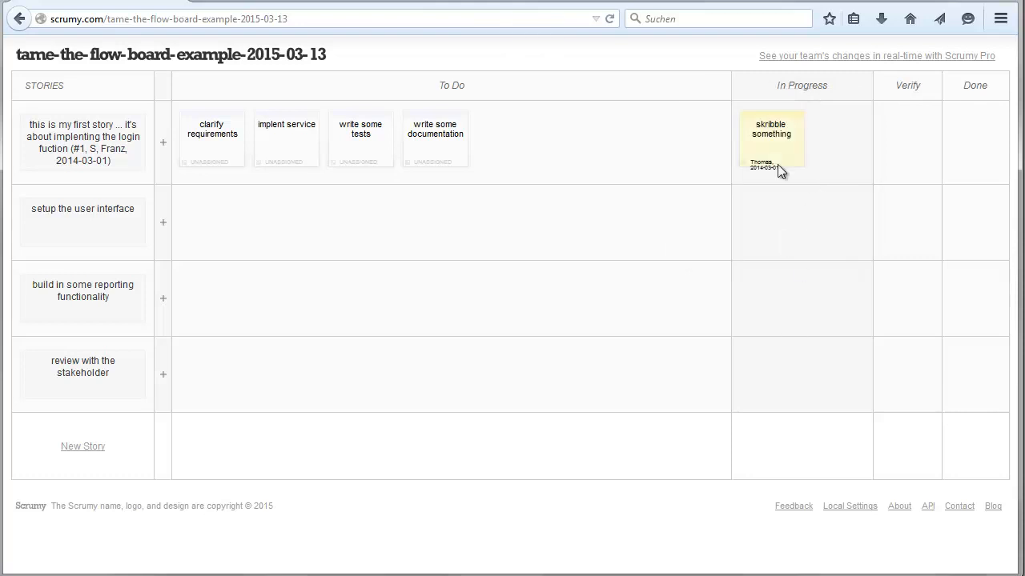
left_click(771, 132)
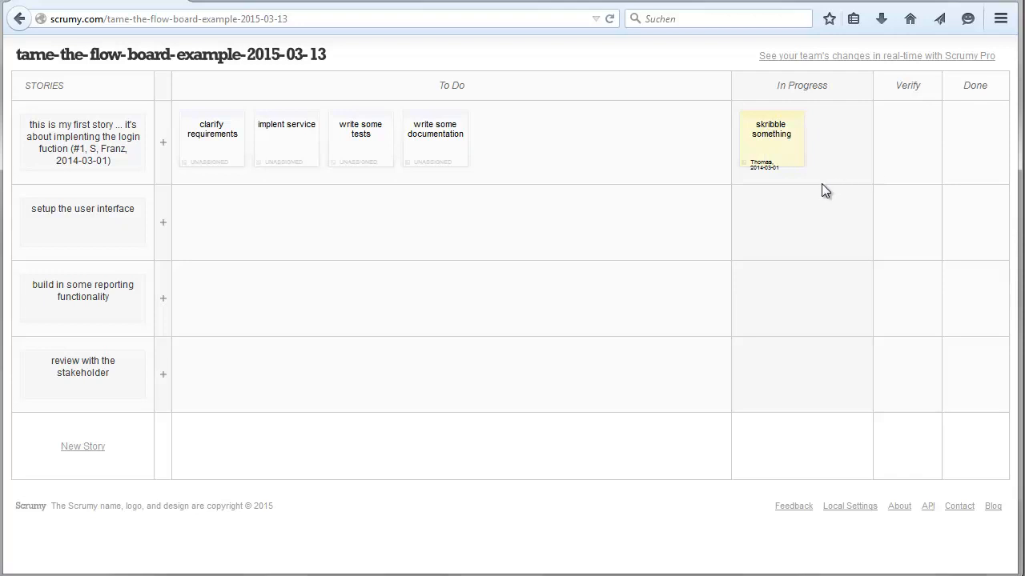
Move clarify requirements into In Progress and assign it 'Anja, 2014-03-01'
left_click(434, 132)
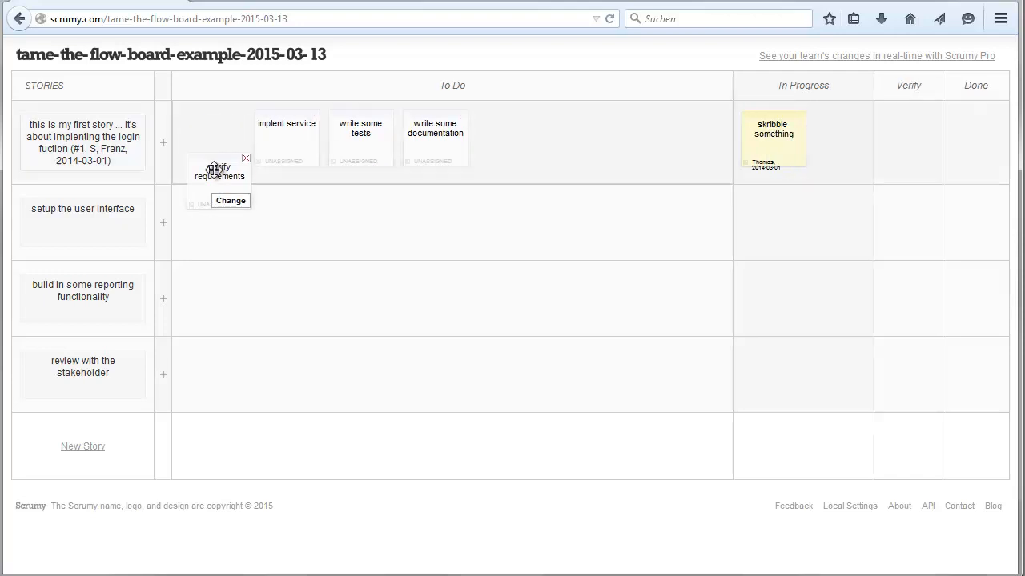
left_click_drag(218, 172, 847, 132)
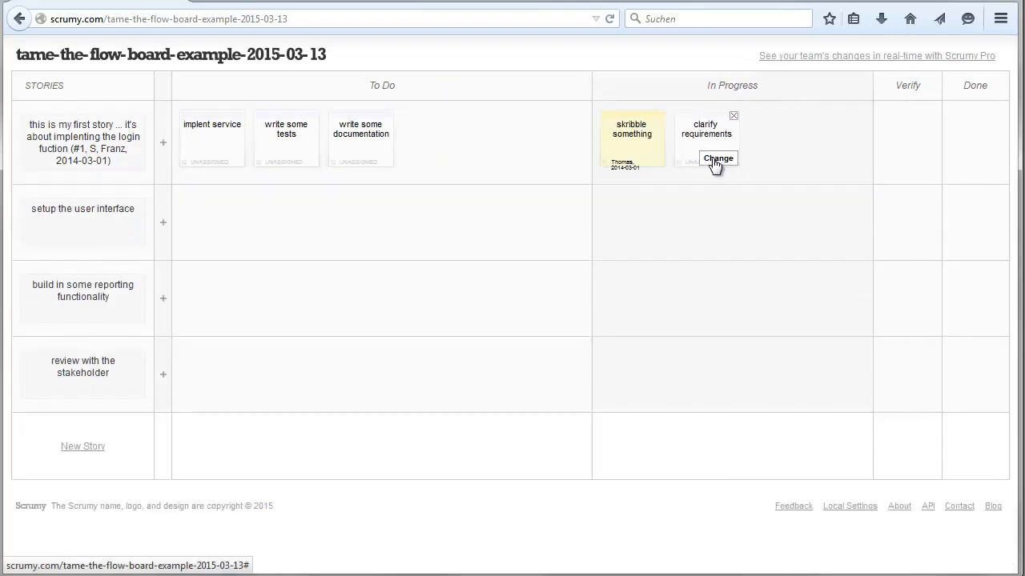
left_click(718, 158)
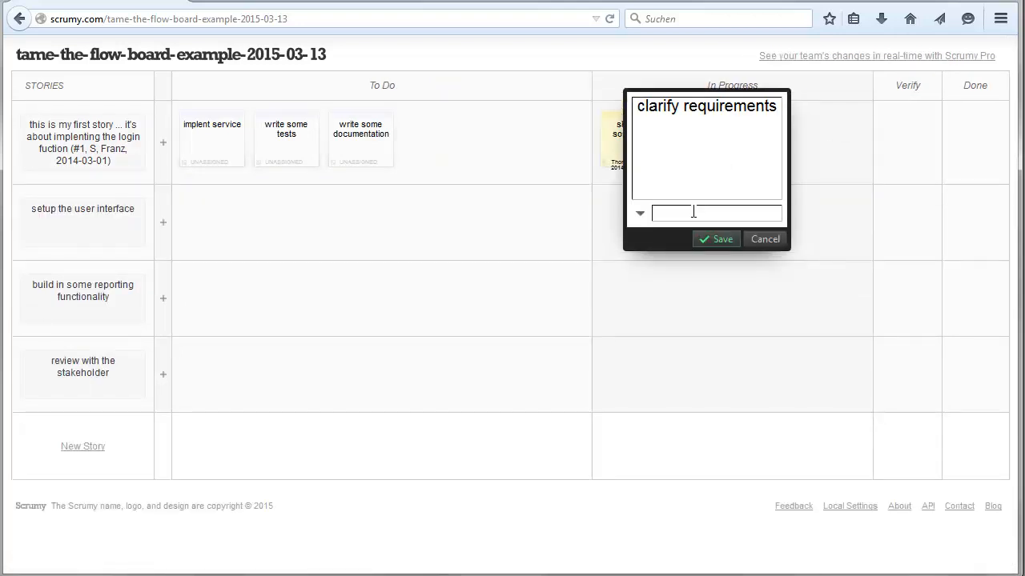
type("Anja")
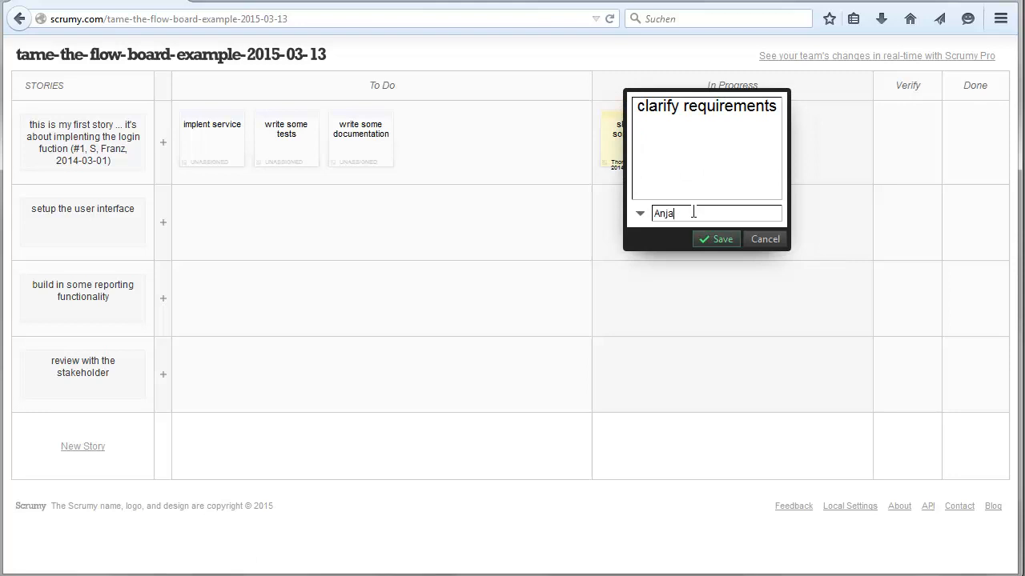
type(",")
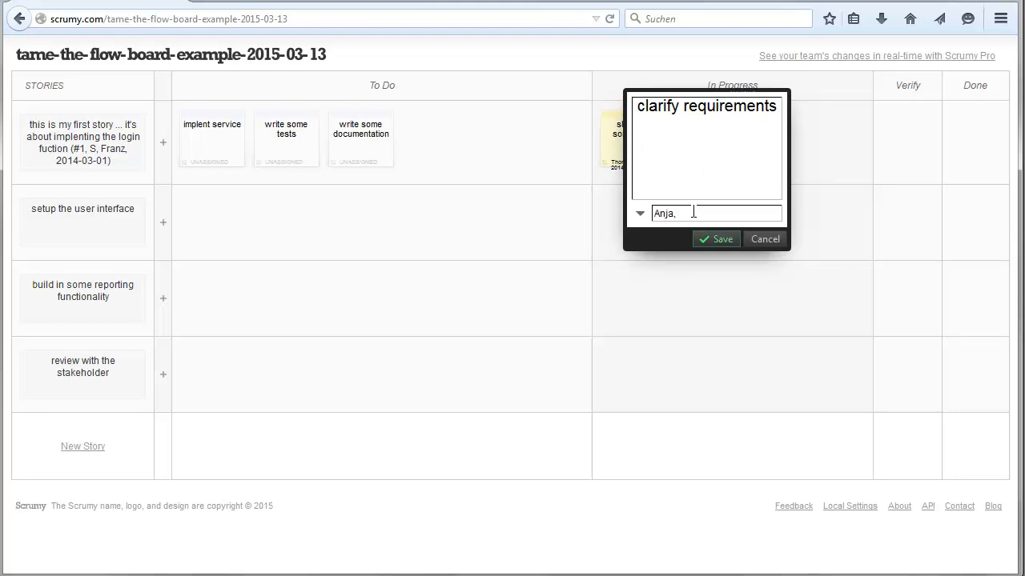
type("2014-03-01")
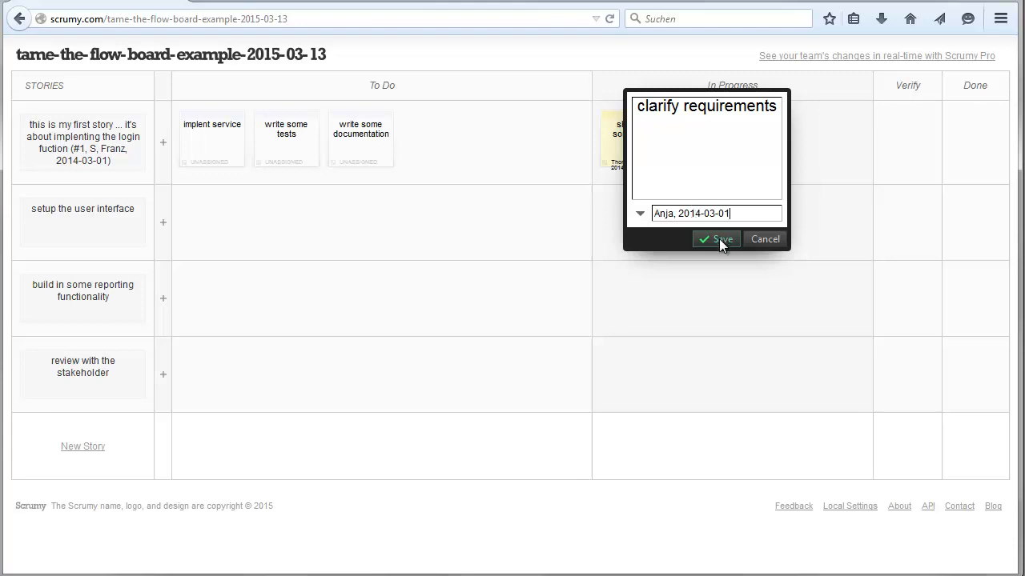
left_click(715, 240)
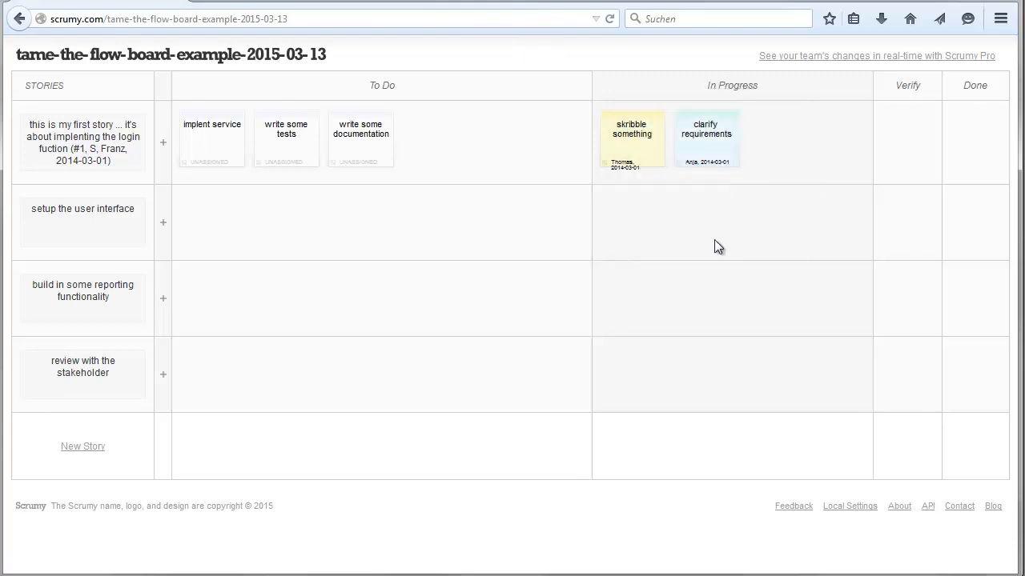
mouse_move(653, 178)
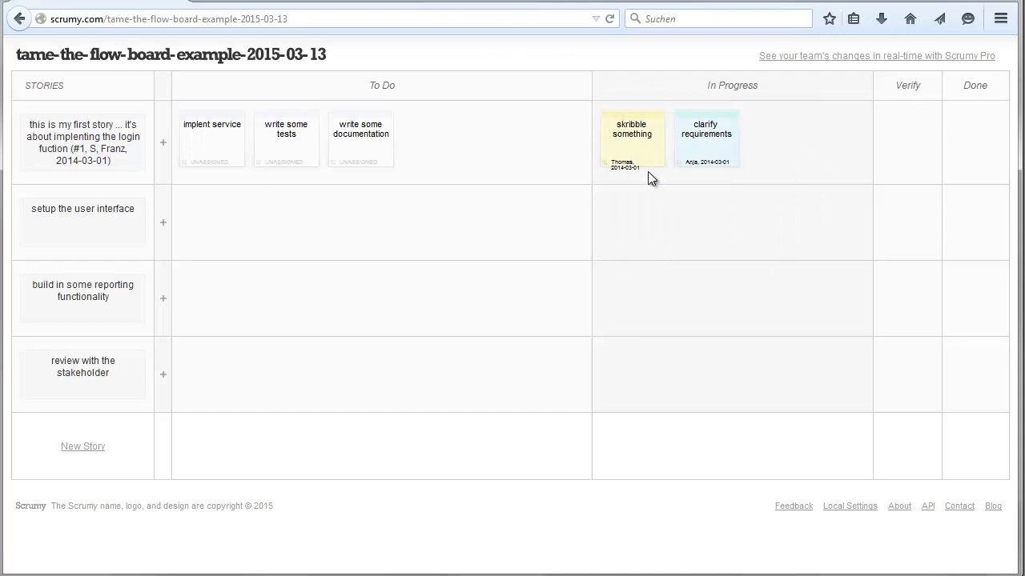
mouse_move(772, 202)
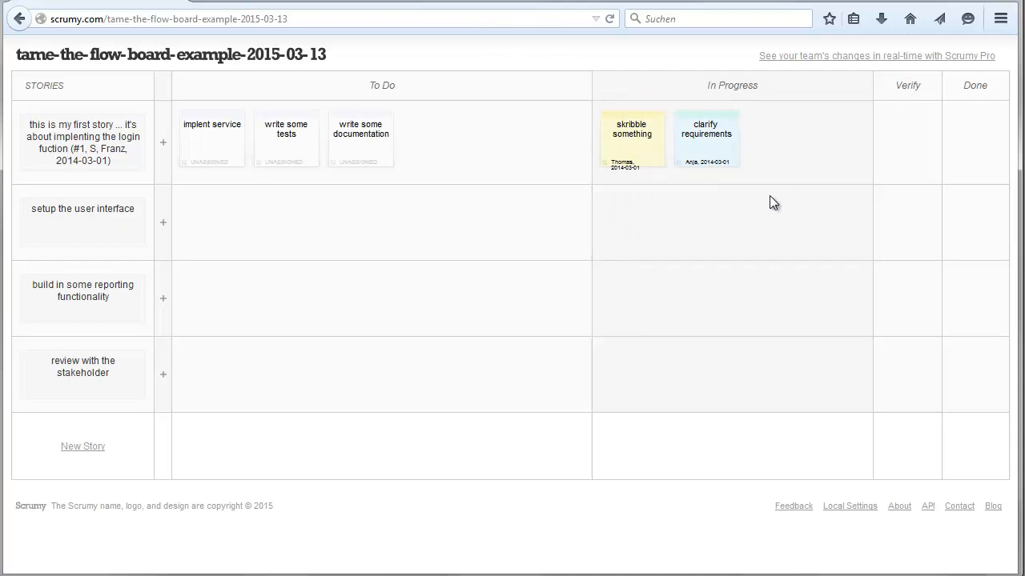
mouse_move(635, 221)
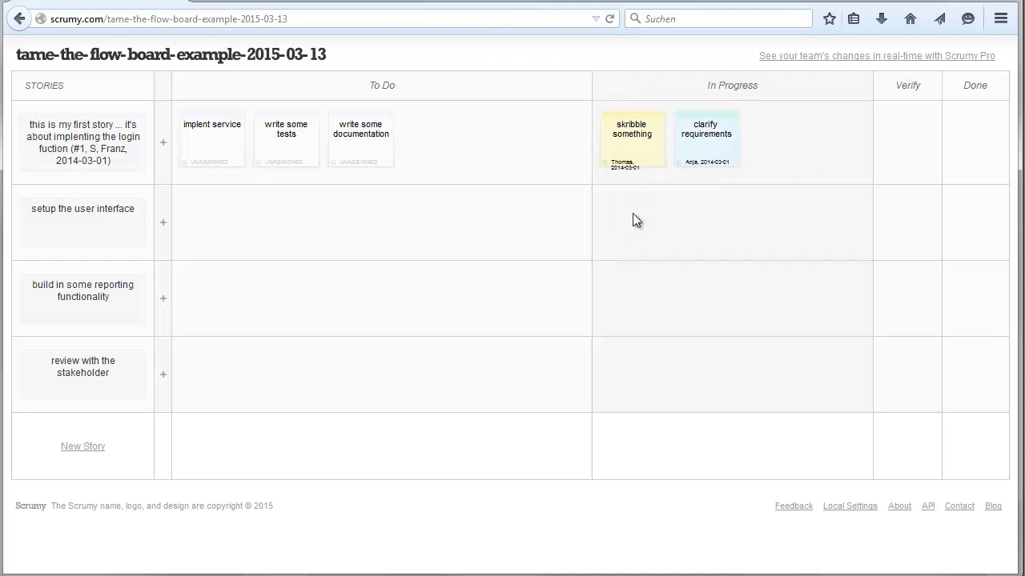
mouse_move(747, 113)
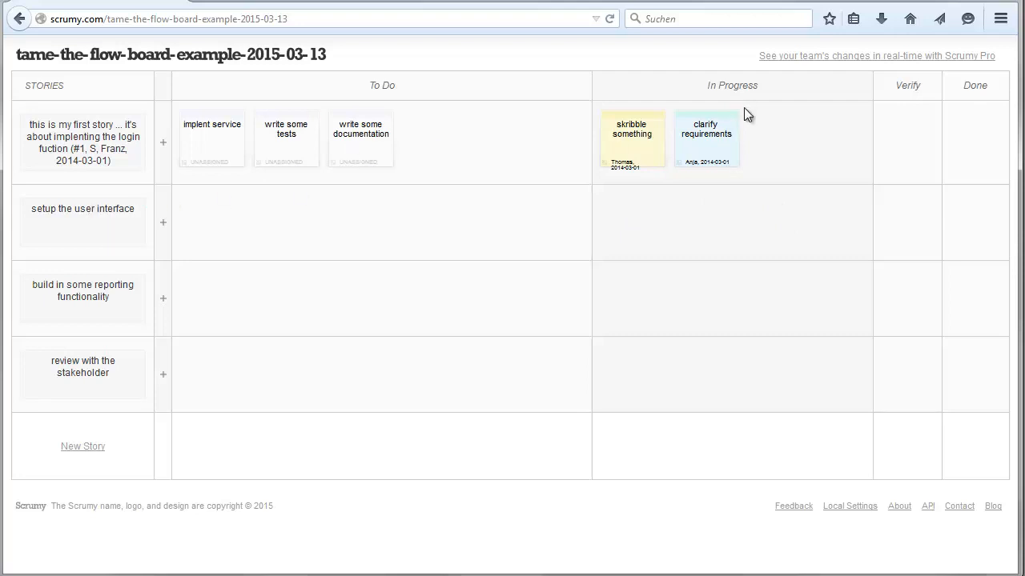
mouse_move(758, 143)
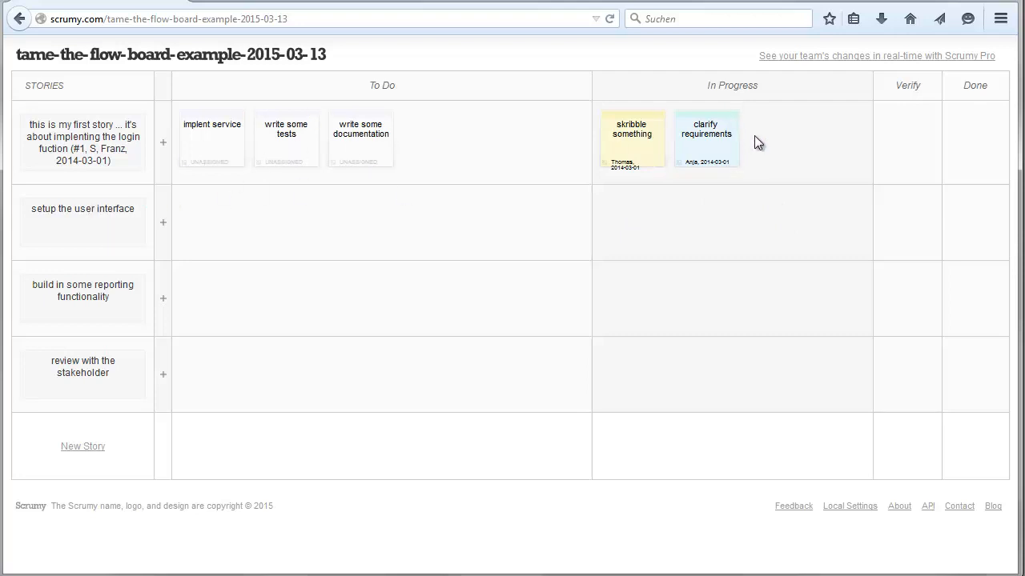
left_click(82, 209)
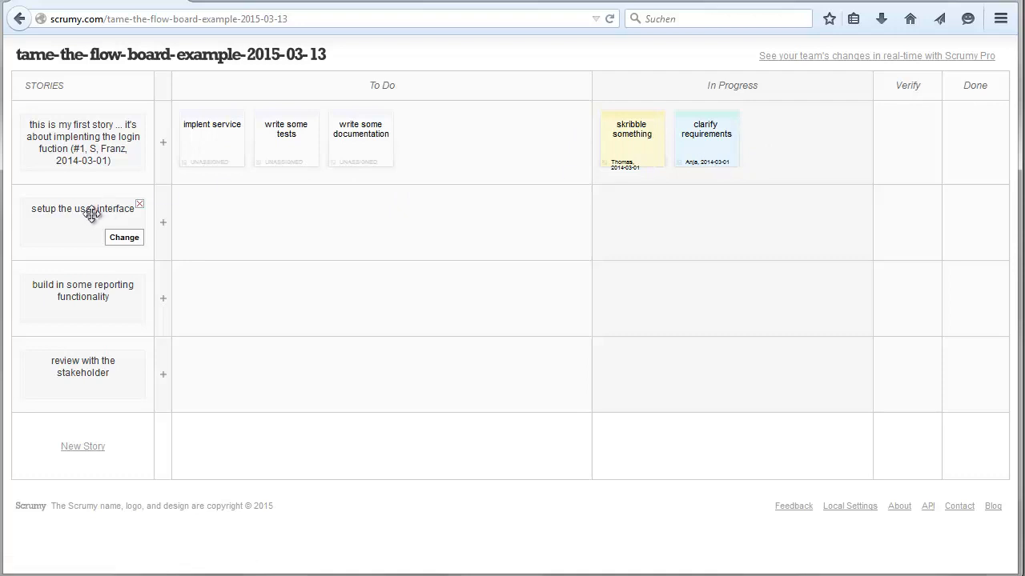
mouse_move(90, 220)
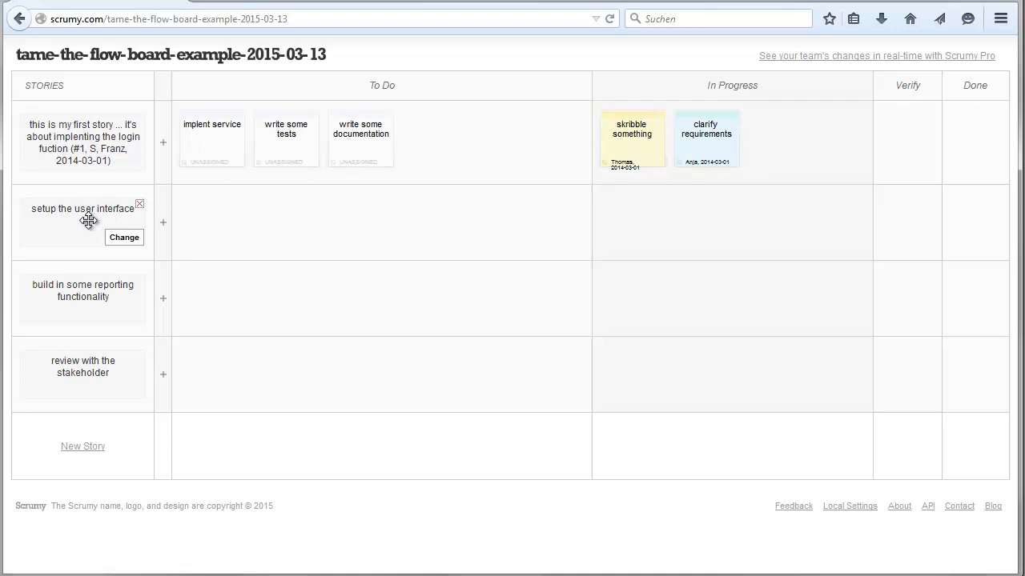
Append '(#2, S, Franz, 2014-03-02)' to the setup the user interface story
left_click(124, 237)
type(" (#2, S,")
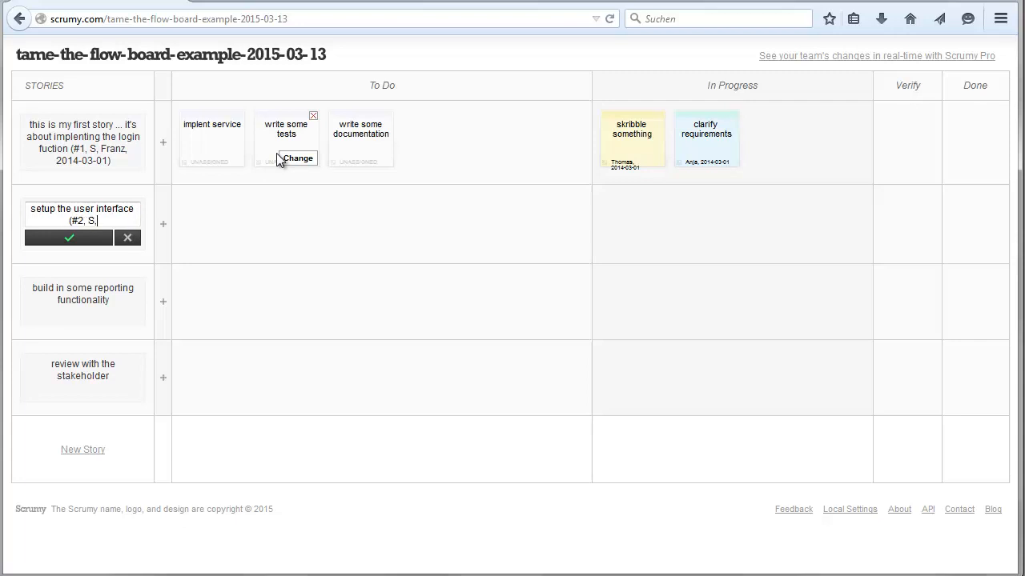
type("Franz")
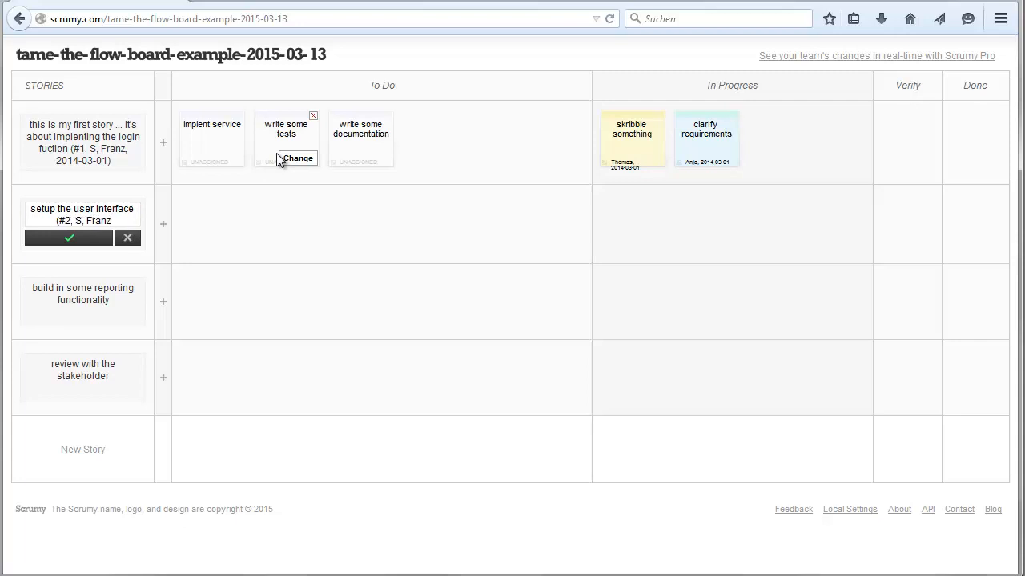
type(", 2014-0")
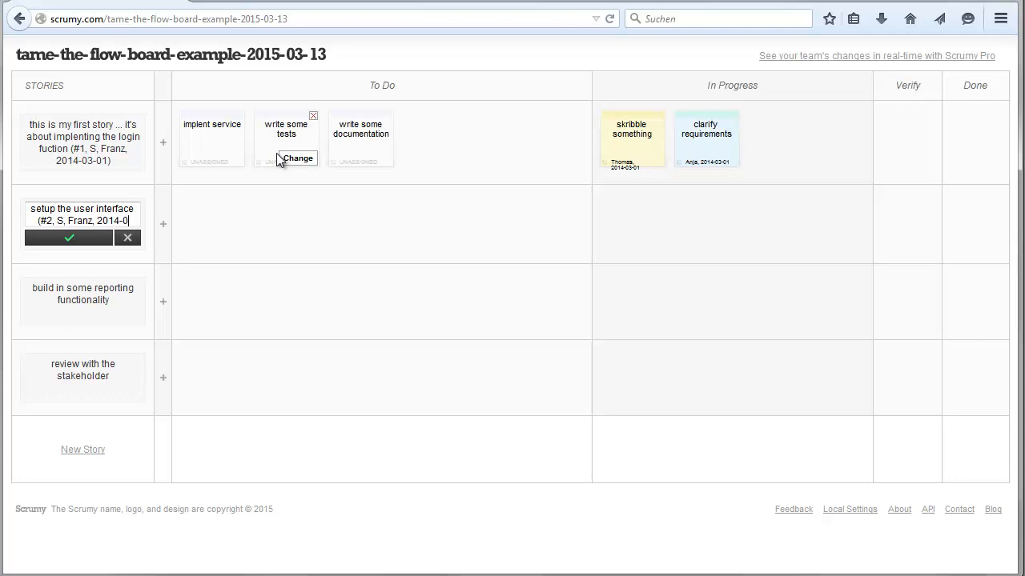
left_click(68, 238)
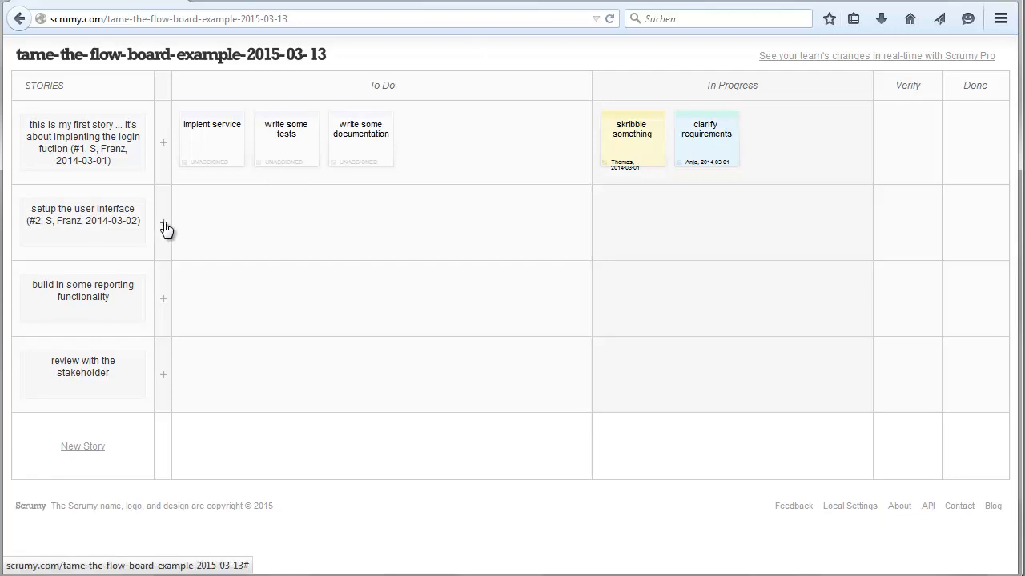
Add 'clarify requirements' and 'implementing' tasks to the user-interface story
left_click(163, 222)
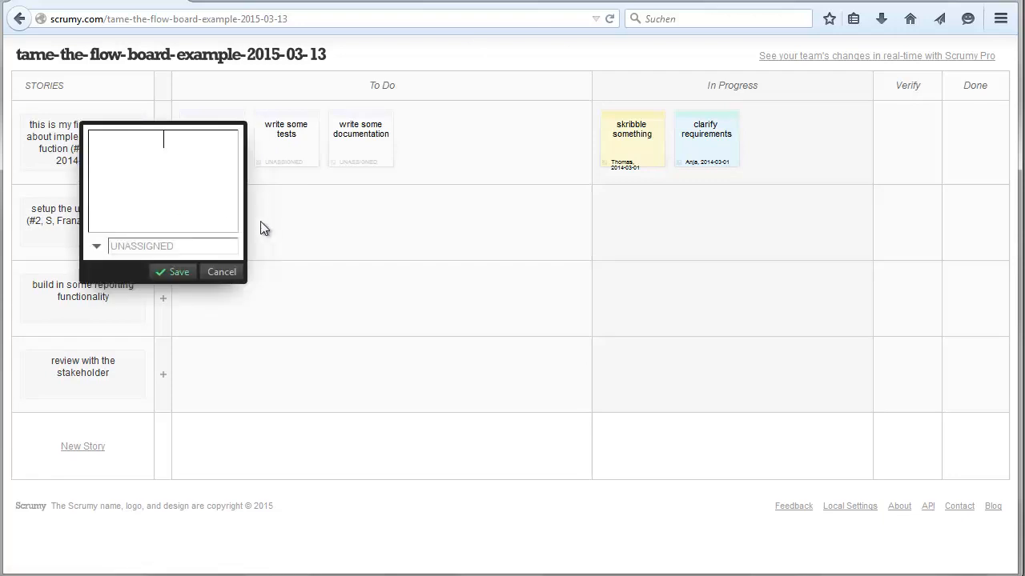
type("clarify re")
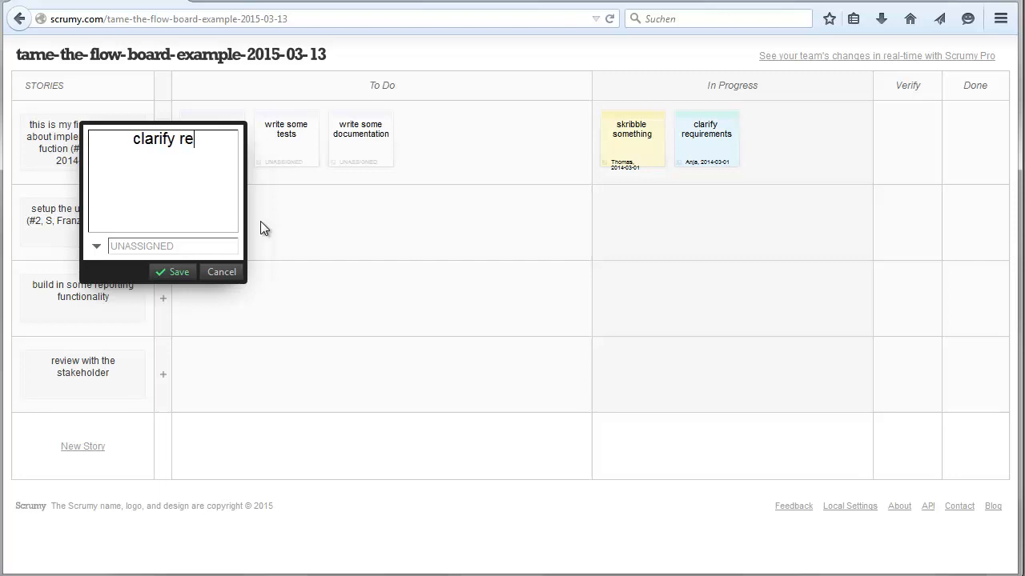
type("quirements")
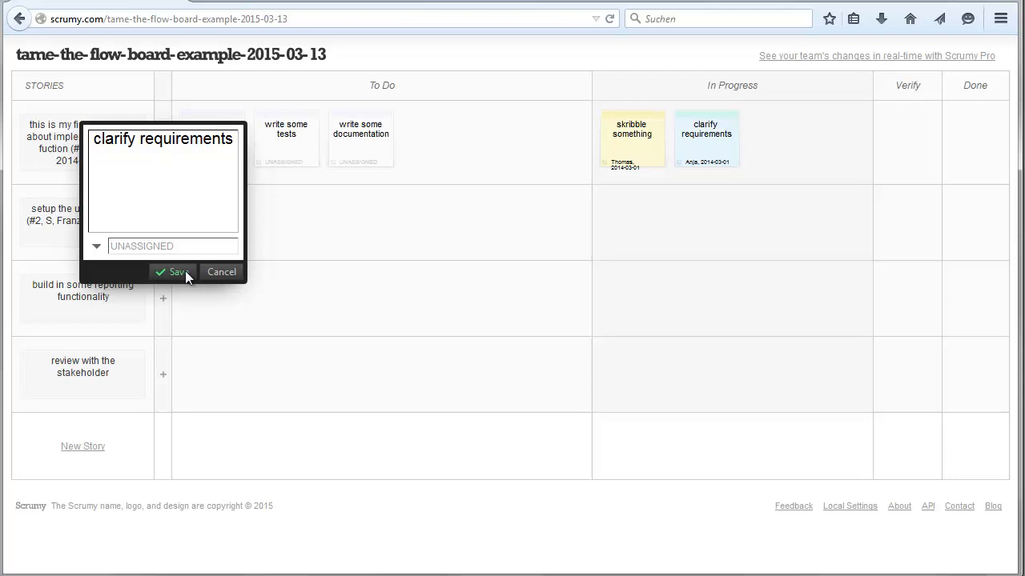
left_click(171, 271)
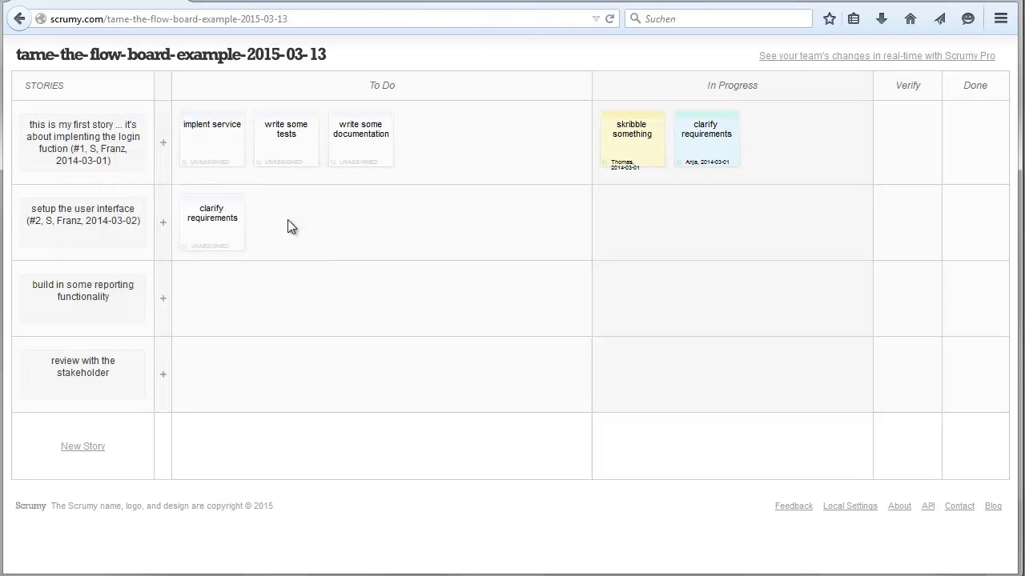
double_click(212, 136)
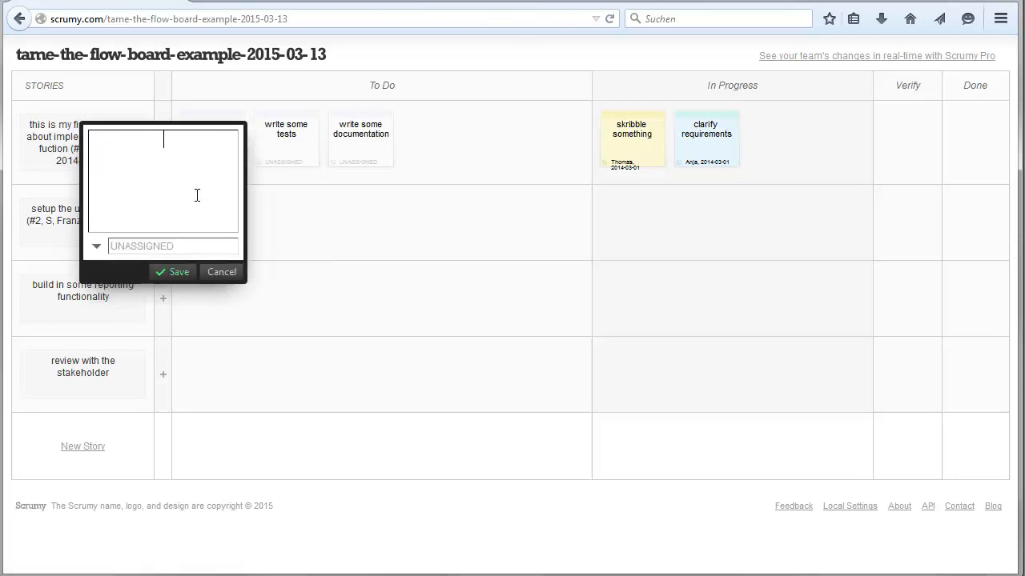
type("impleme")
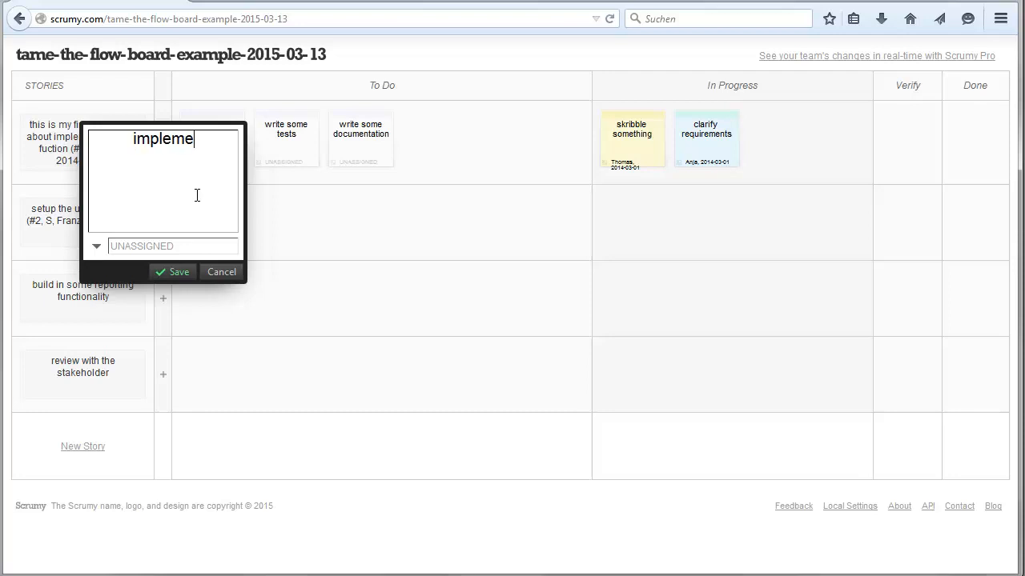
type("nting")
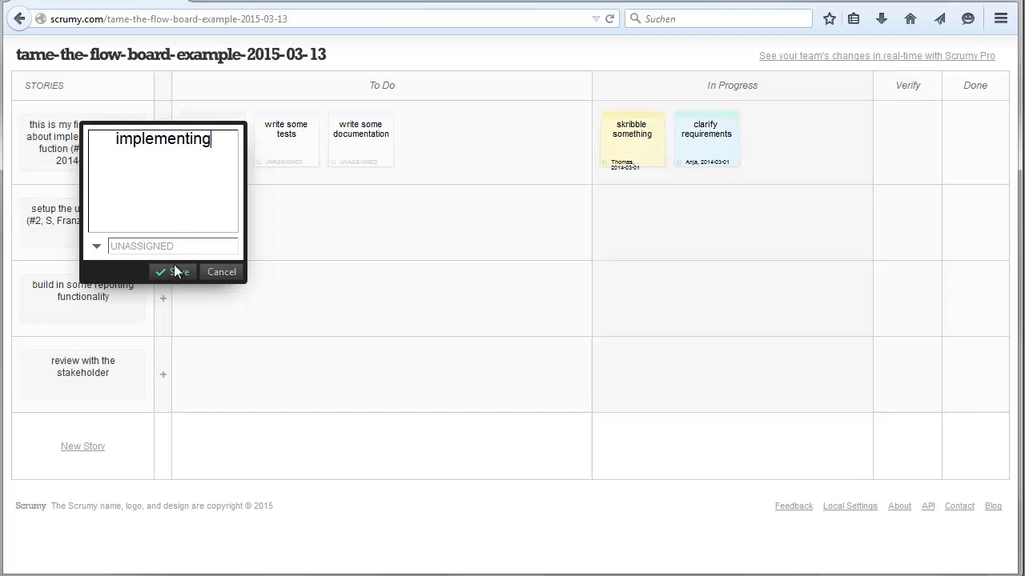
Add 'writing the tests' and 'documentation' tasks, then close the task form
left_click(173, 271)
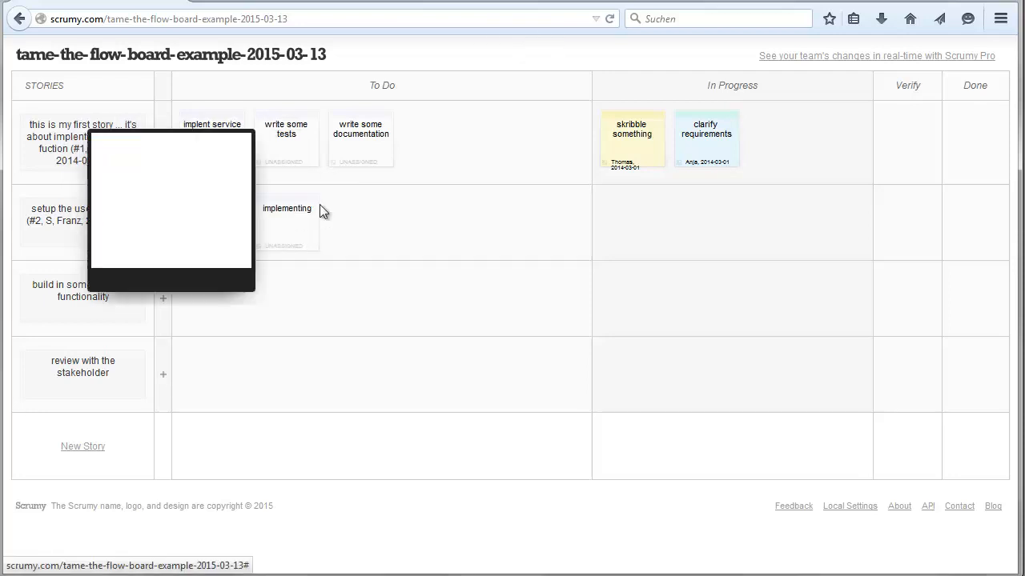
type("writing t")
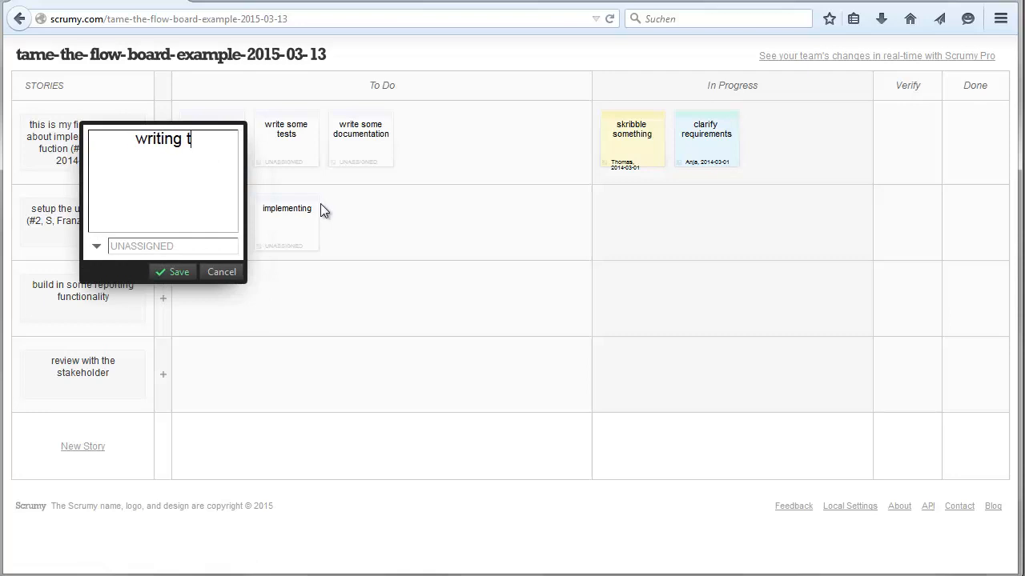
type("he tests")
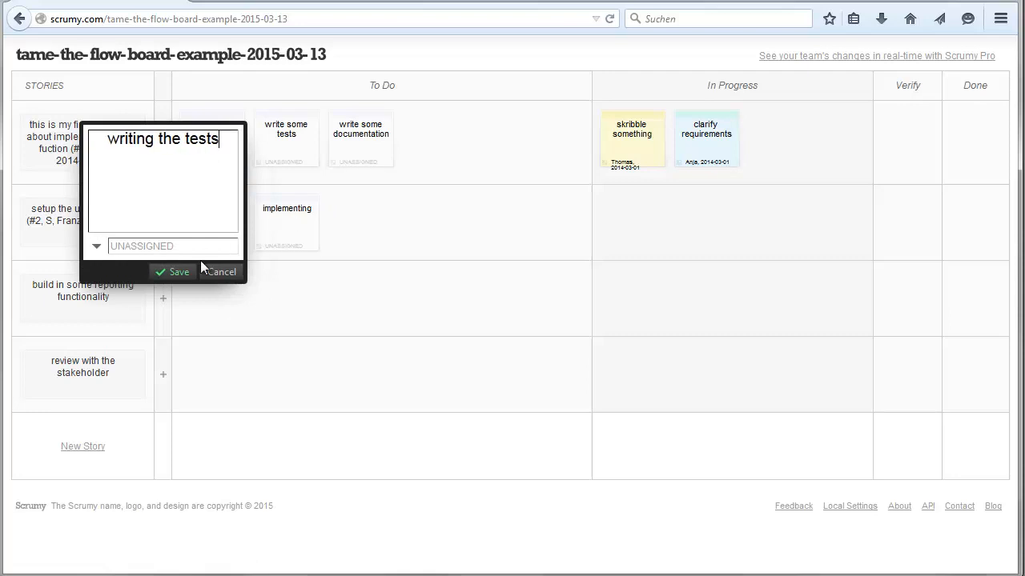
left_click(173, 272)
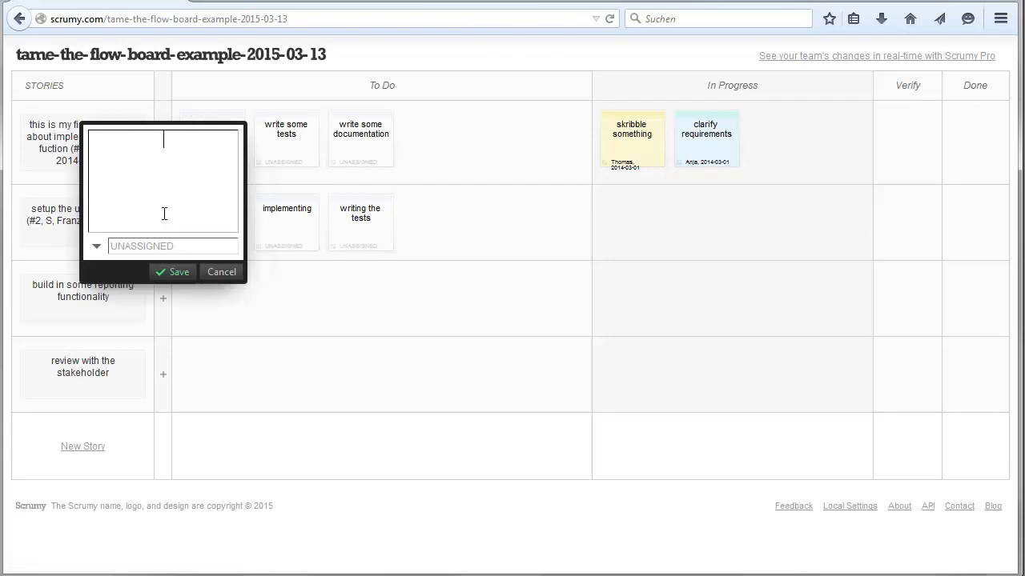
type("docu")
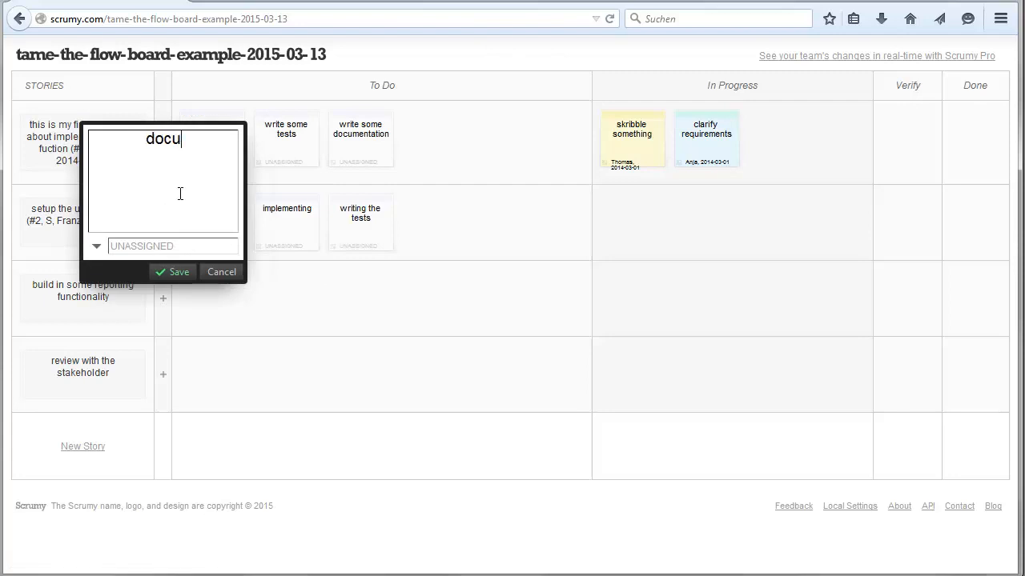
type("mentation")
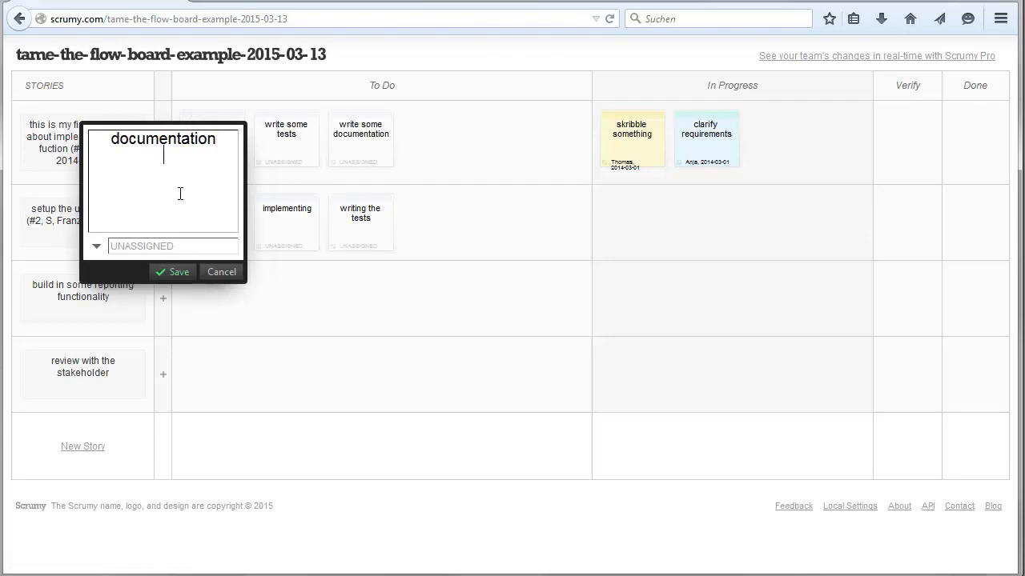
left_click(173, 272)
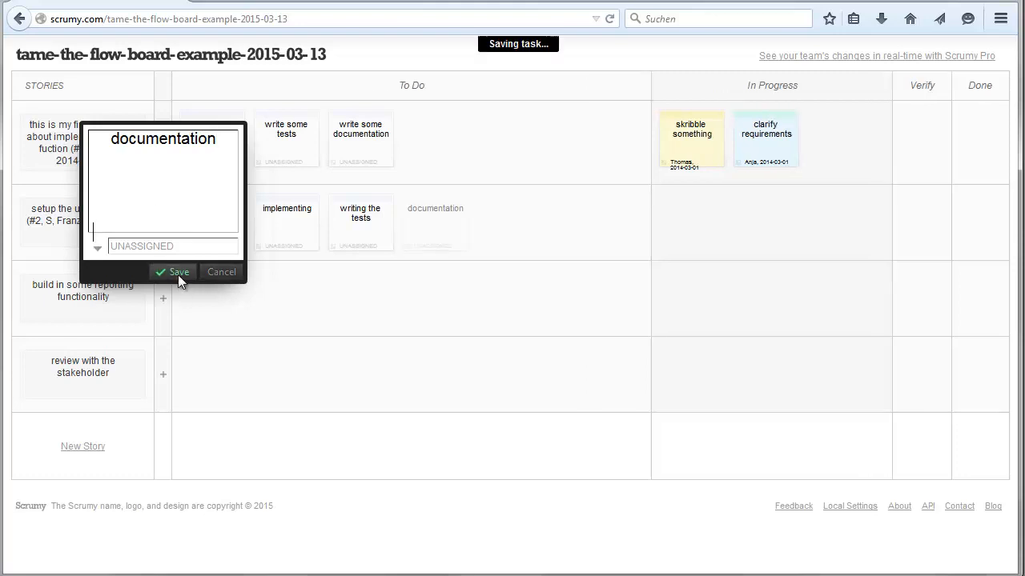
left_click(173, 272)
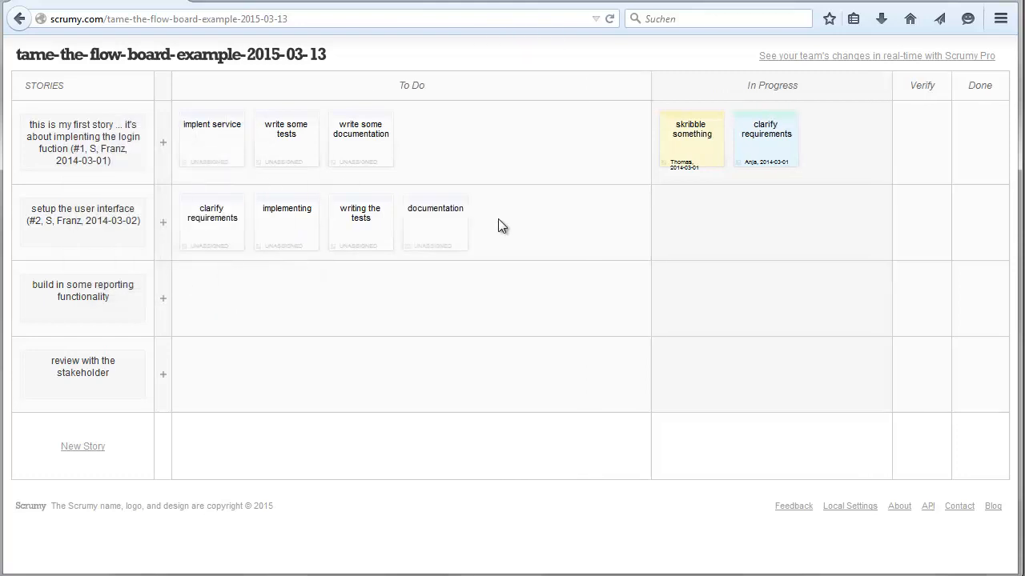
mouse_move(256, 290)
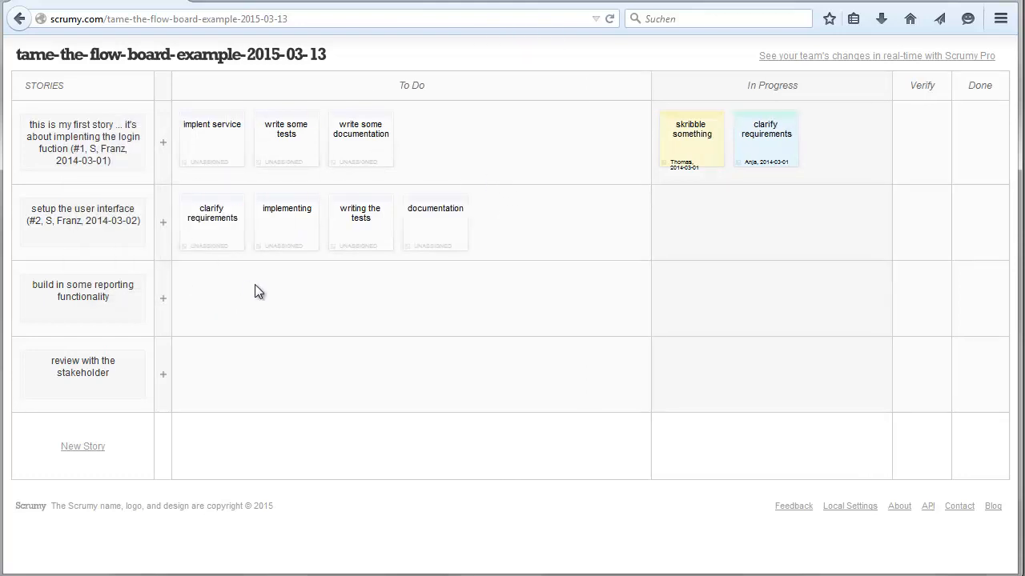
mouse_move(287, 208)
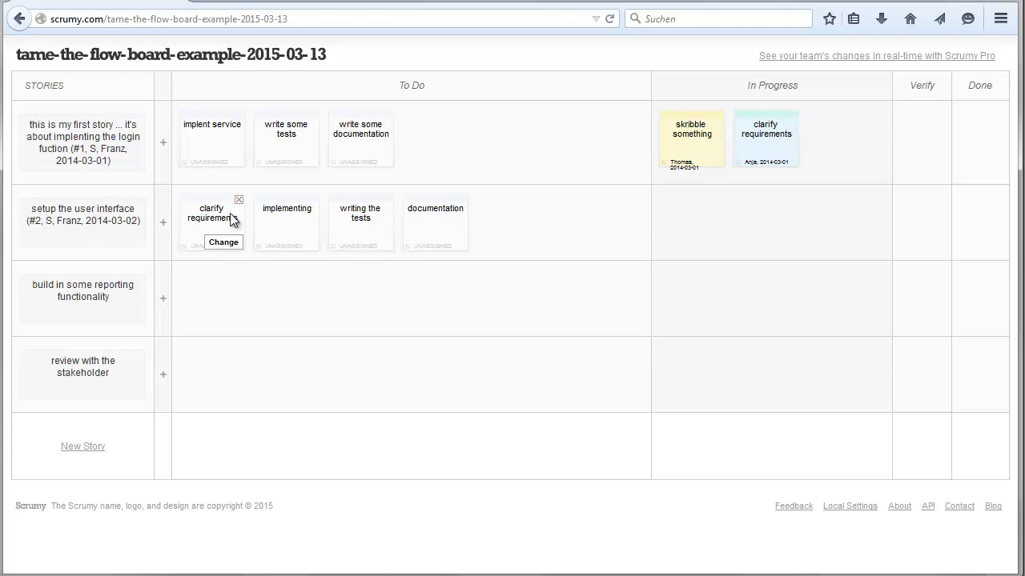
mouse_move(210, 200)
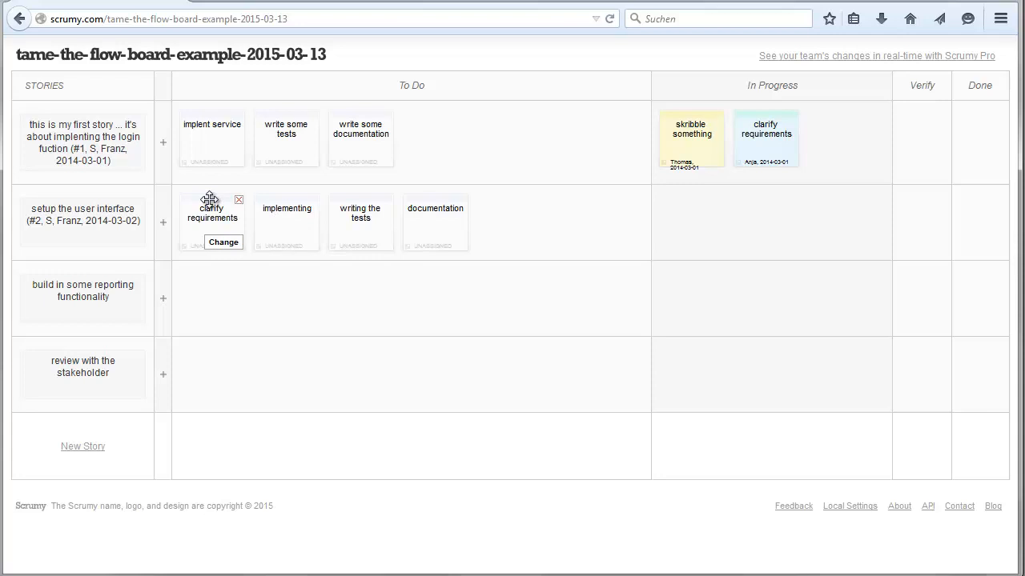
Move clarify requirements into In Progress, assigned 'Benjamin, 2014-03-02'
left_click_drag(212, 216, 755, 316)
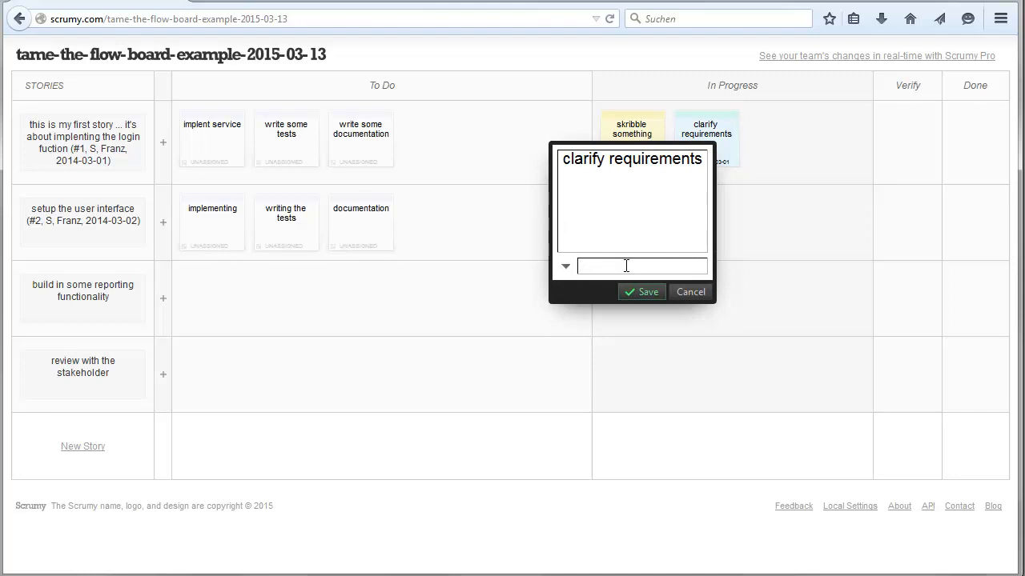
type("Benjamin")
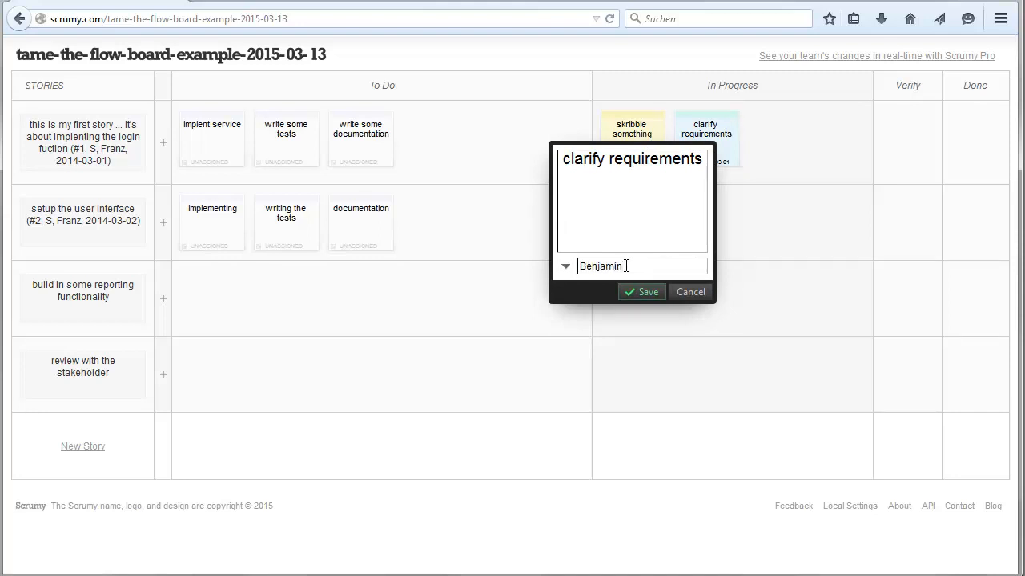
type(", 2015")
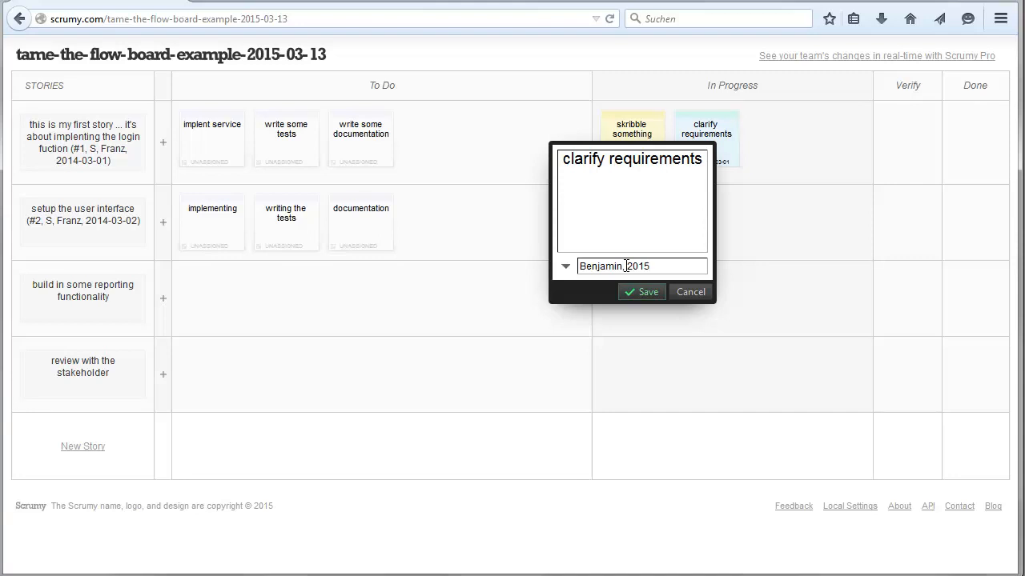
type("2014-")
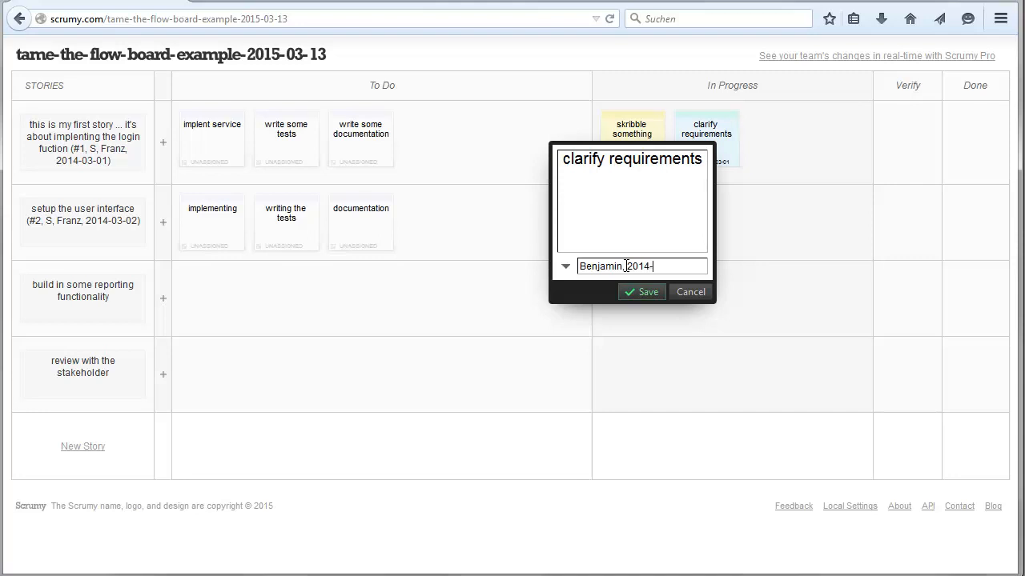
type("03-02")
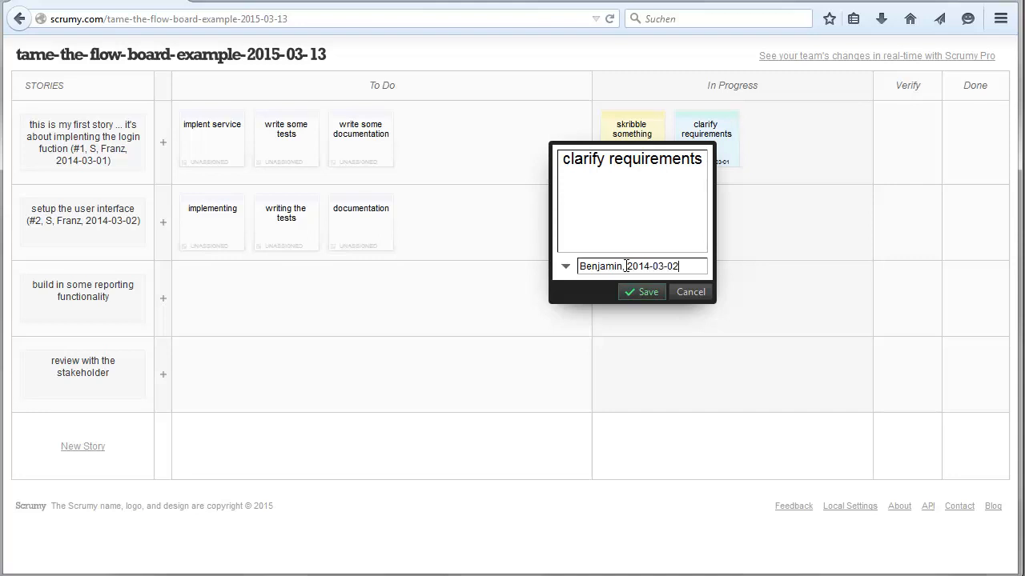
left_click(641, 292)
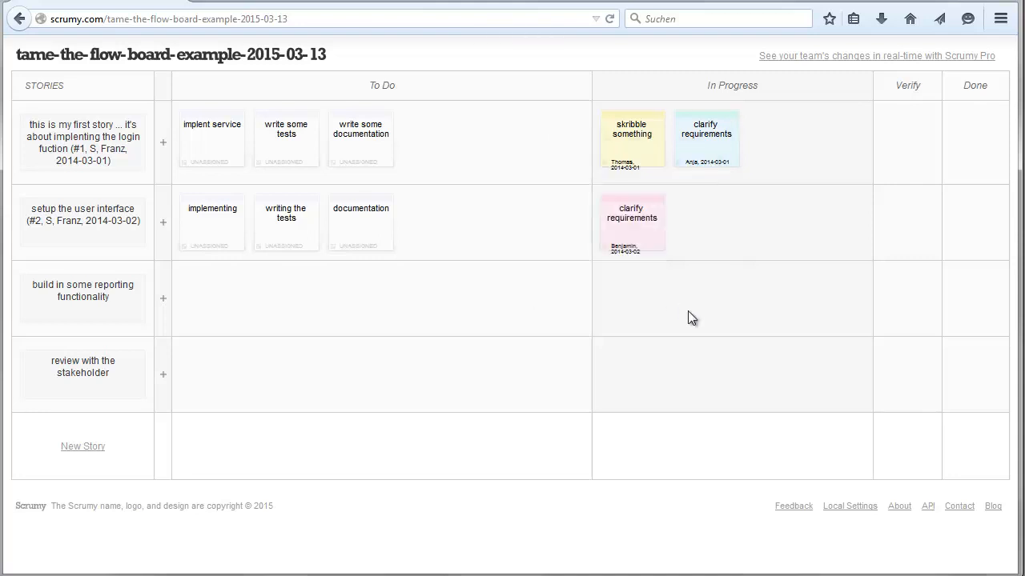
mouse_move(739, 188)
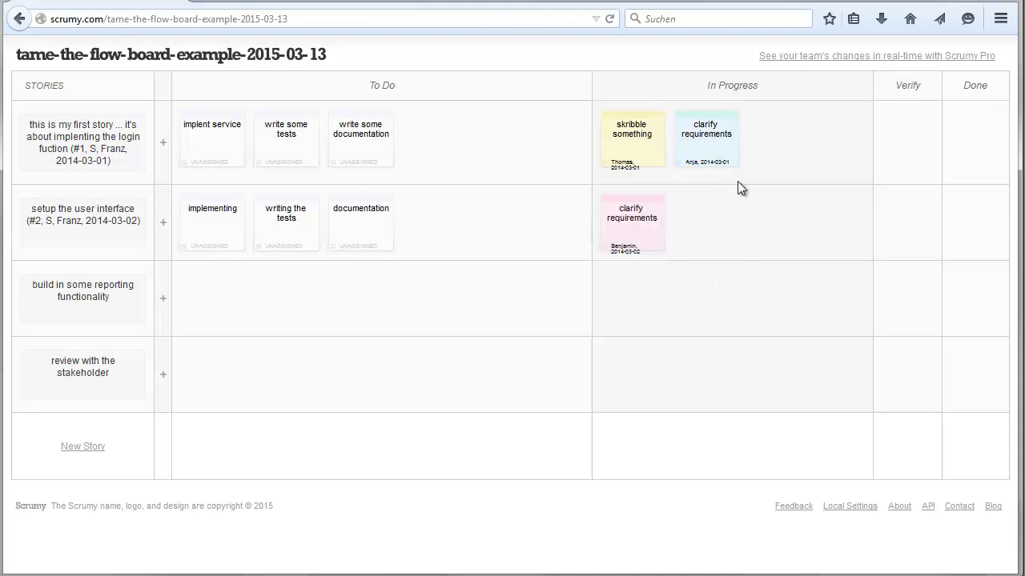
Move the skribble something card from In Progress into Verify
left_click(84, 143)
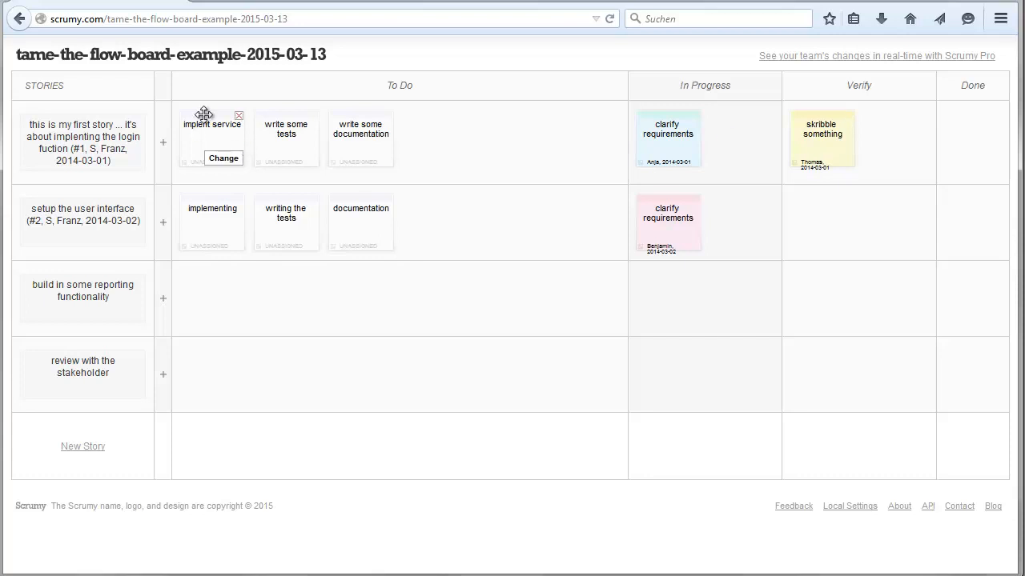
Move implent service into In Progress, assigned 'Thomas, 2014-03-02'
left_click_drag(212, 133, 668, 132)
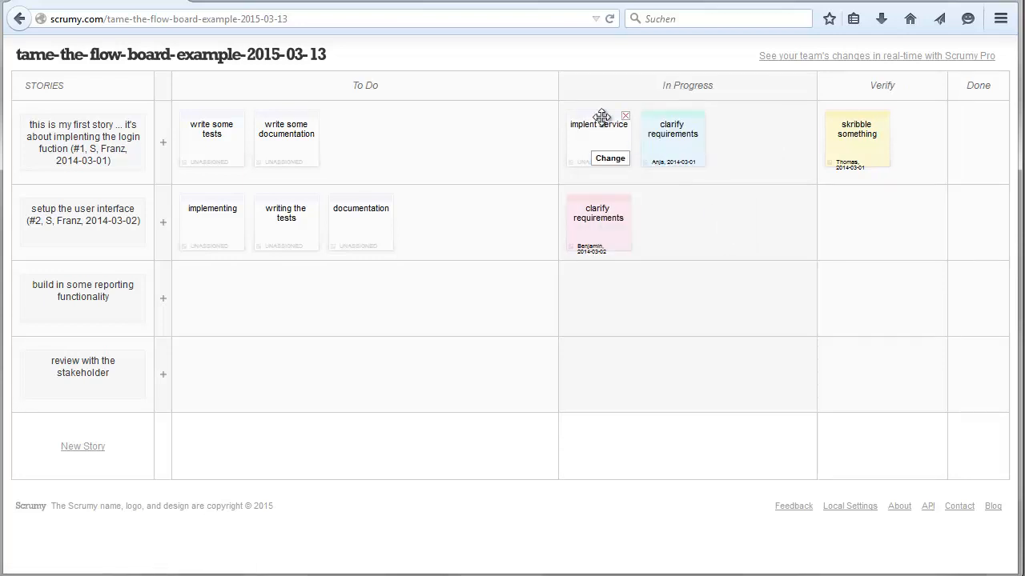
left_click(609, 158)
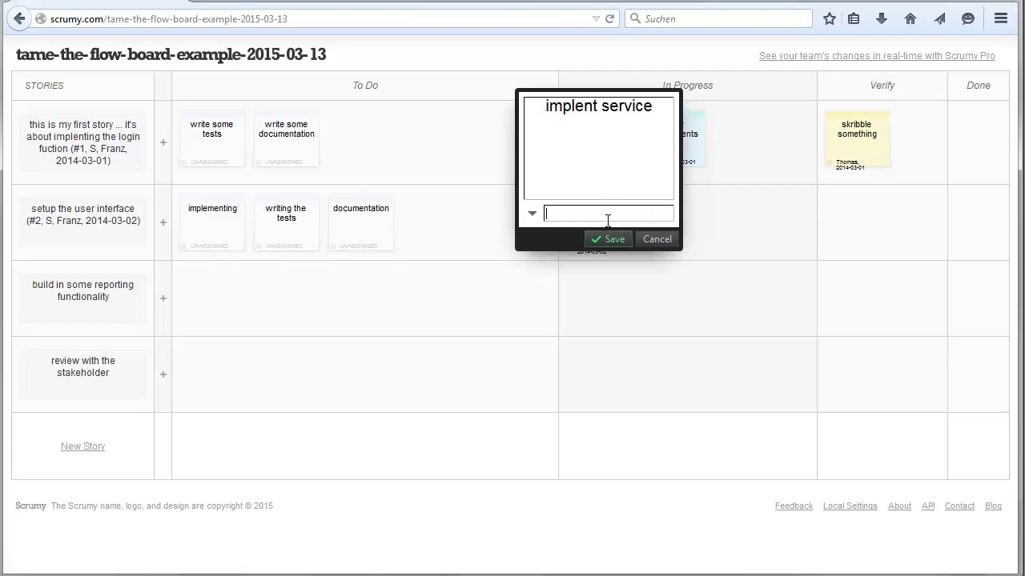
type("t")
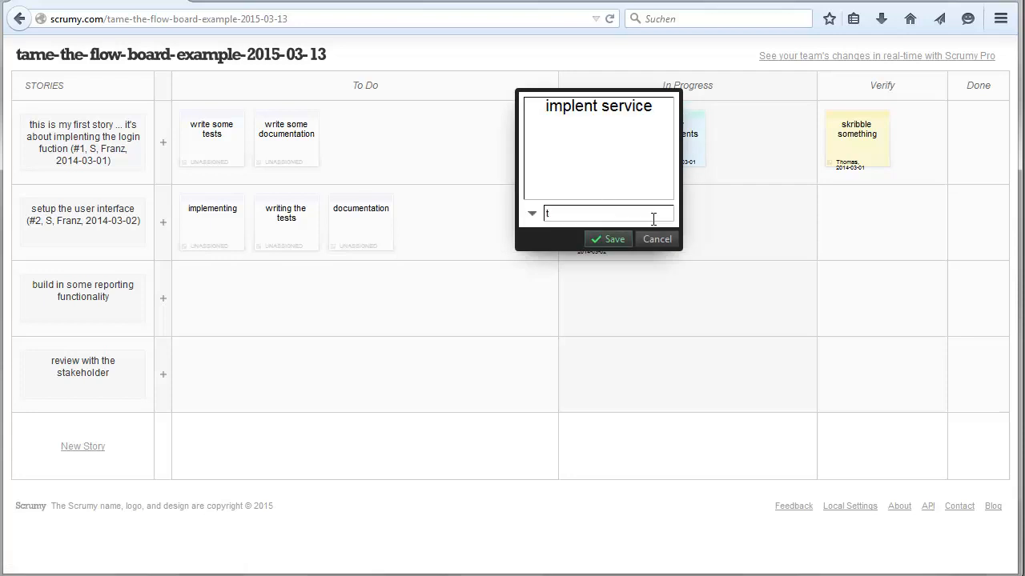
type("homas")
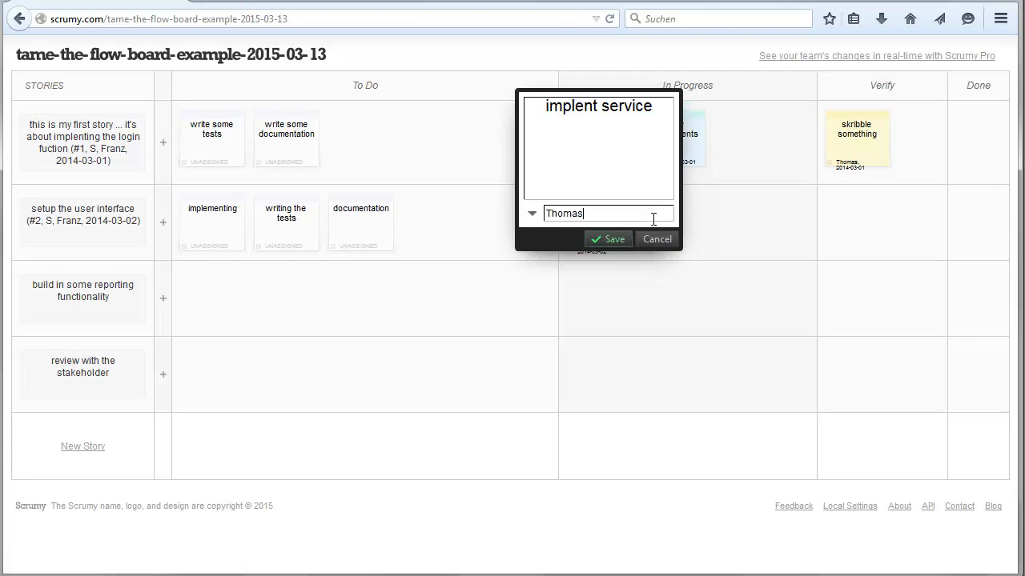
type(", 2014-03-02")
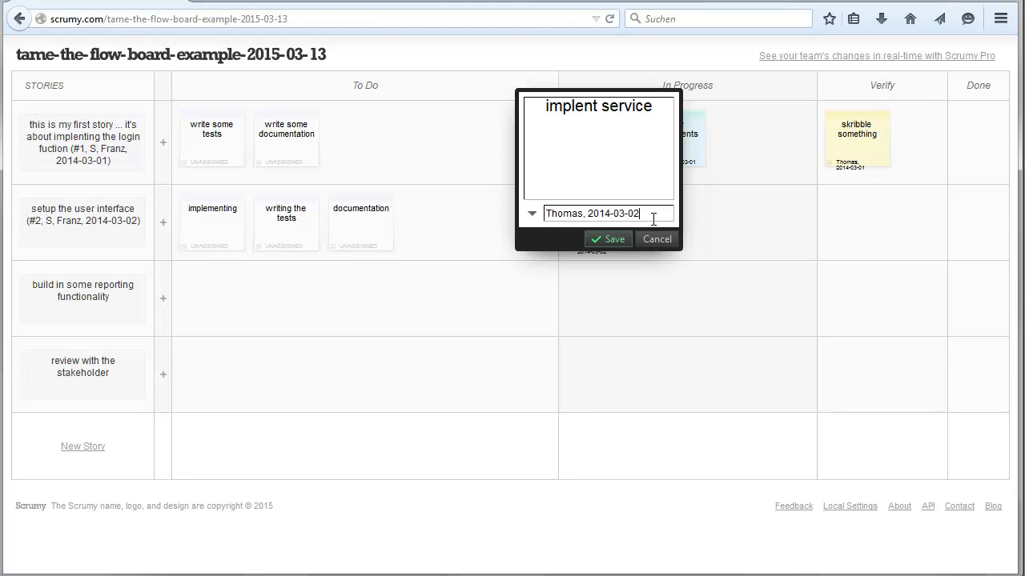
left_click(606, 238)
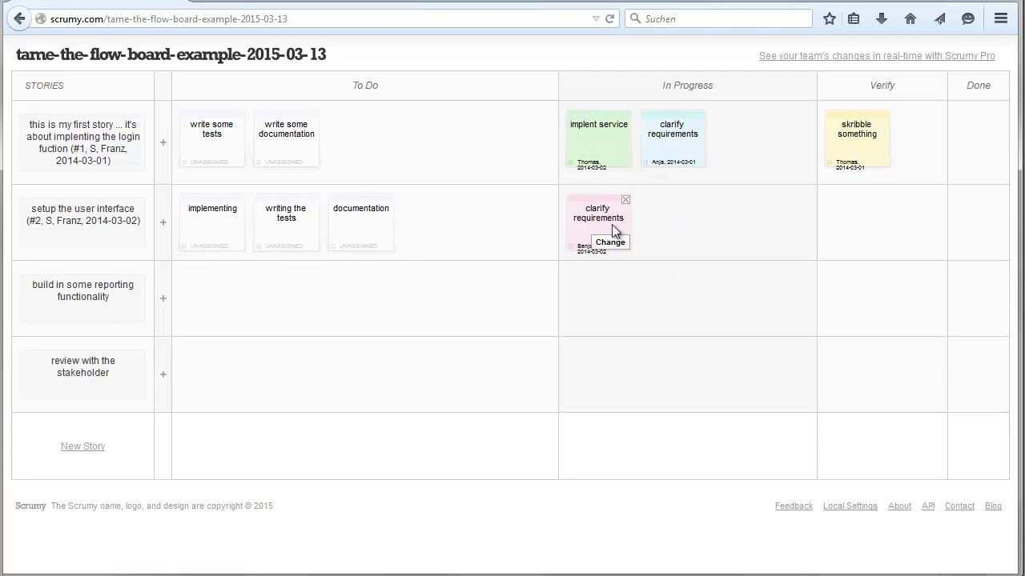
mouse_move(585, 236)
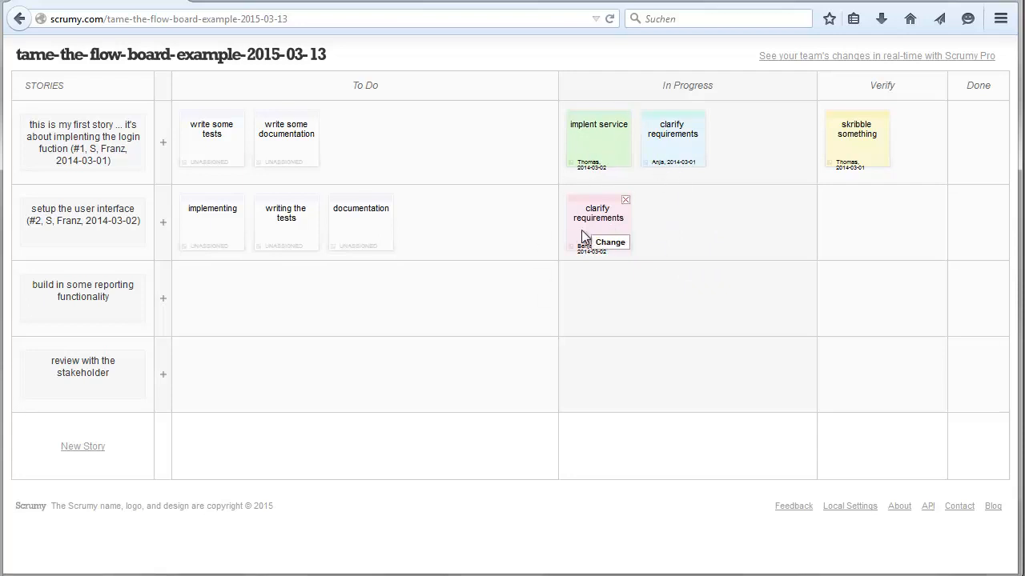
mouse_move(605, 199)
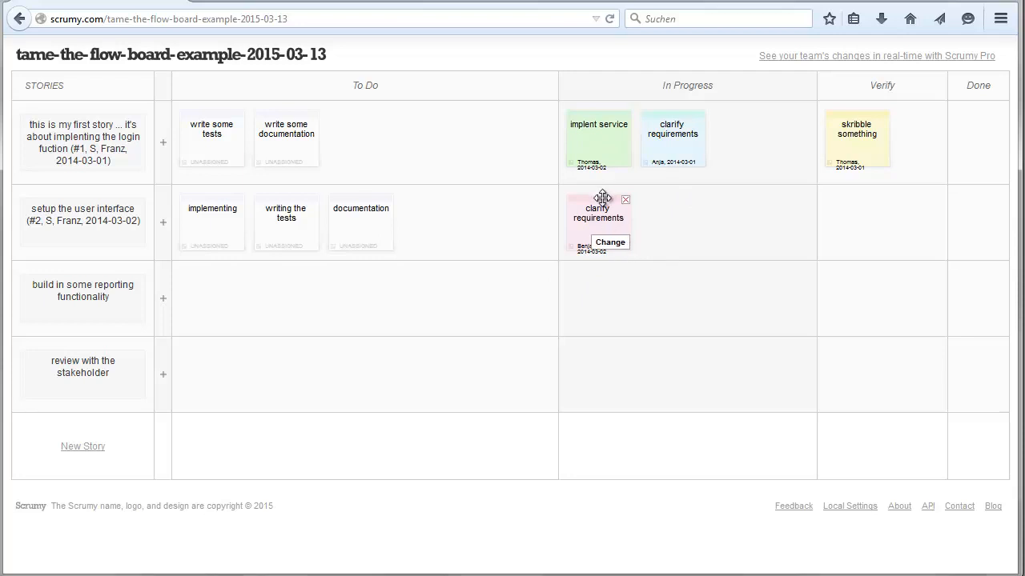
Move the pink clarify requirements card from In Progress into Verify
left_click_drag(598, 222, 857, 223)
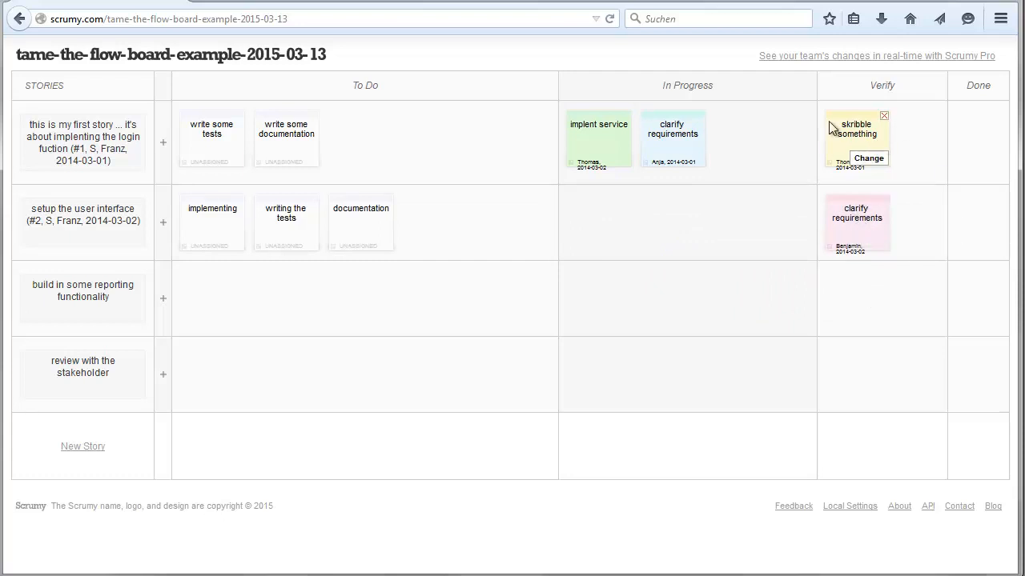
mouse_move(884, 132)
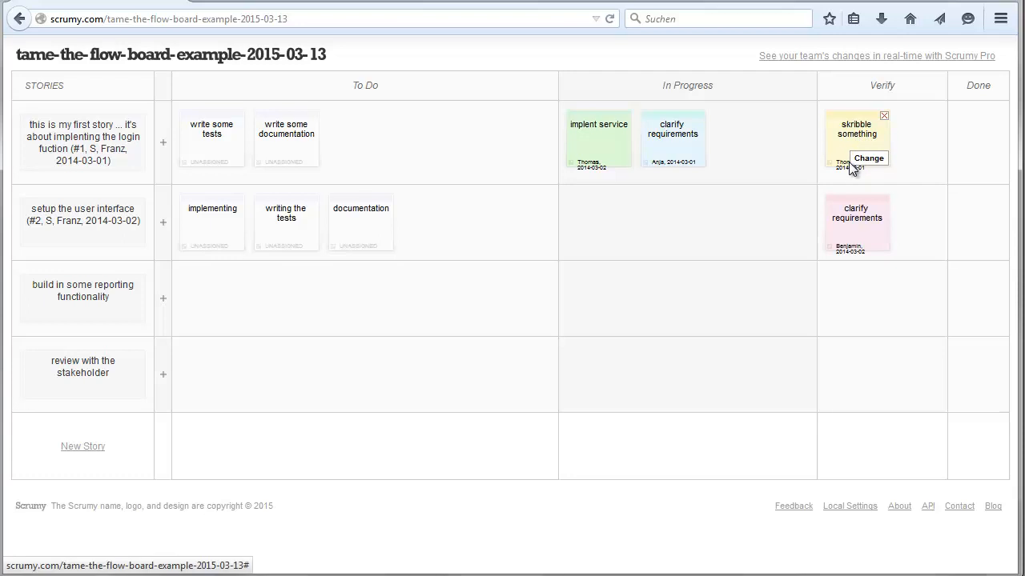
mouse_move(858, 141)
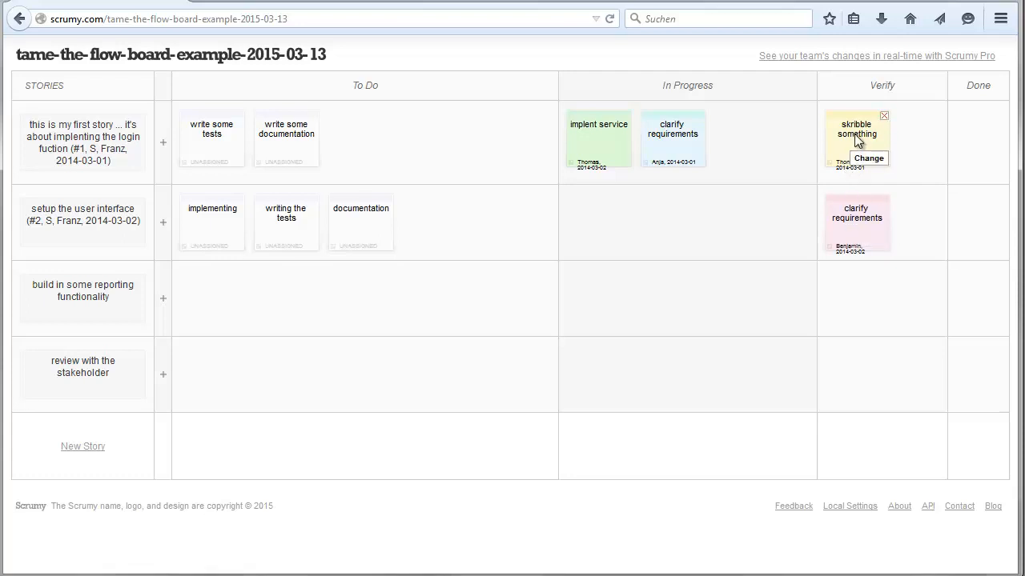
mouse_move(850, 116)
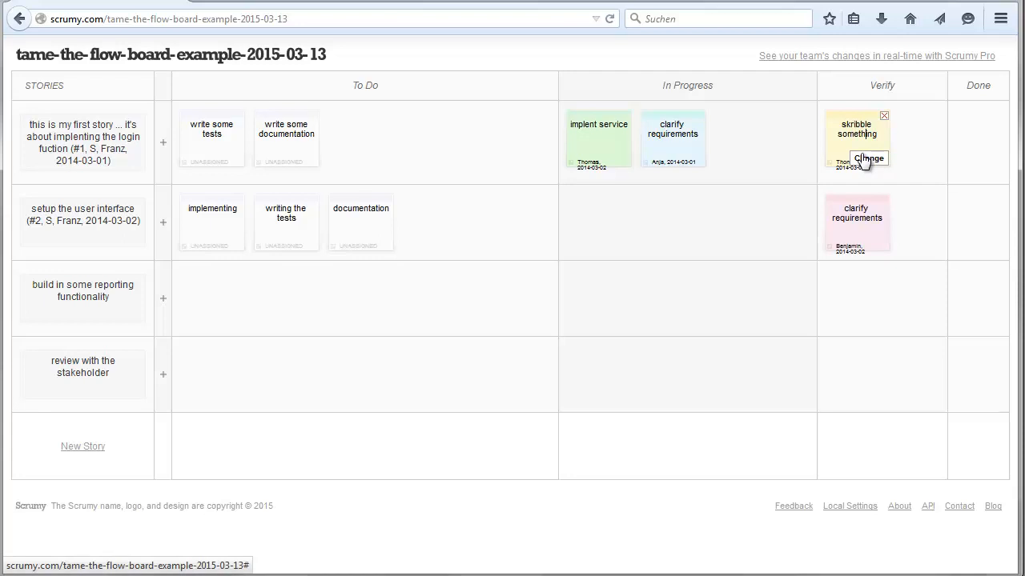
Add 'R: Benjamin' as reviewer to the skribble something card
left_click(868, 157)
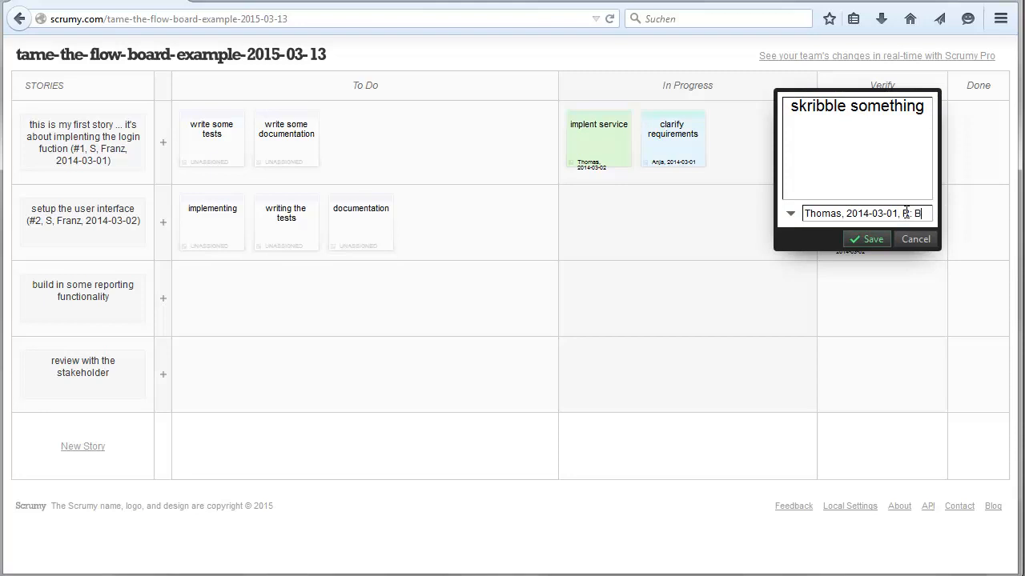
type("enjamin")
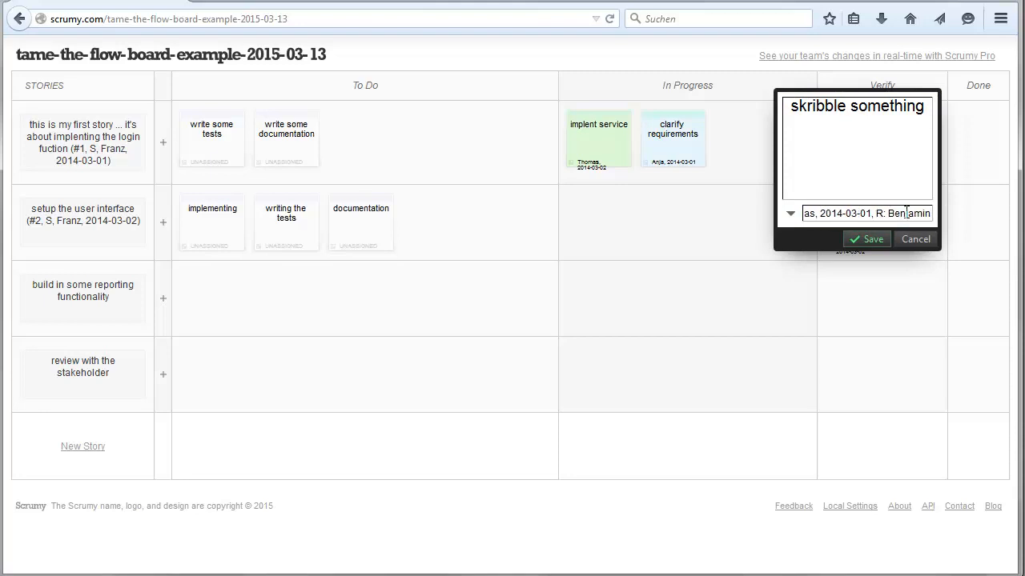
left_click(866, 238)
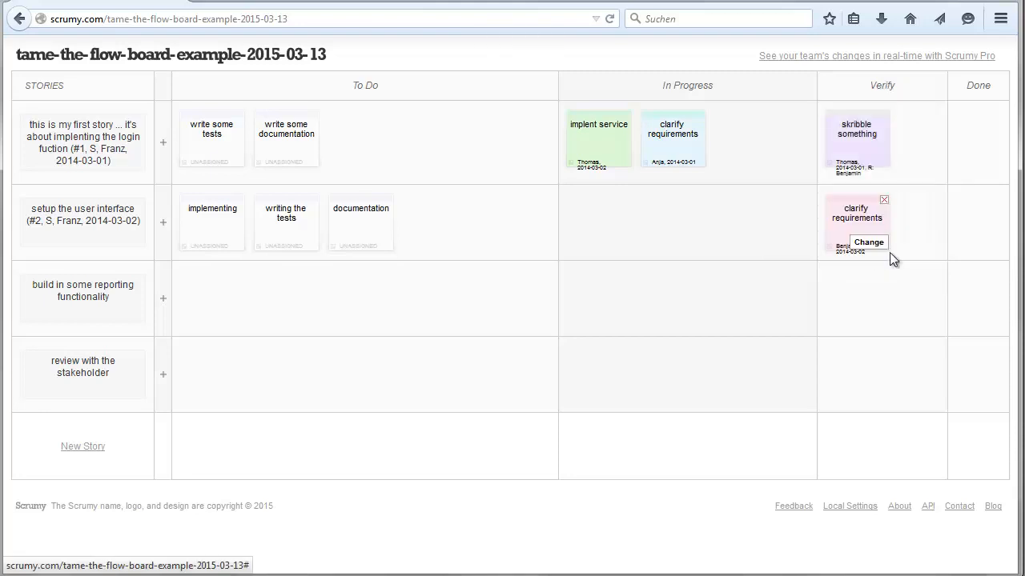
mouse_move(847, 174)
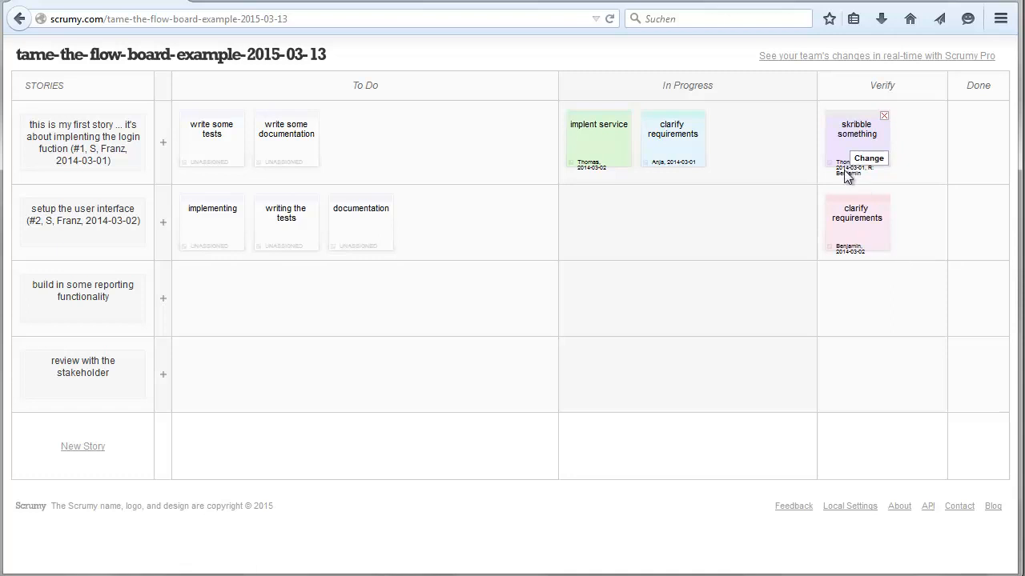
mouse_move(864, 181)
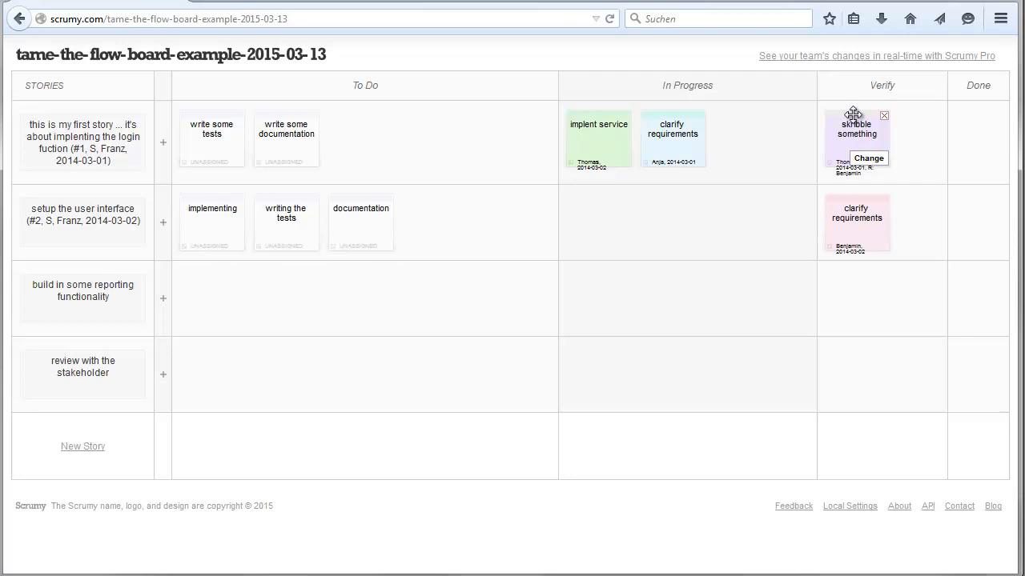
Move skribble something into Done and append the review date 2014-03-02
left_click_drag(856, 128, 932, 128)
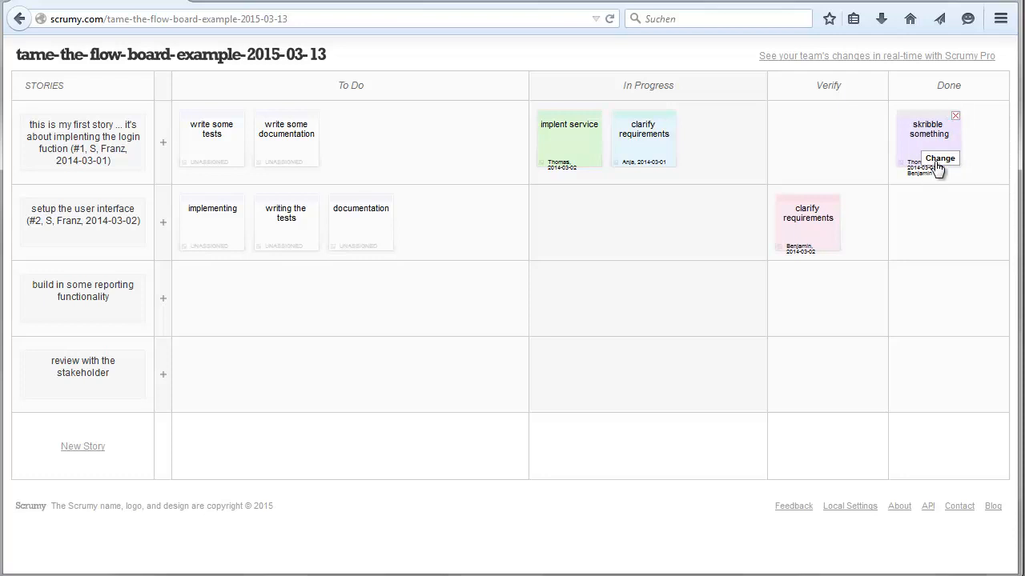
left_click(939, 158)
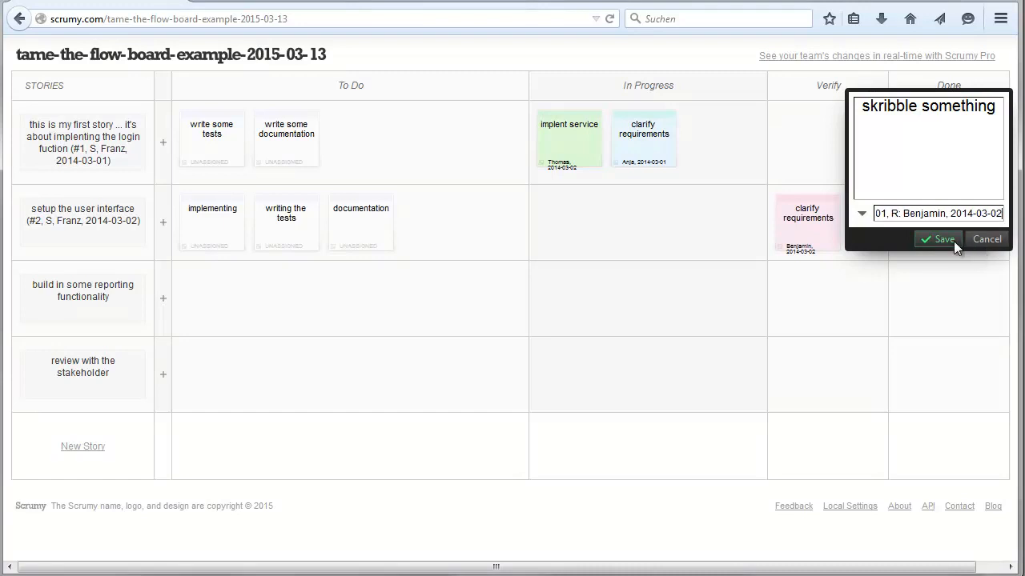
left_click(937, 239)
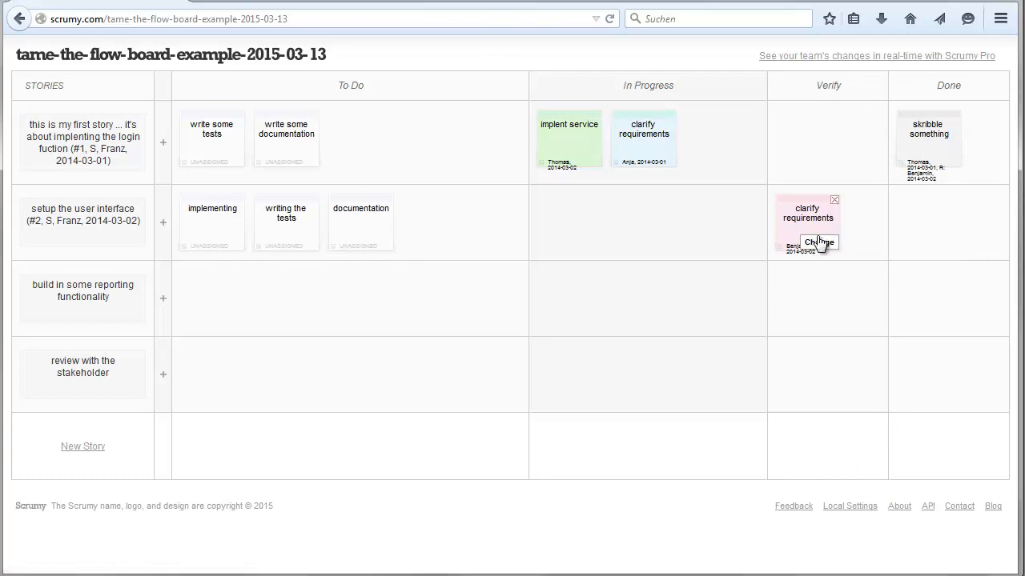
mouse_move(783, 227)
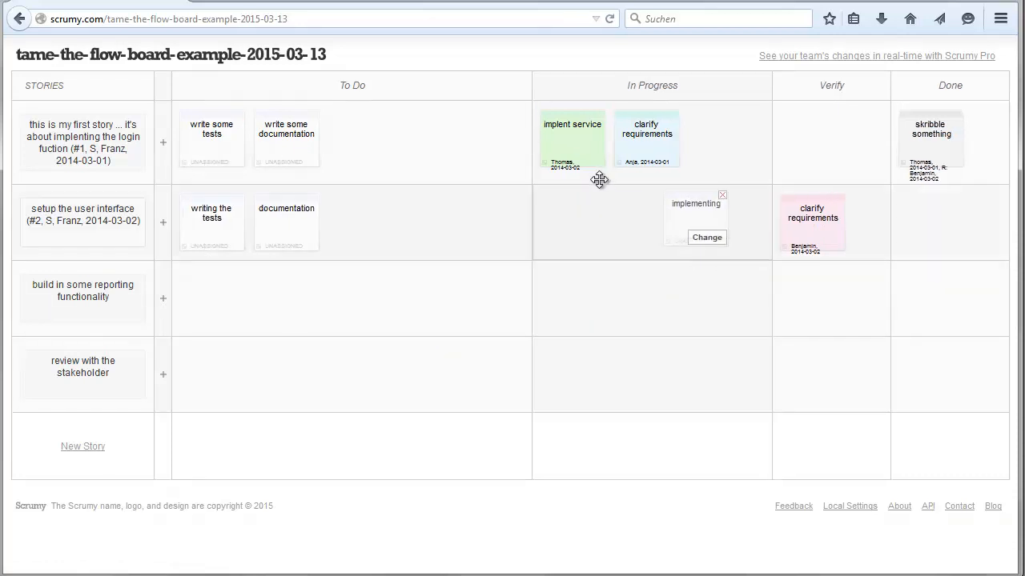
Assign the implementing card to Benjamin with a date
left_click(706, 237)
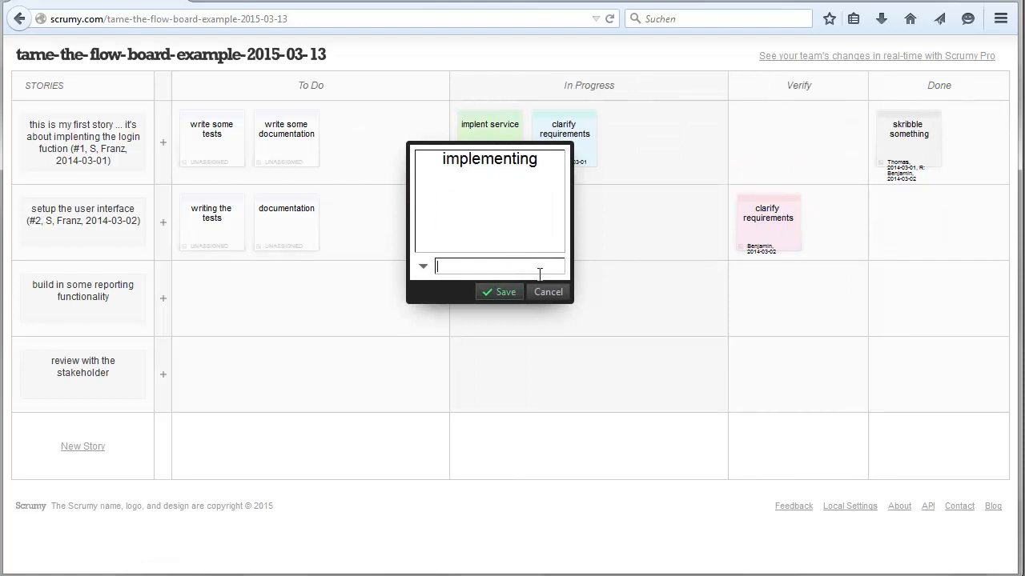
type("Benjamin, 2014-03-02")
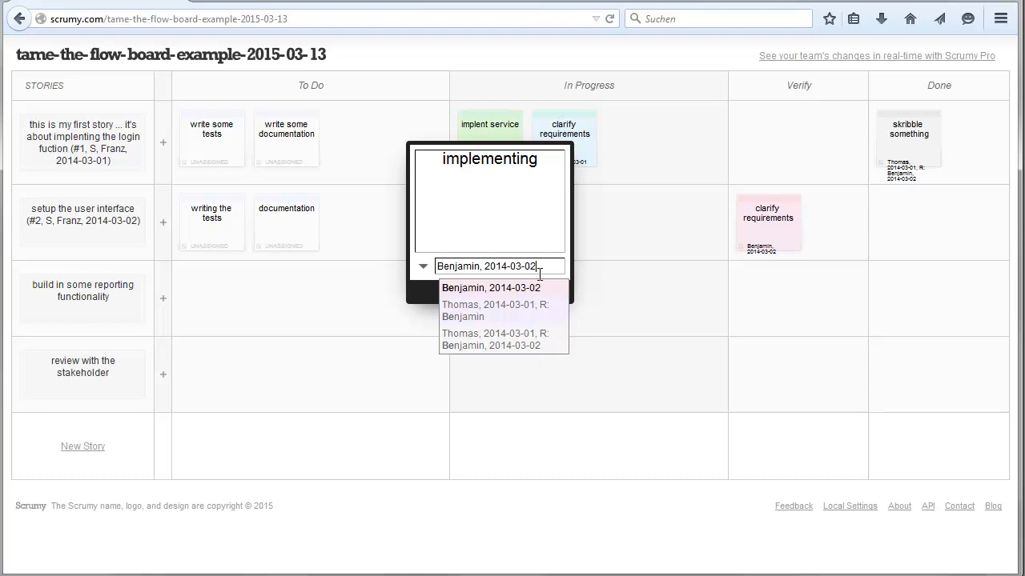
left_click(491, 287)
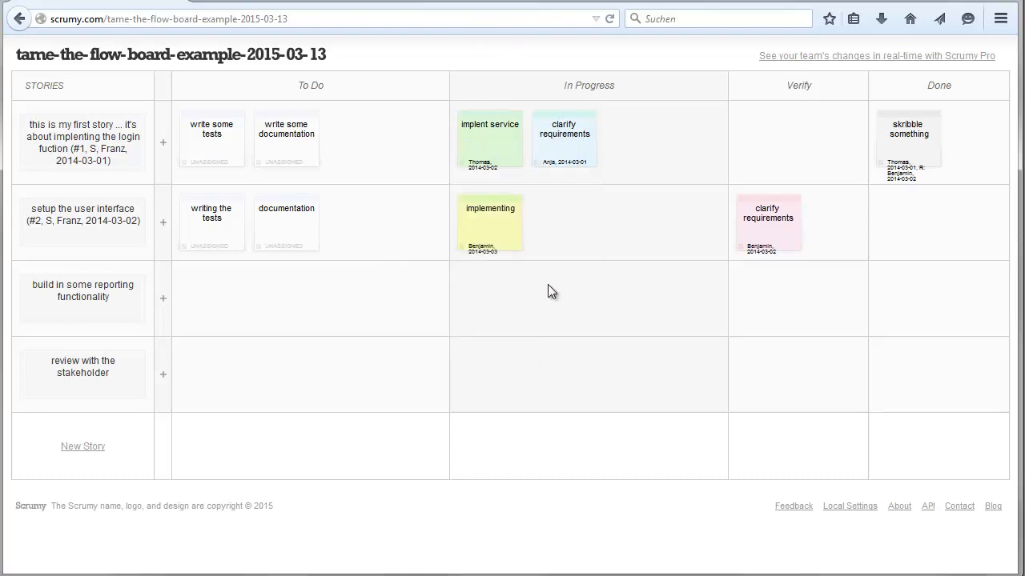
mouse_move(643, 367)
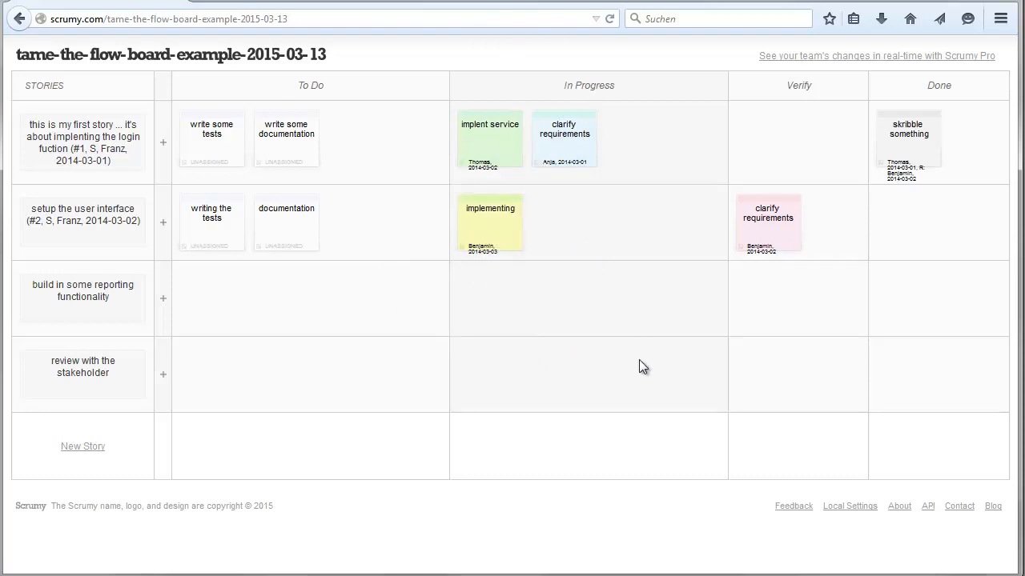
mouse_move(472, 180)
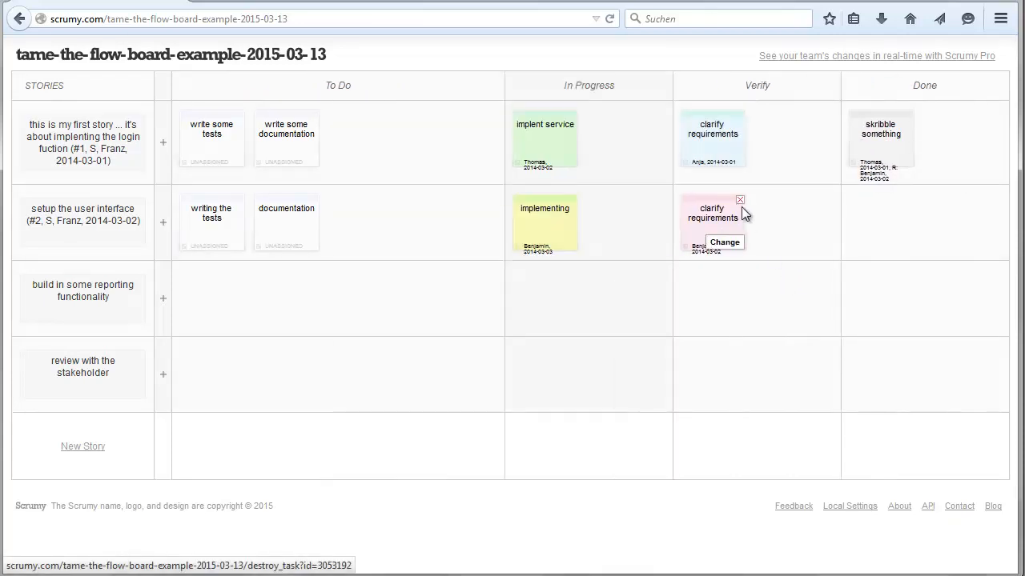
Move Anja's clarify requirements card into Verify
left_click(724, 242)
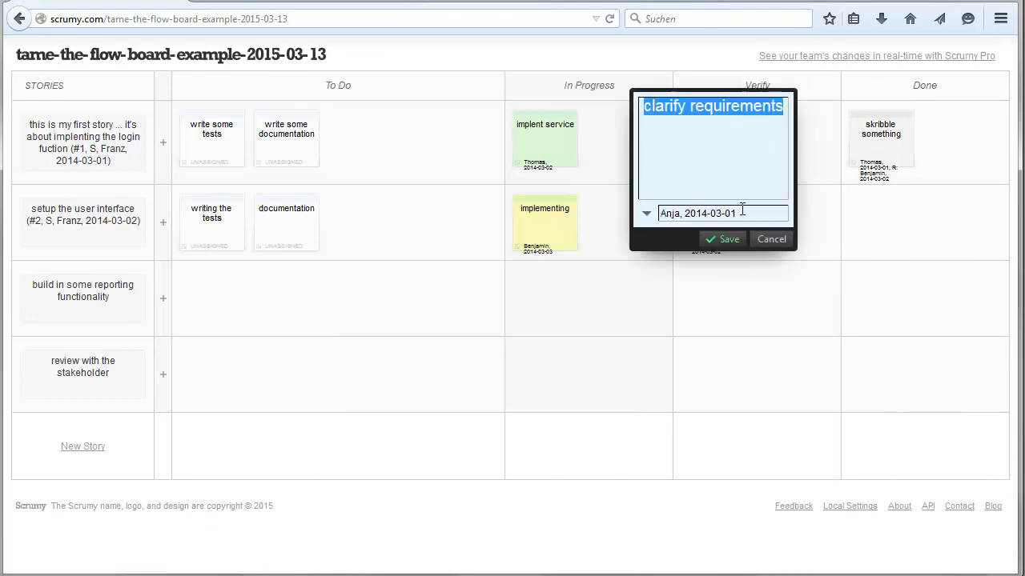
left_click(722, 238)
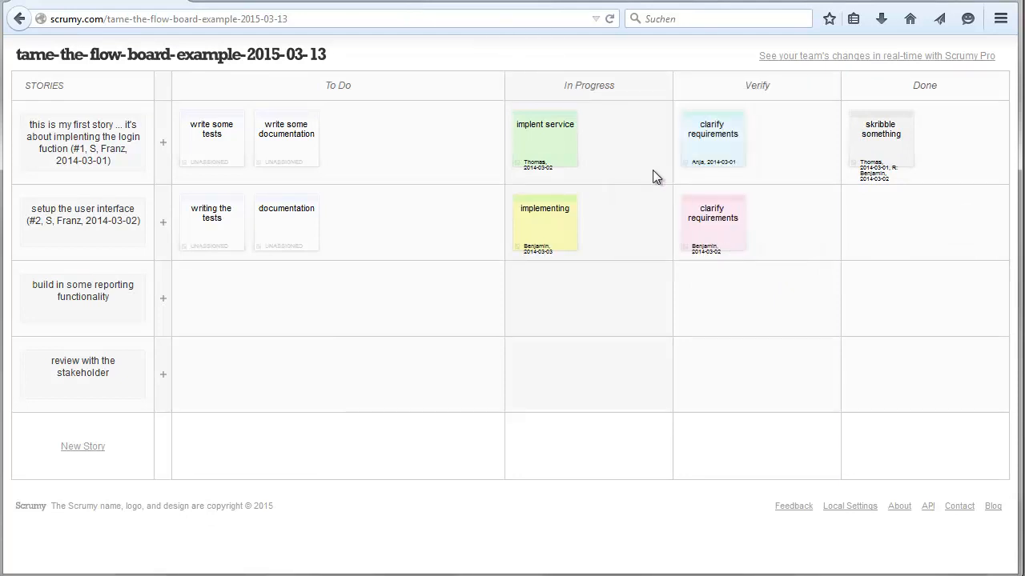
left_click(212, 133)
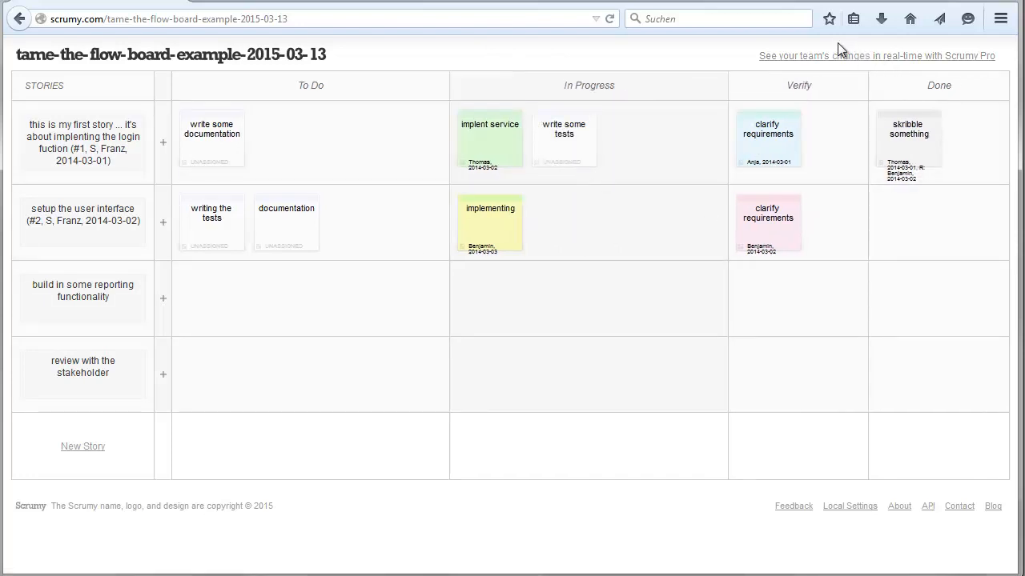
Assign write some tests in In Progress to 'Anja, 2014-03-03'
left_click(767, 129)
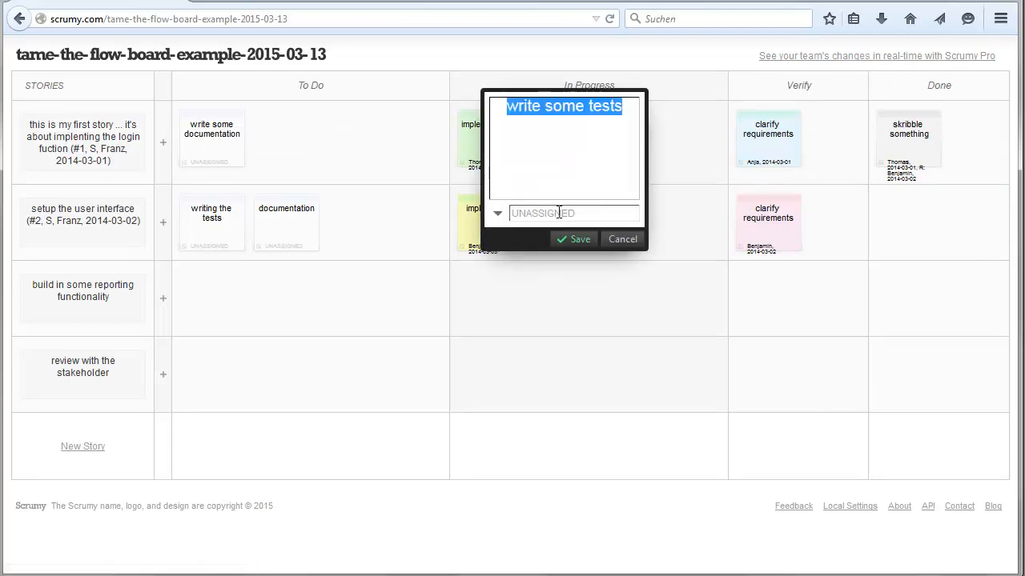
type("Anja")
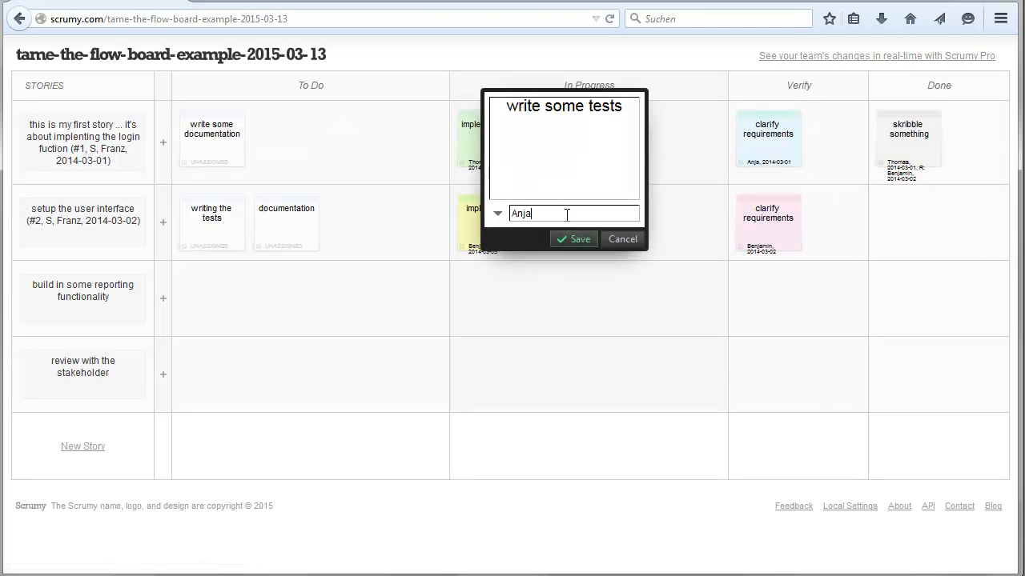
type(", 2014-03-")
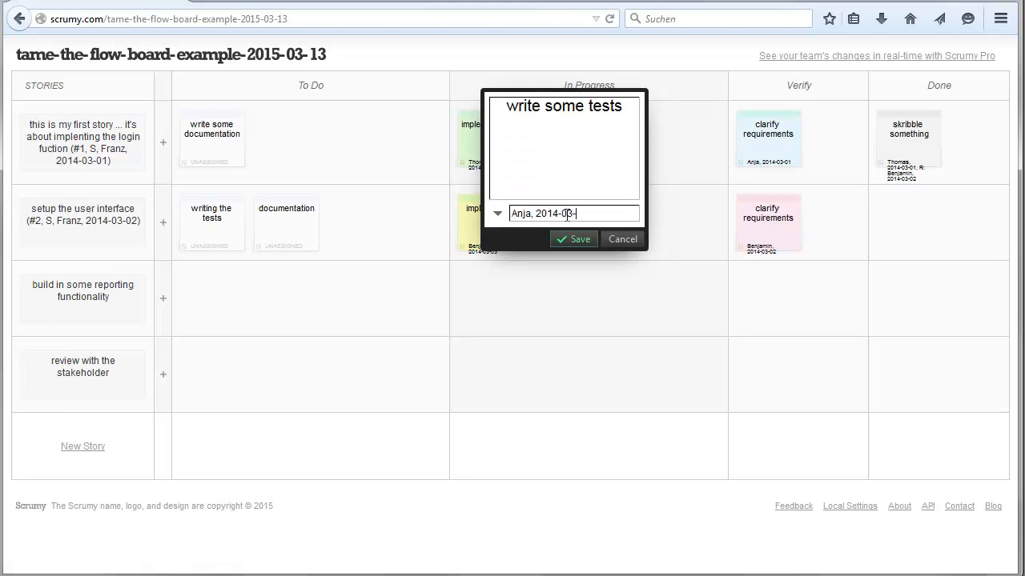
left_click(574, 239)
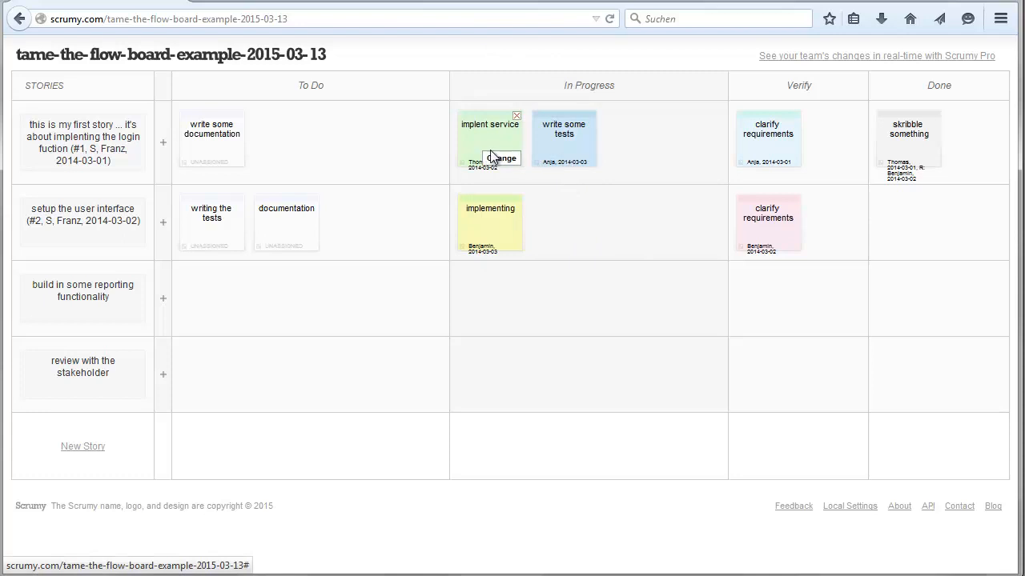
mouse_move(496, 250)
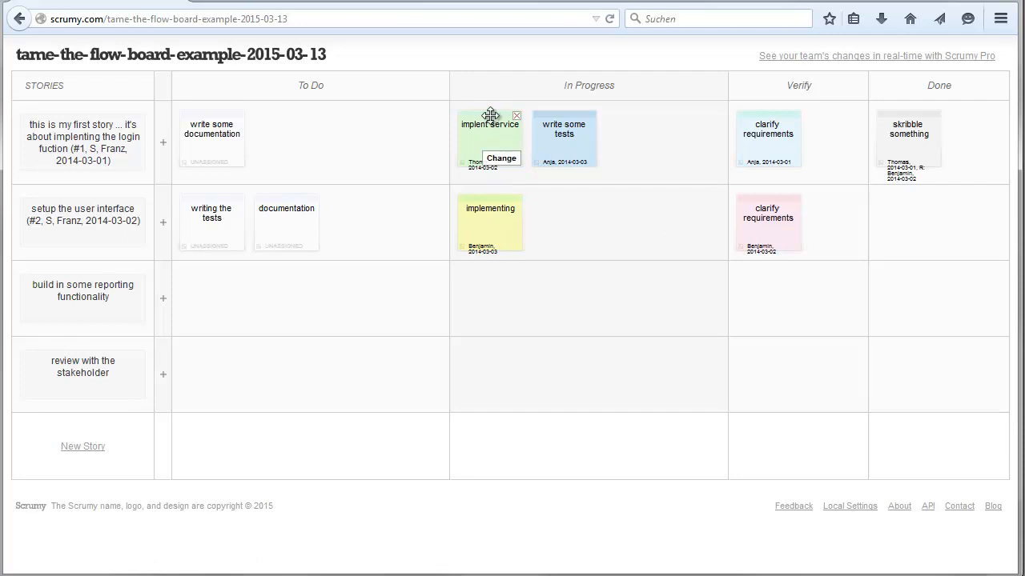
Drag Thomas's implent service card into Verify and save it unchanged
left_click_drag(490, 124, 801, 126)
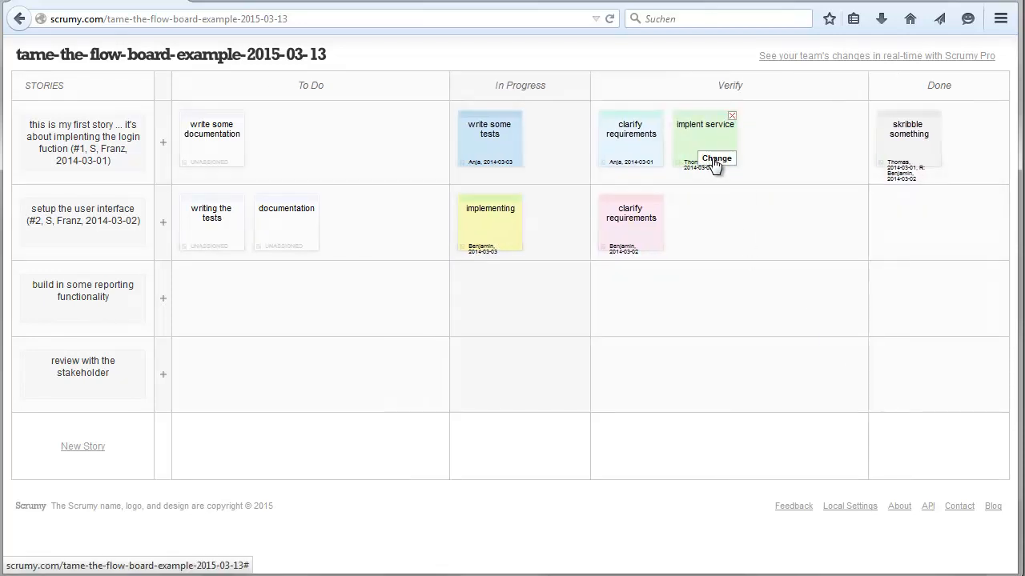
left_click(716, 158)
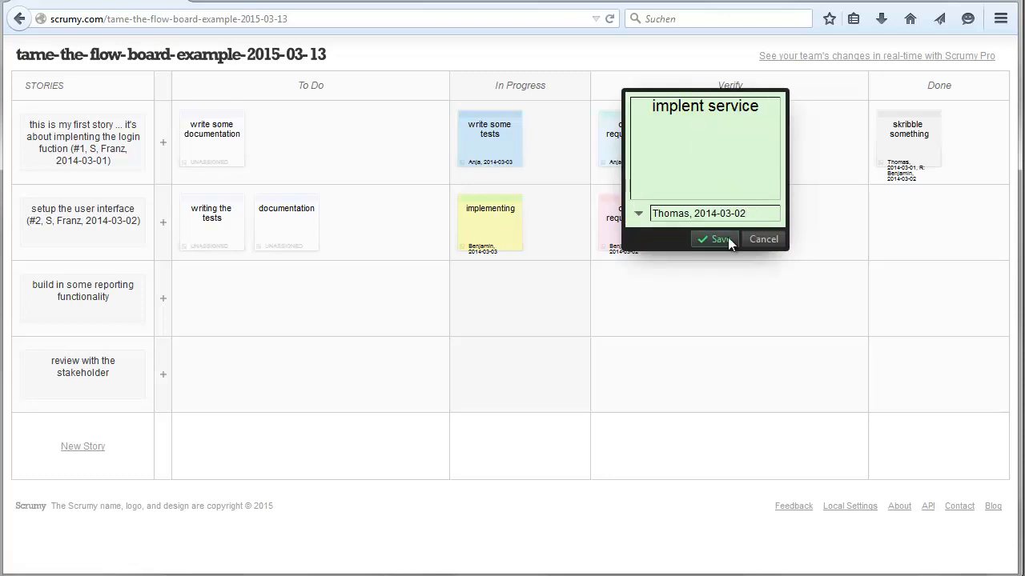
left_click(712, 239)
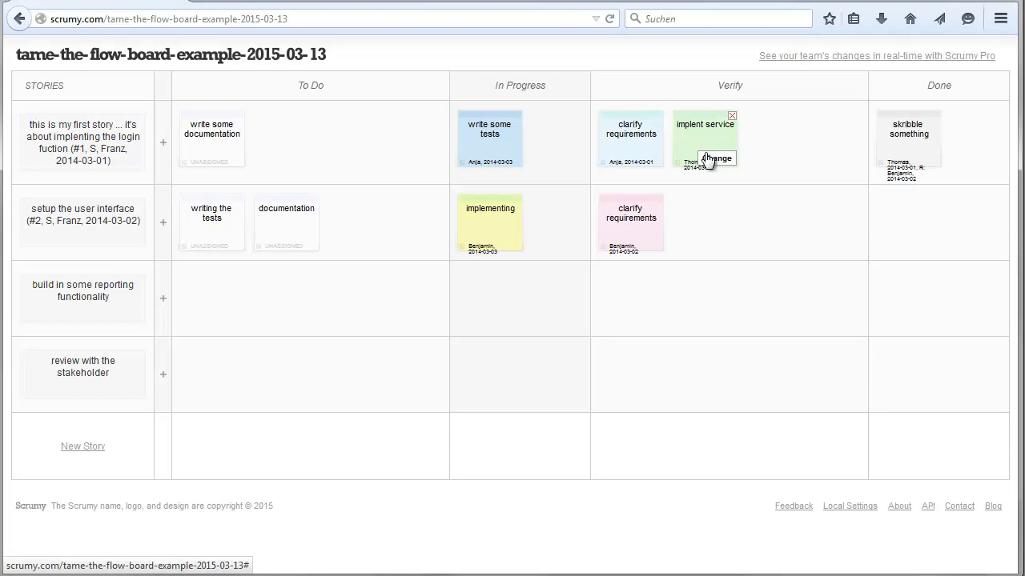
mouse_move(691, 201)
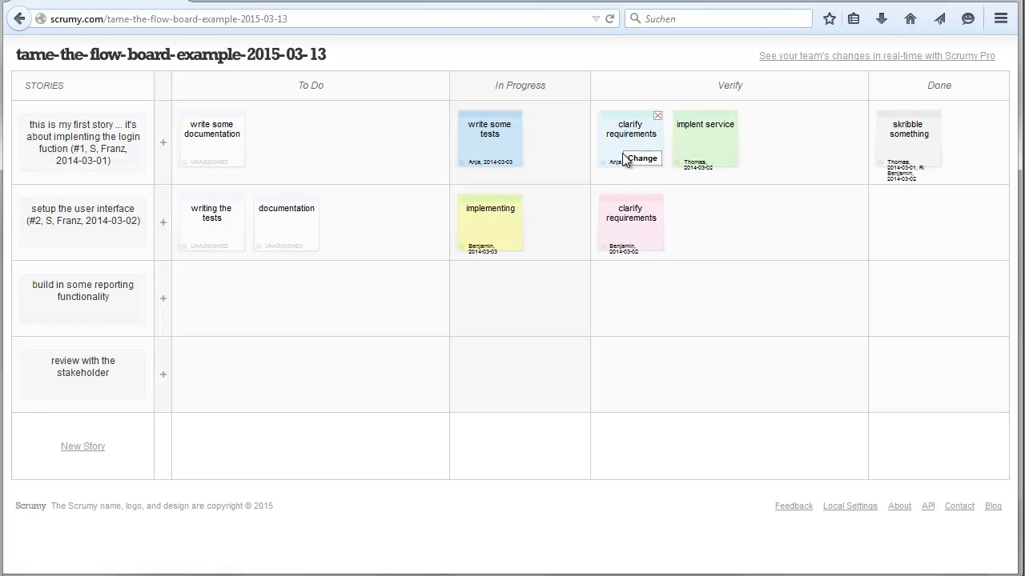
mouse_move(640, 160)
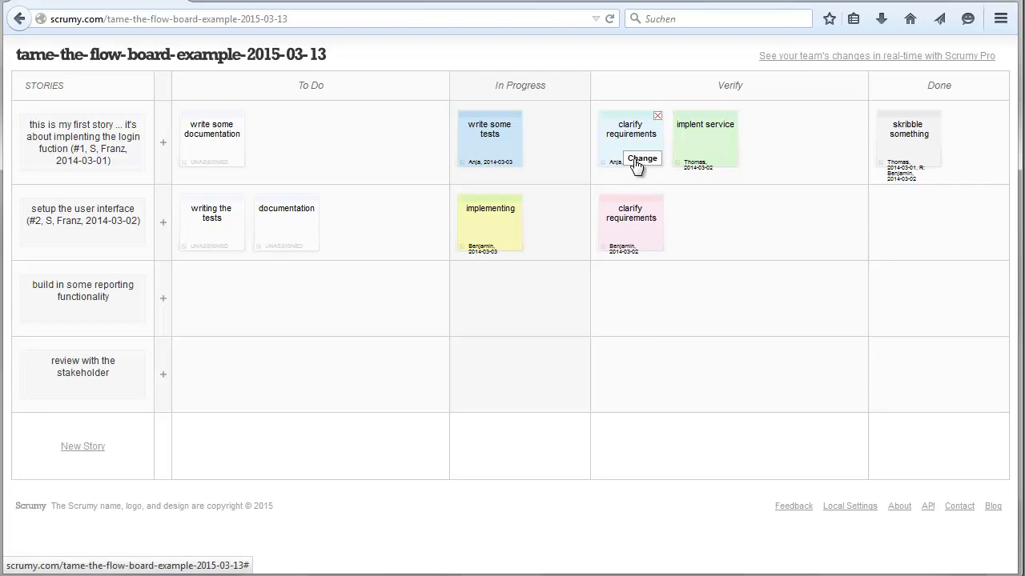
Append ', R: Thomas' to Anja's clarify requirements card and save
left_click(642, 157)
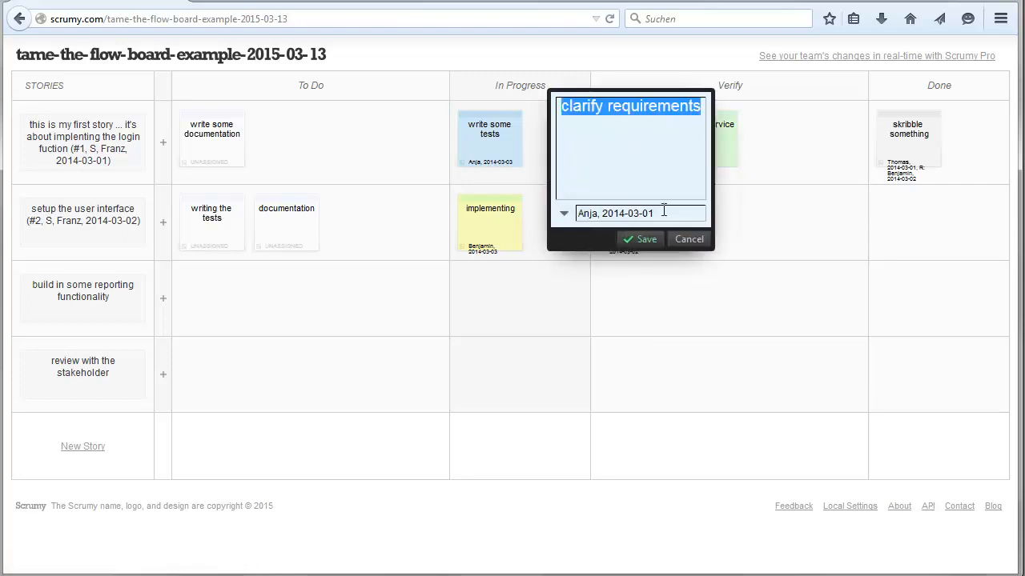
left_click(640, 213)
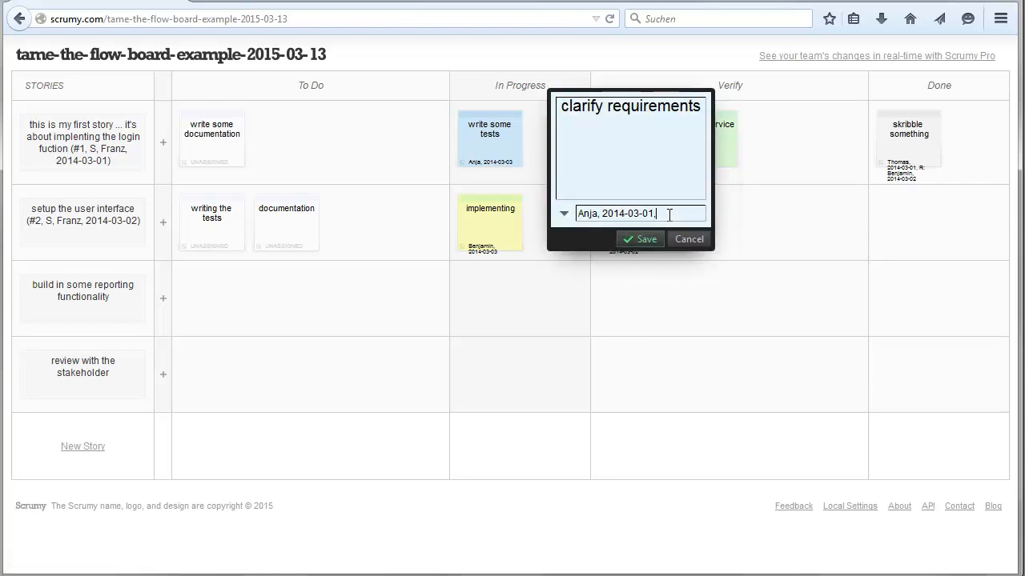
type(", R: Thomas")
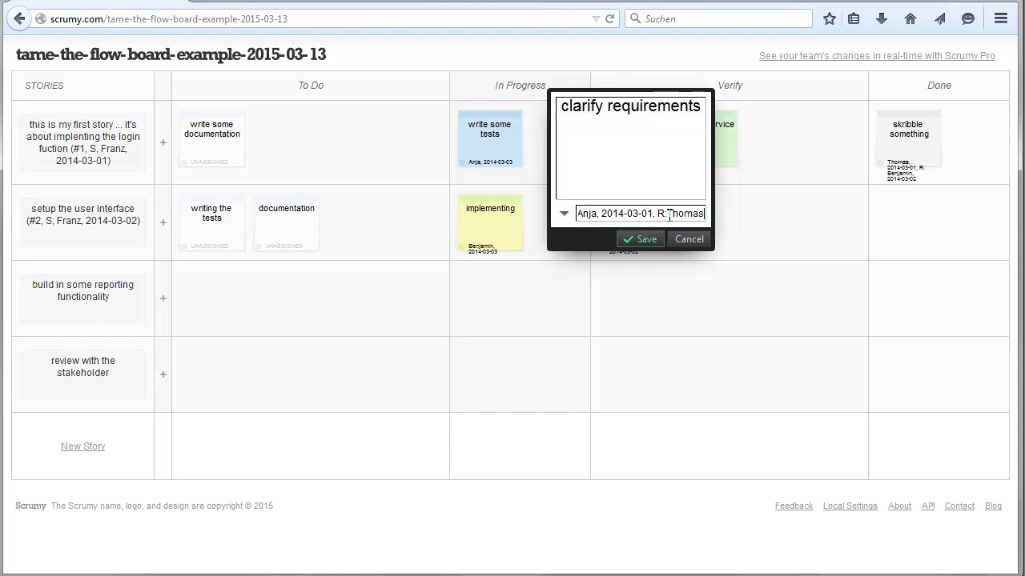
left_click(640, 238)
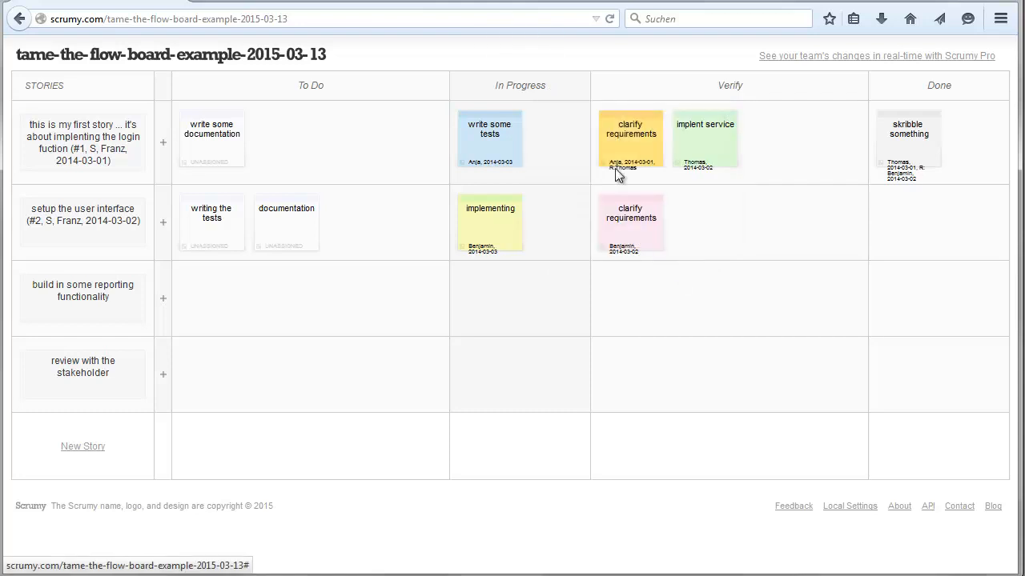
left_click(631, 134)
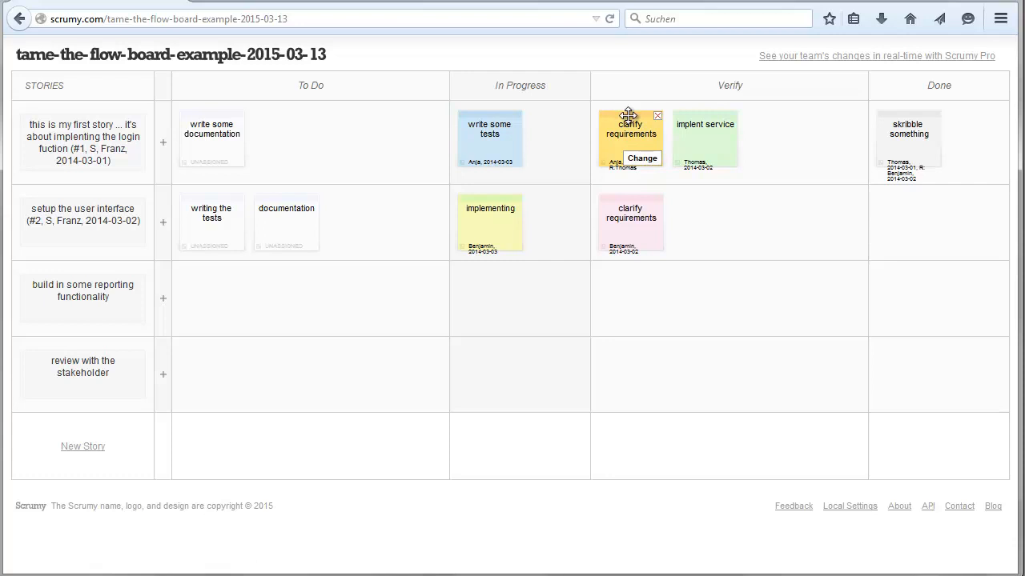
mouse_move(639, 128)
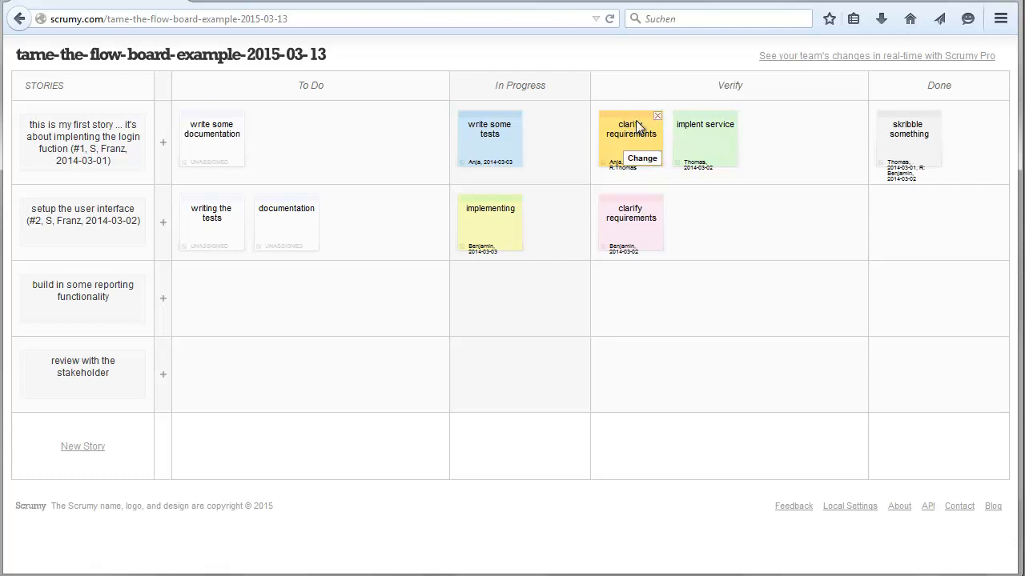
Add the completion date 2015-03-02 to the clarify requirements card and save
left_click(641, 158)
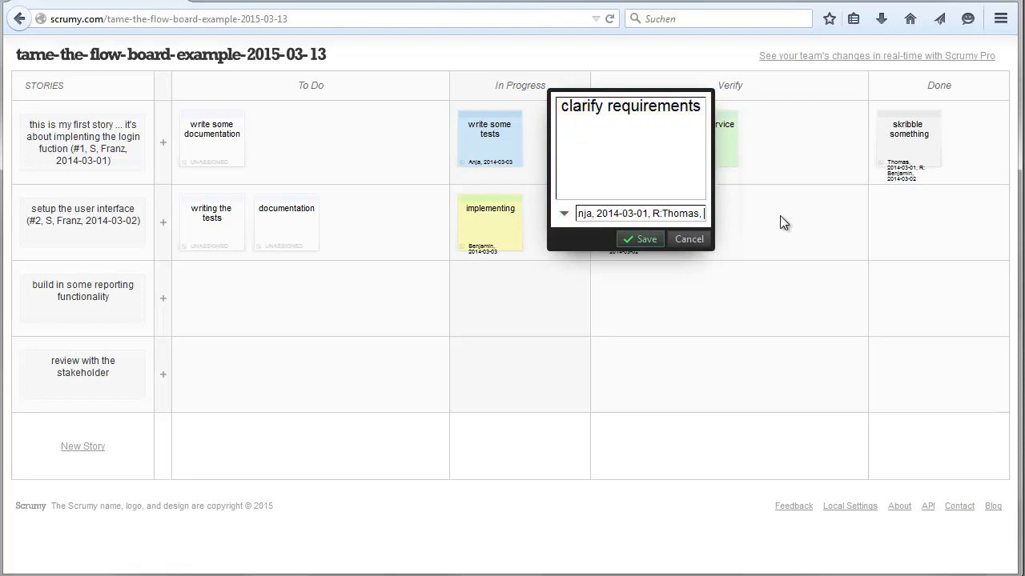
type("2015-03-02")
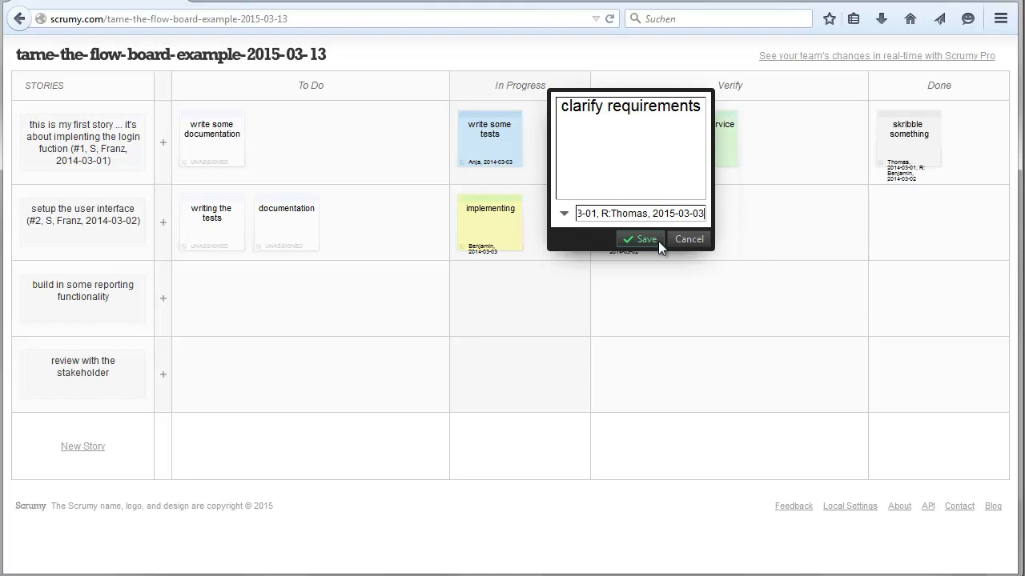
left_click(640, 238)
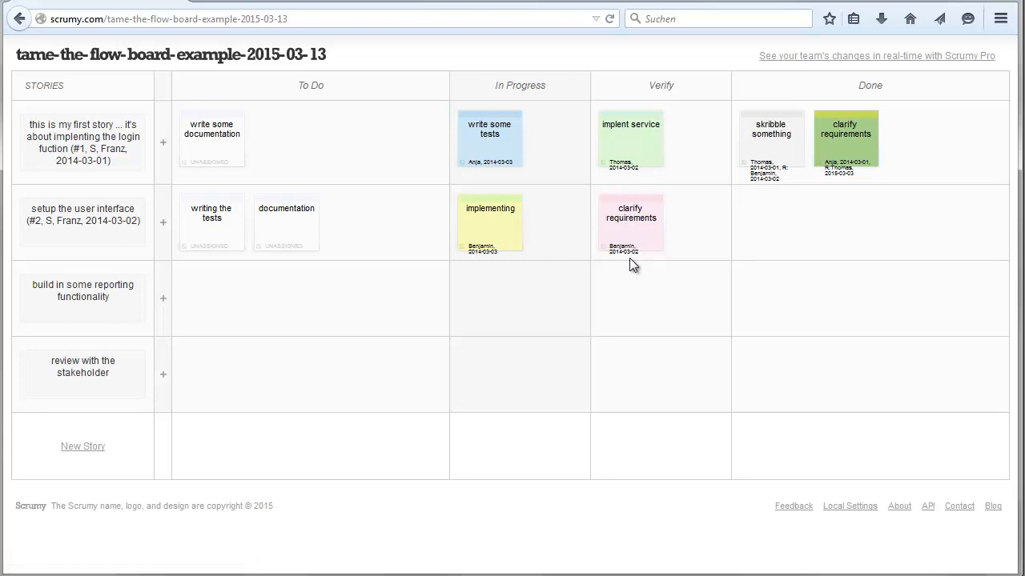
mouse_move(685, 84)
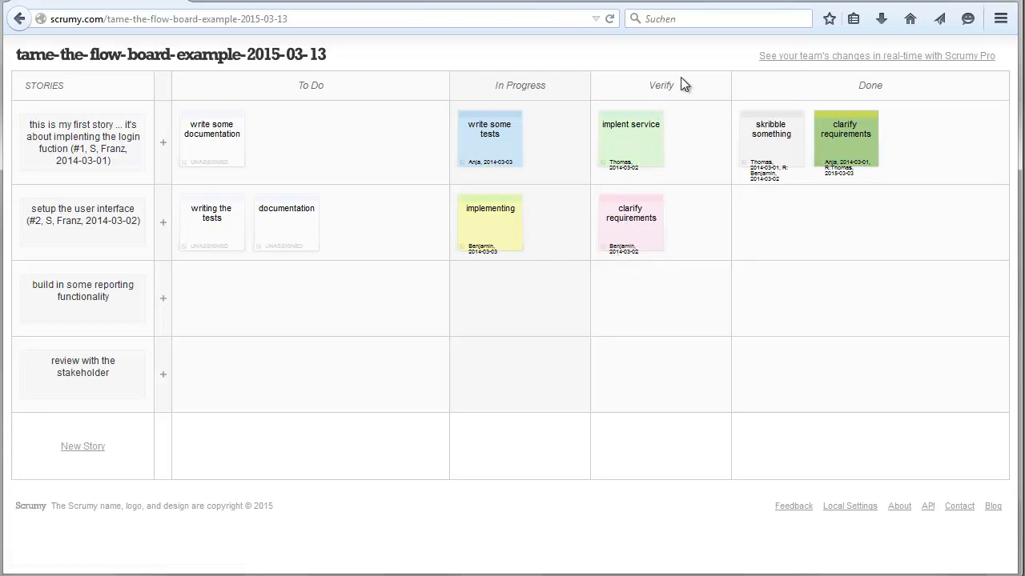
mouse_move(393, 84)
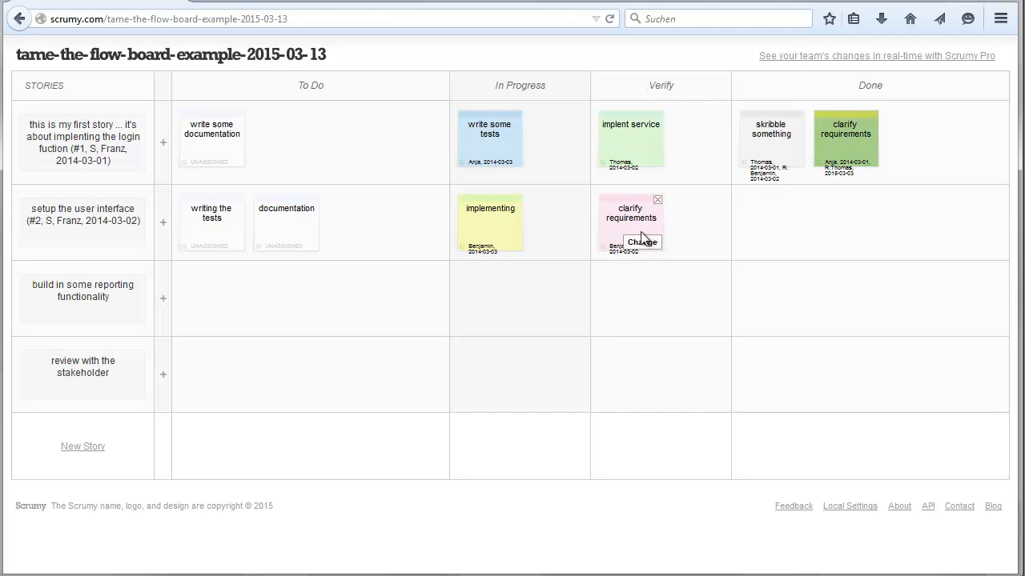
mouse_move(638, 232)
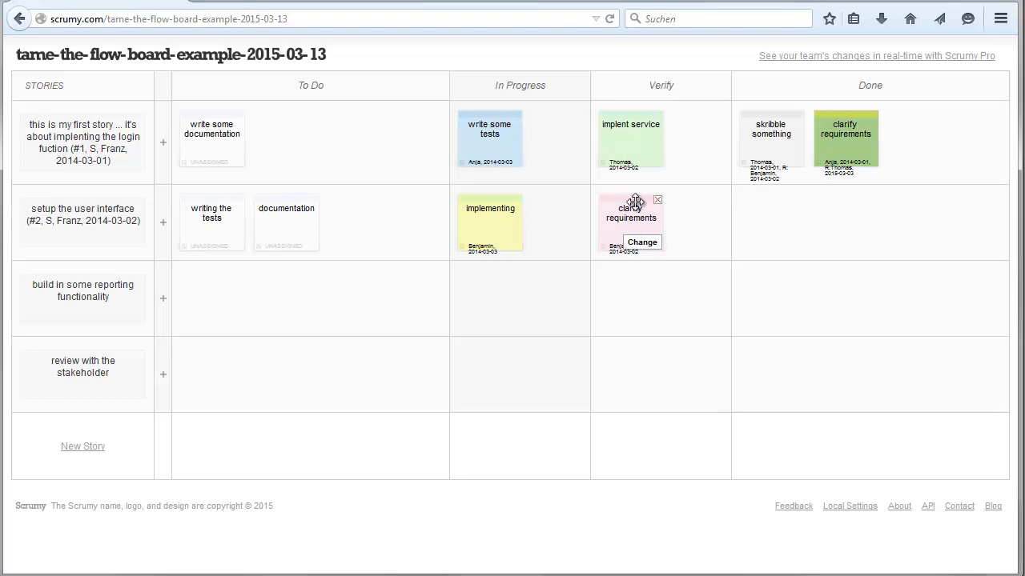
Append '; R:Thomas' to Benjamin's clarify requirements card in Verify and save
left_click(642, 242)
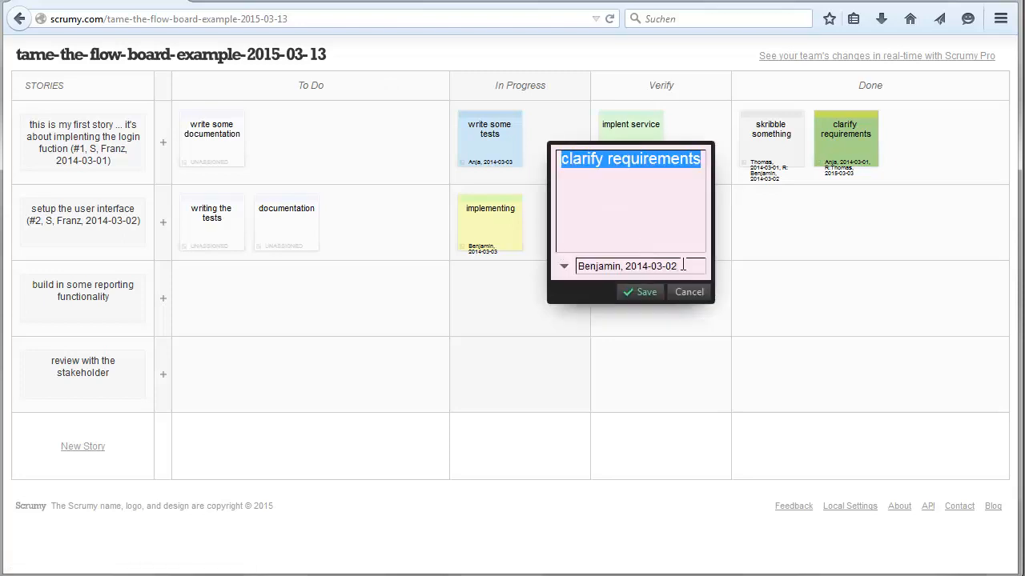
type("; R")
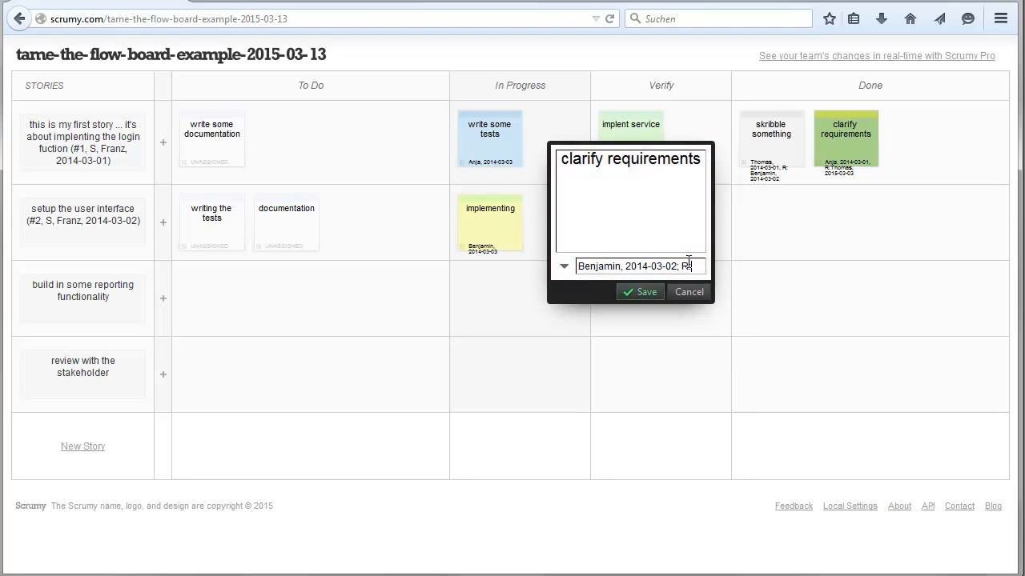
type("Thomas;")
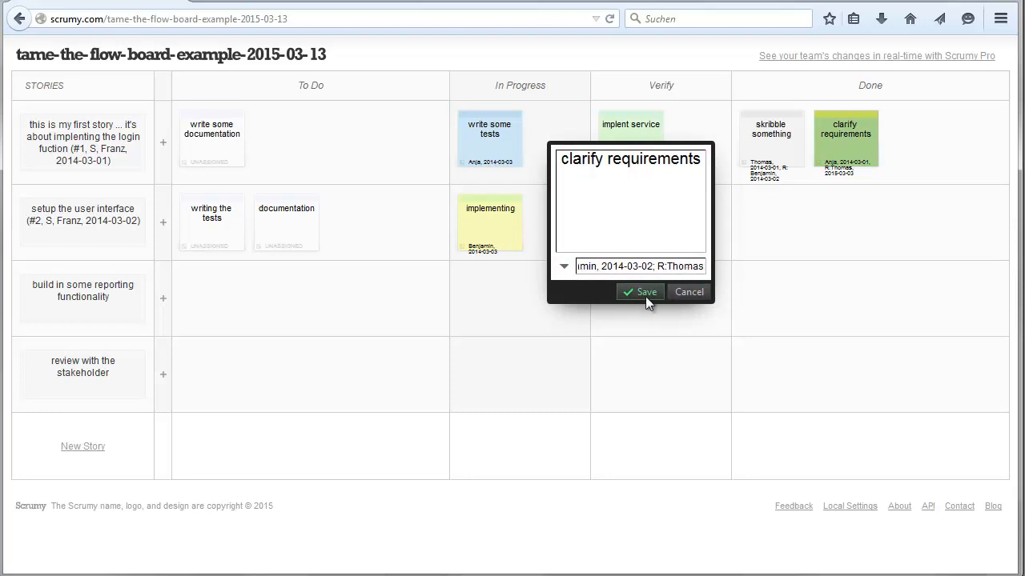
left_click(640, 291)
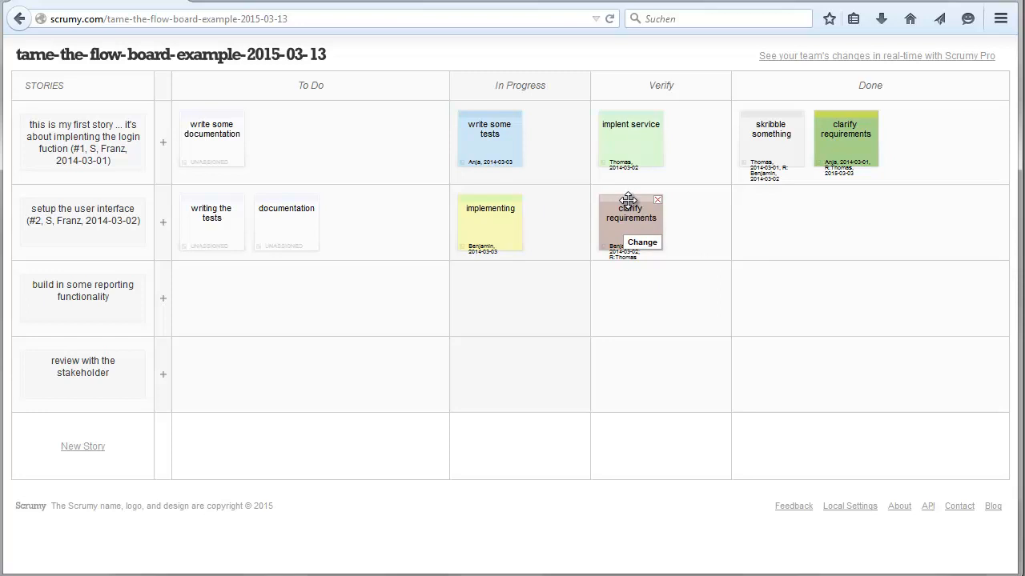
Drag clarify requirements into In Progress, then into Verify beside implementing
left_click_drag(631, 223, 432, 222)
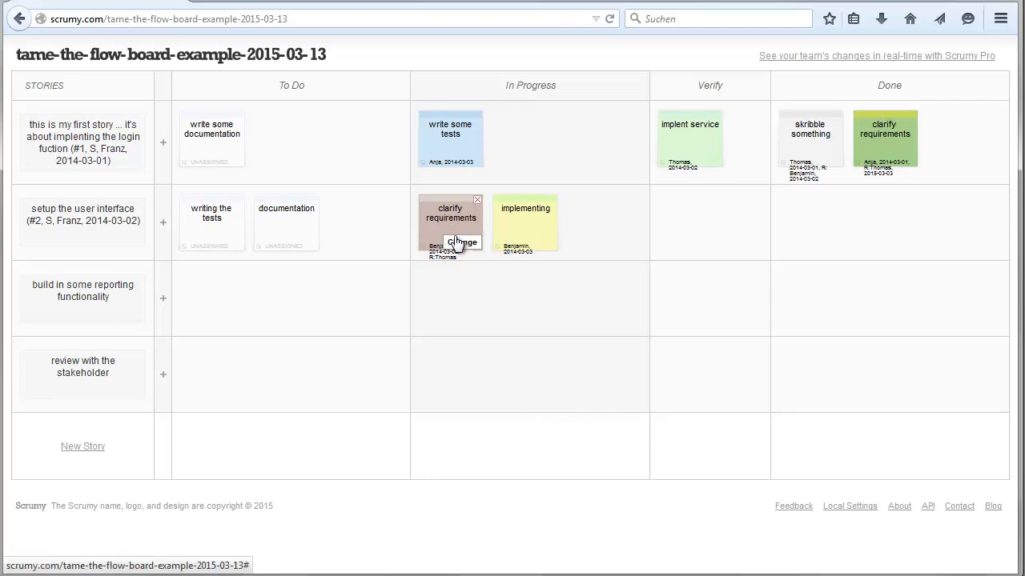
mouse_move(525, 224)
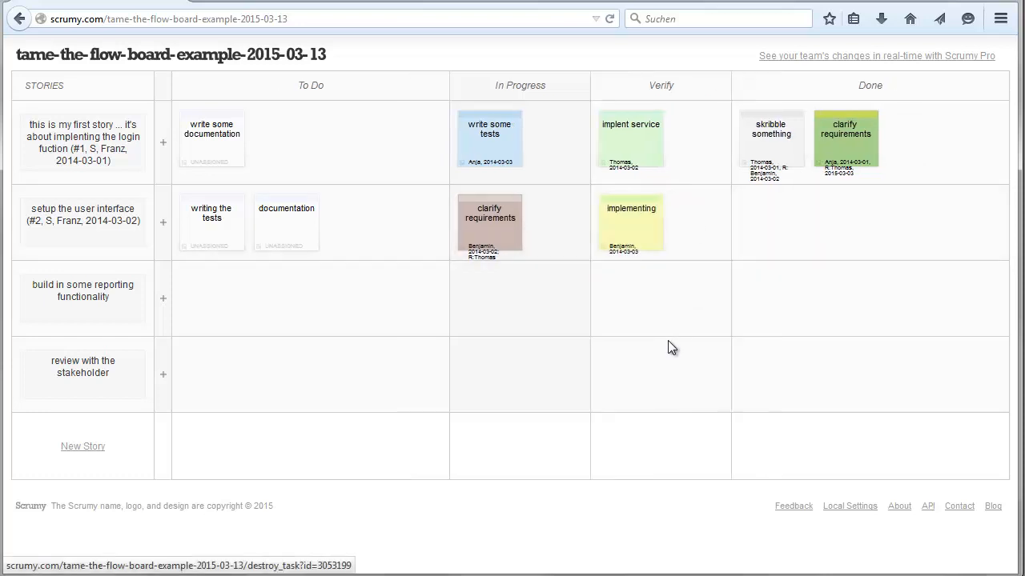
mouse_move(528, 255)
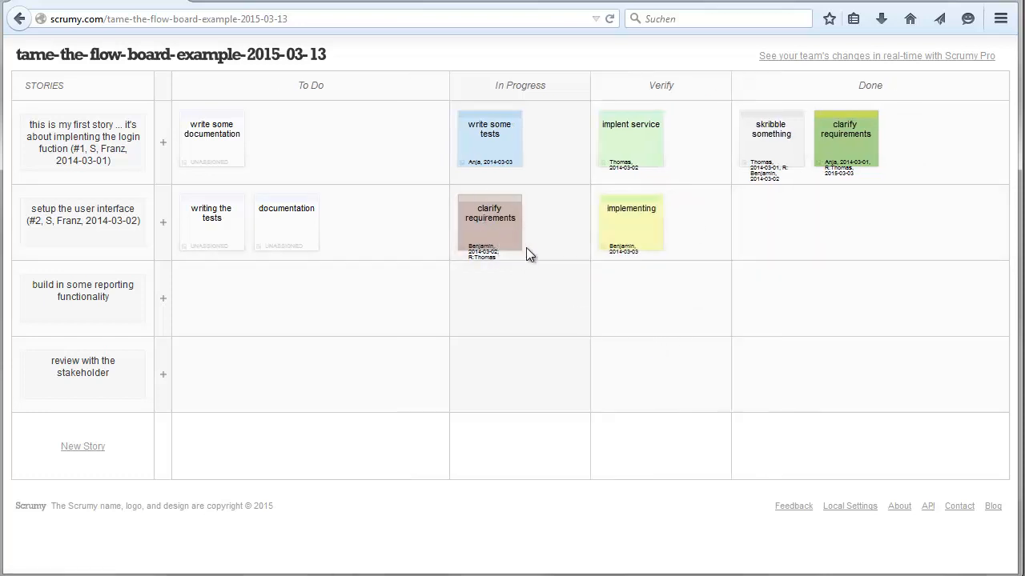
mouse_move(556, 225)
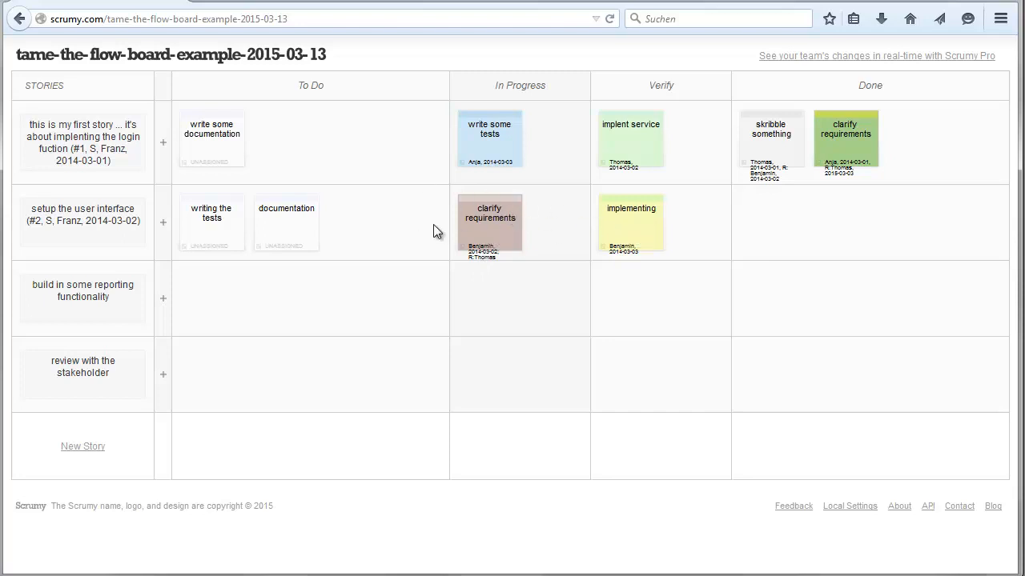
mouse_move(489, 223)
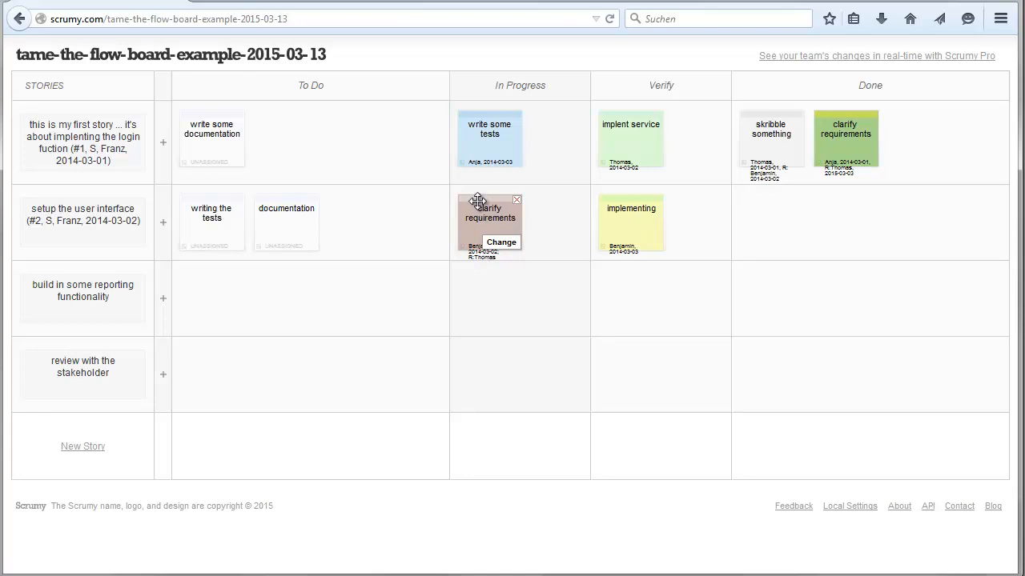
left_click_drag(489, 222, 694, 222)
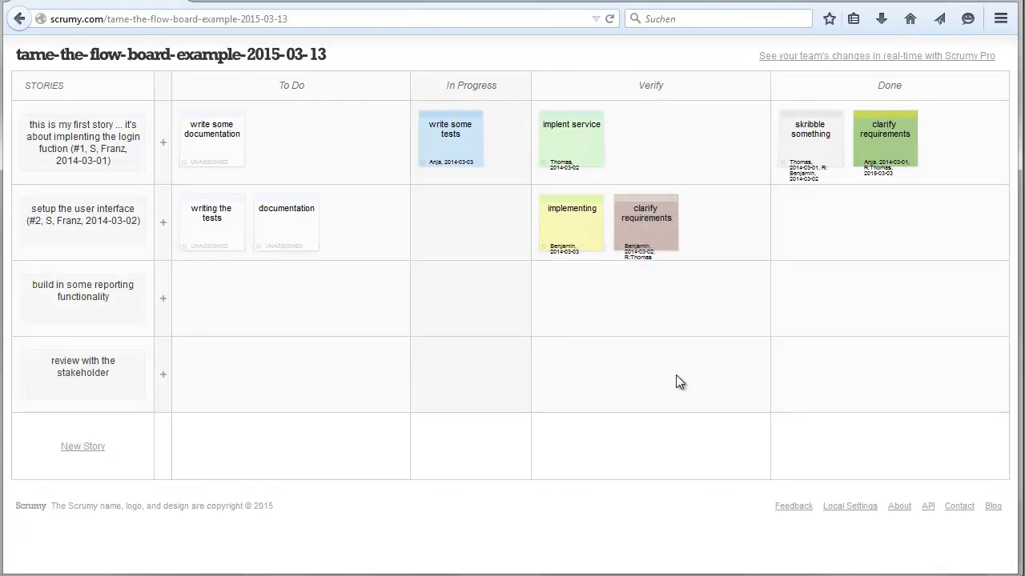
mouse_move(519, 144)
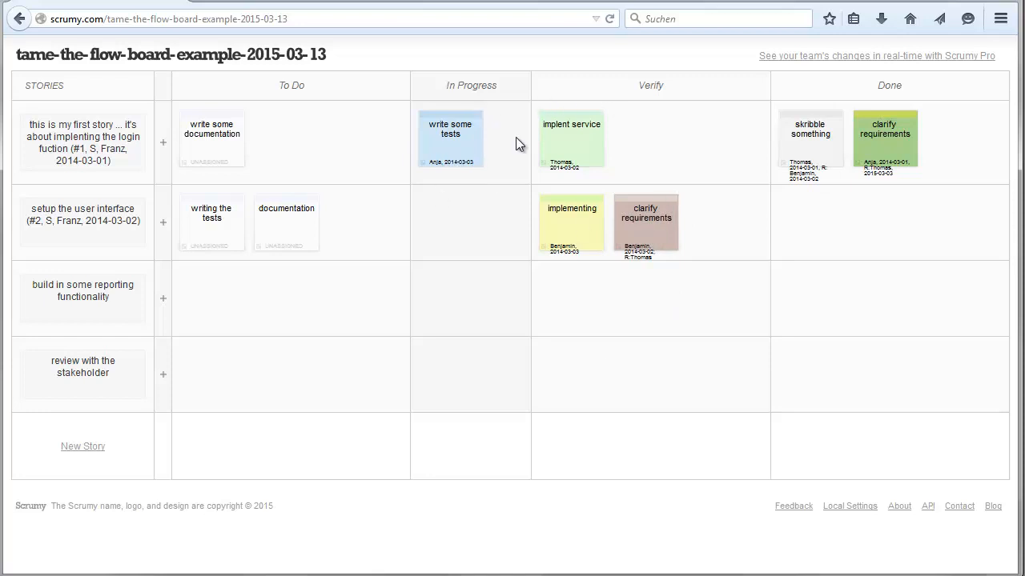
mouse_move(678, 131)
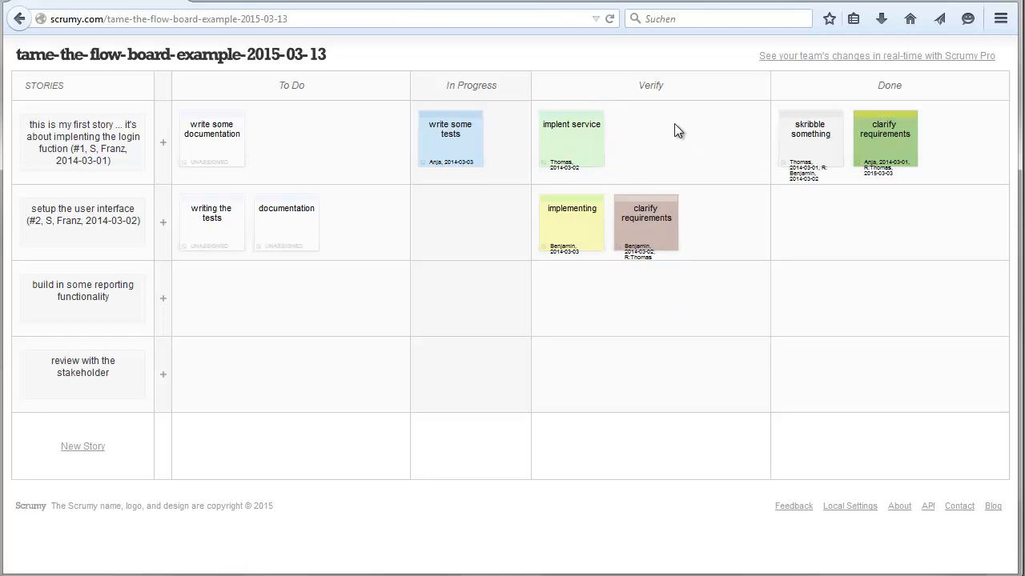
mouse_move(732, 86)
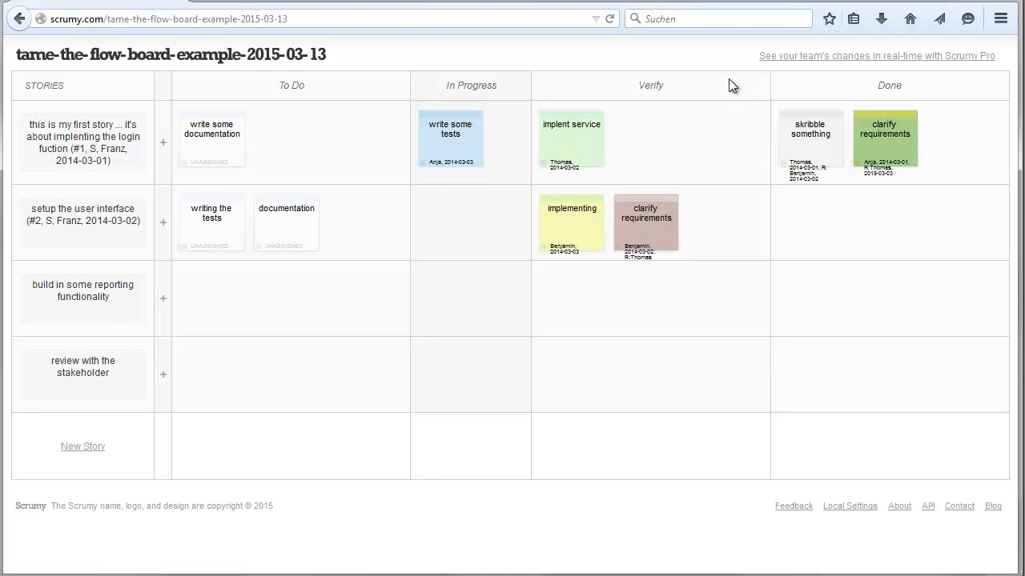
mouse_move(677, 303)
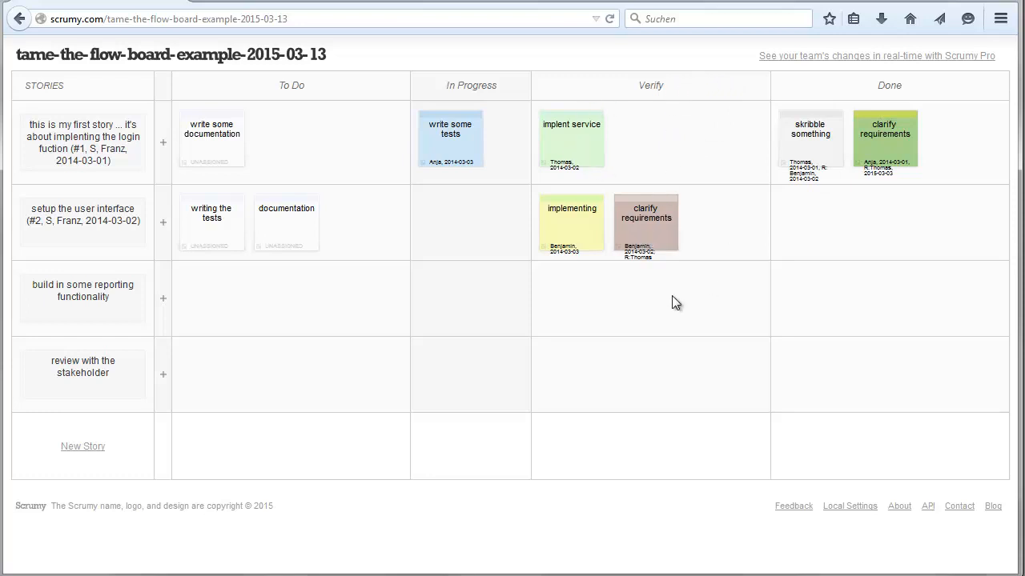
mouse_move(716, 225)
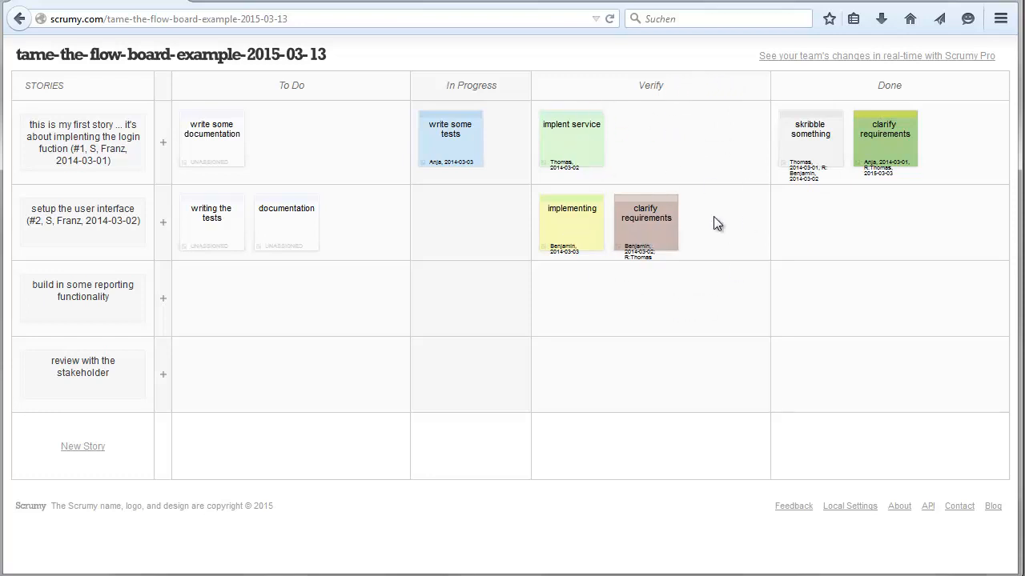
mouse_move(658, 311)
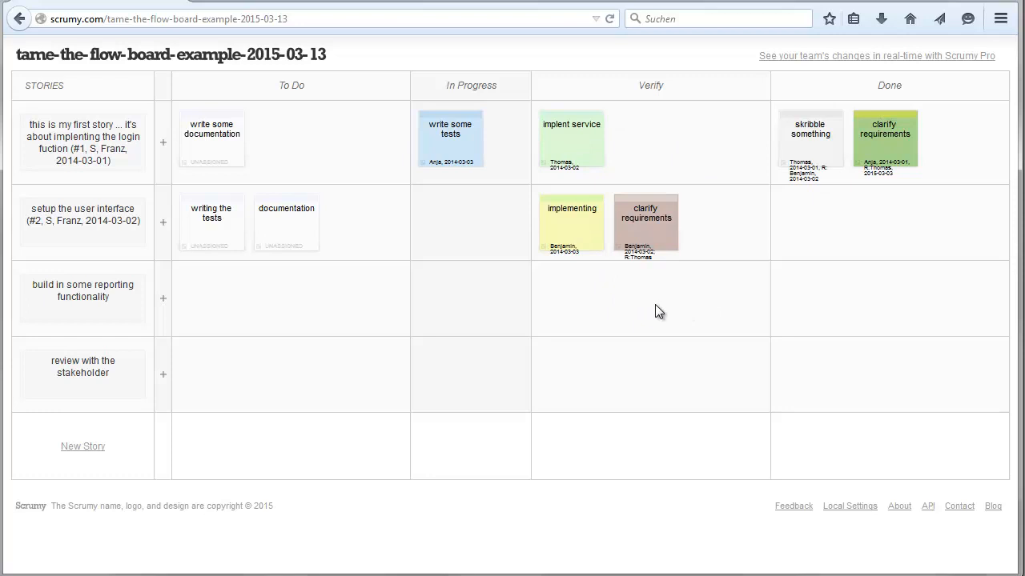
mouse_move(571, 144)
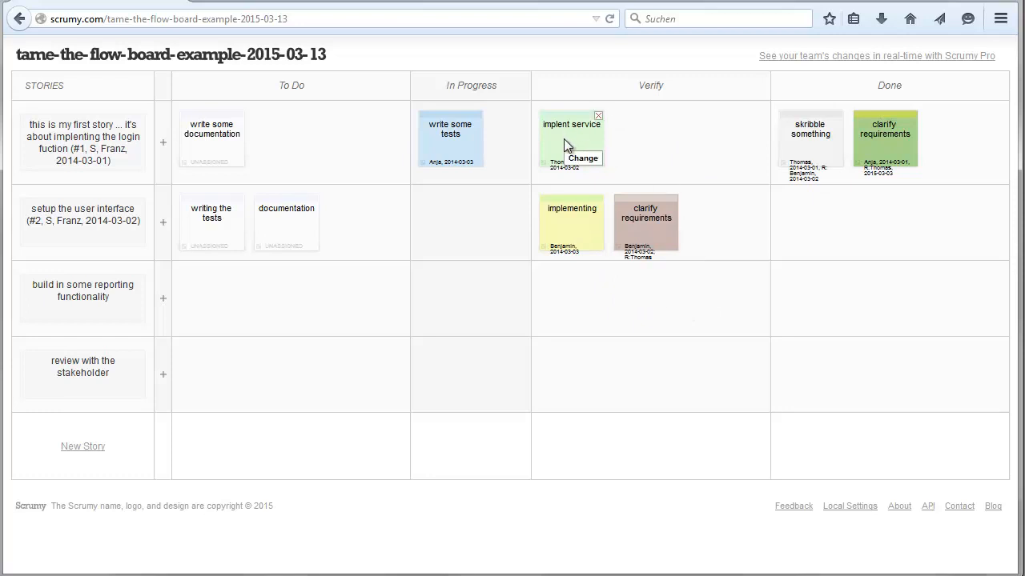
mouse_move(587, 170)
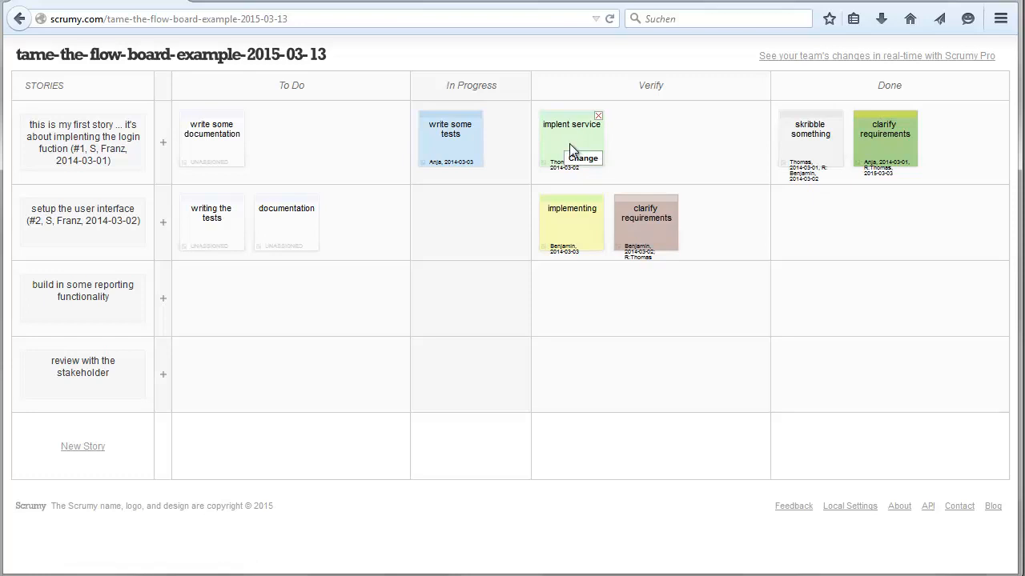
mouse_move(661, 279)
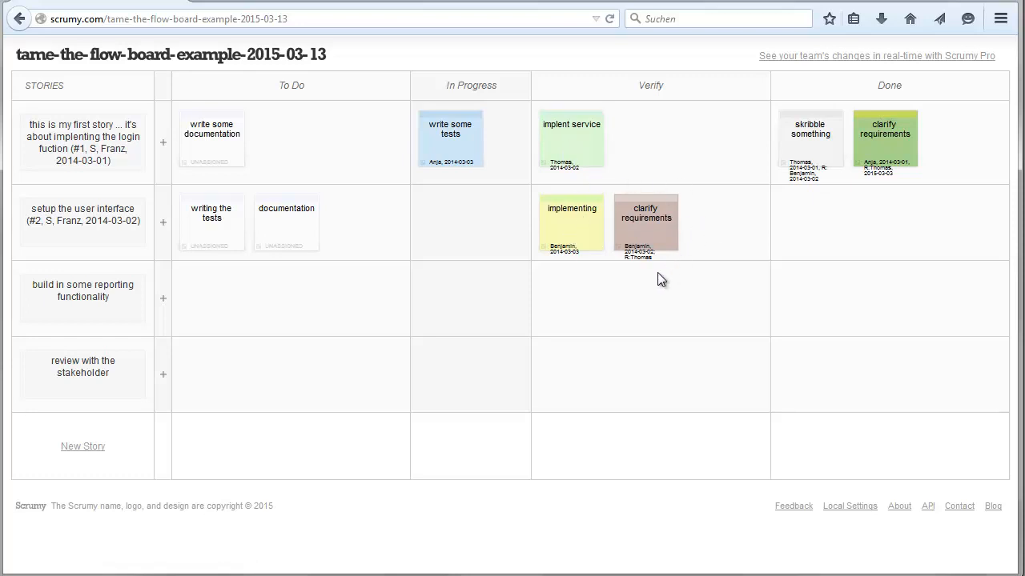
mouse_move(648, 311)
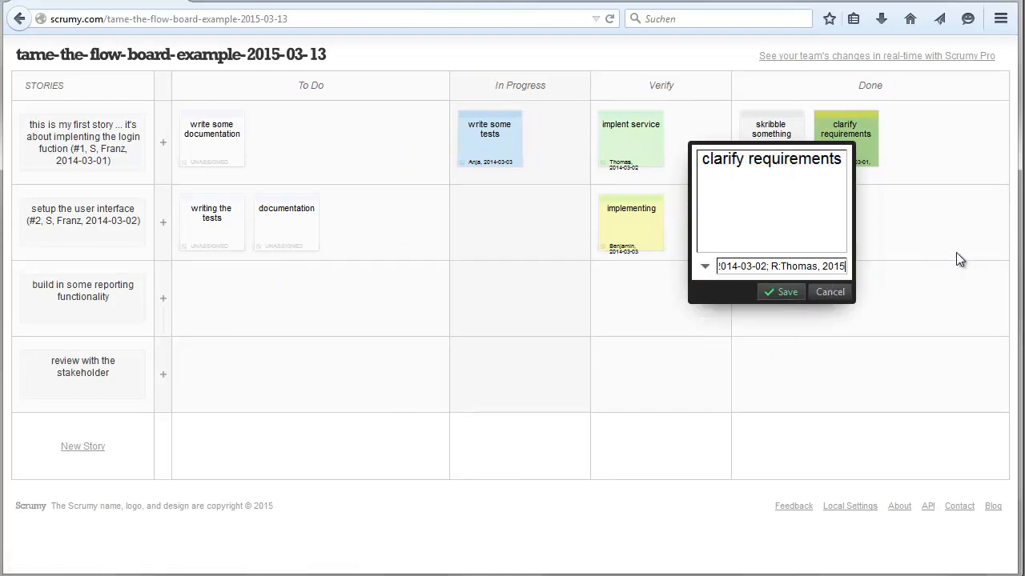
Save the edit on the user-interface clarify requirements card
left_click(780, 291)
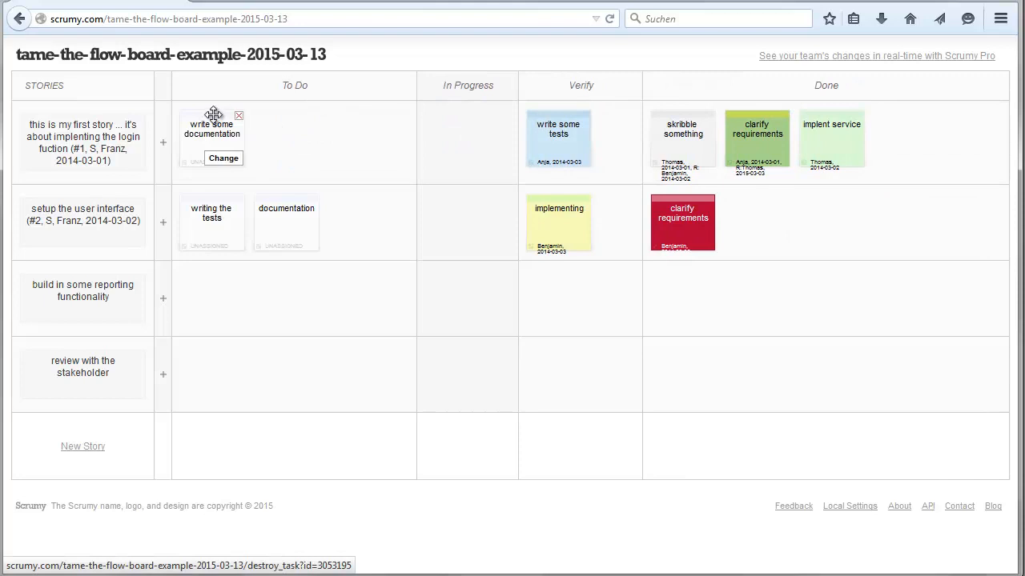
Move write some documentation through In Progress and Verify to Done, and write some tests to Done
left_click_drag(210, 128, 450, 128)
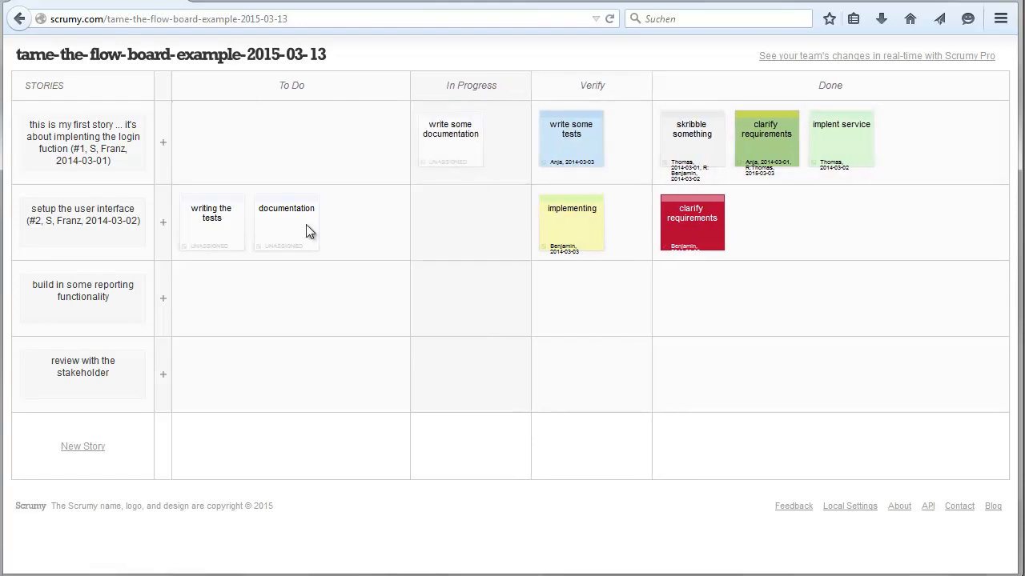
left_click(571, 134)
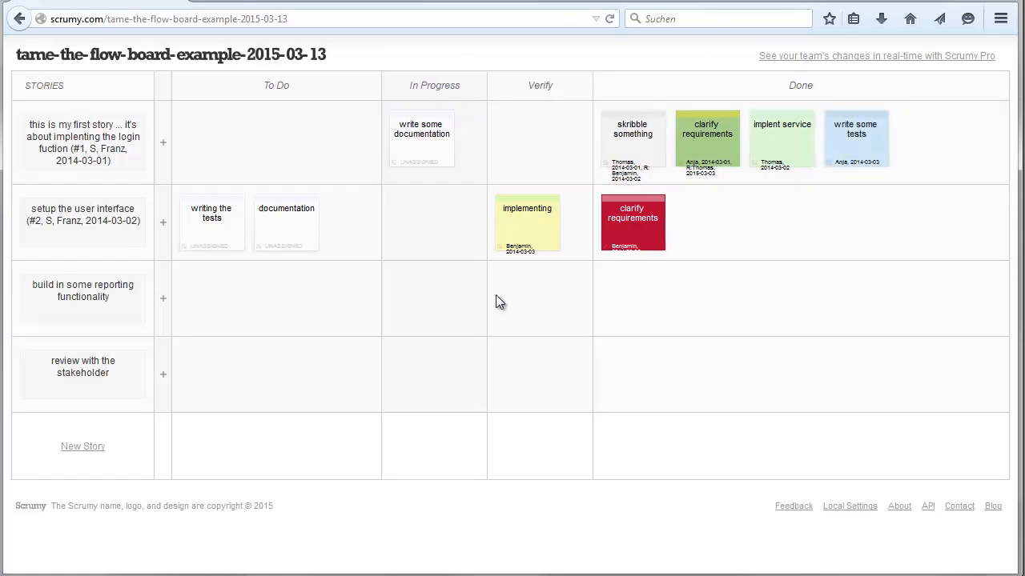
left_click_drag(421, 136, 521, 128)
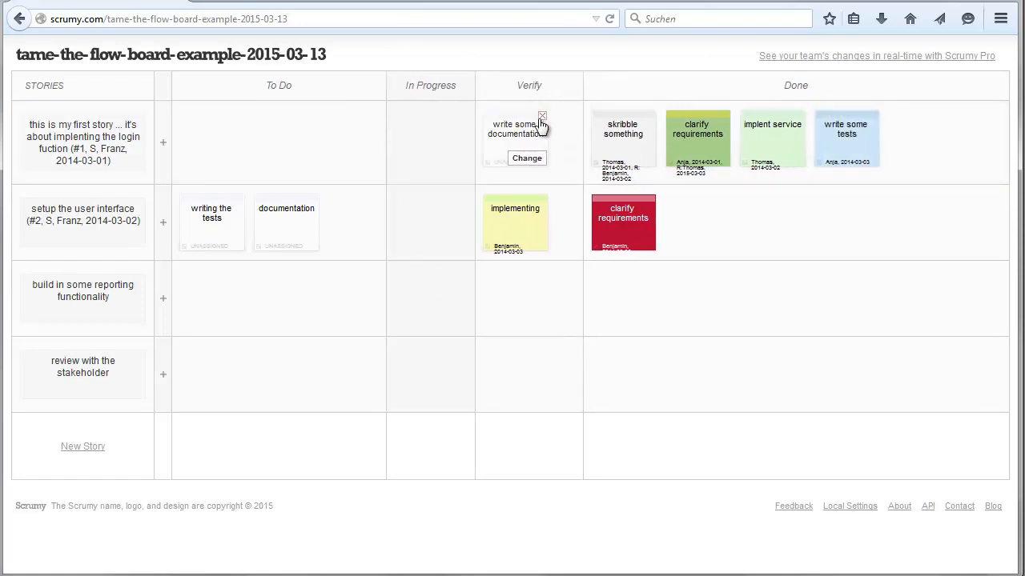
left_click_drag(514, 128, 903, 132)
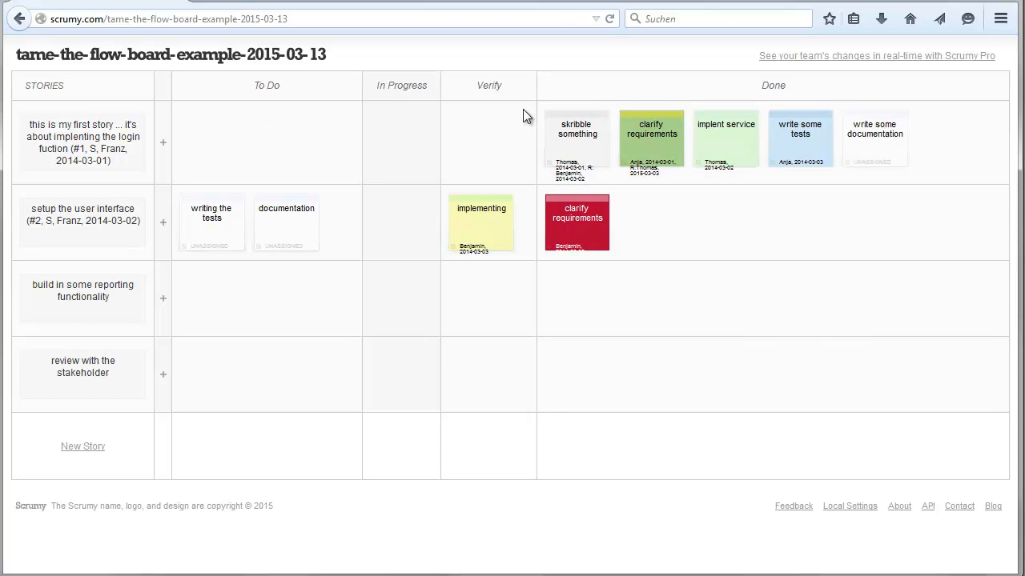
mouse_move(409, 88)
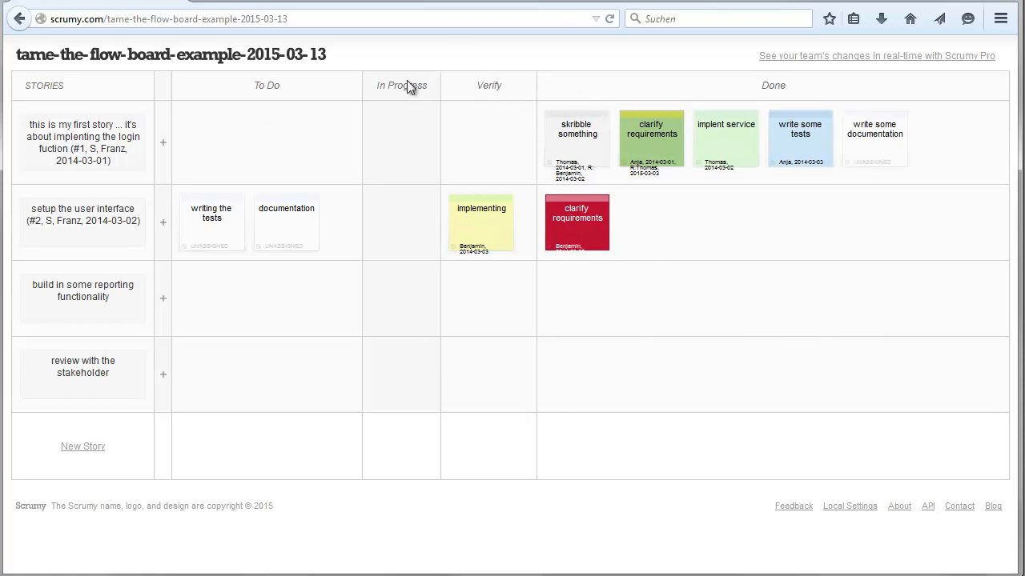
mouse_move(327, 188)
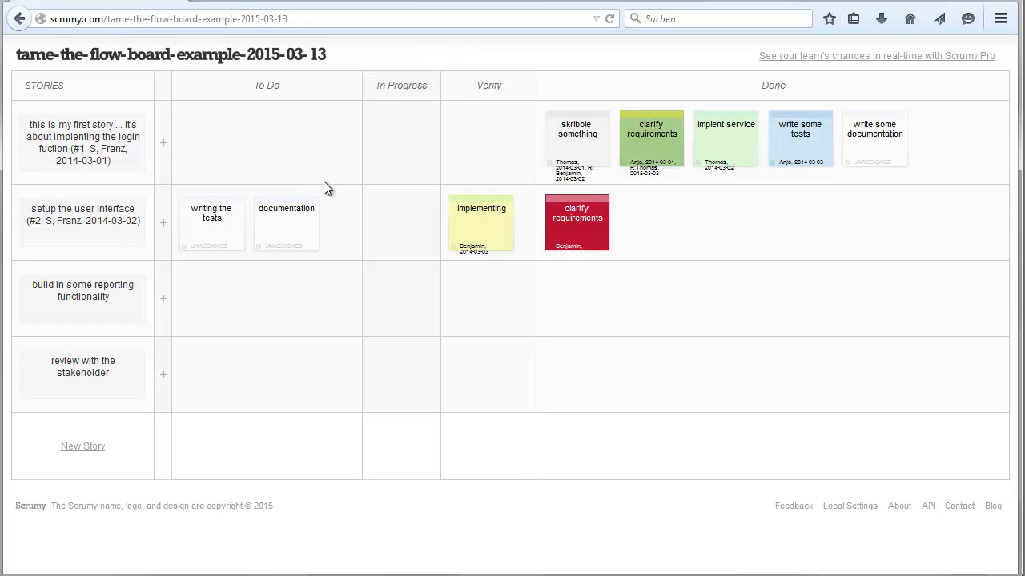
Move the second story's writing the tests and documentation cards into In Progress
left_click(212, 216)
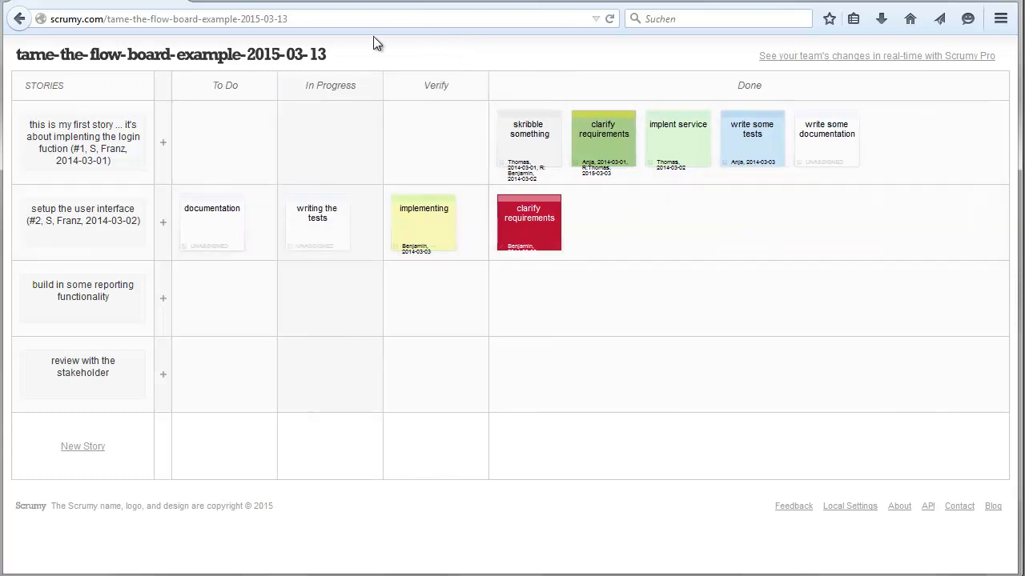
left_click(211, 217)
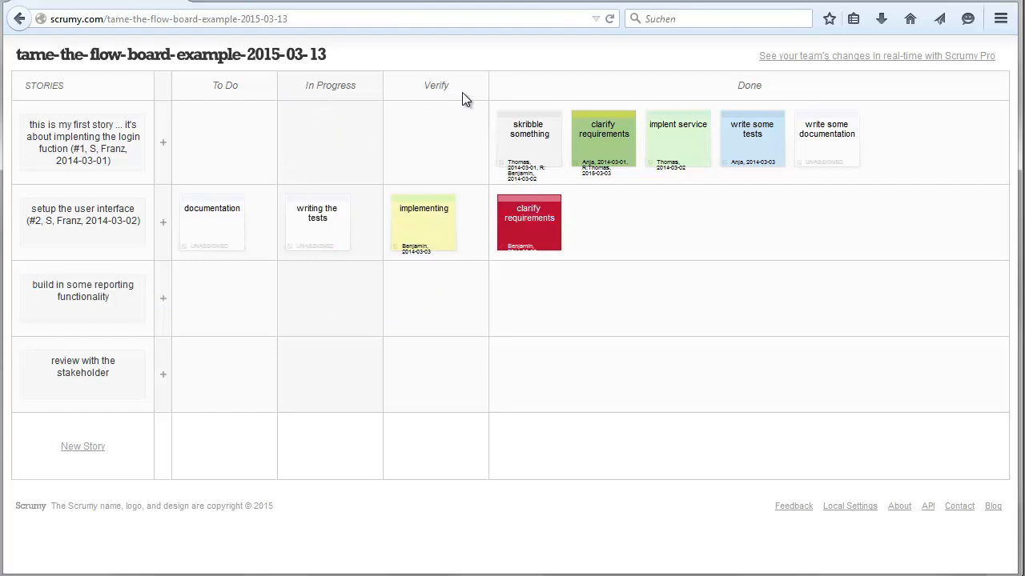
mouse_move(426, 368)
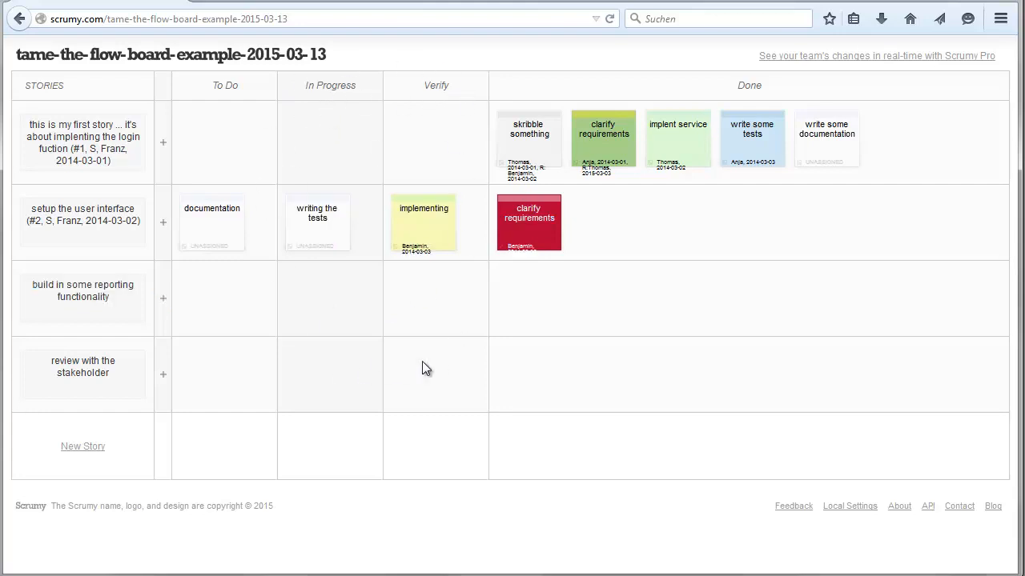
left_click(211, 208)
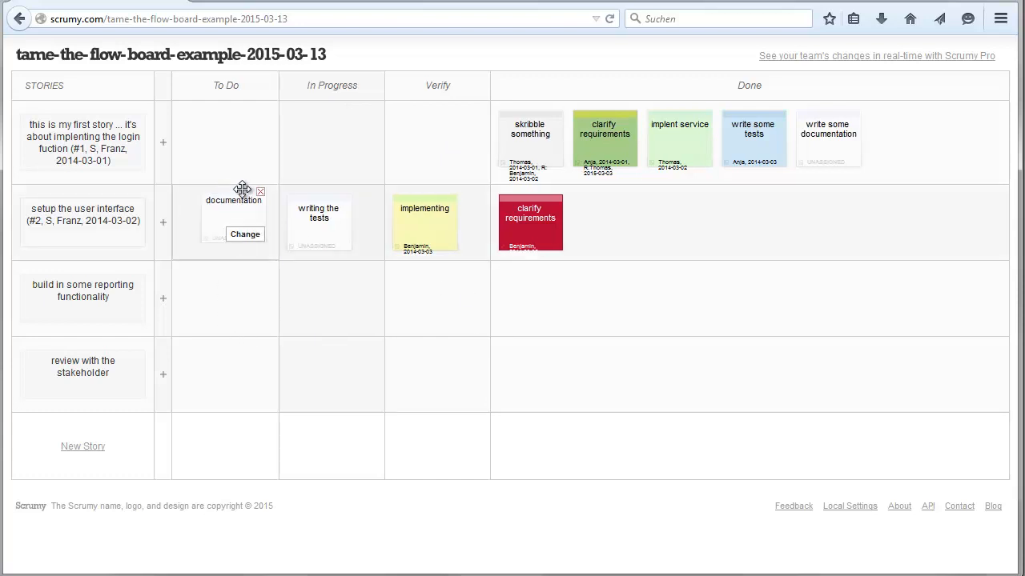
left_click_drag(232, 200, 395, 211)
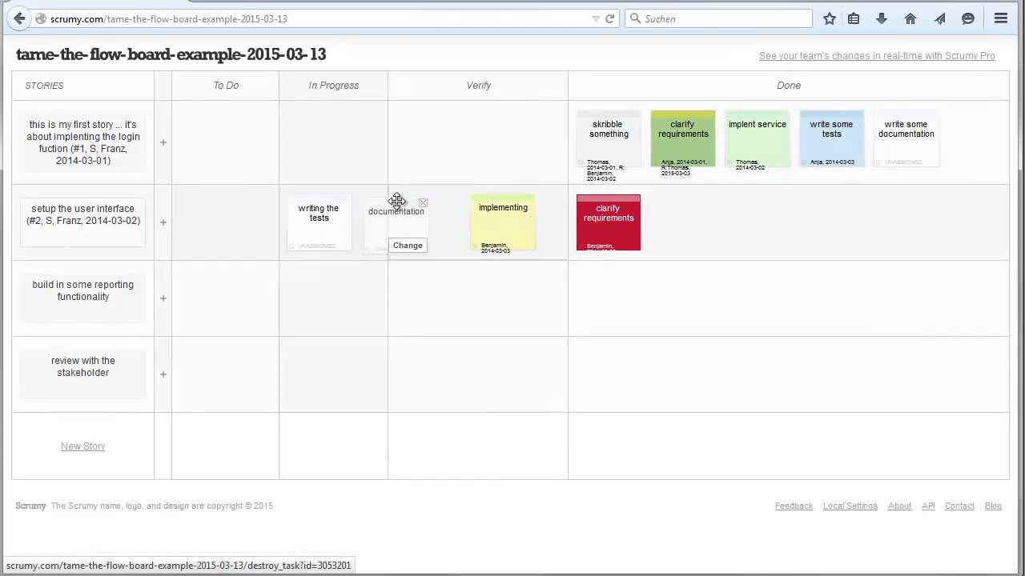
left_click_drag(395, 212, 333, 296)
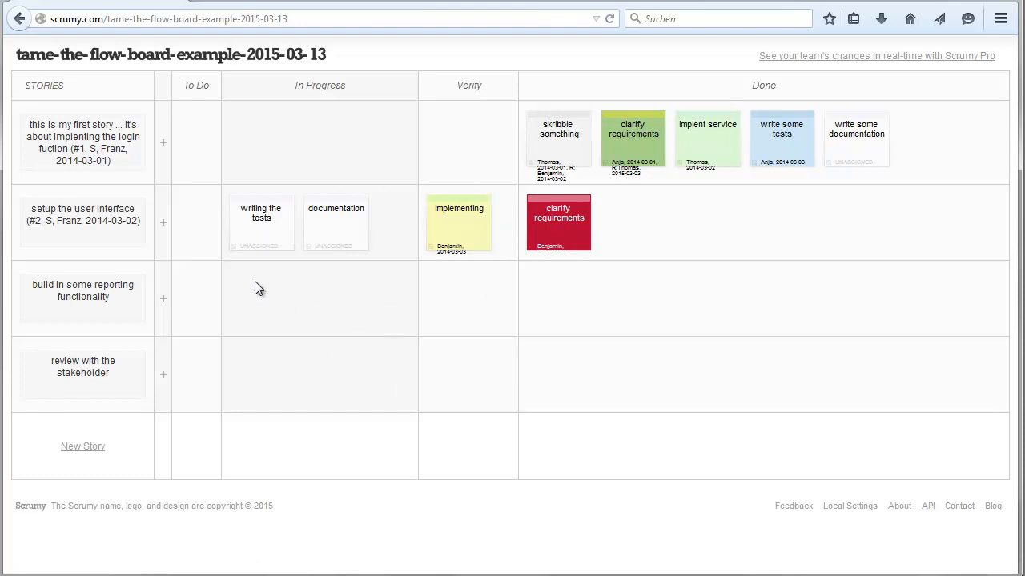
mouse_move(503, 283)
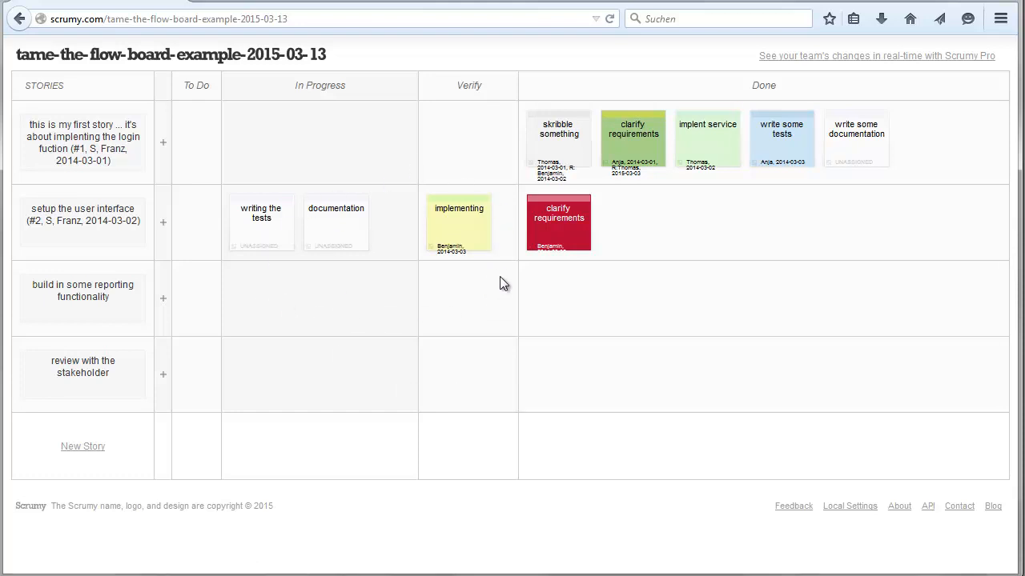
mouse_move(480, 189)
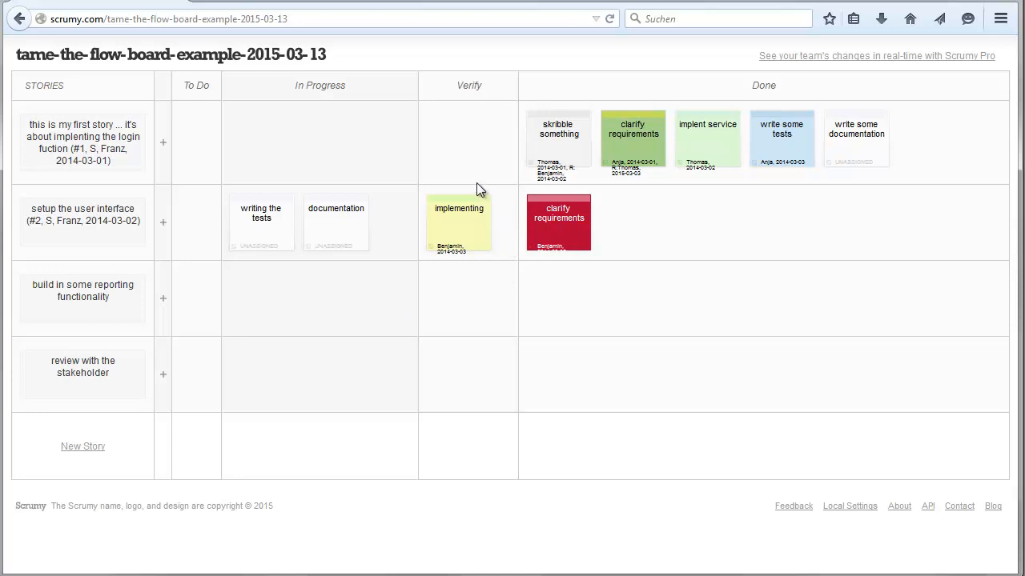
mouse_move(492, 300)
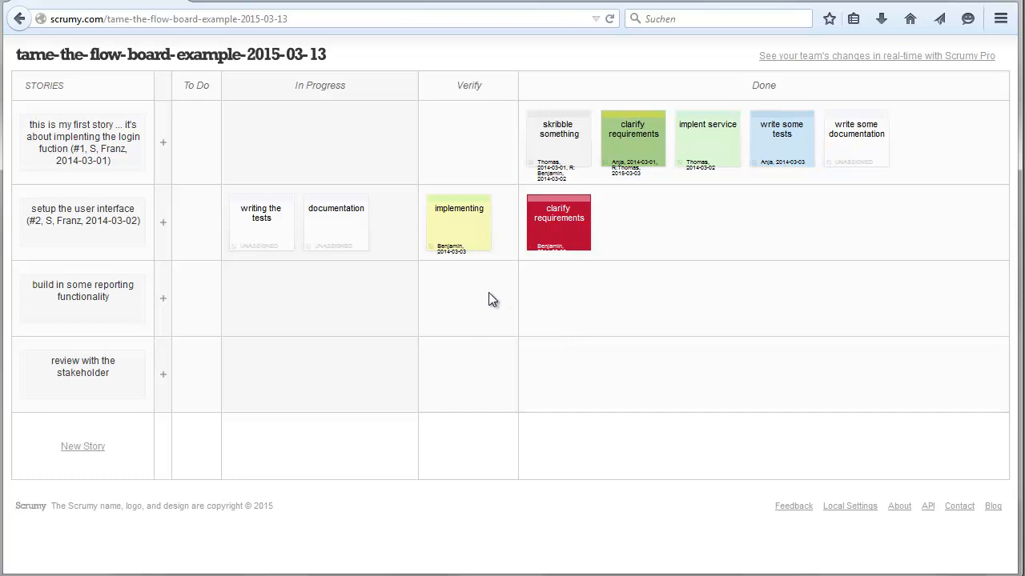
left_click(261, 222)
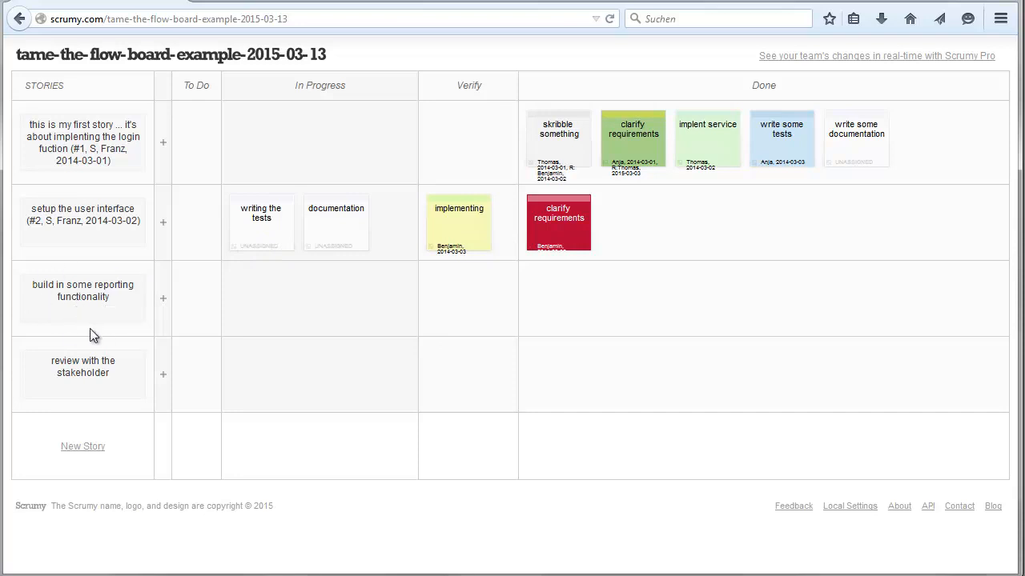
left_click(83, 291)
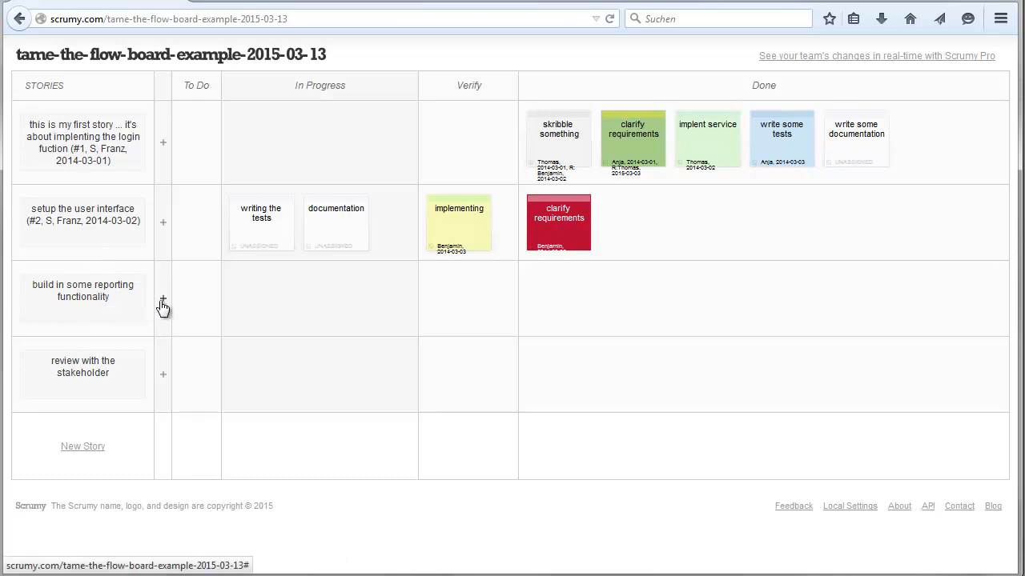
mouse_move(155, 289)
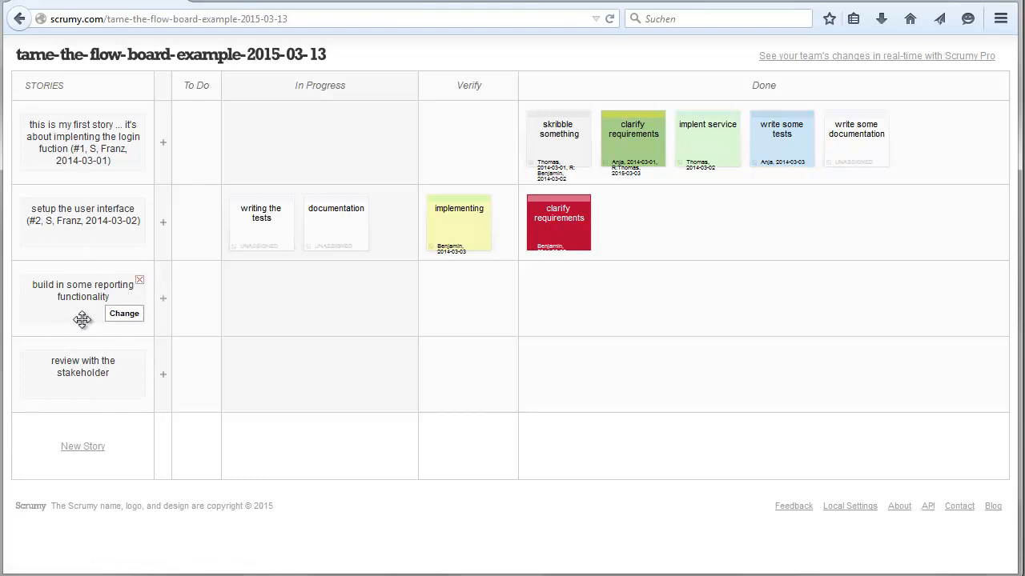
mouse_move(64, 275)
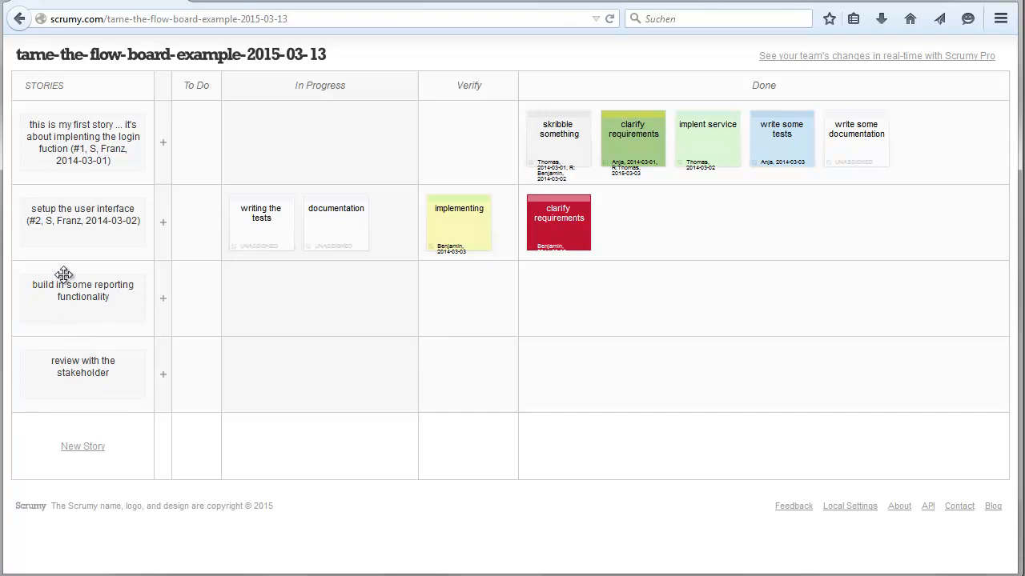
left_click(83, 291)
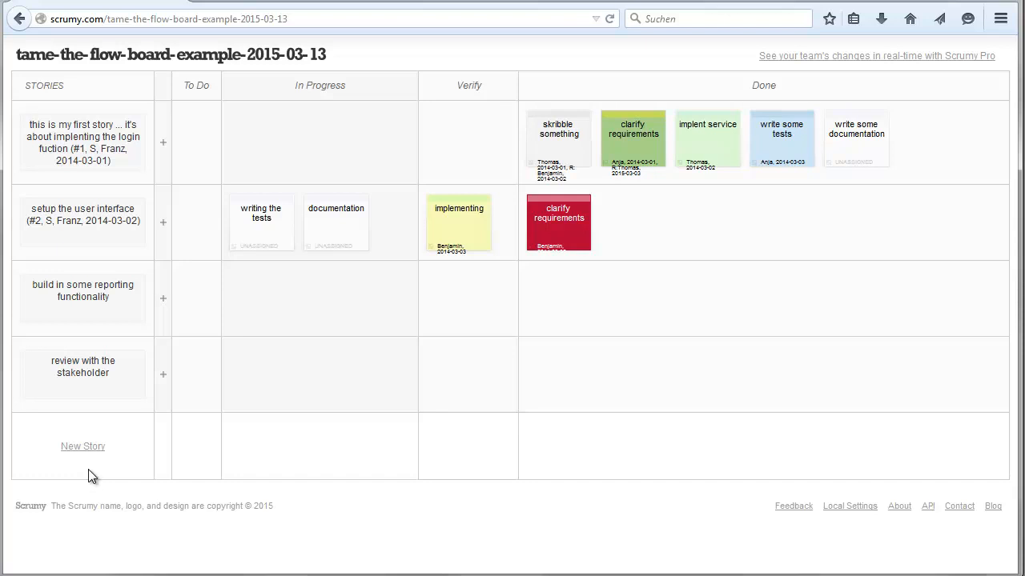
left_click(83, 366)
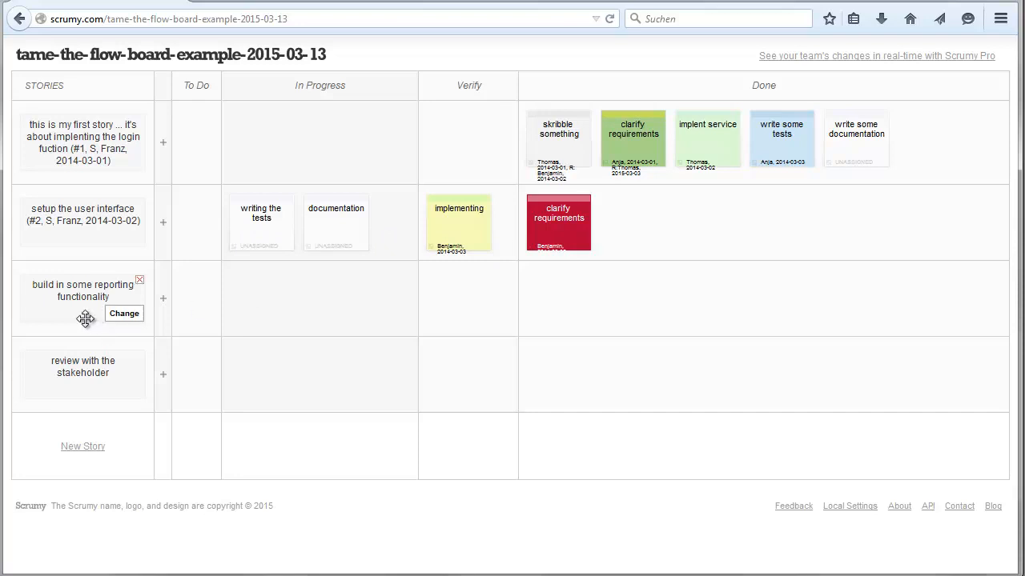
mouse_move(83, 309)
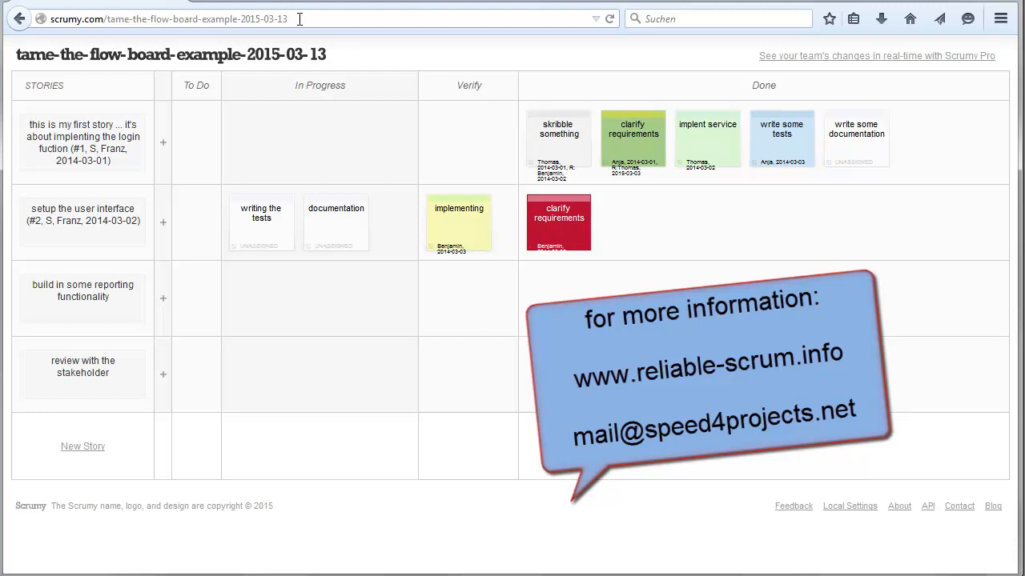
mouse_move(183, 154)
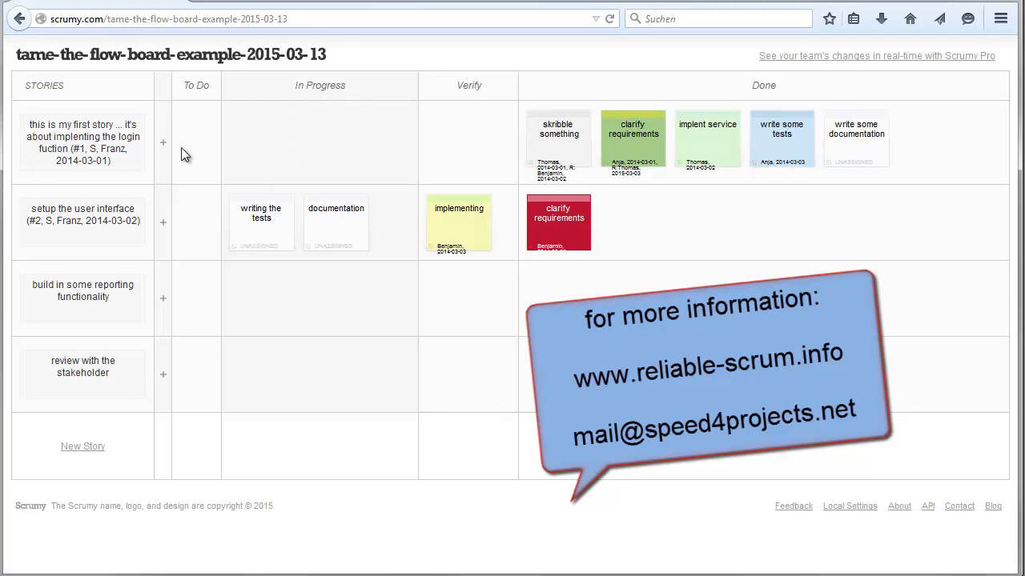